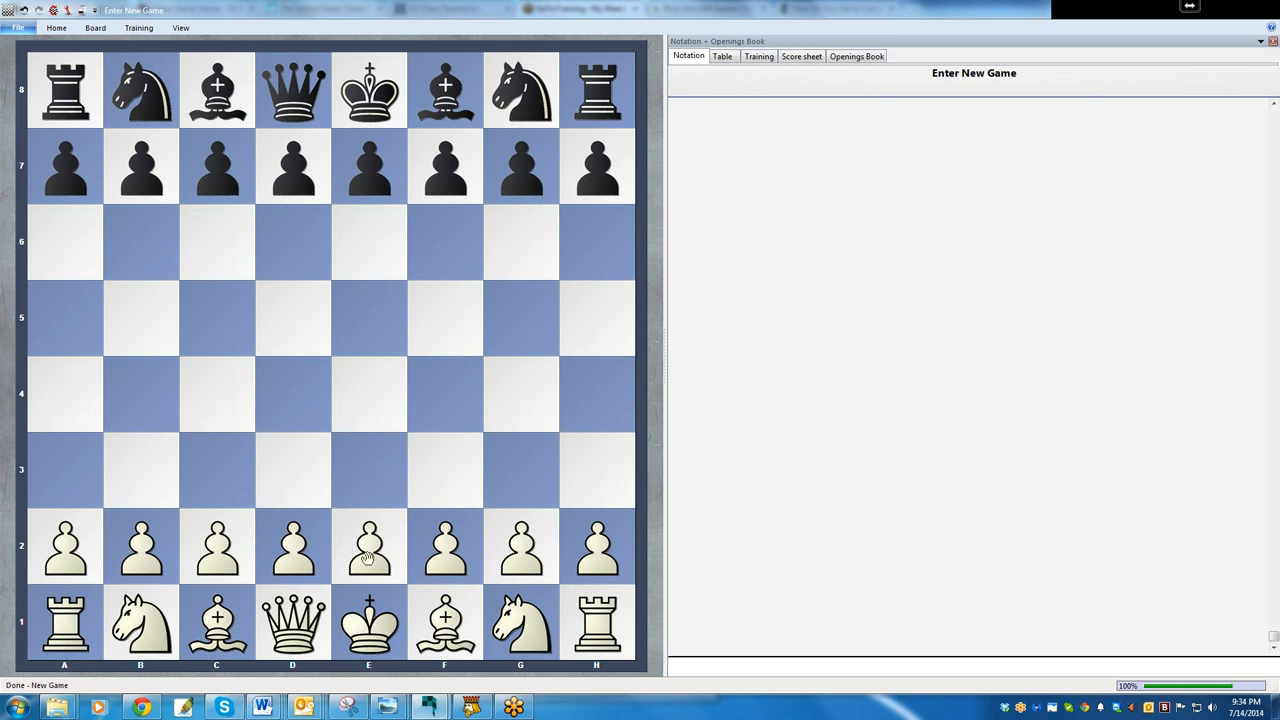
# Step: Play the opening moves 1.e4 e5 on the board
pyautogui.moveTo(368, 548); pyautogui.dragTo(368, 392)
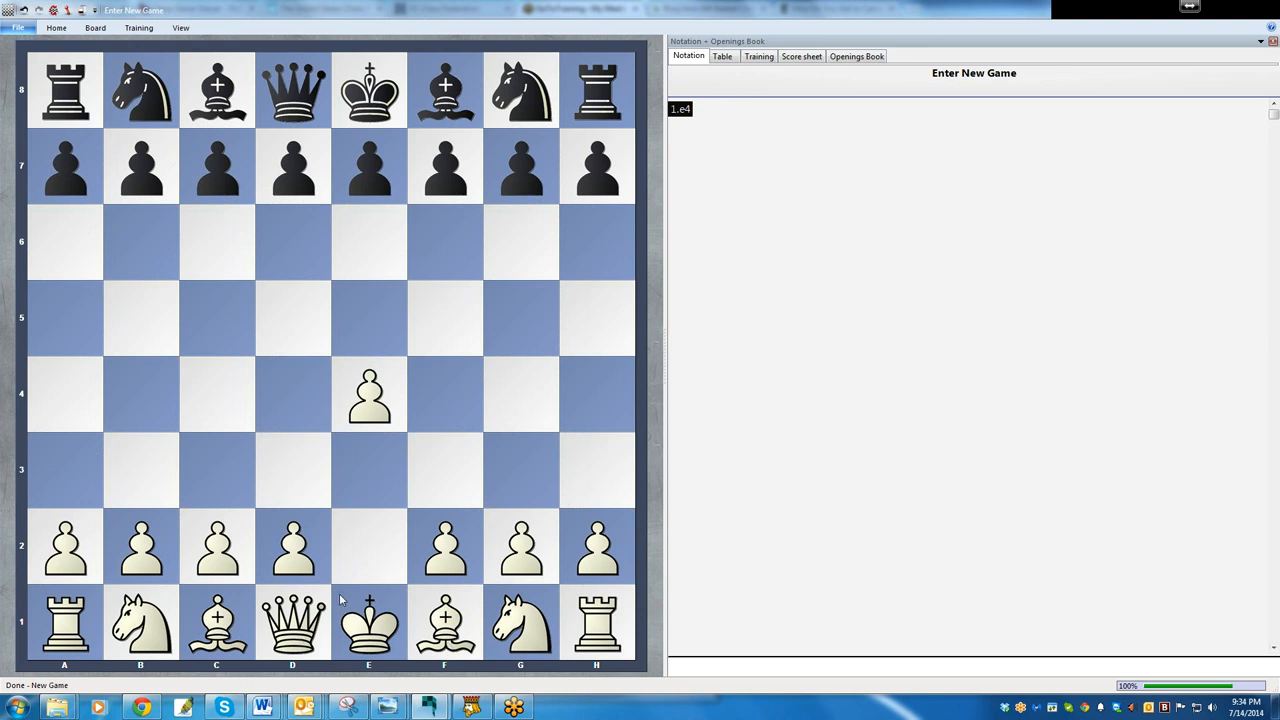
pyautogui.moveTo(540, 648)
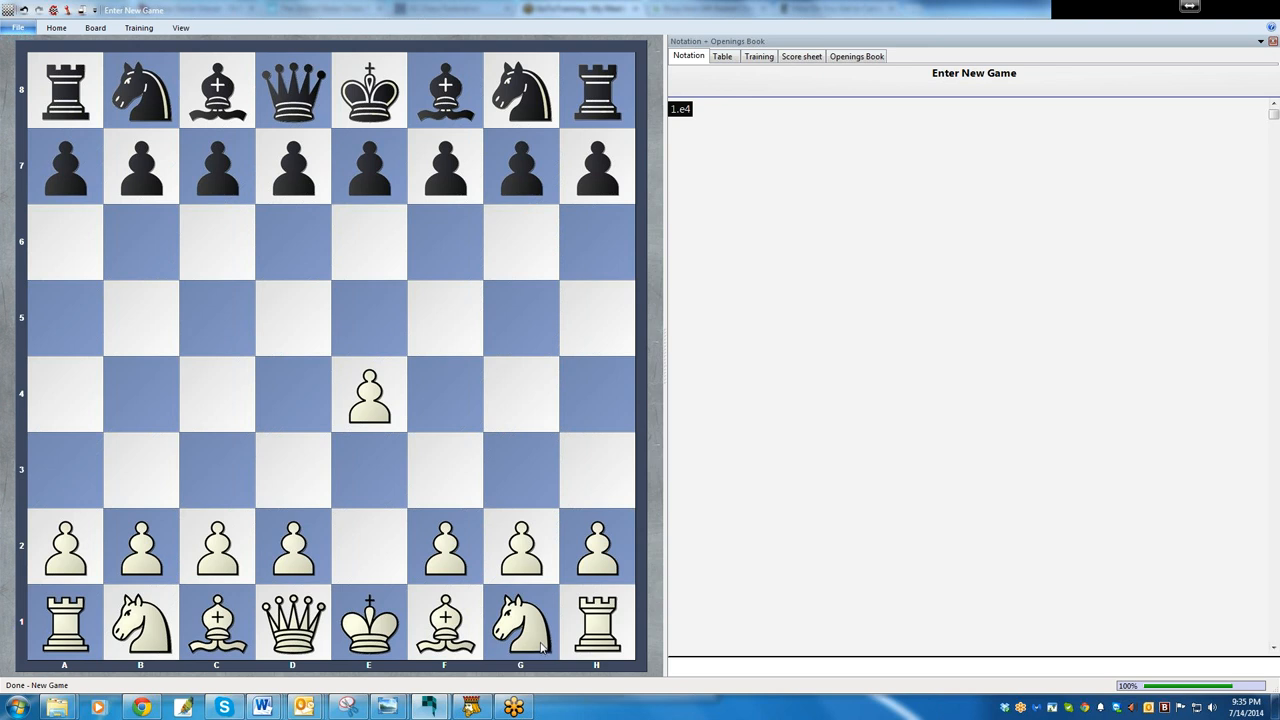
pyautogui.moveTo(596, 462)
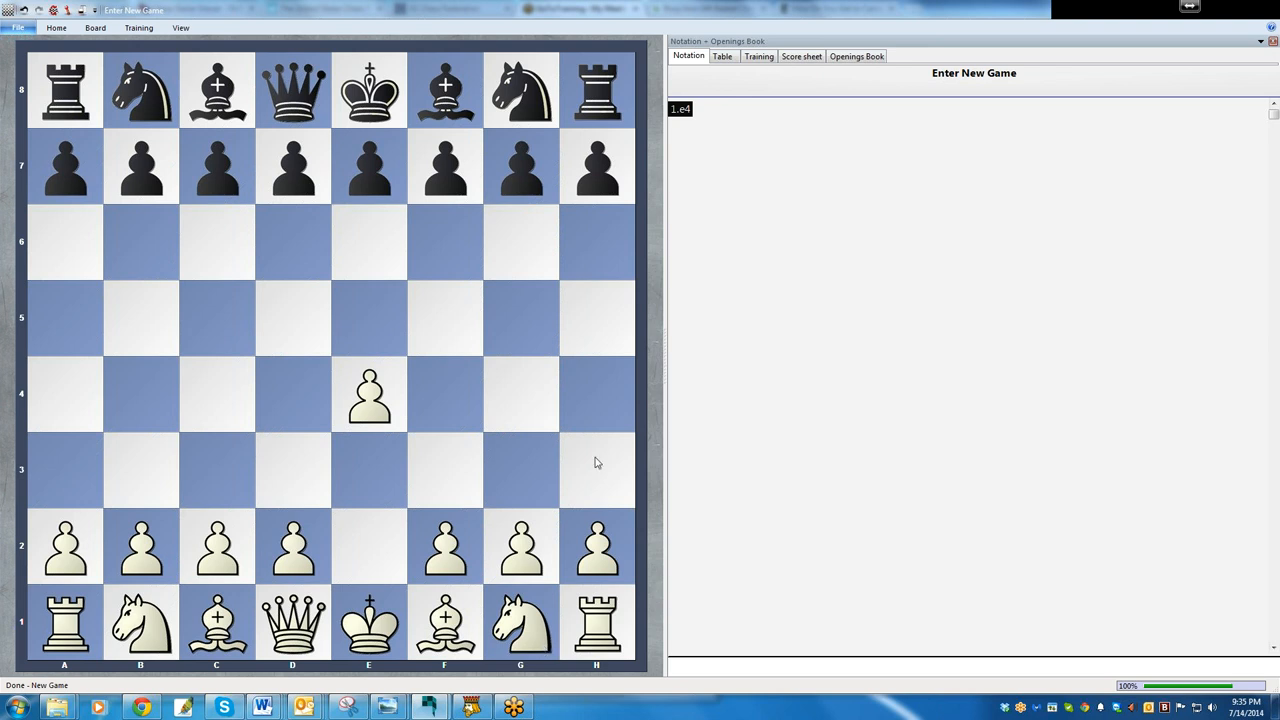
pyautogui.moveTo(368, 168); pyautogui.dragTo(368, 318)
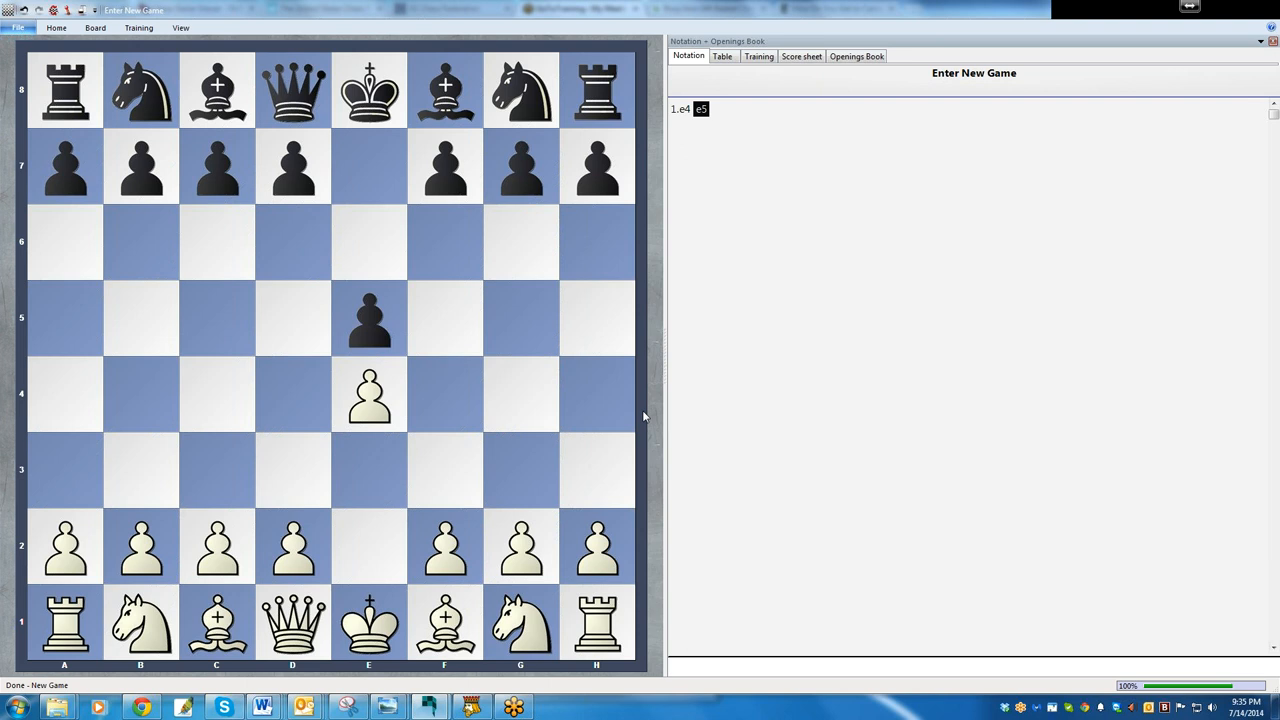
pyautogui.moveTo(368, 418)
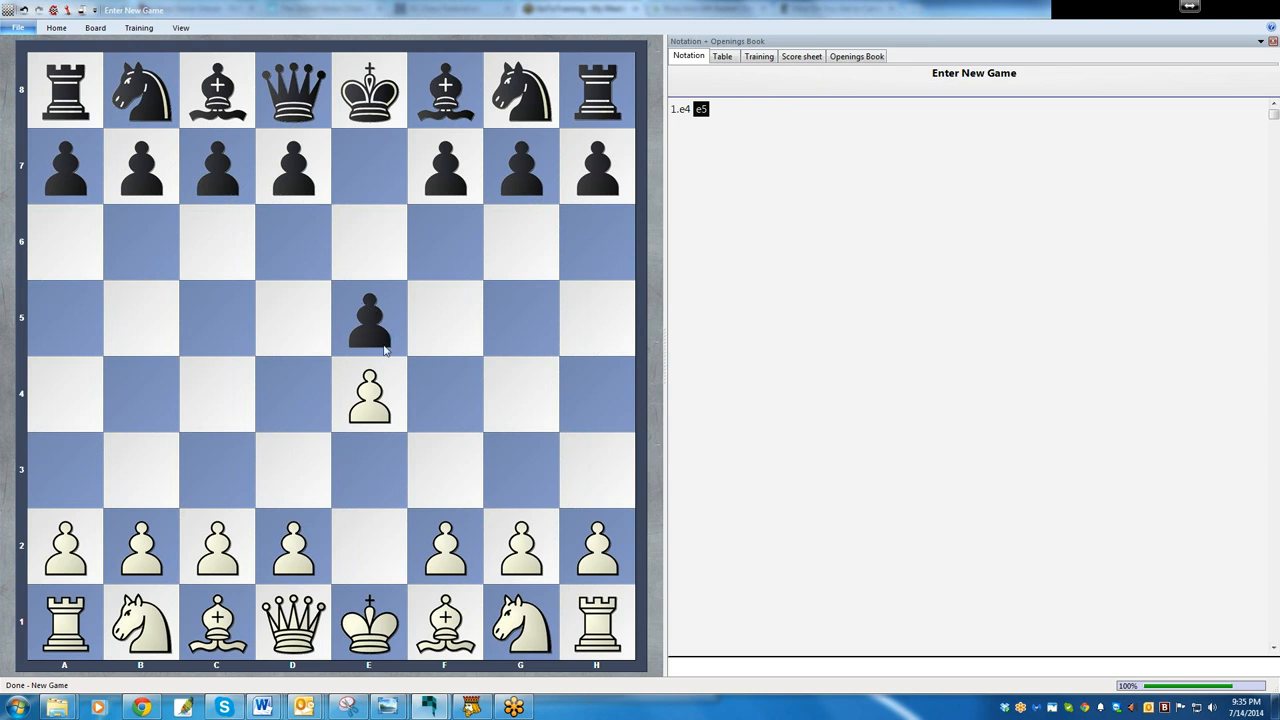
pyautogui.moveTo(384, 344)
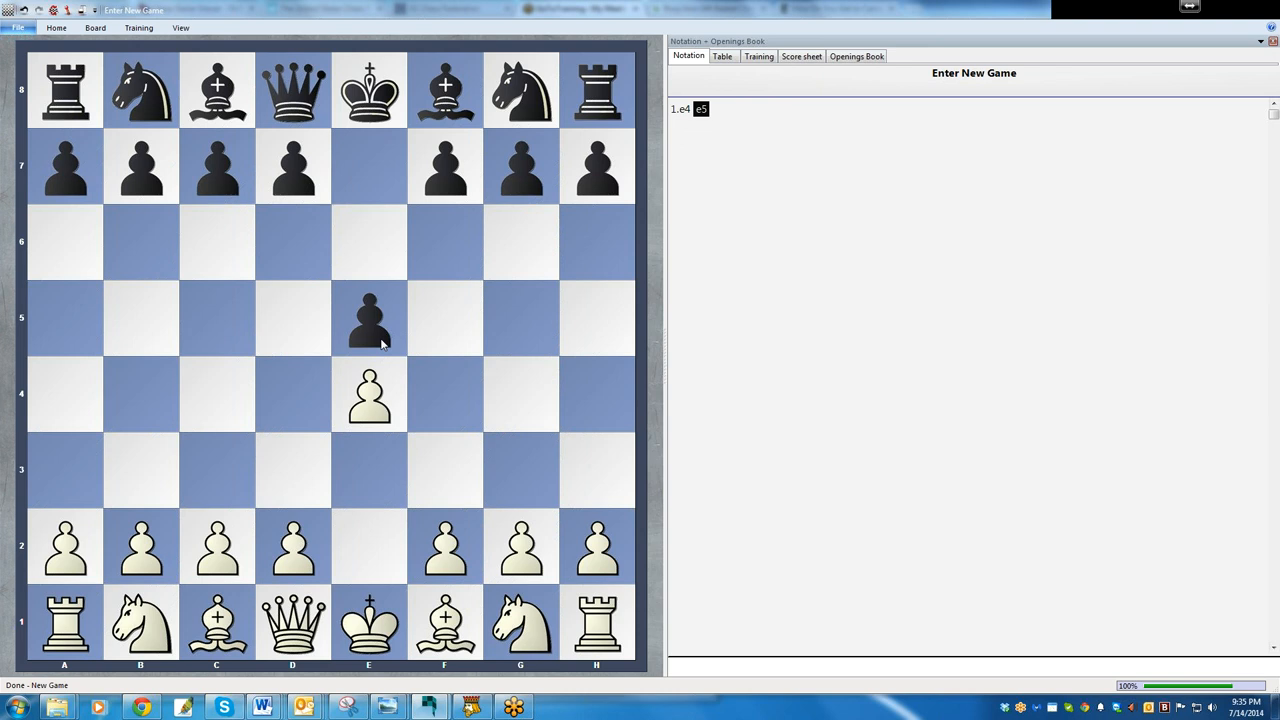
pyautogui.moveTo(384, 424)
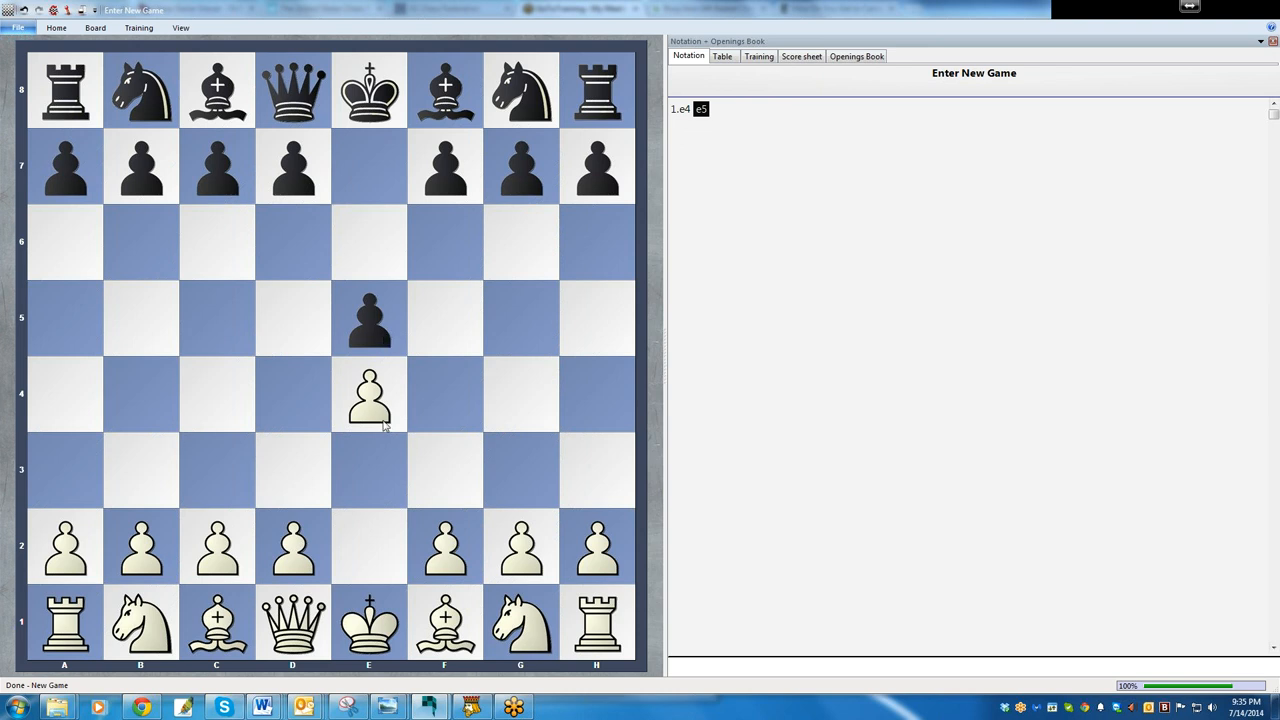
pyautogui.moveTo(380, 432)
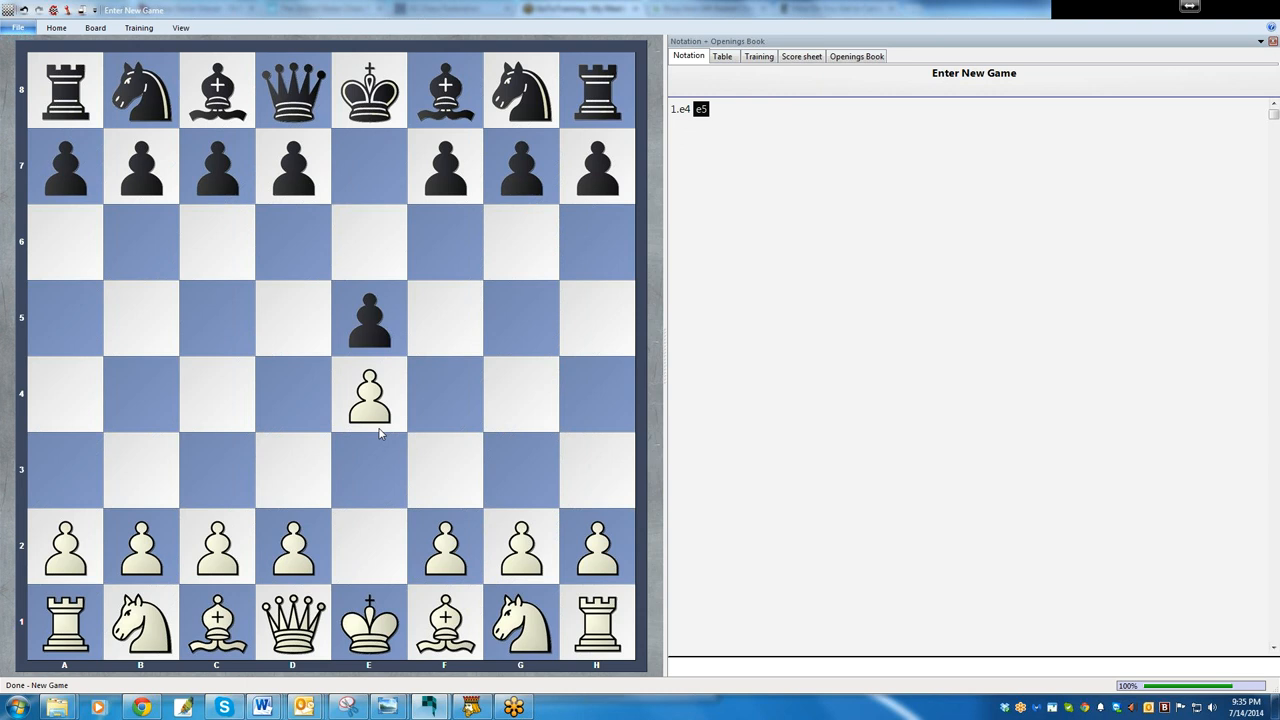
# Step: Add 2.Nf3 d6, reaching the Philidor Defence position
pyautogui.moveTo(520, 620); pyautogui.dragTo(444, 470)
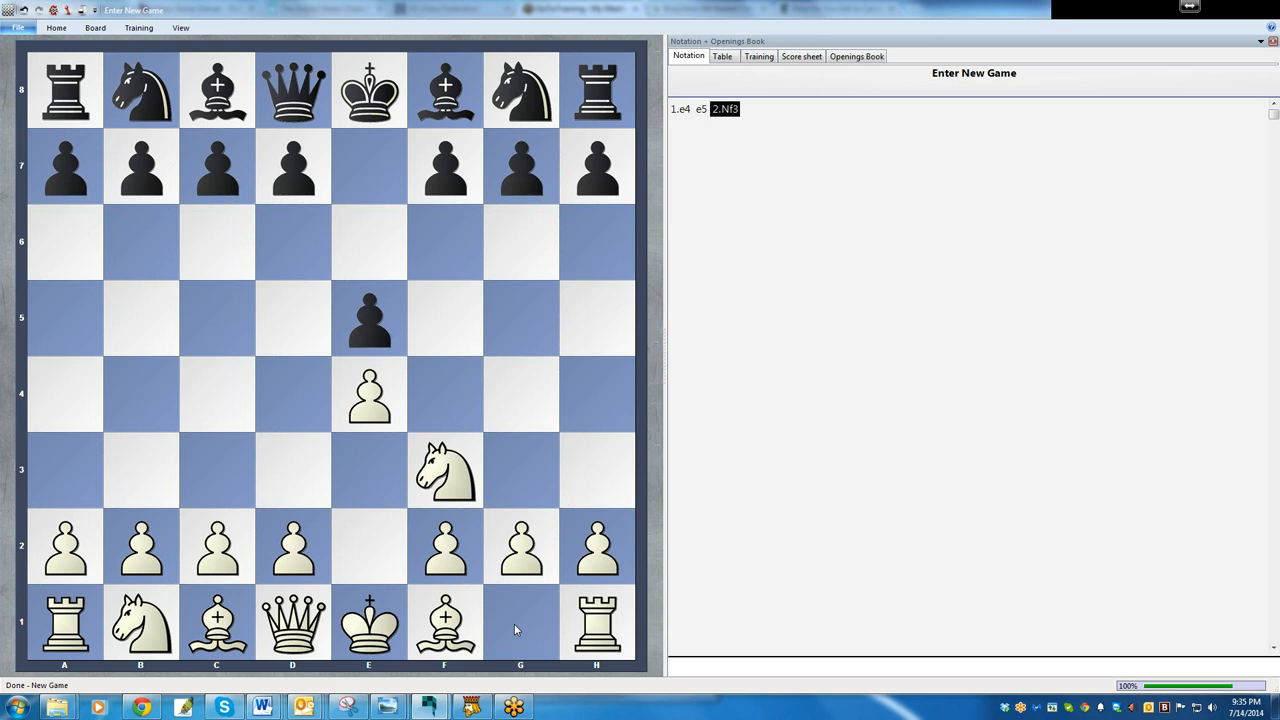
pyautogui.moveTo(528, 628)
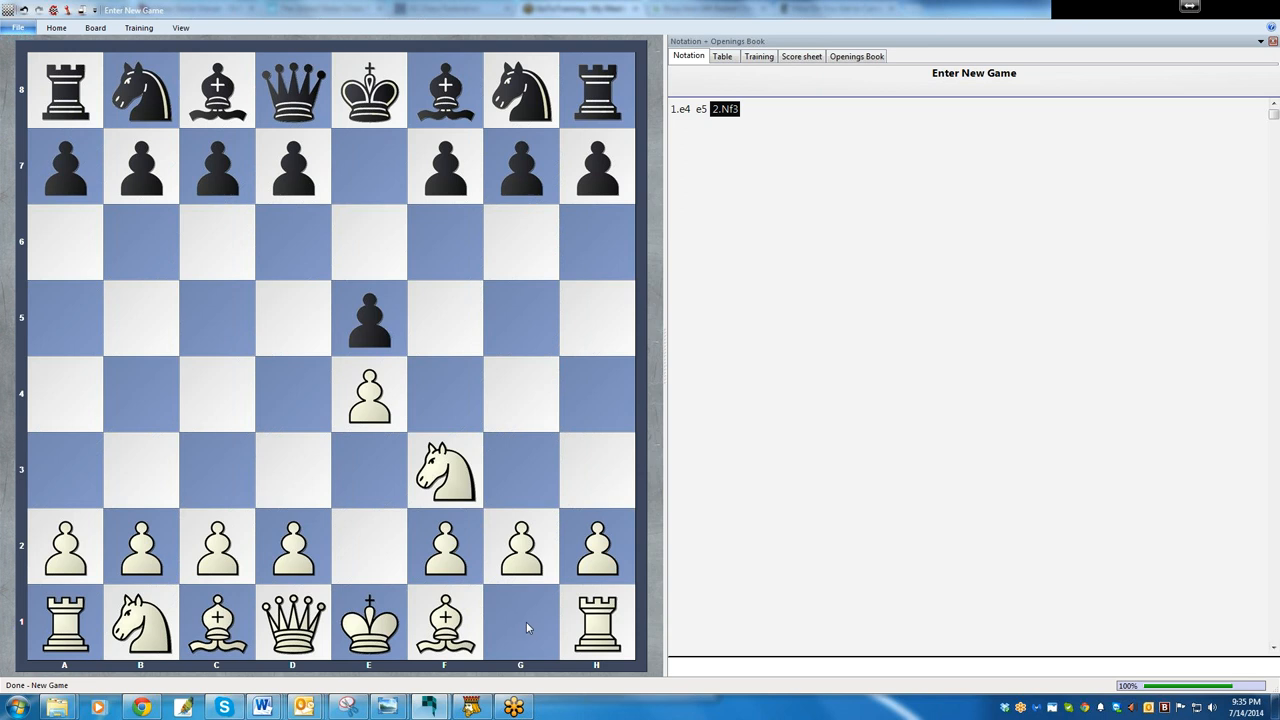
pyautogui.moveTo(516, 392)
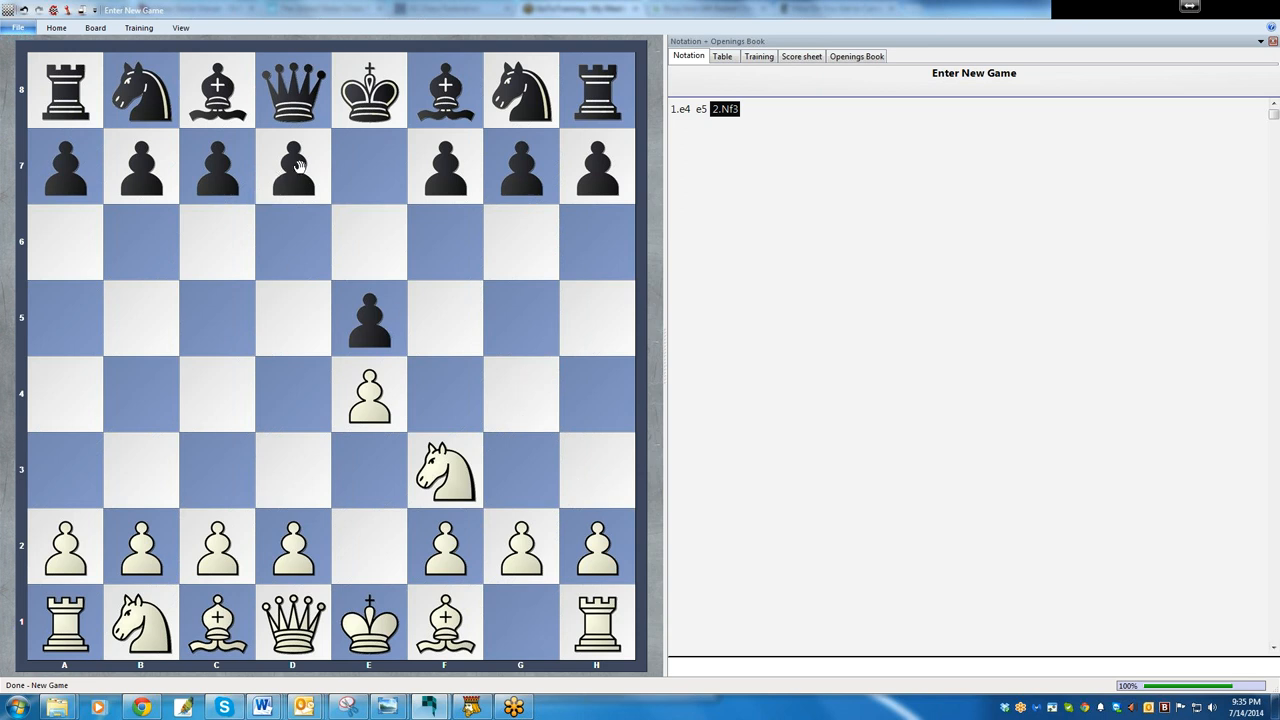
pyautogui.moveTo(292, 166); pyautogui.dragTo(292, 242)
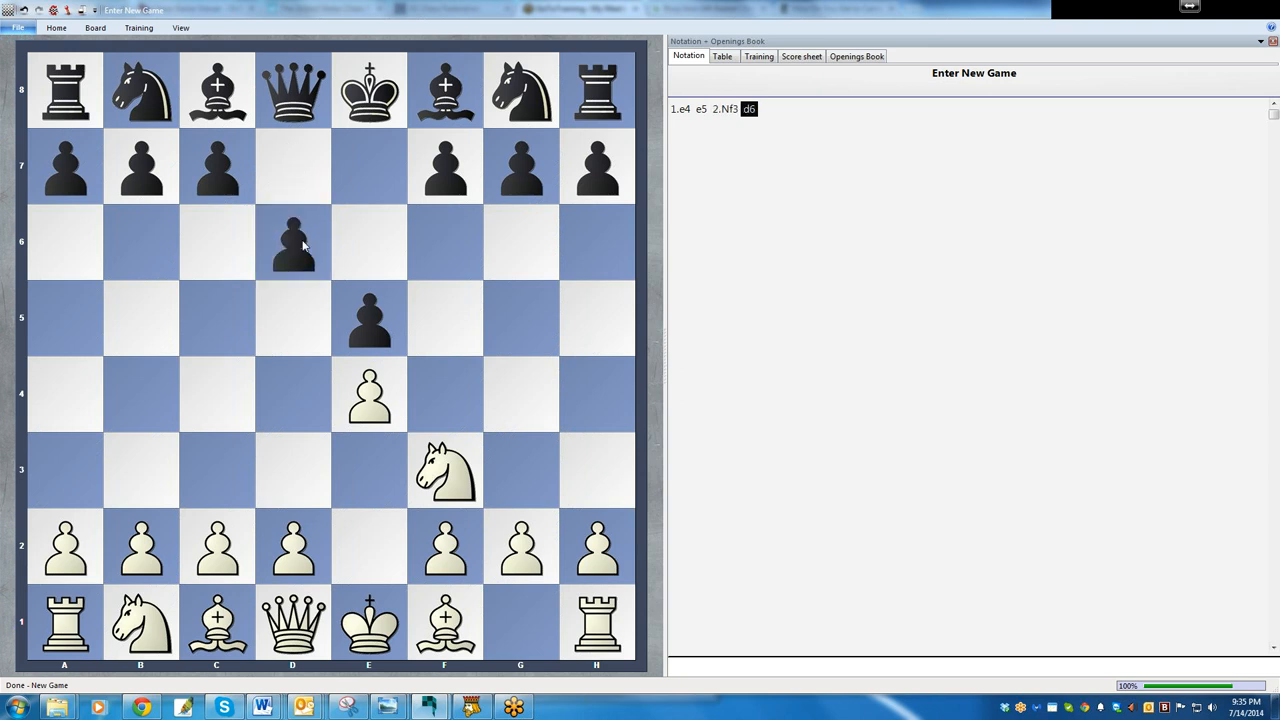
pyautogui.moveTo(576, 402)
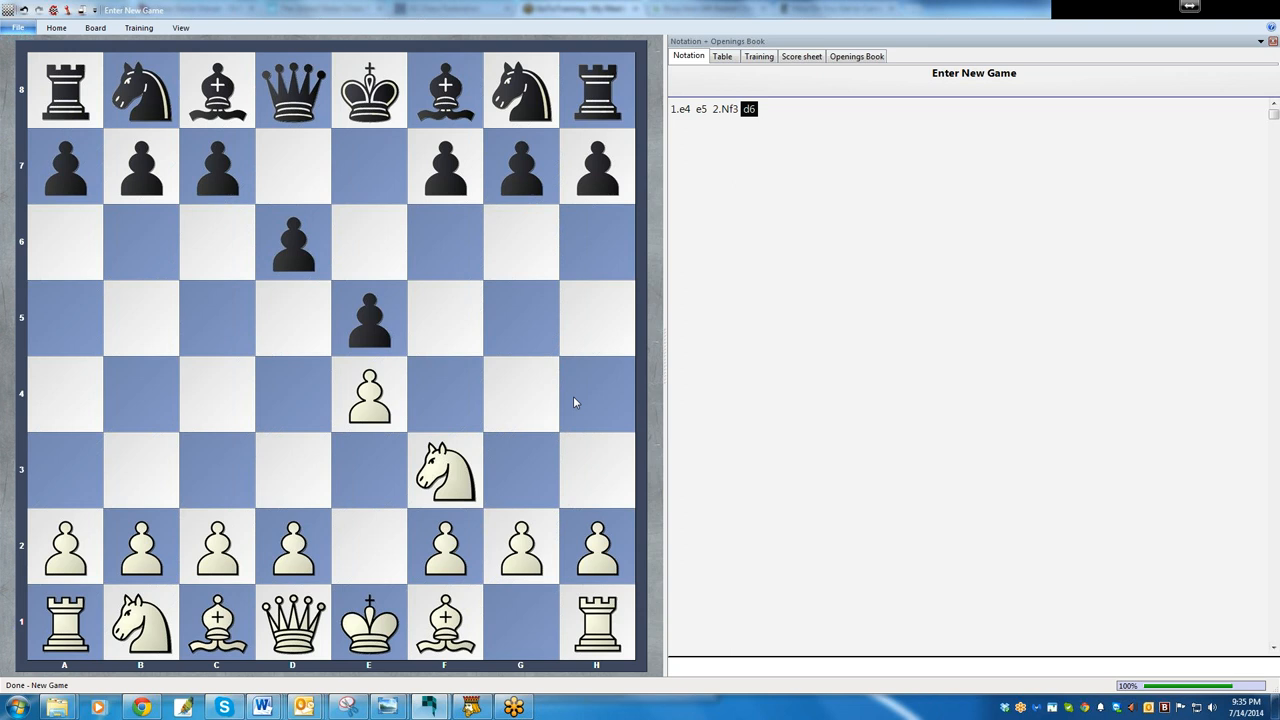
pyautogui.moveTo(418, 290)
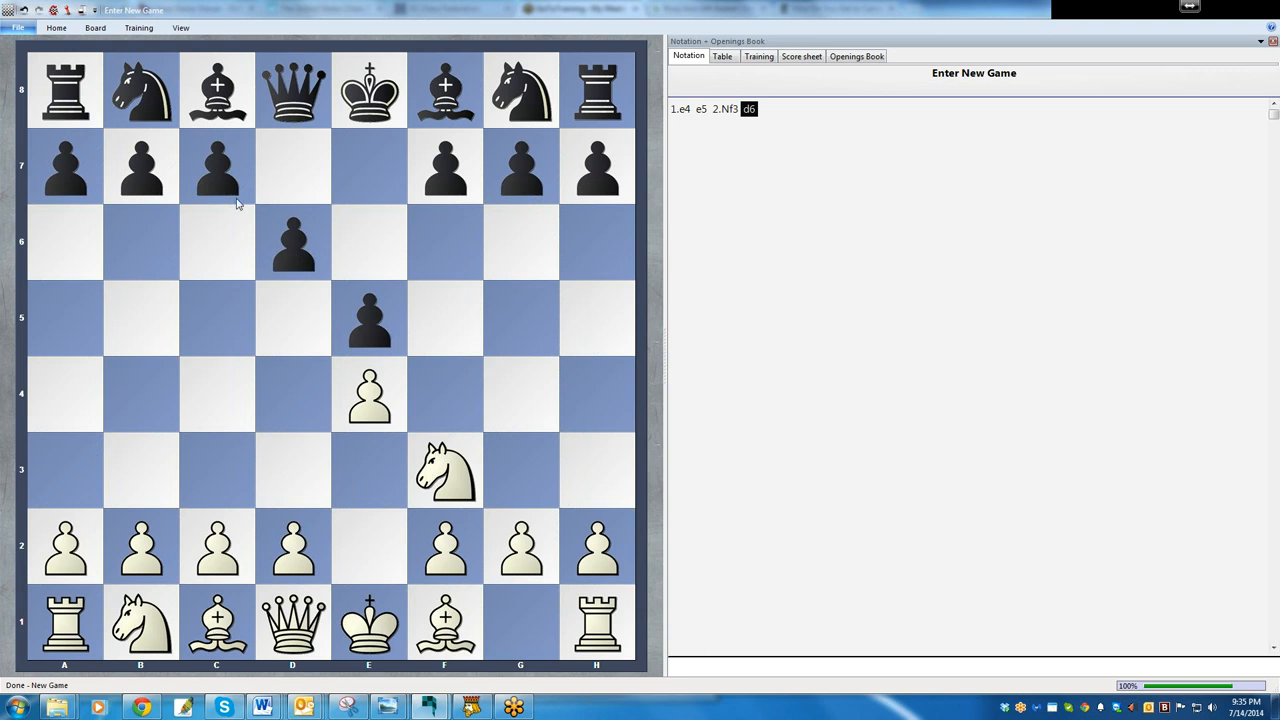
pyautogui.moveTo(218, 252)
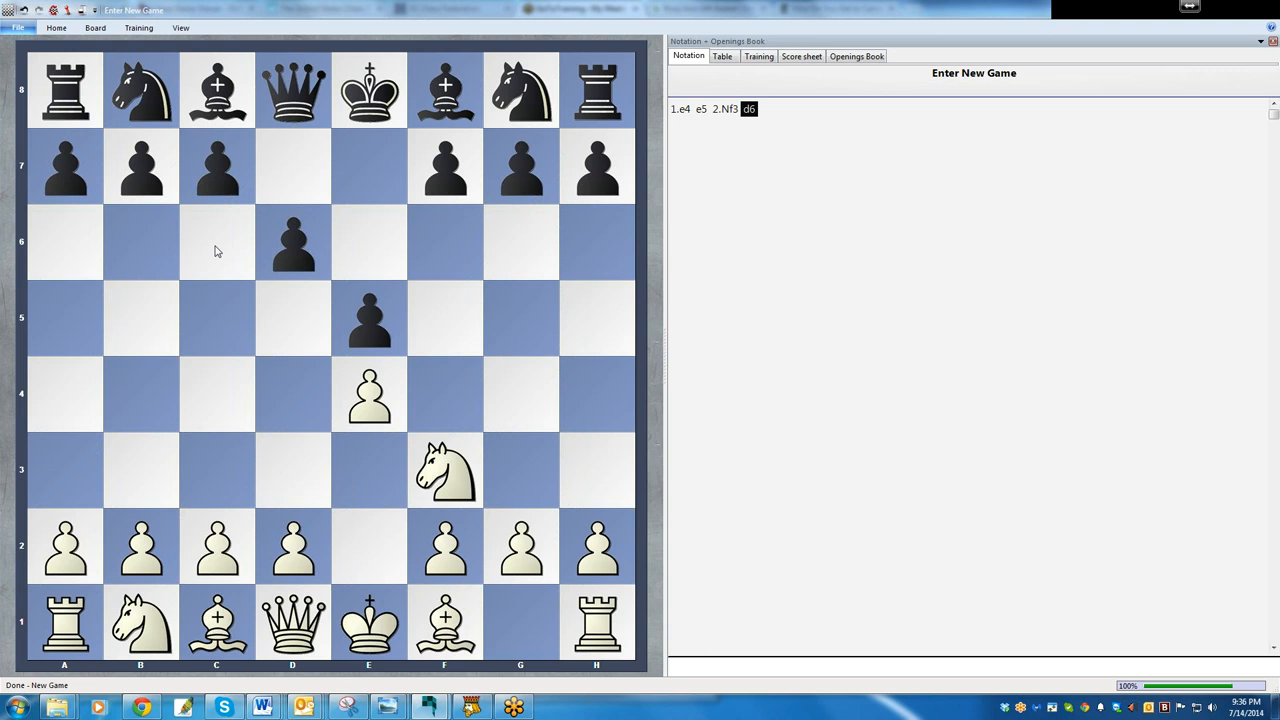
pyautogui.moveTo(448, 256)
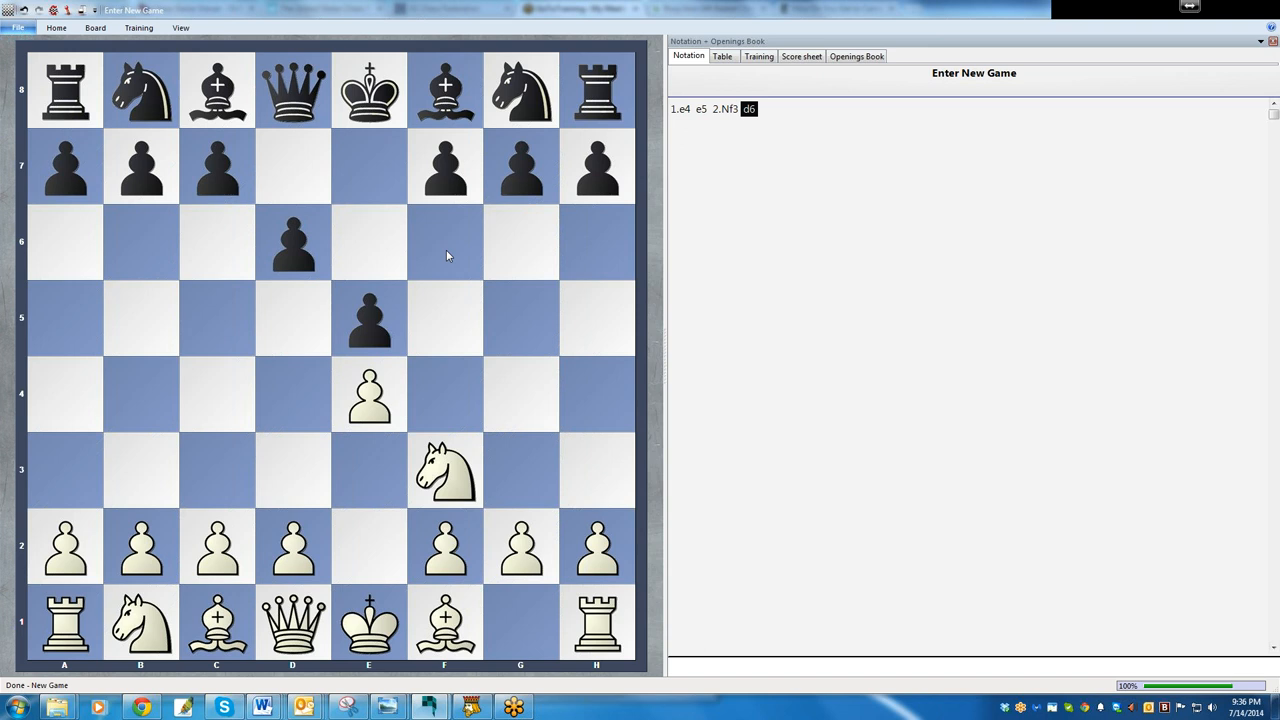
pyautogui.moveTo(434, 252)
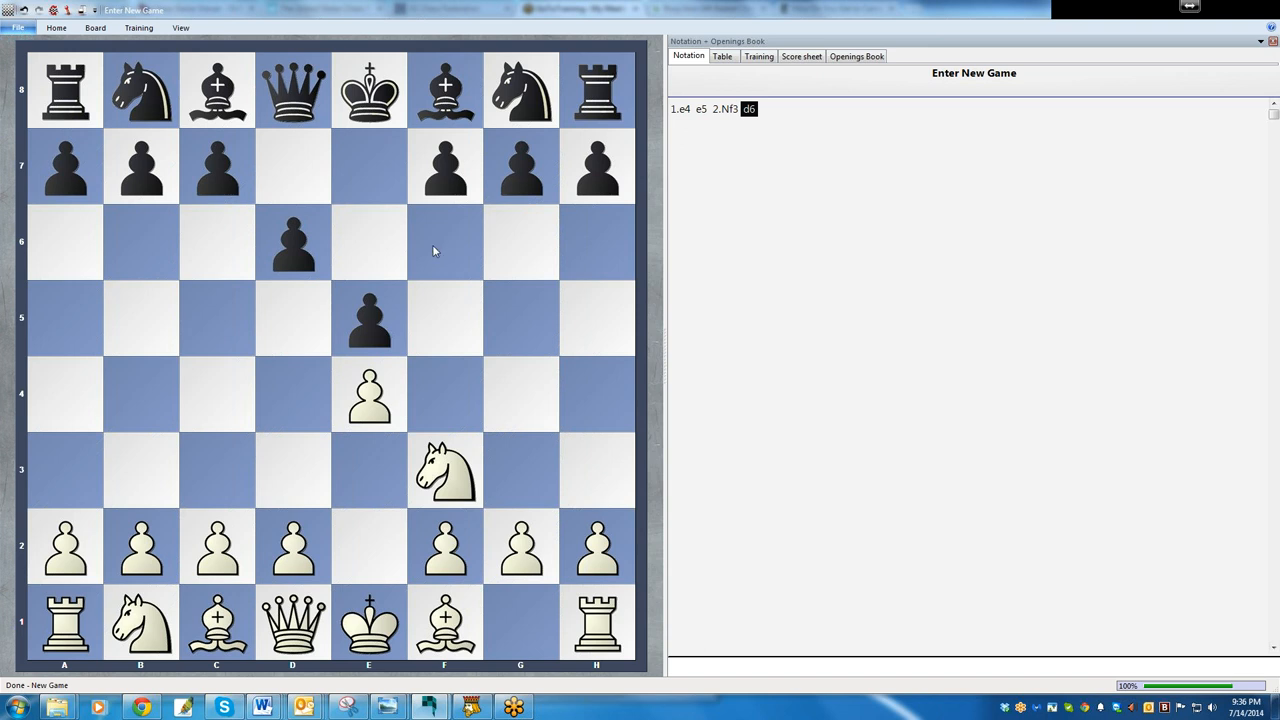
pyautogui.moveTo(476, 604)
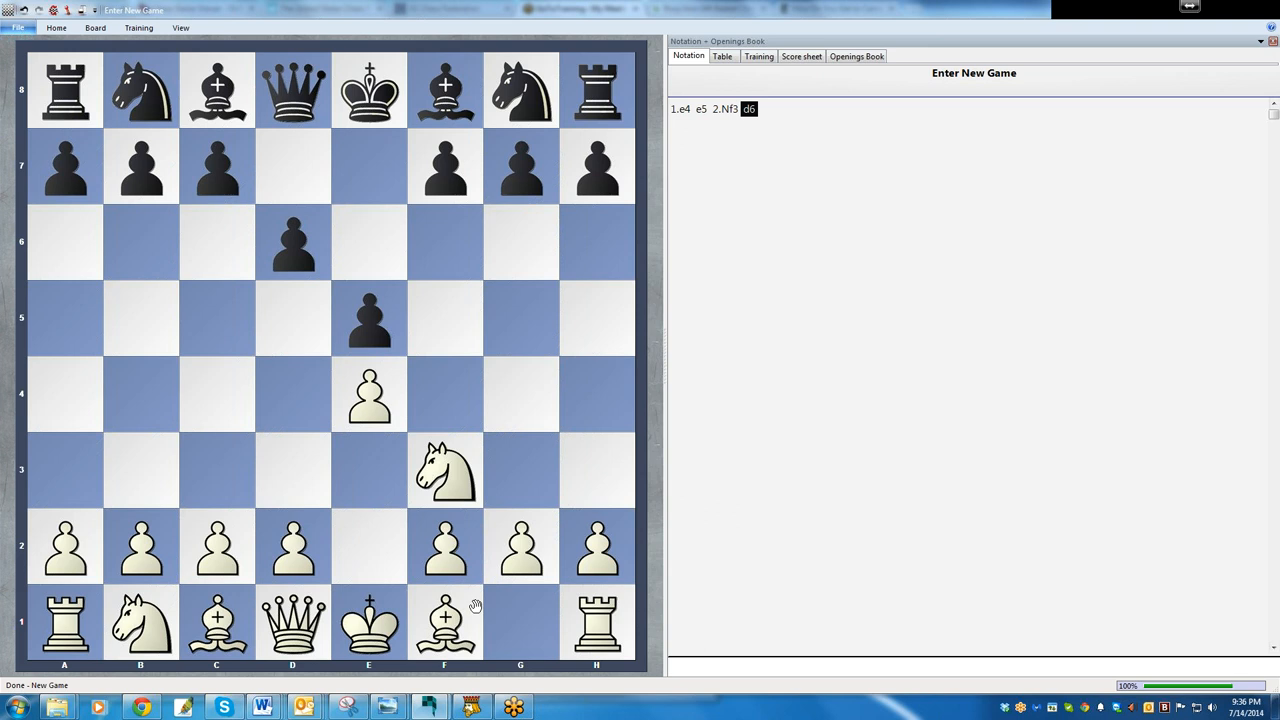
pyautogui.moveTo(280, 550)
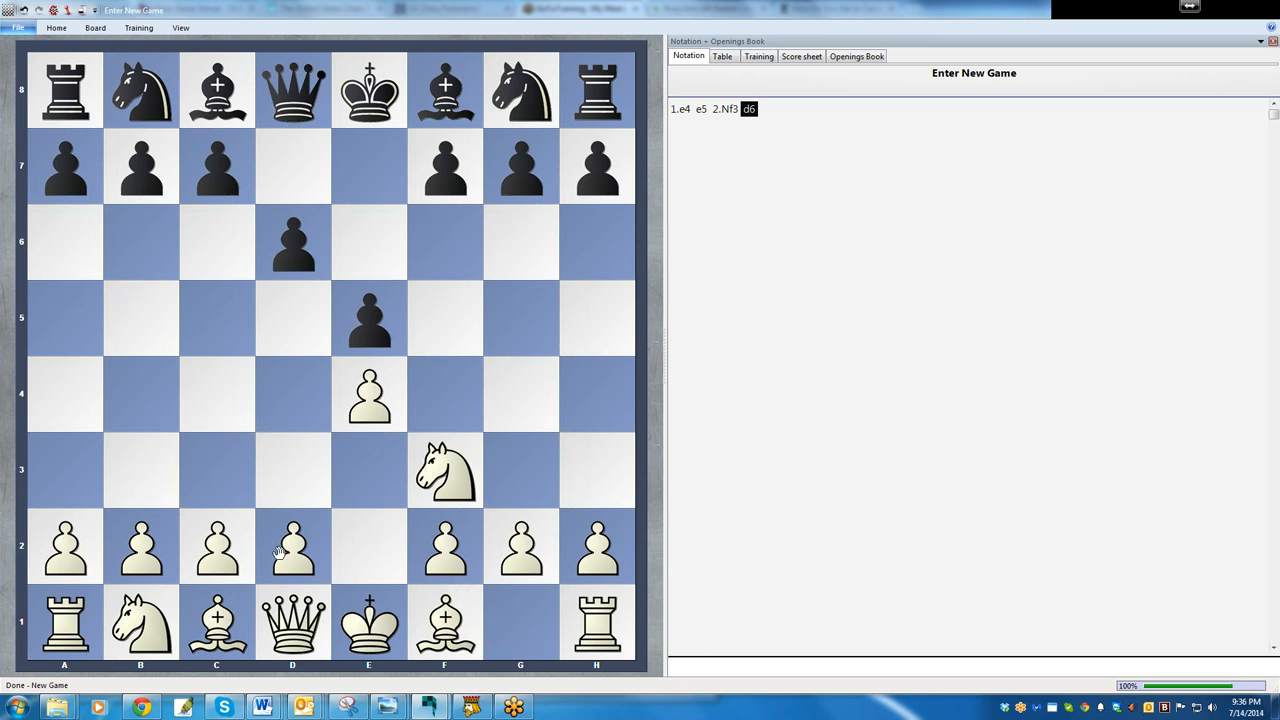
pyautogui.moveTo(302, 560)
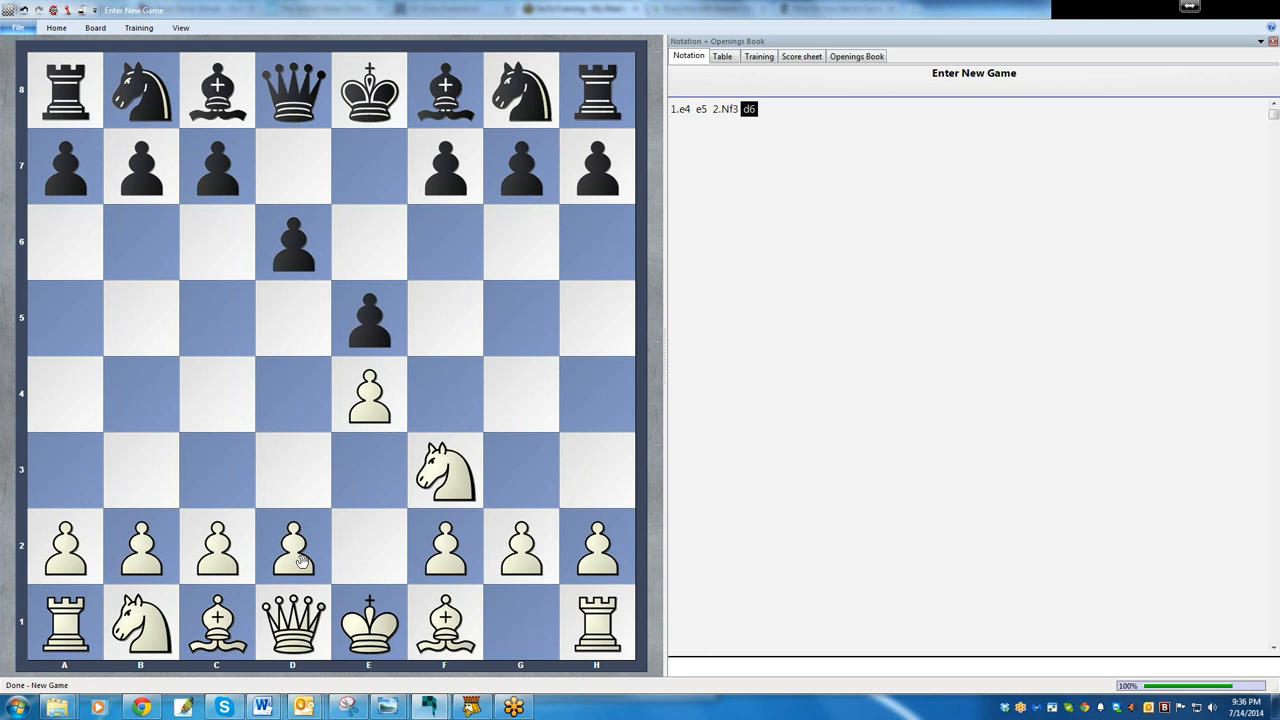
pyautogui.moveTo(300, 556)
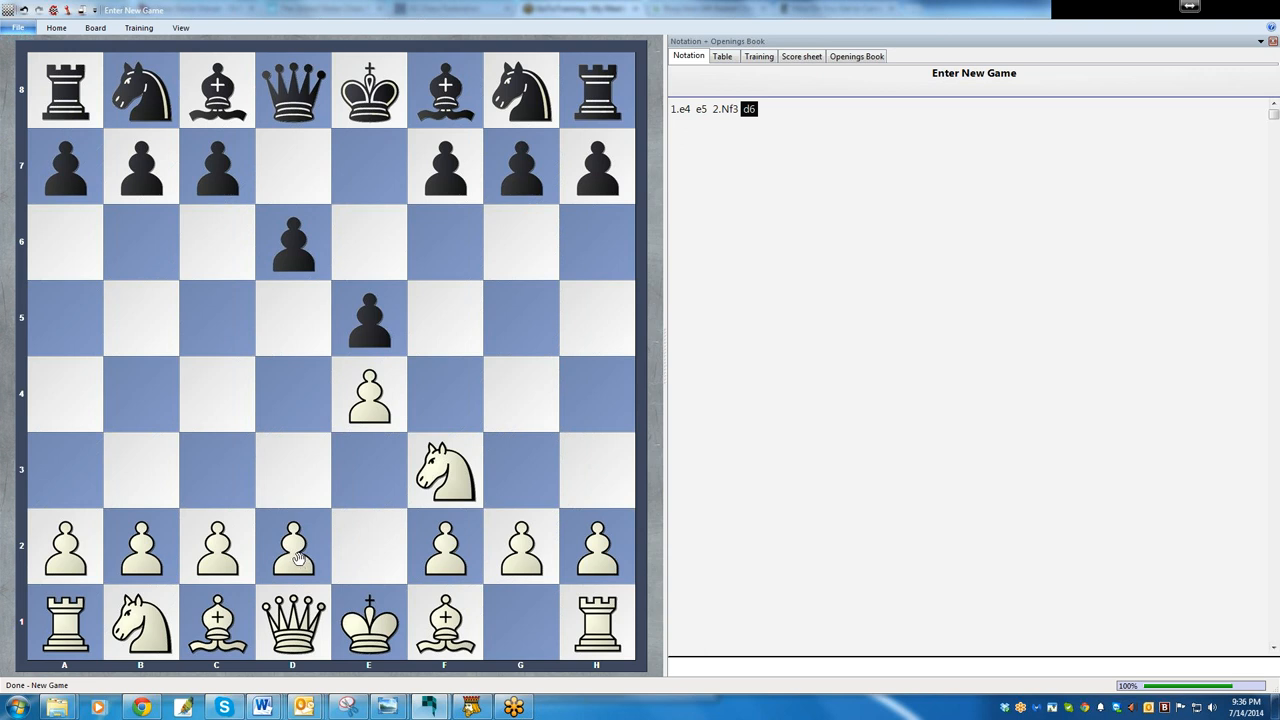
# Step: Add 3.d4 Bg4, with Black's bishop pinning the f3 knight
pyautogui.moveTo(292, 544); pyautogui.dragTo(292, 392)
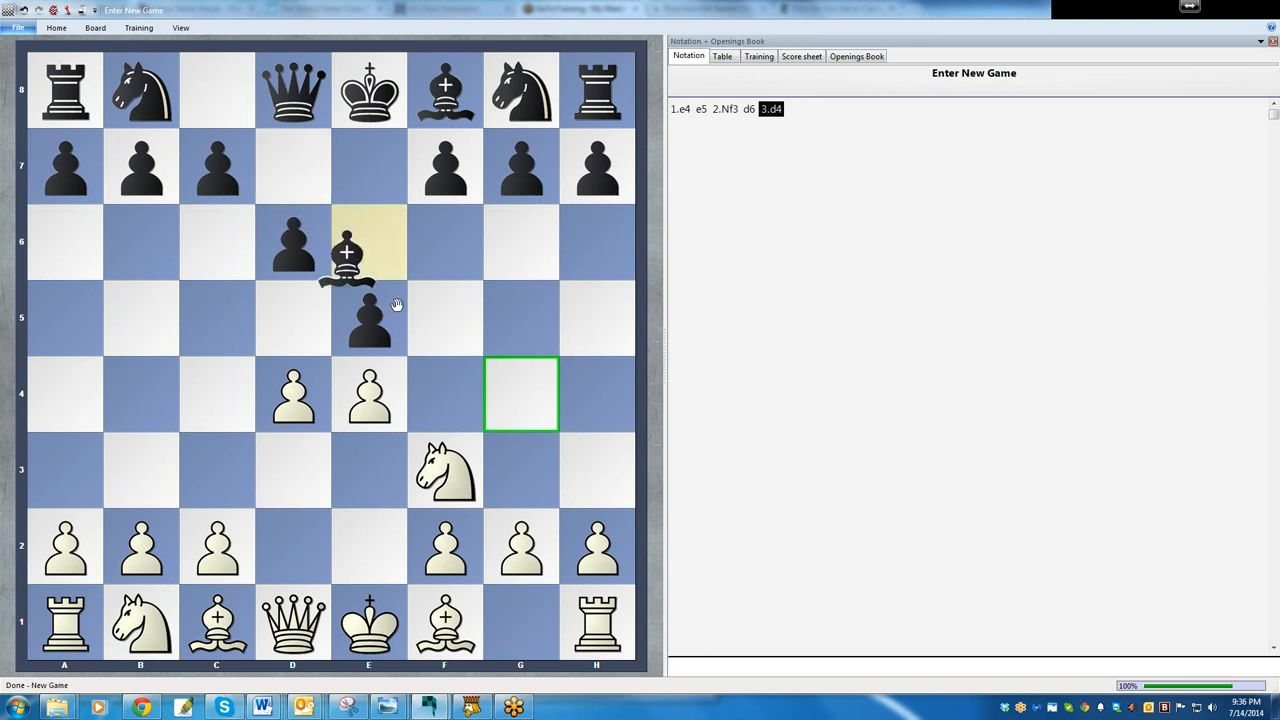
pyautogui.moveTo(368, 240); pyautogui.dragTo(520, 392)
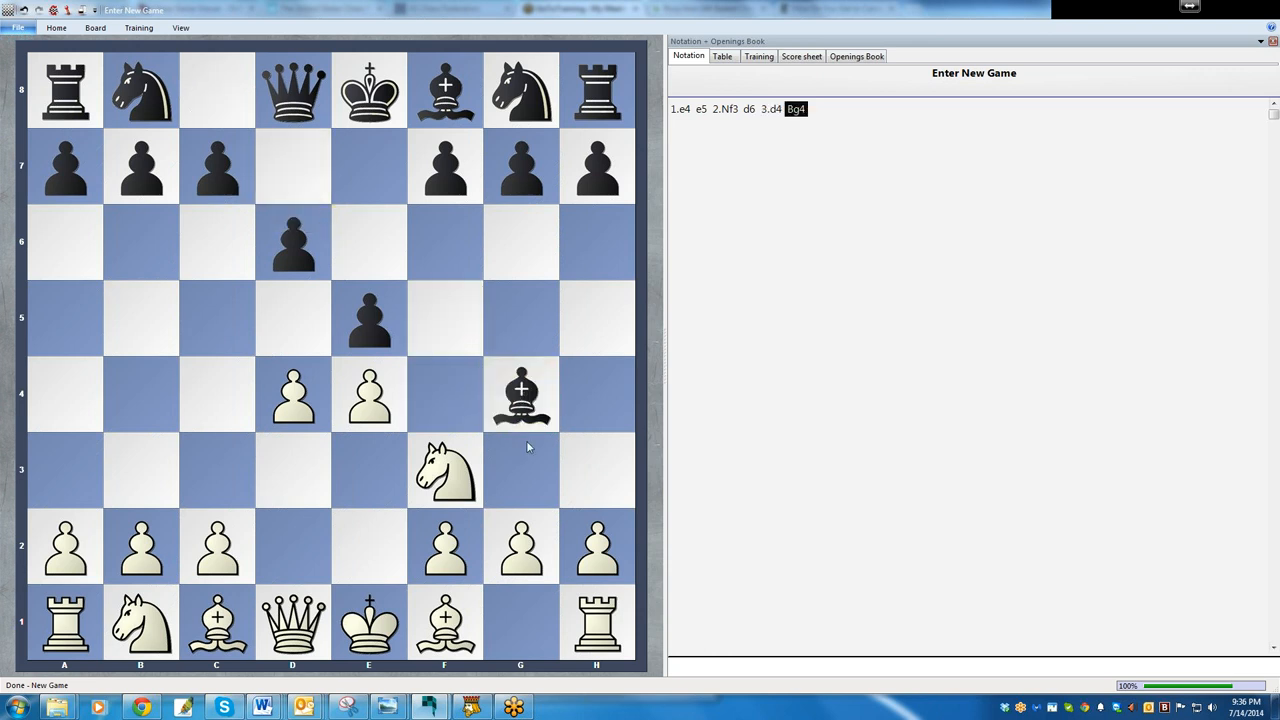
pyautogui.moveTo(560, 540)
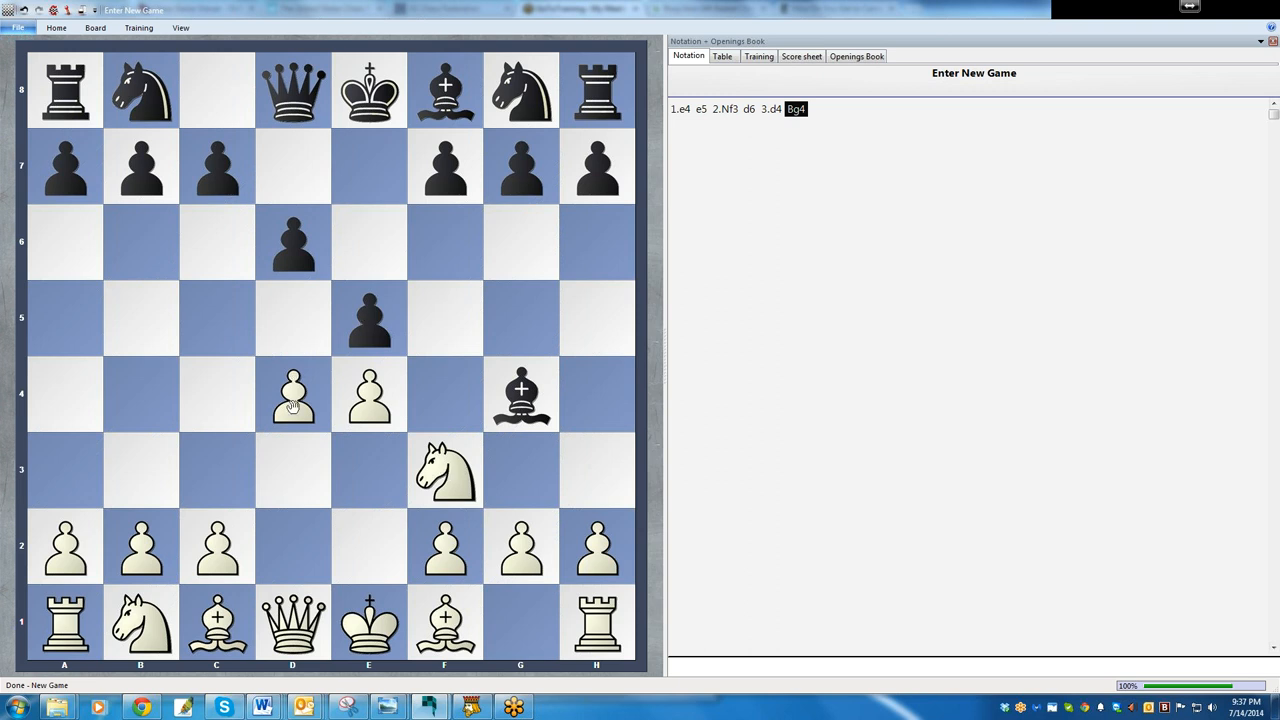
# Step: Play 4.dxe5 dxe5 5.Qxd8+, White's queen capturing the black queen on d8
pyautogui.moveTo(292, 392); pyautogui.dragTo(368, 318)
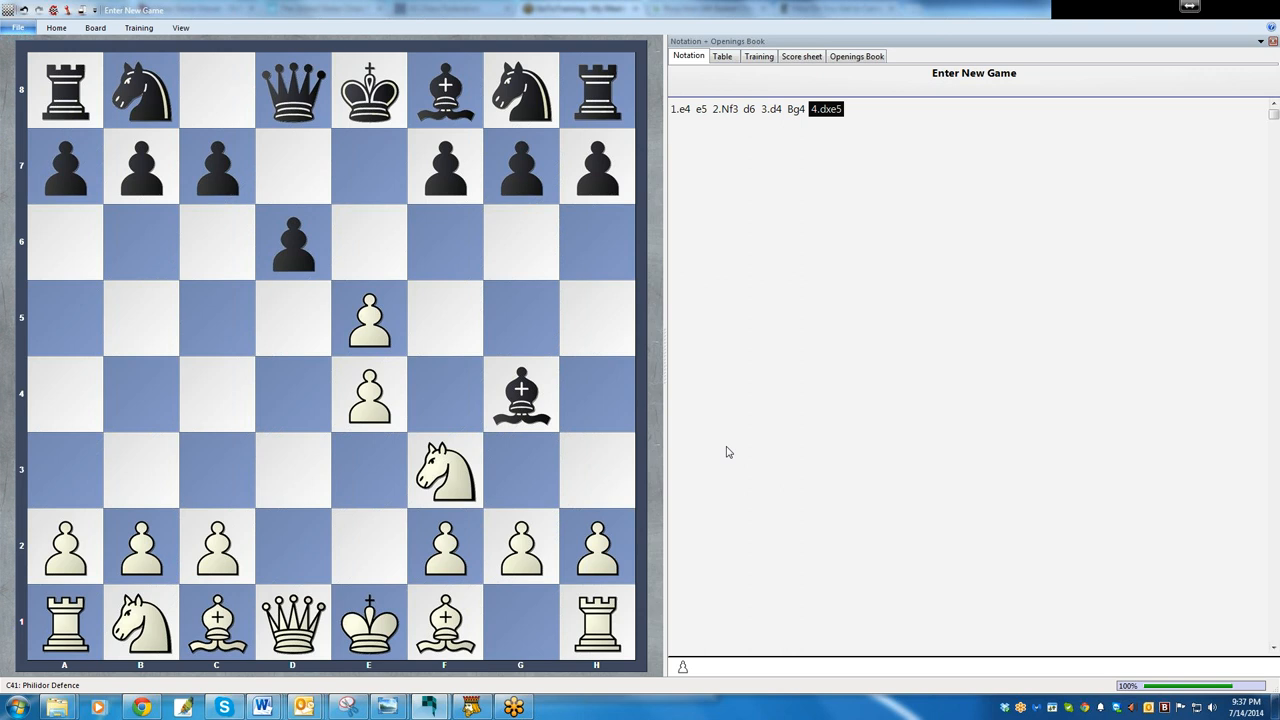
pyautogui.moveTo(714, 436)
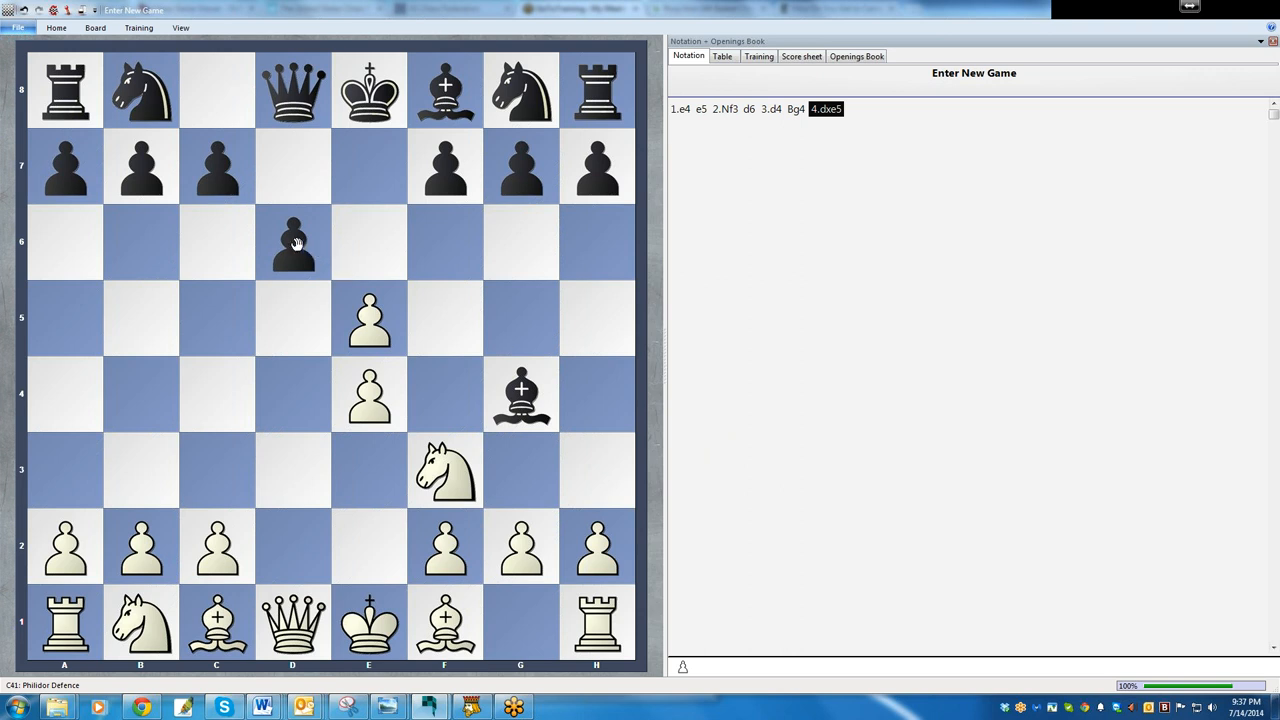
pyautogui.moveTo(292, 240)
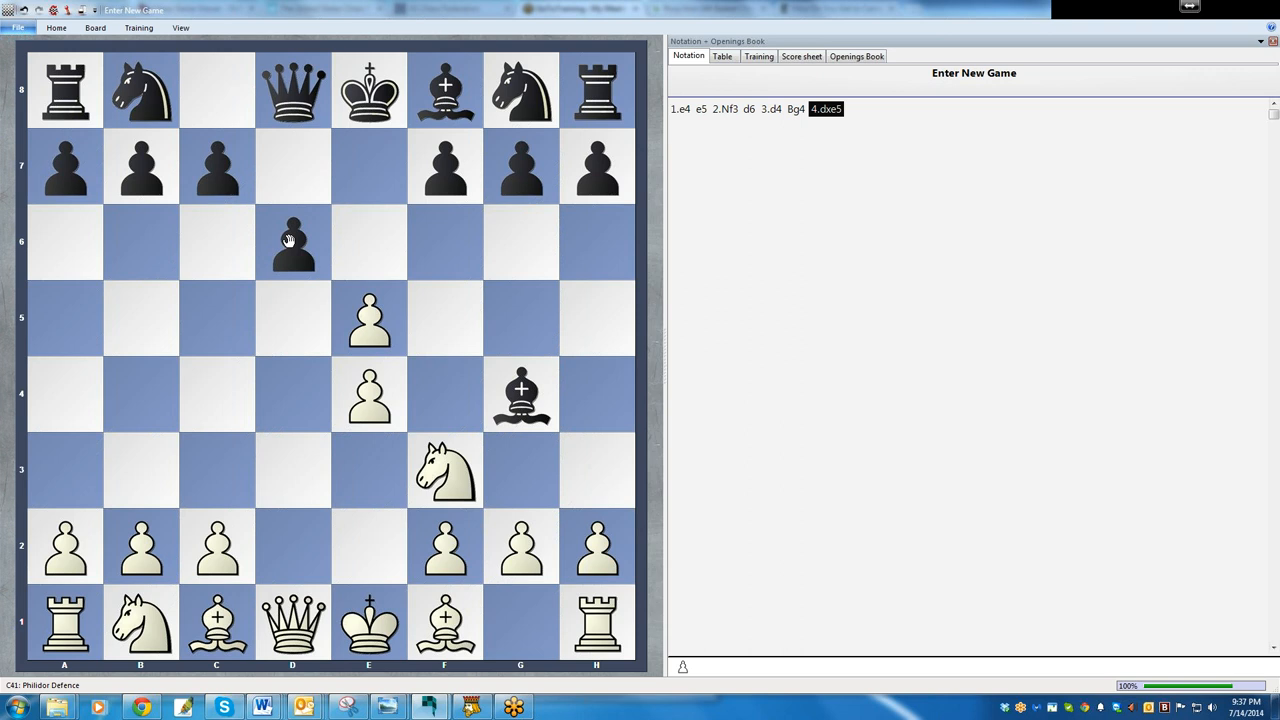
pyautogui.moveTo(328, 300)
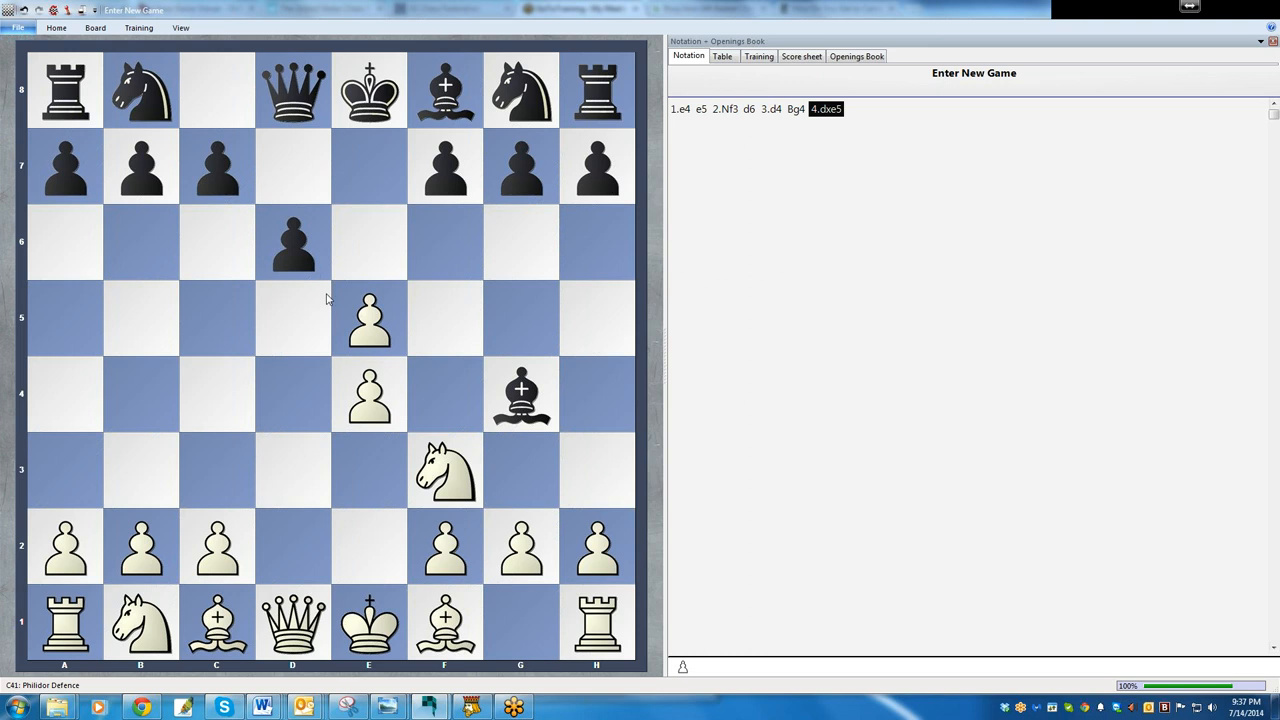
pyautogui.moveTo(290, 248)
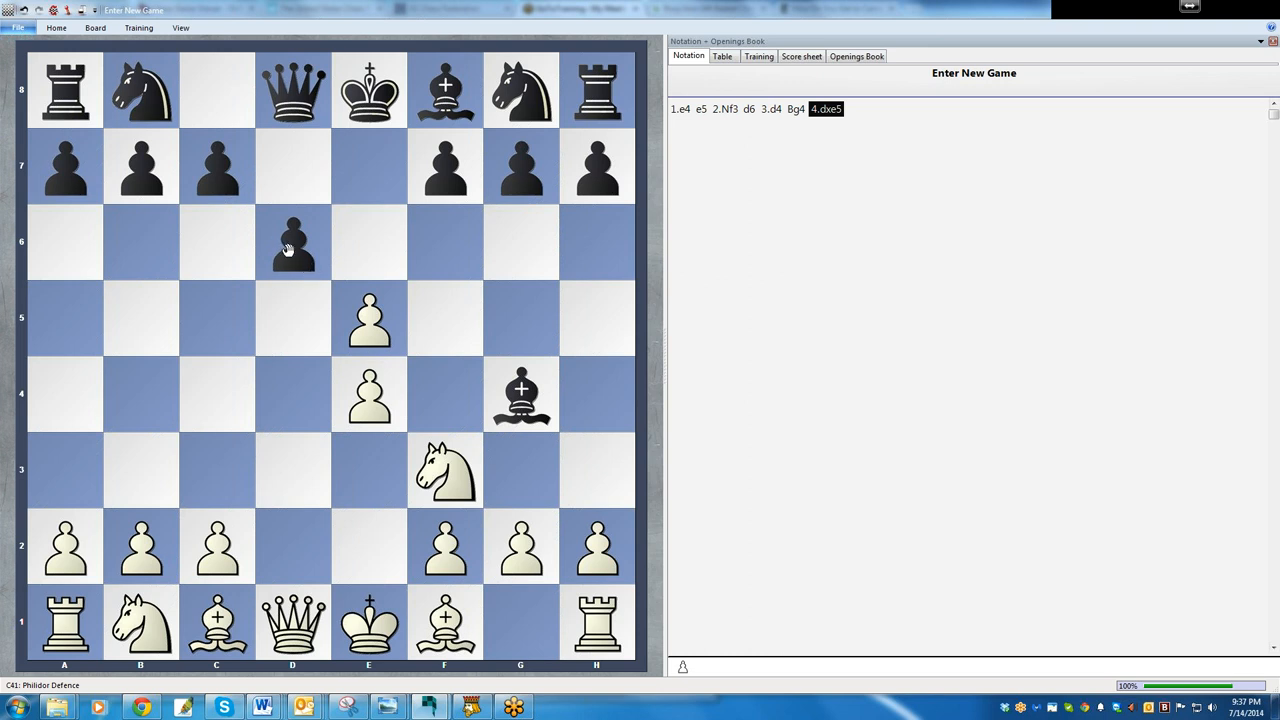
pyautogui.moveTo(292, 242); pyautogui.dragTo(368, 318)
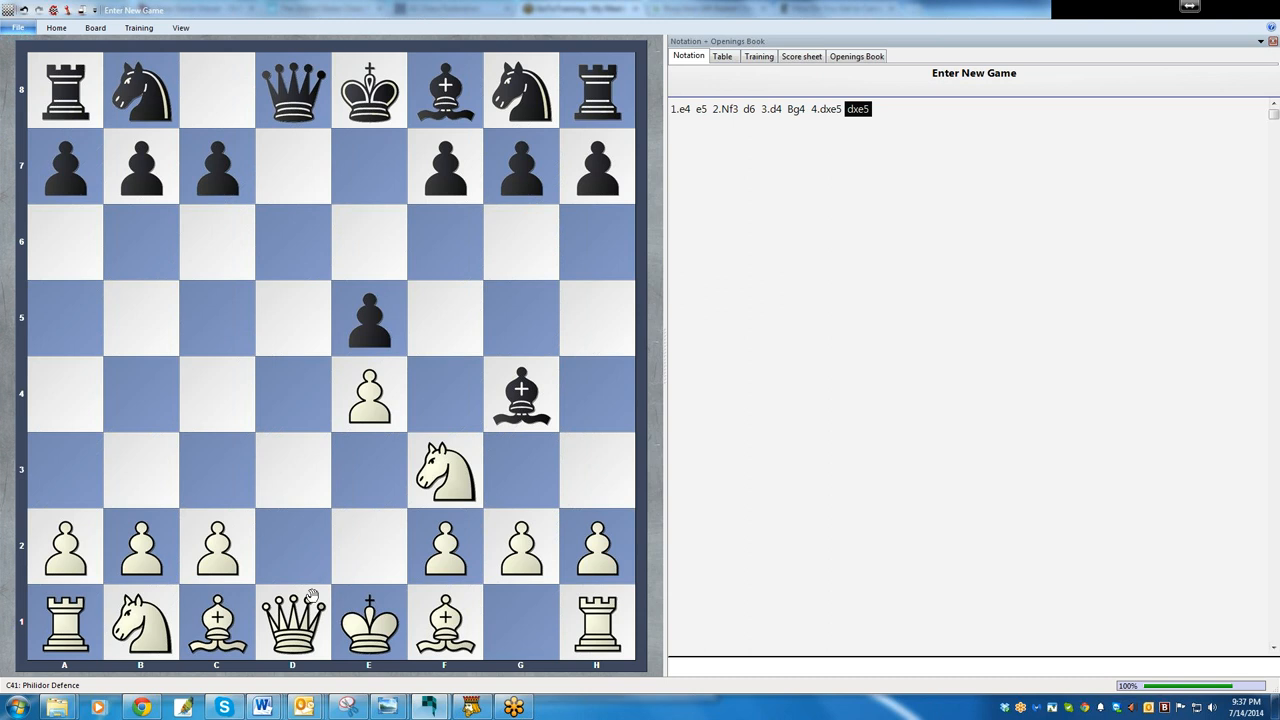
pyautogui.moveTo(292, 624); pyautogui.dragTo(292, 392)
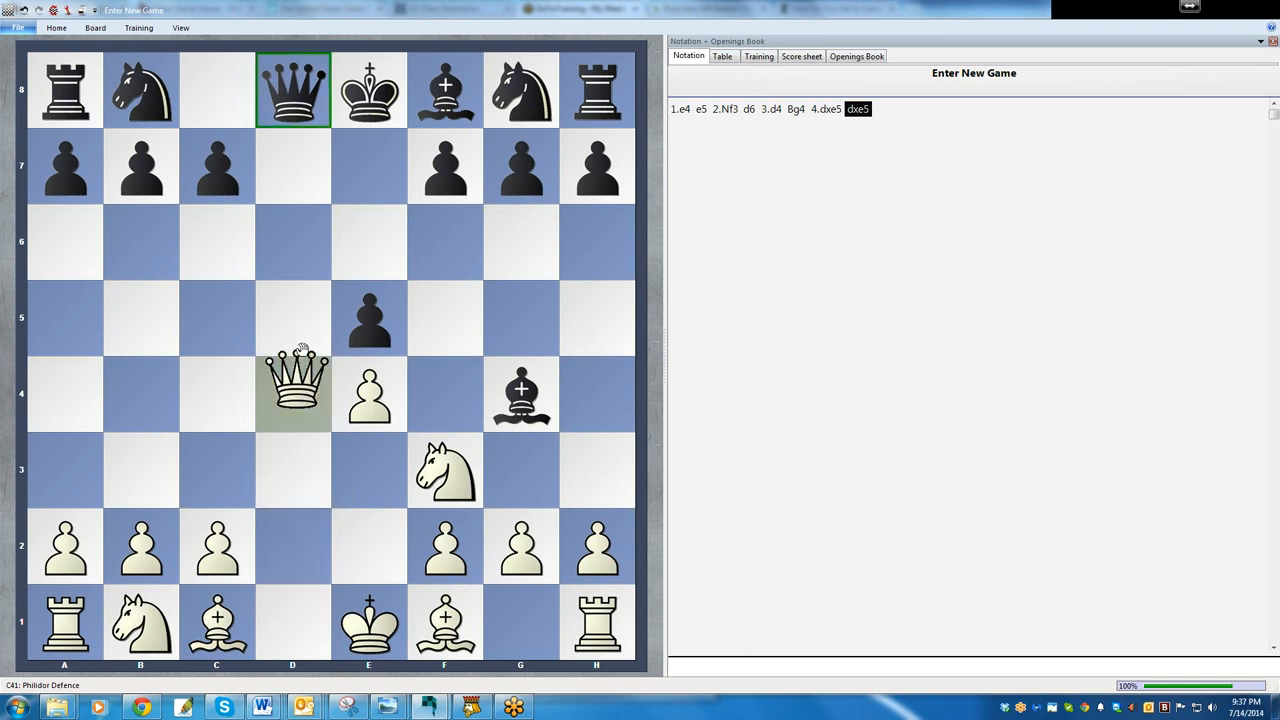
pyautogui.moveTo(292, 392); pyautogui.dragTo(292, 90)
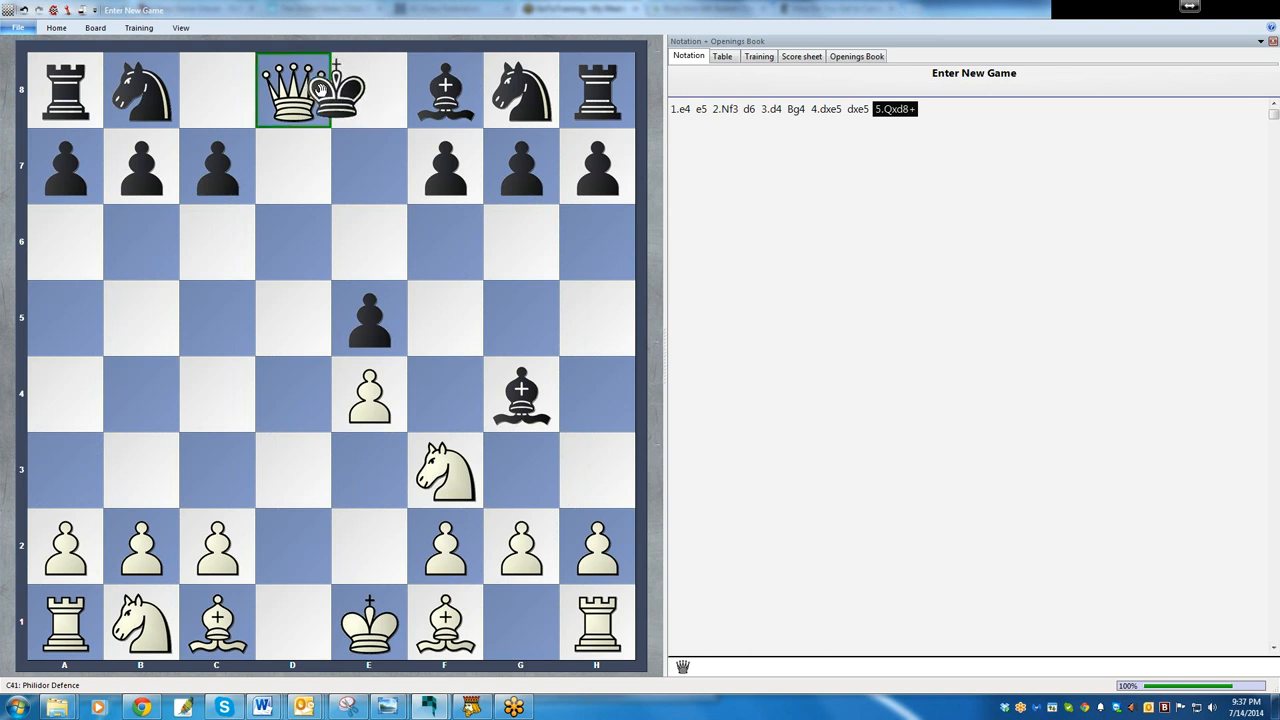
pyautogui.click(292, 90)
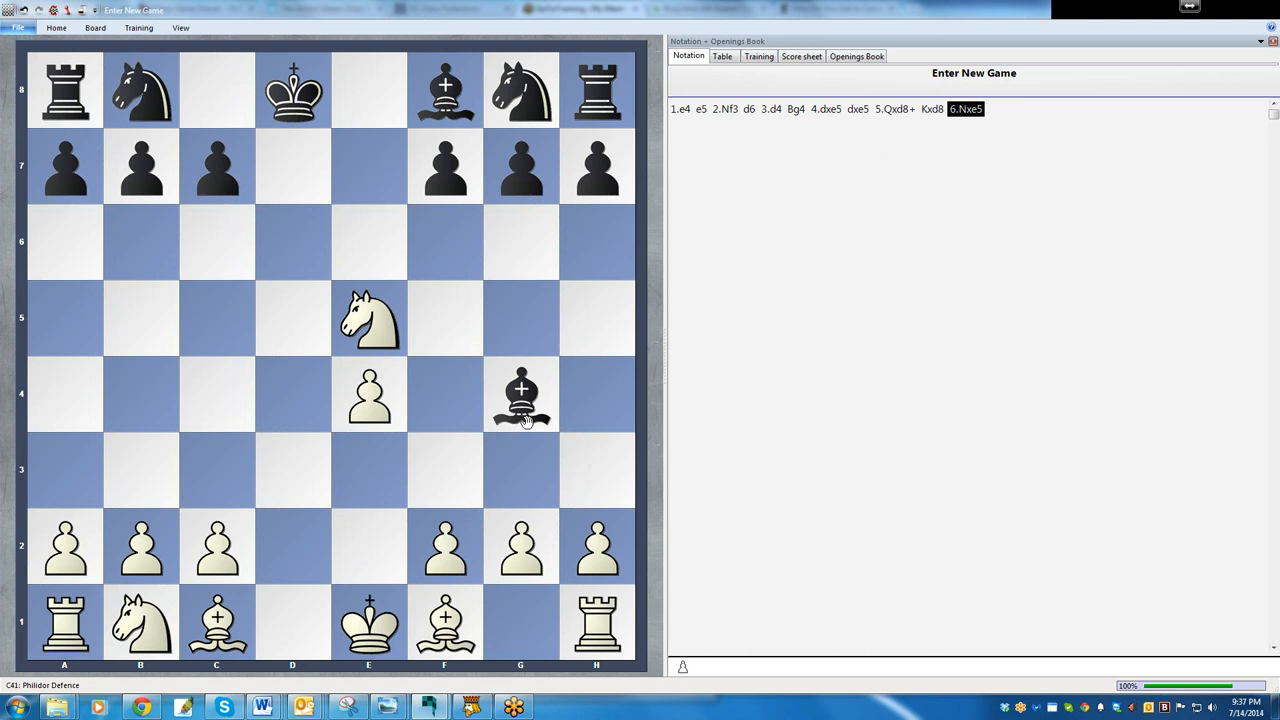
pyautogui.moveTo(460, 160)
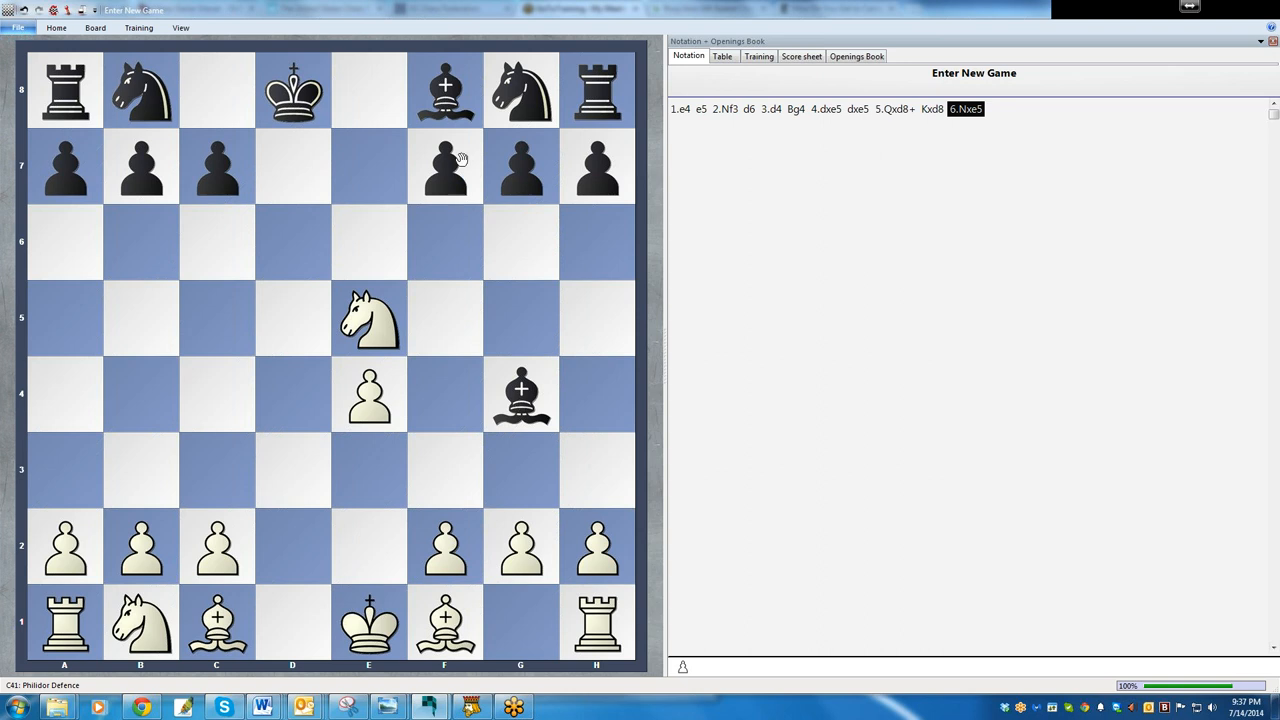
pyautogui.moveTo(320, 476)
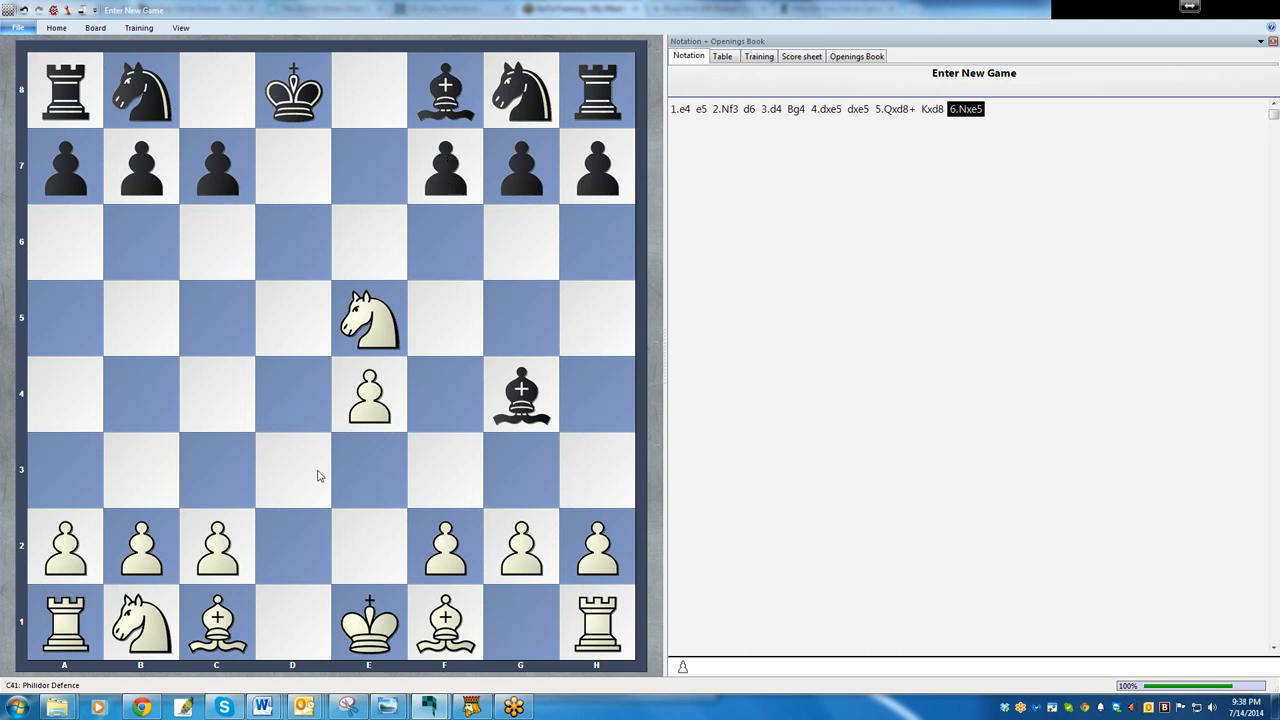
pyautogui.moveTo(604, 460)
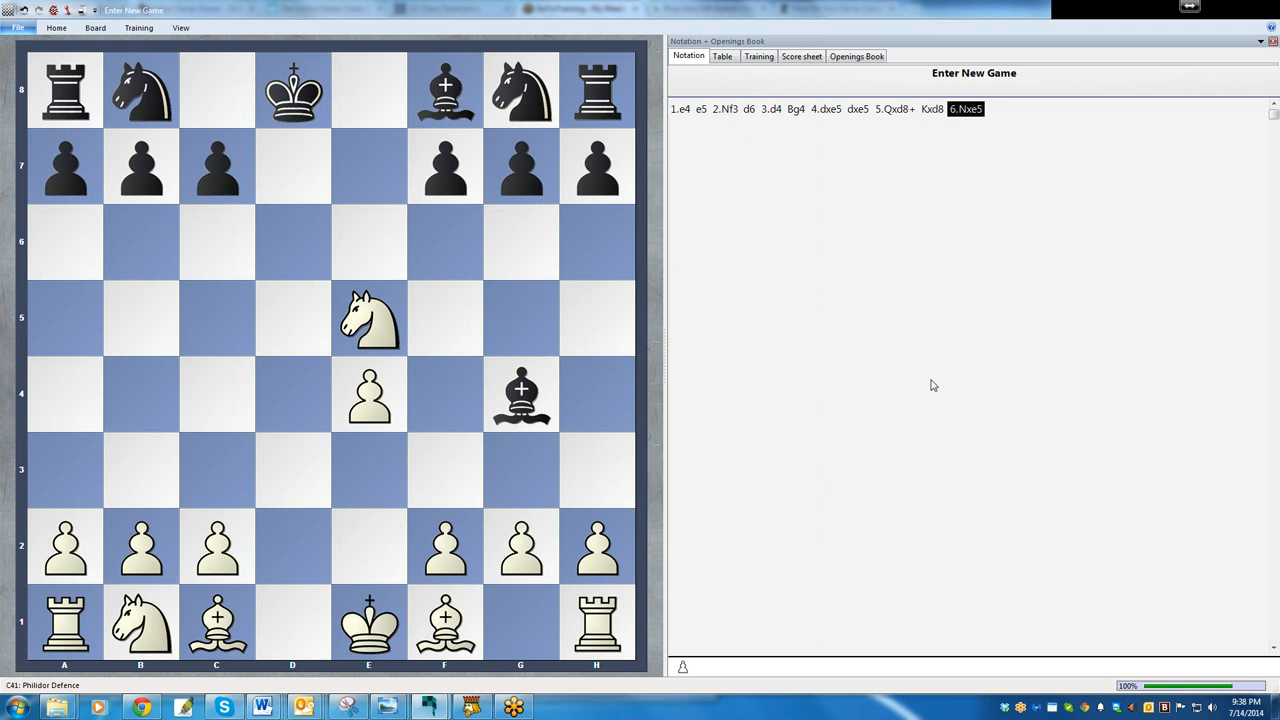
pyautogui.moveTo(812, 136)
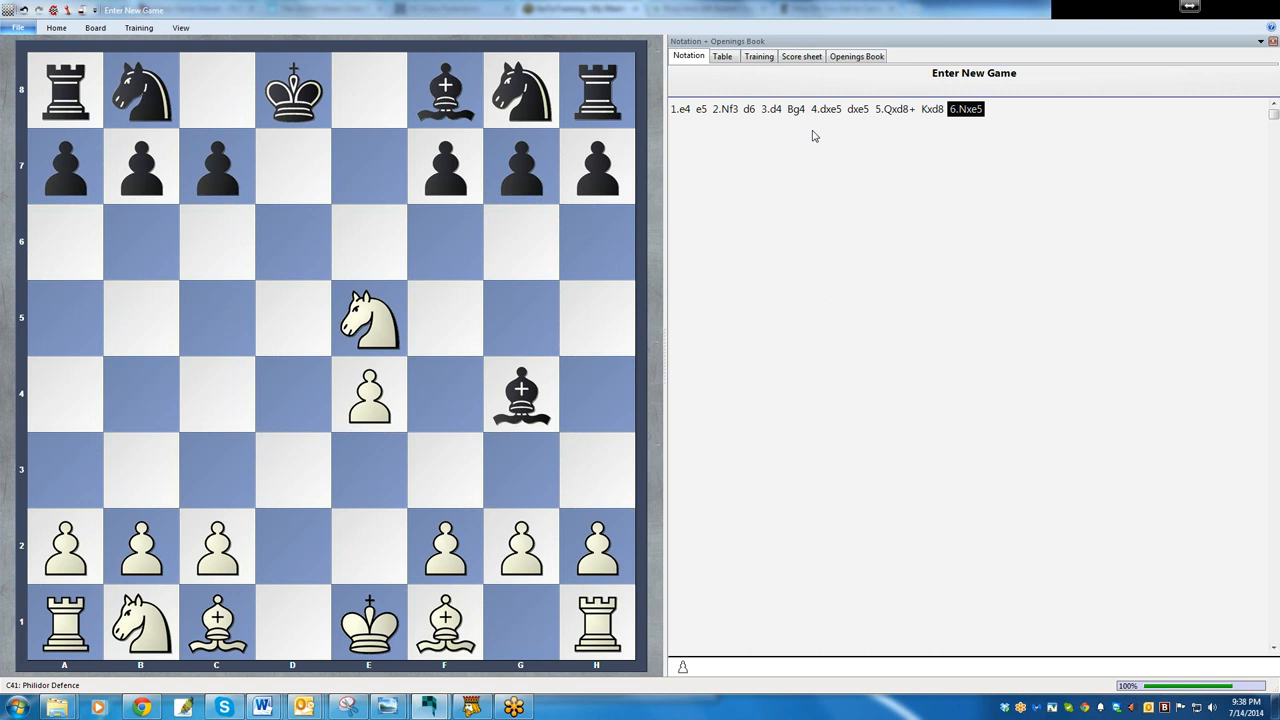
pyautogui.moveTo(838, 112)
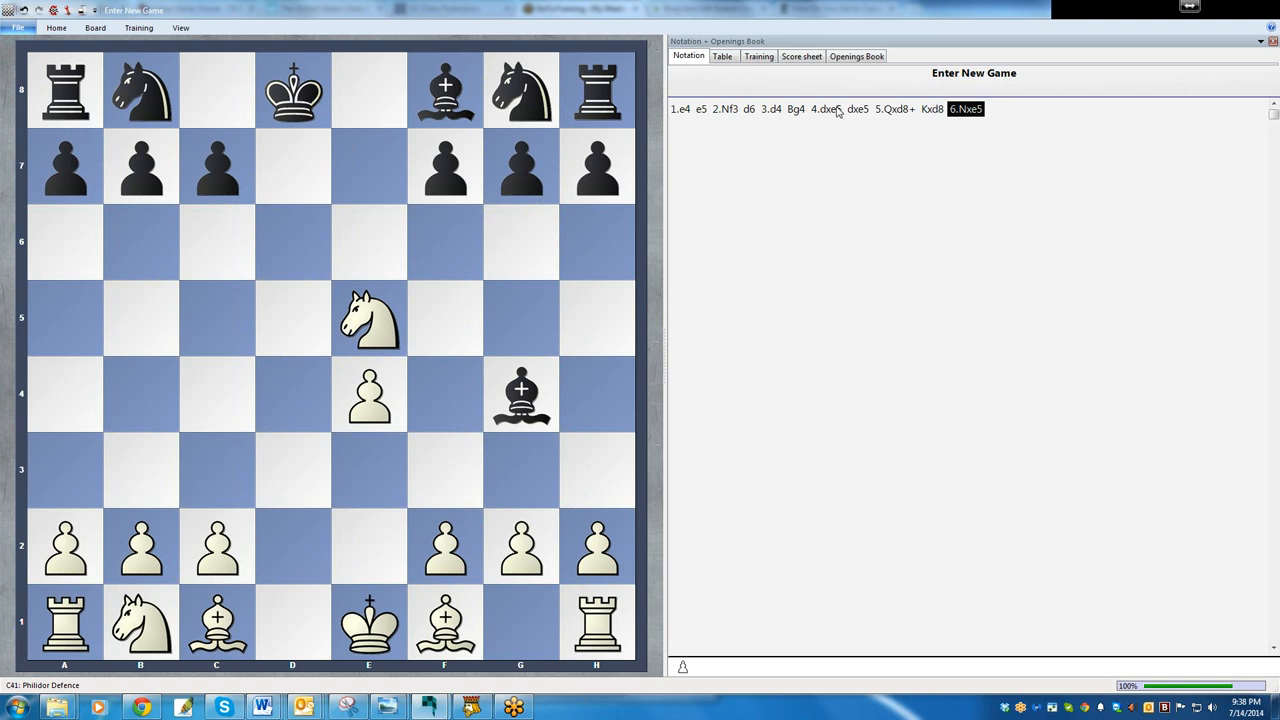
# Step: Enter 4...Bxf3 after 4.dxe5 as the new main line, keeping 4...dxe5 as a variation
pyautogui.click(824, 108)
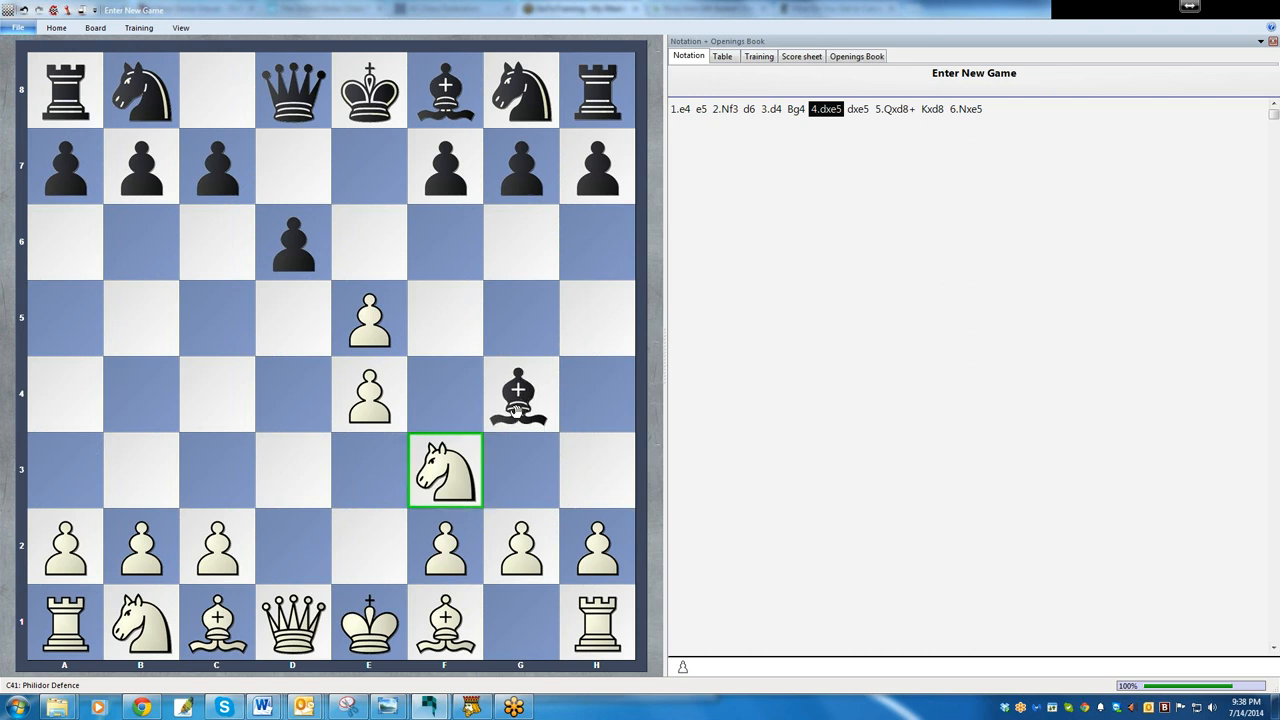
pyautogui.click(444, 470)
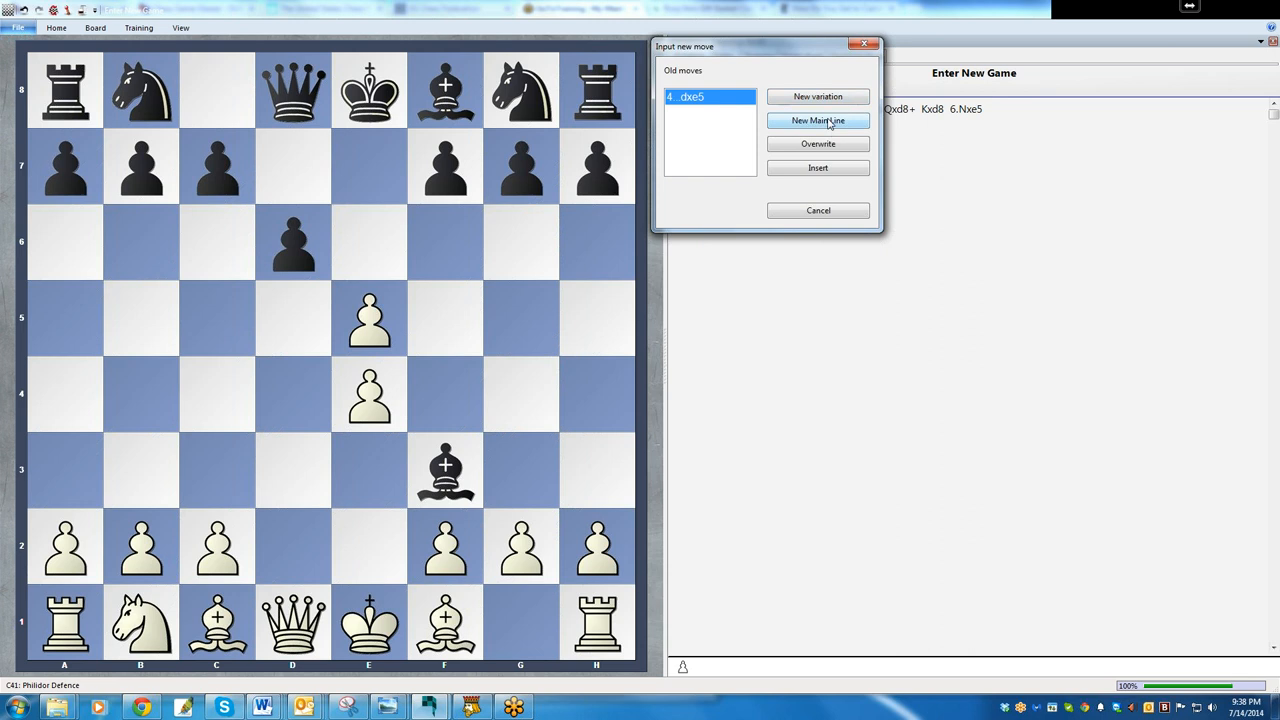
pyautogui.click(816, 120)
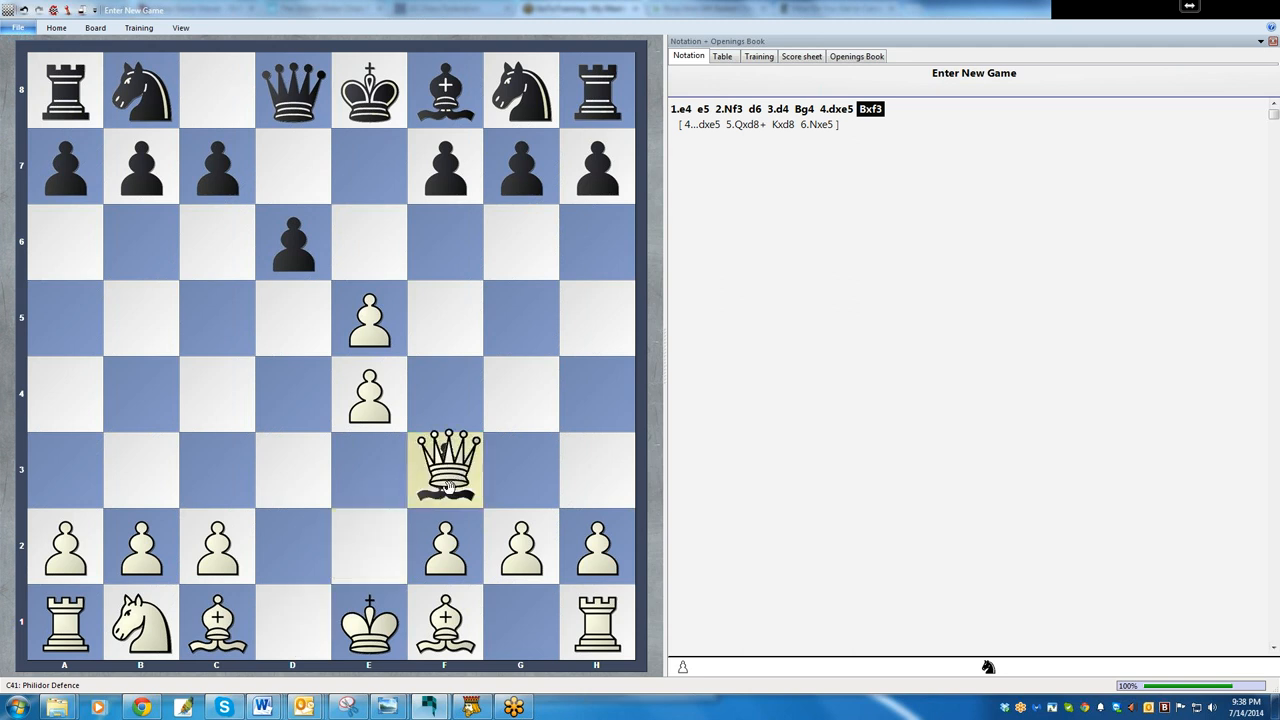
# Step: Recapture the bishop with 5.Qxf3 in the main line
pyautogui.click(444, 470)
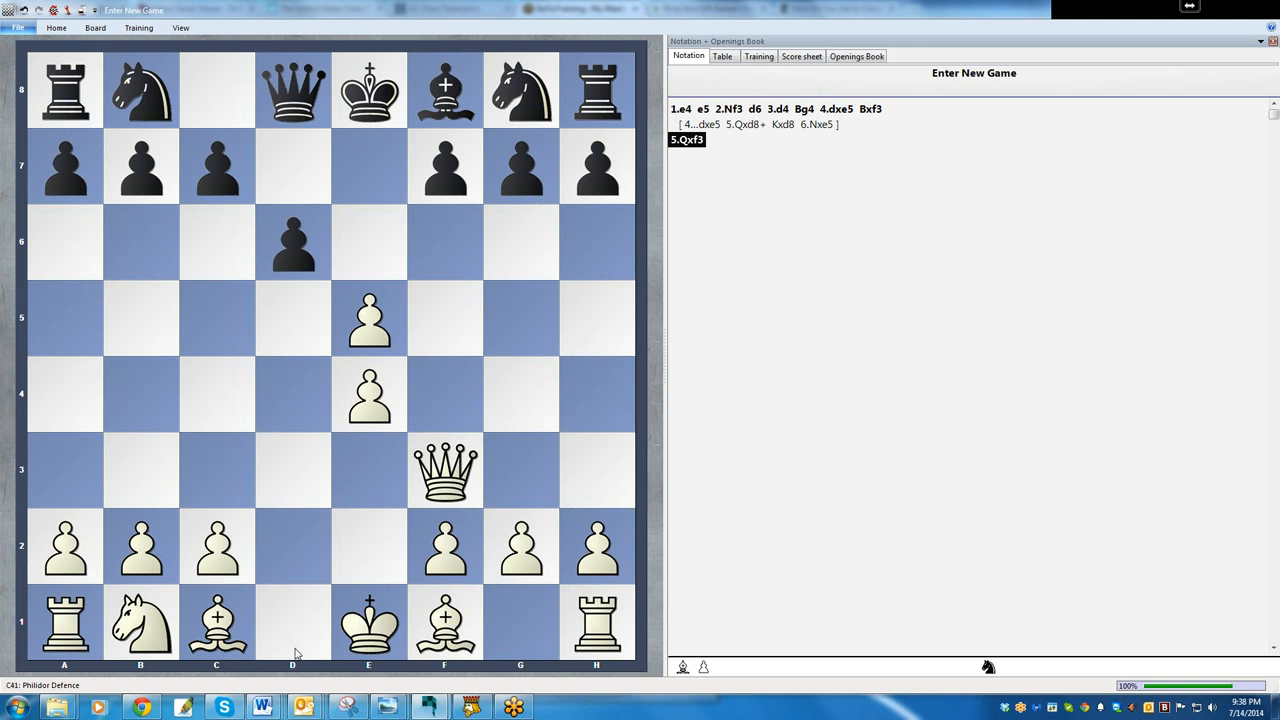
pyautogui.moveTo(296, 652)
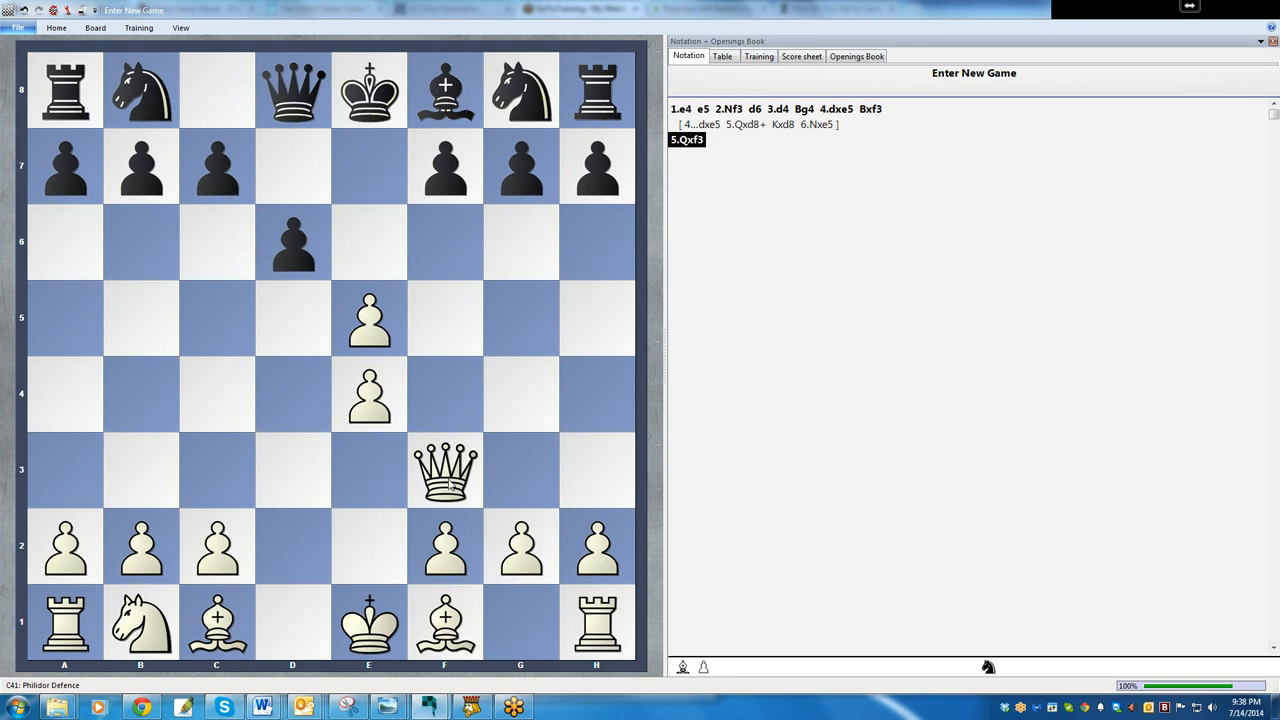
pyautogui.moveTo(548, 648)
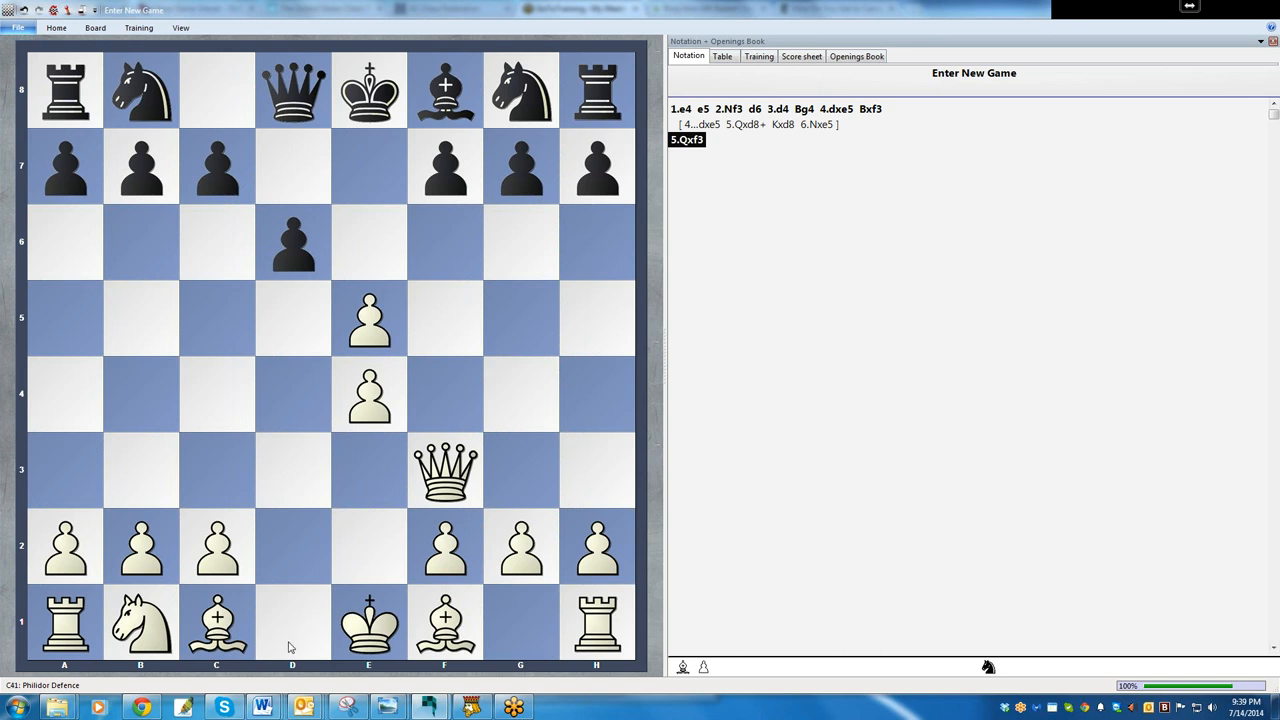
pyautogui.moveTo(438, 560)
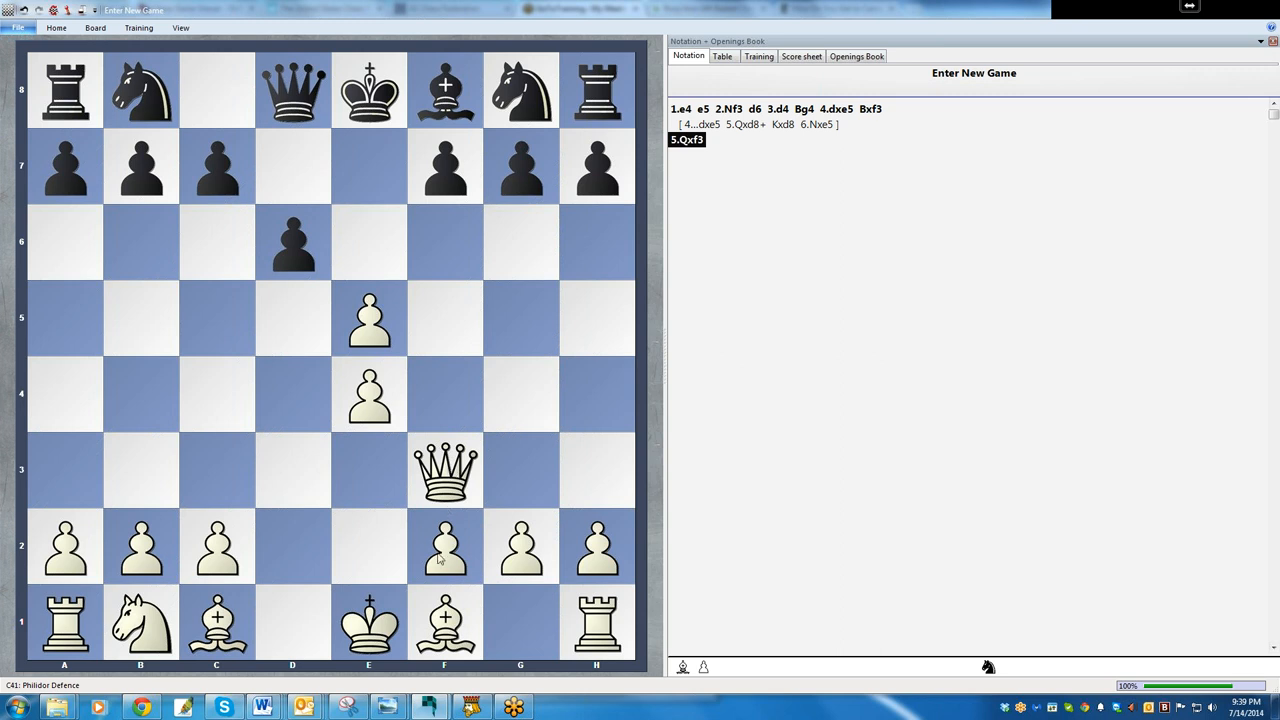
pyautogui.moveTo(420, 516)
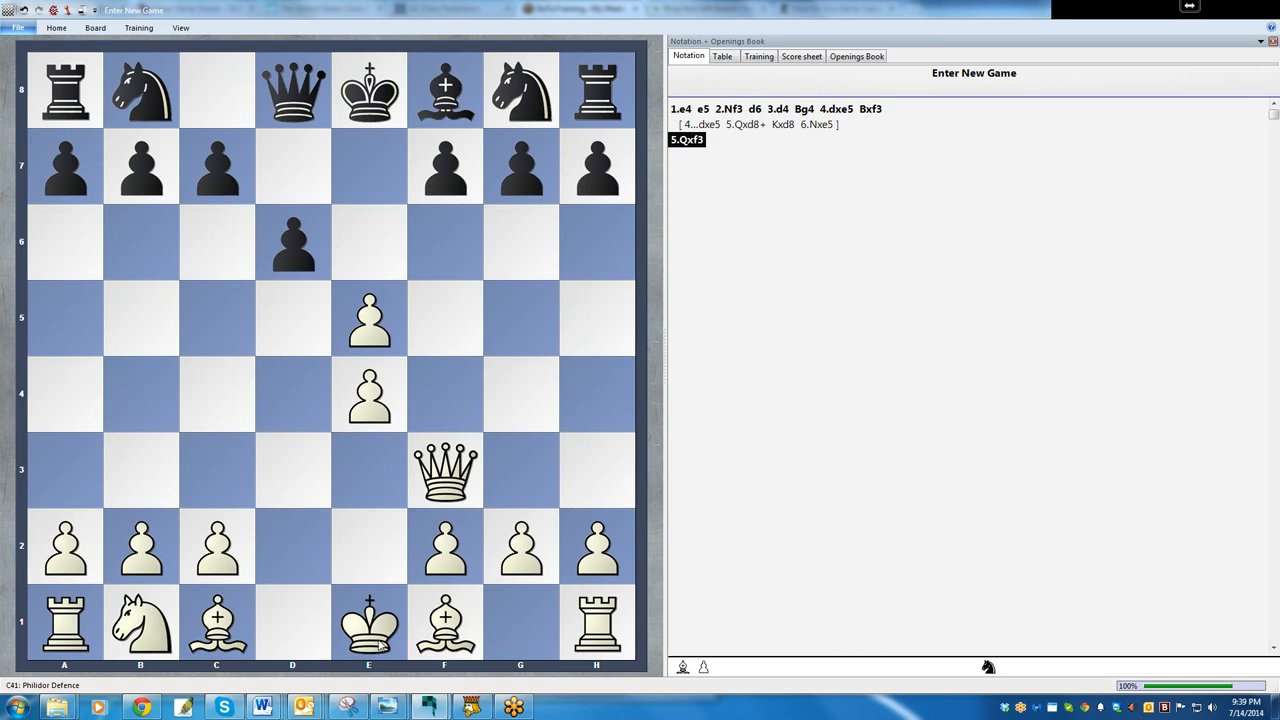
pyautogui.moveTo(500, 590)
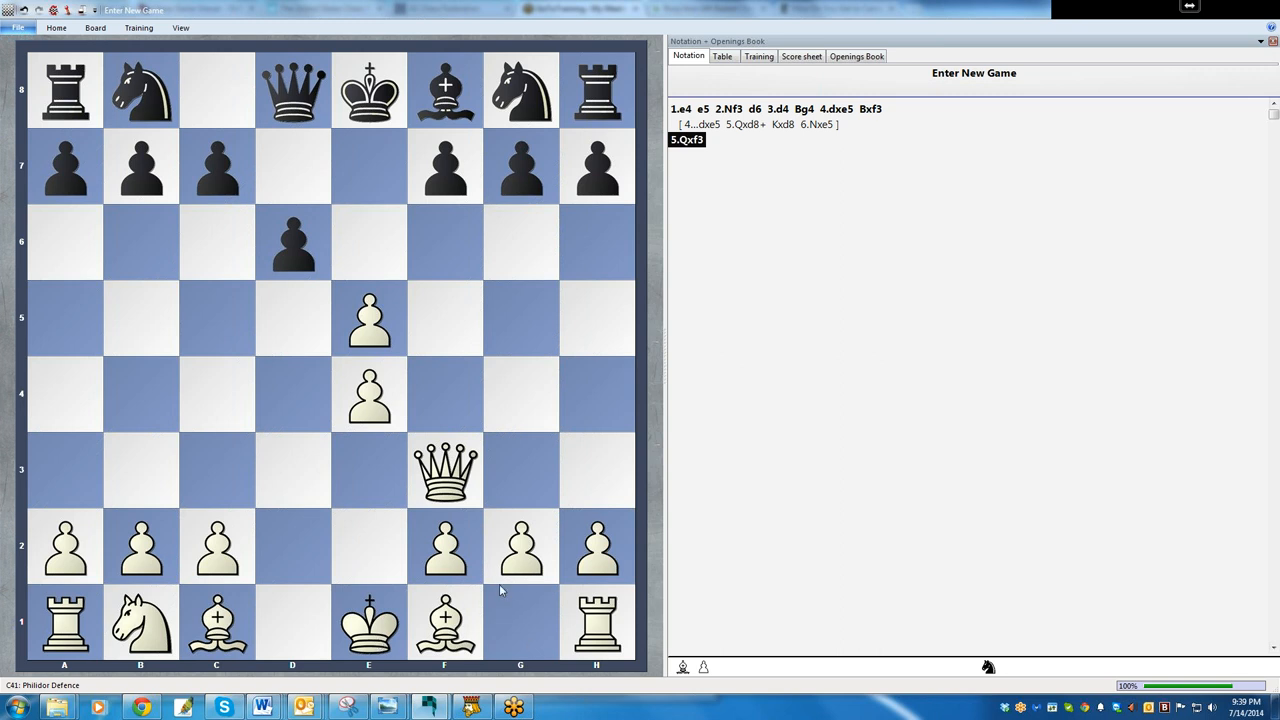
pyautogui.moveTo(292, 244)
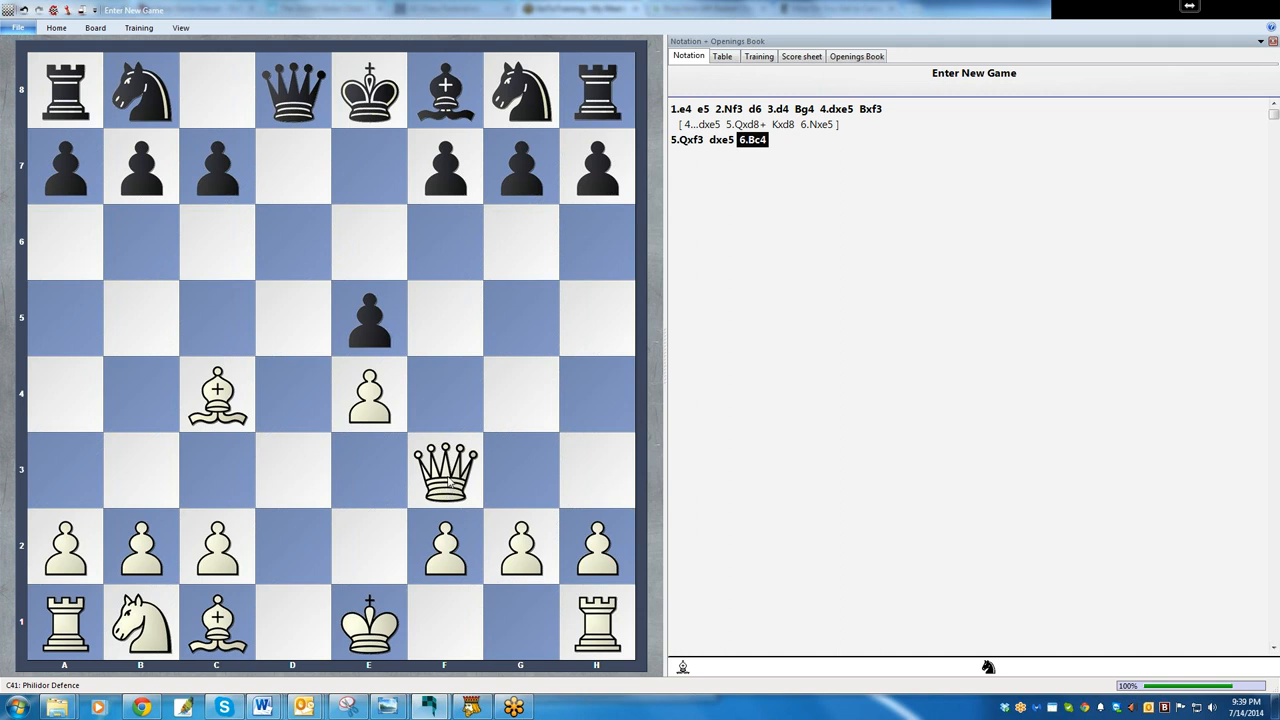
pyautogui.moveTo(456, 204)
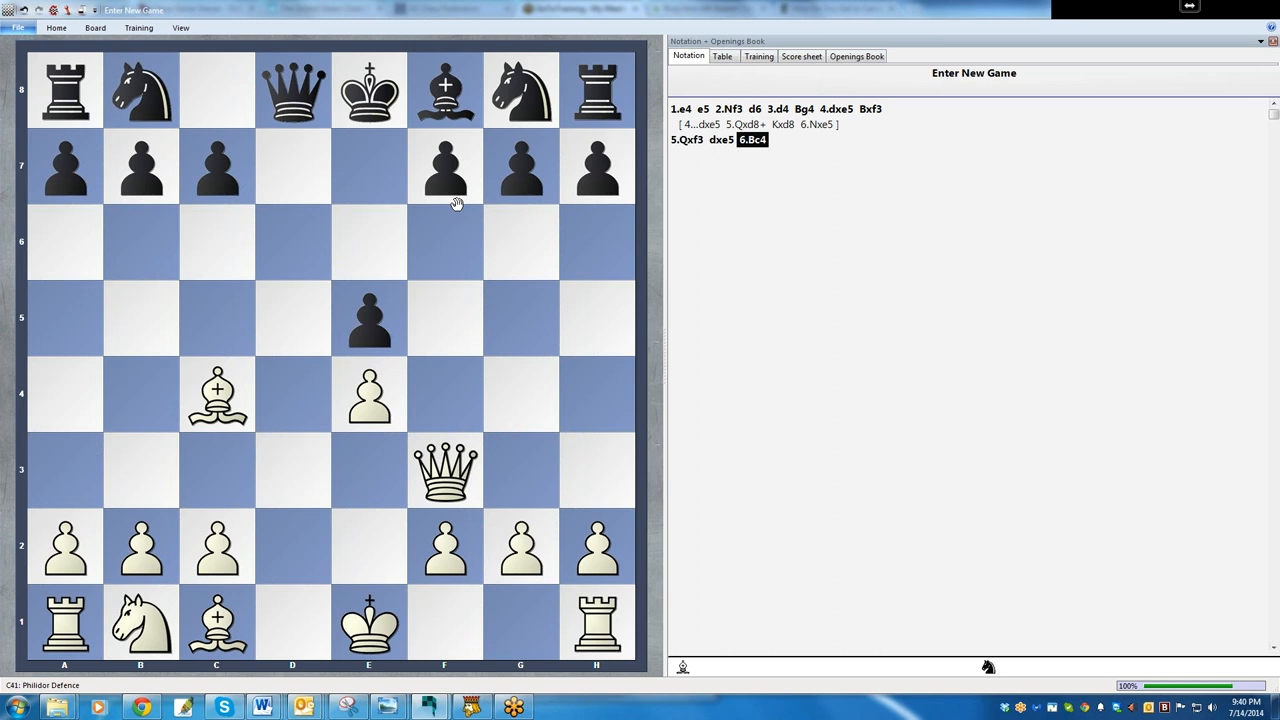
pyautogui.moveTo(516, 304)
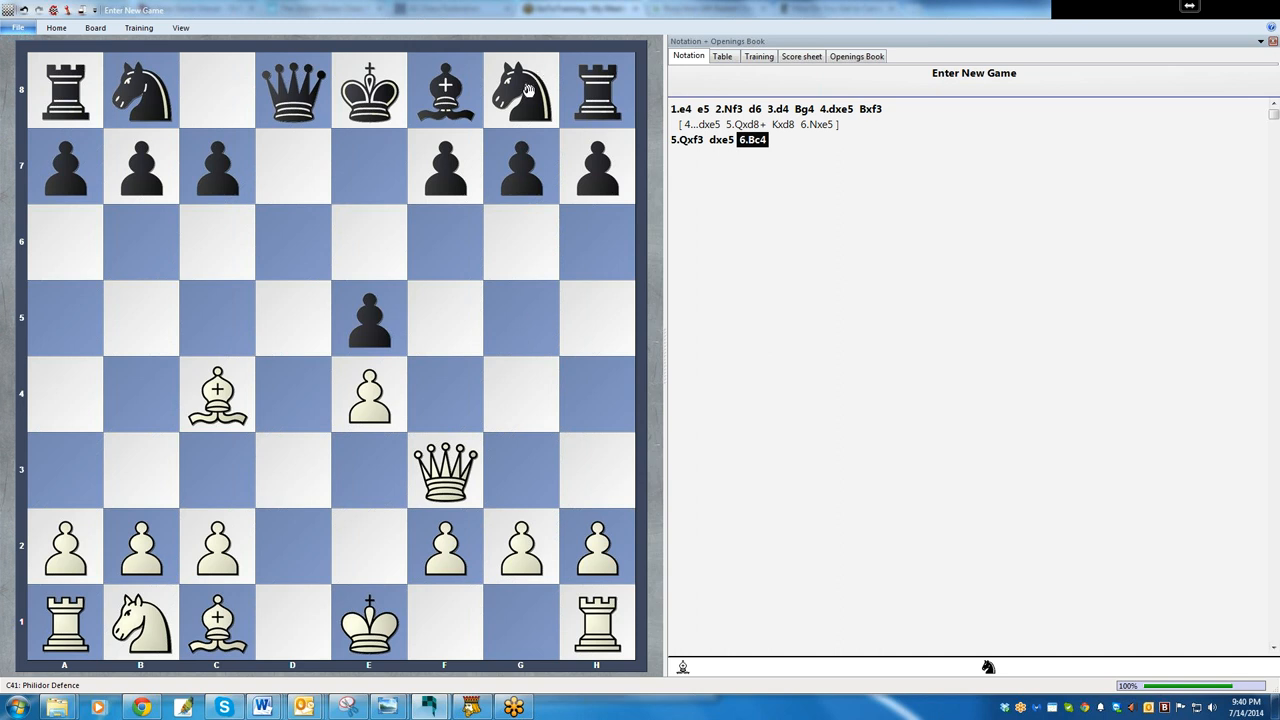
pyautogui.moveTo(216, 410)
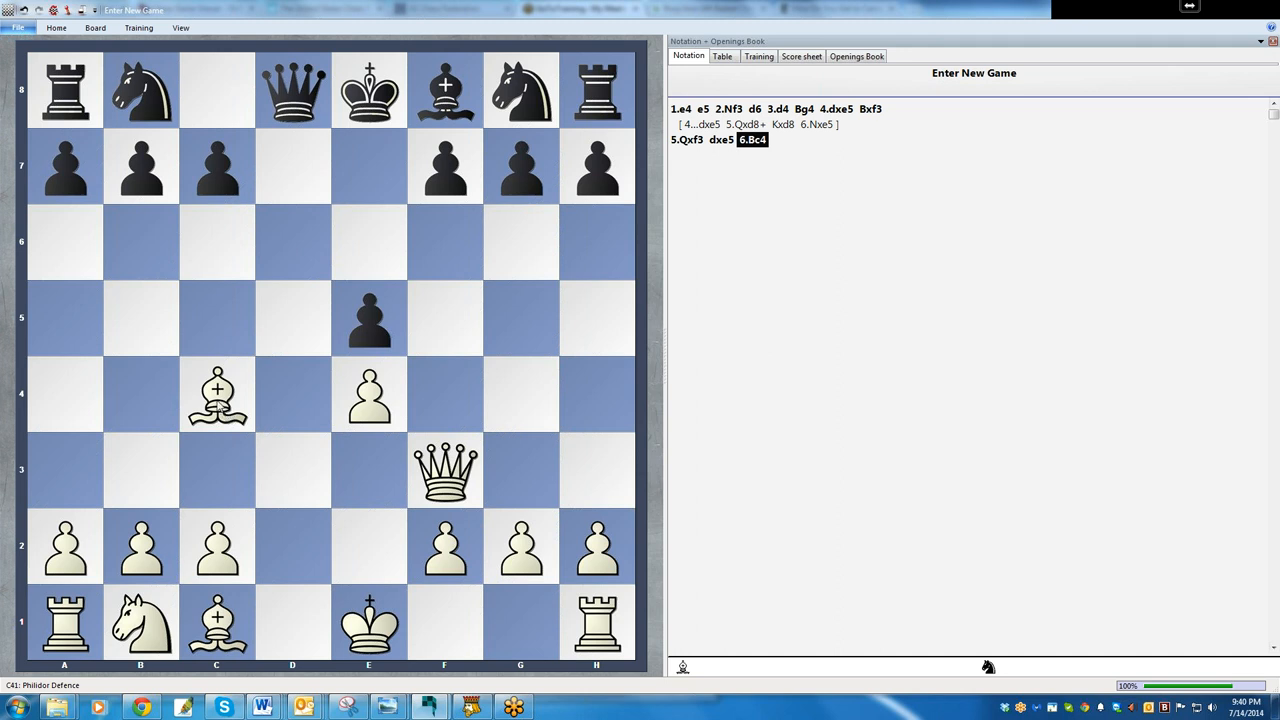
pyautogui.moveTo(220, 408)
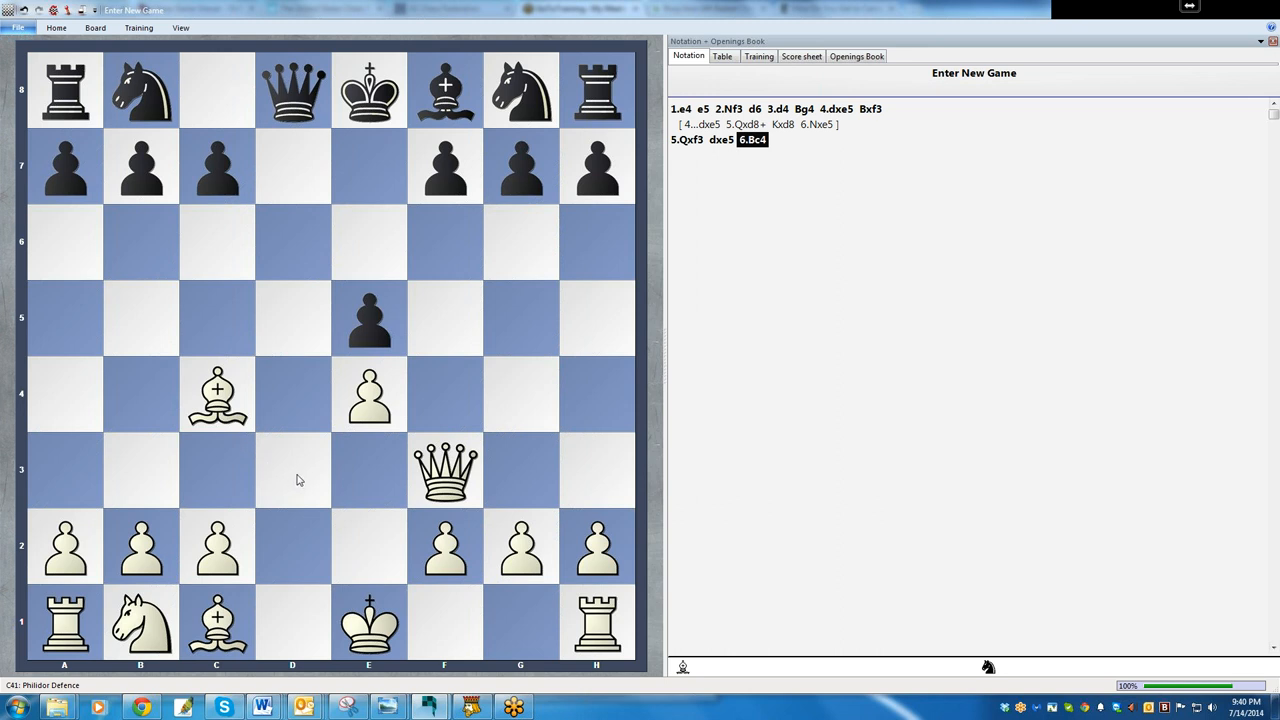
pyautogui.moveTo(136, 328)
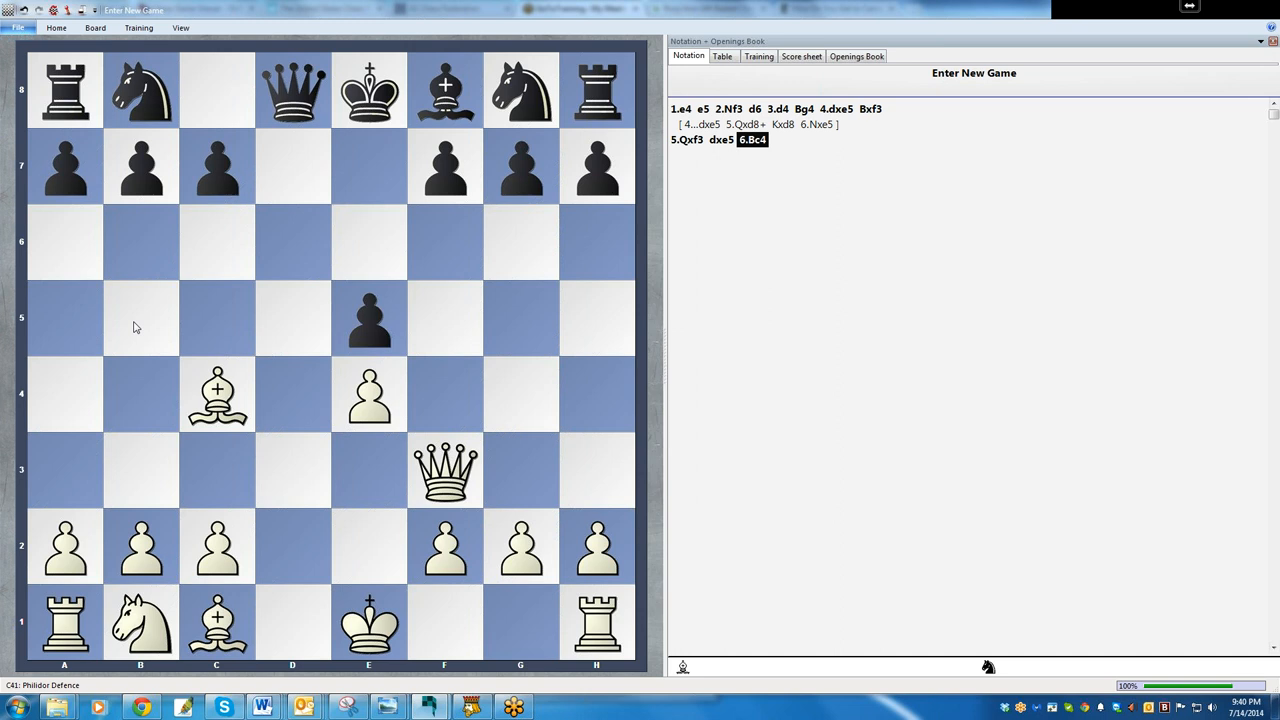
pyautogui.moveTo(224, 264)
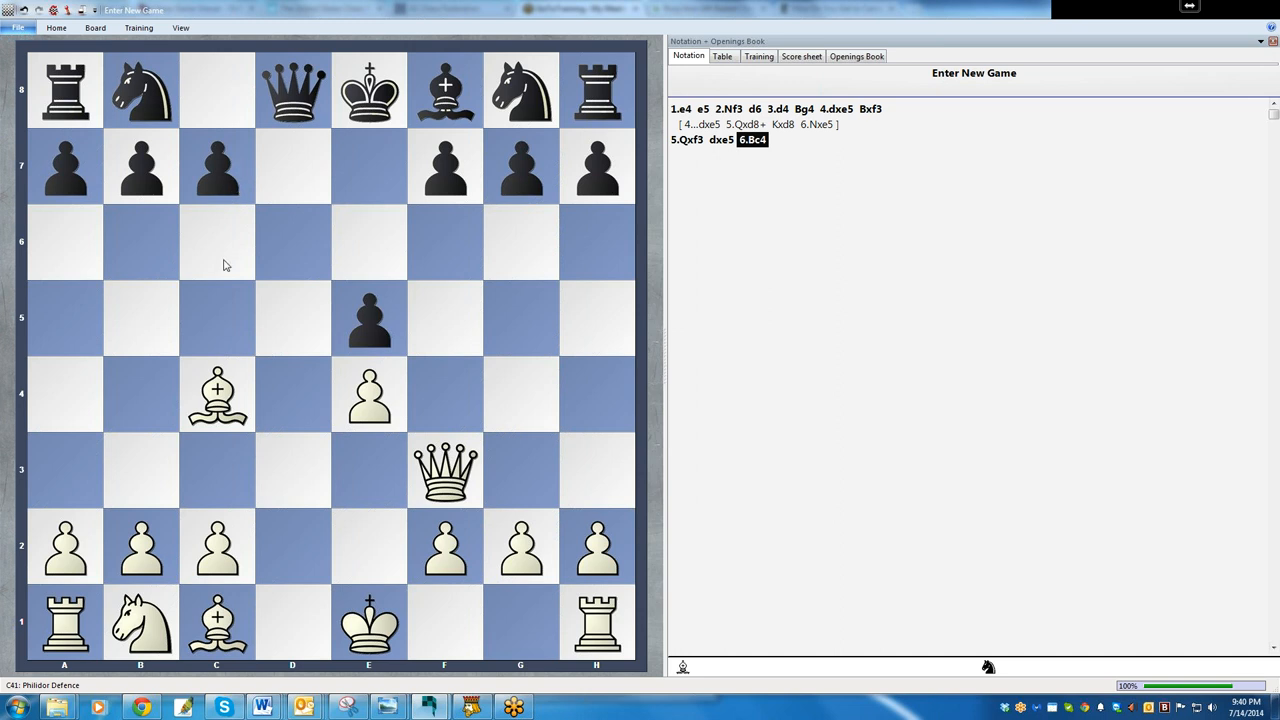
pyautogui.moveTo(440, 490)
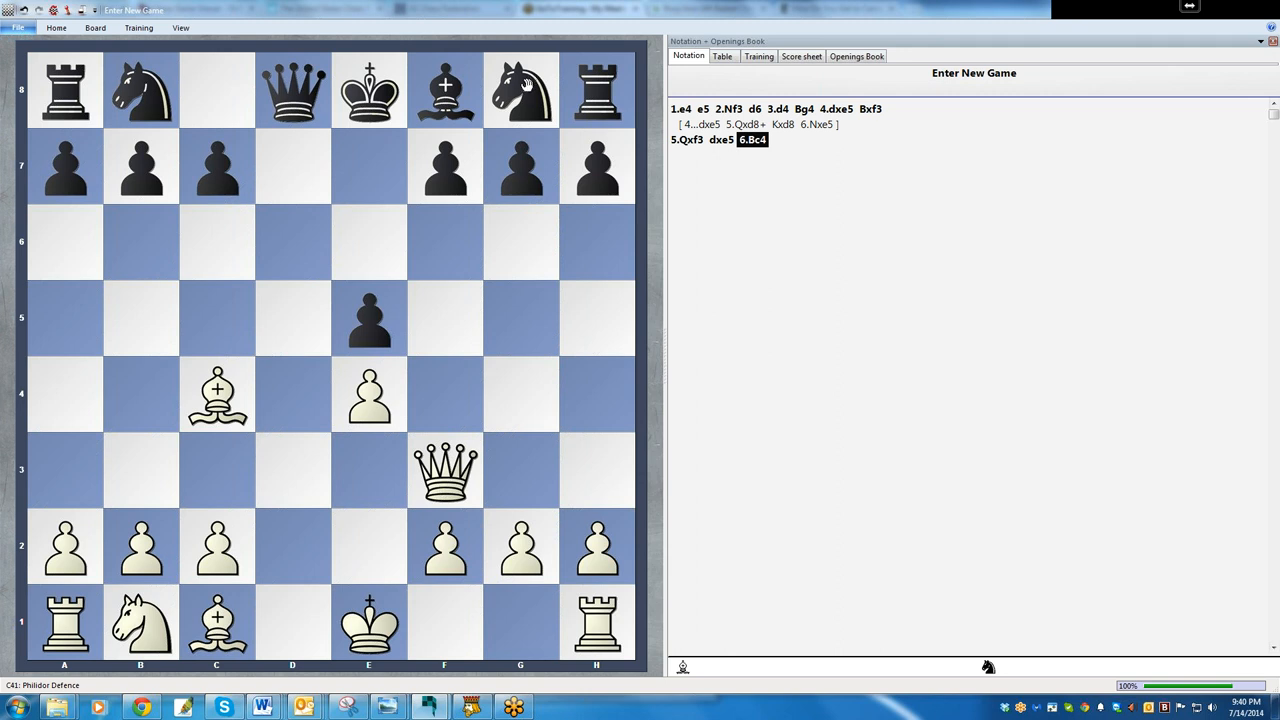
# Step: Develop Black's knight from g8 to f6 for 6...Nf6
pyautogui.moveTo(520, 88); pyautogui.dragTo(444, 164)
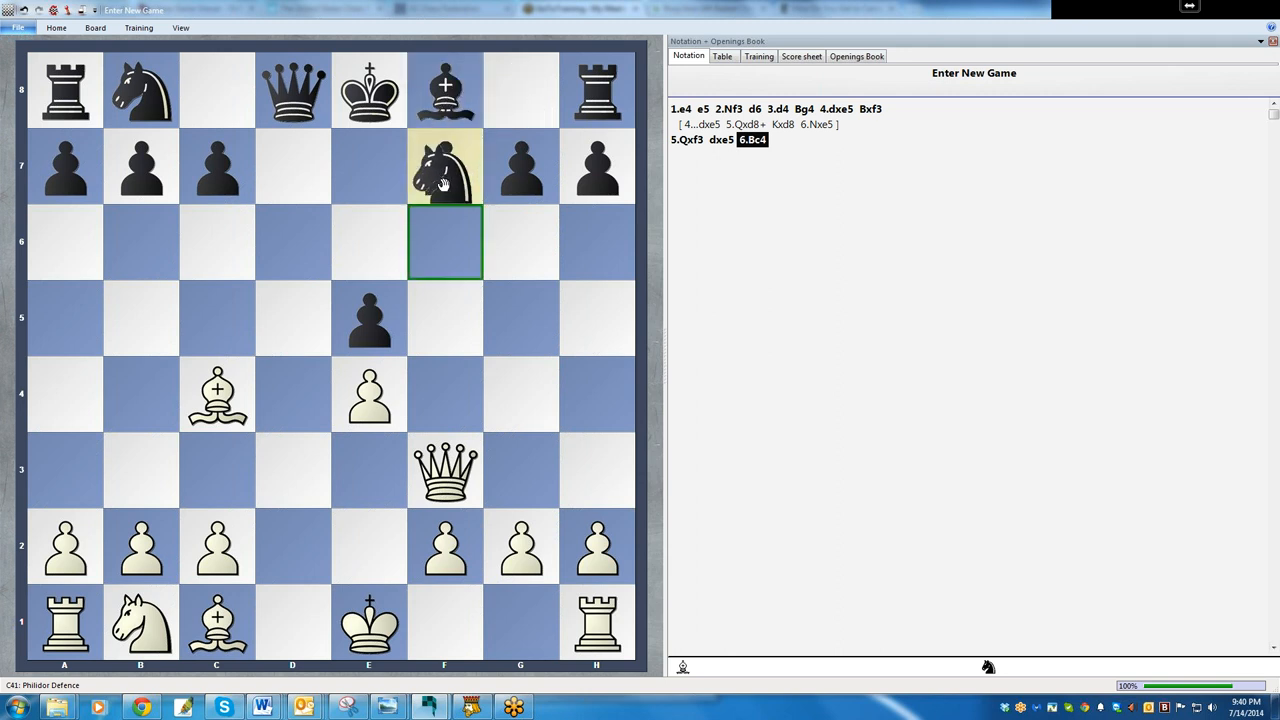
pyautogui.moveTo(444, 164); pyautogui.dragTo(444, 242)
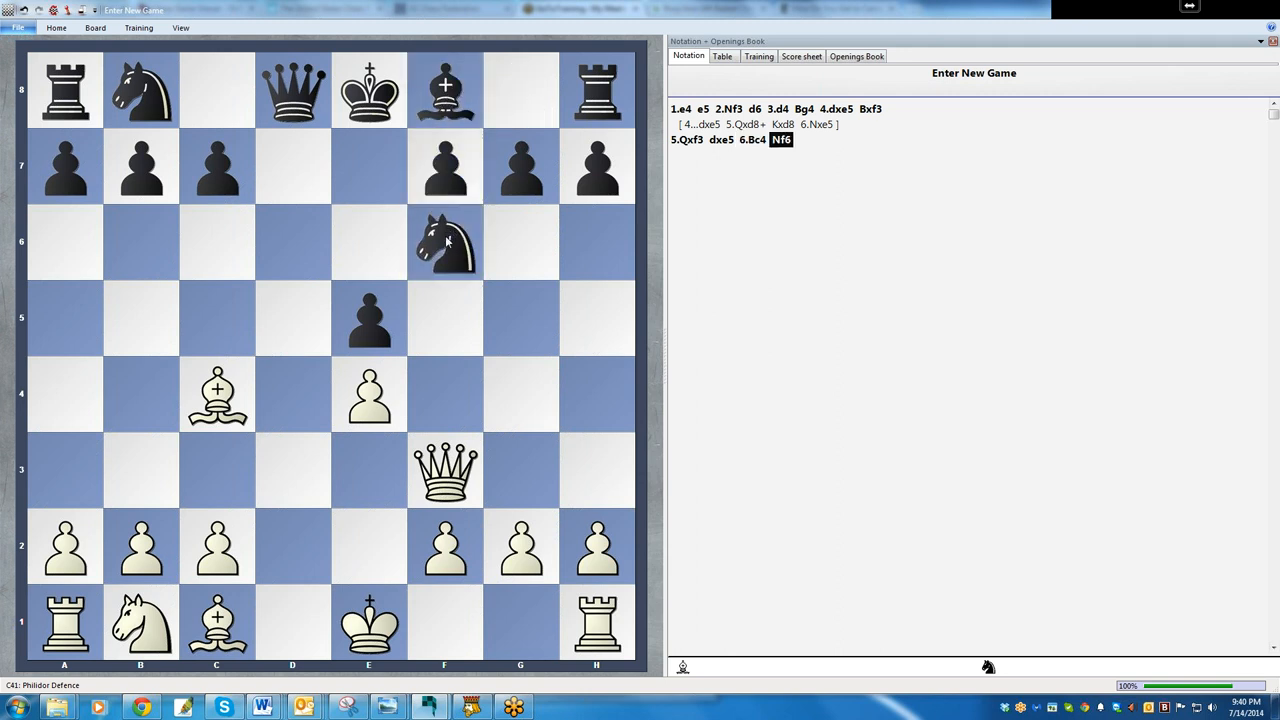
pyautogui.moveTo(712, 430)
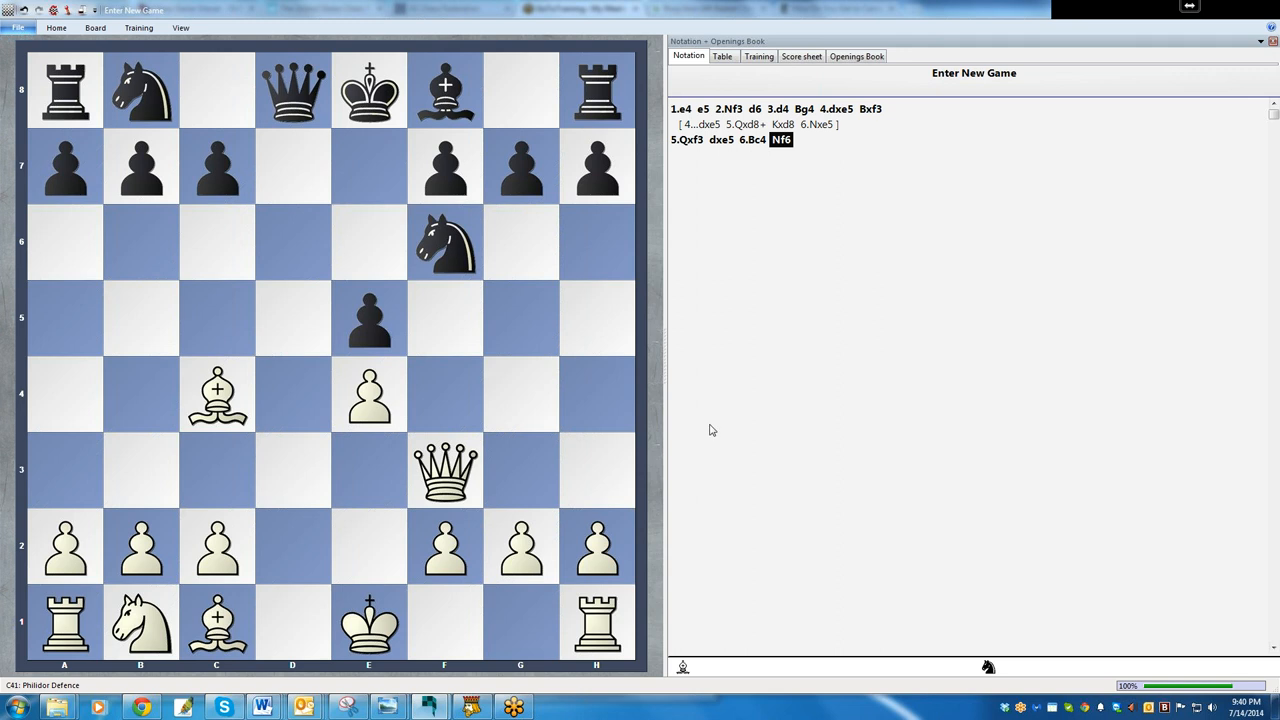
pyautogui.moveTo(464, 348)
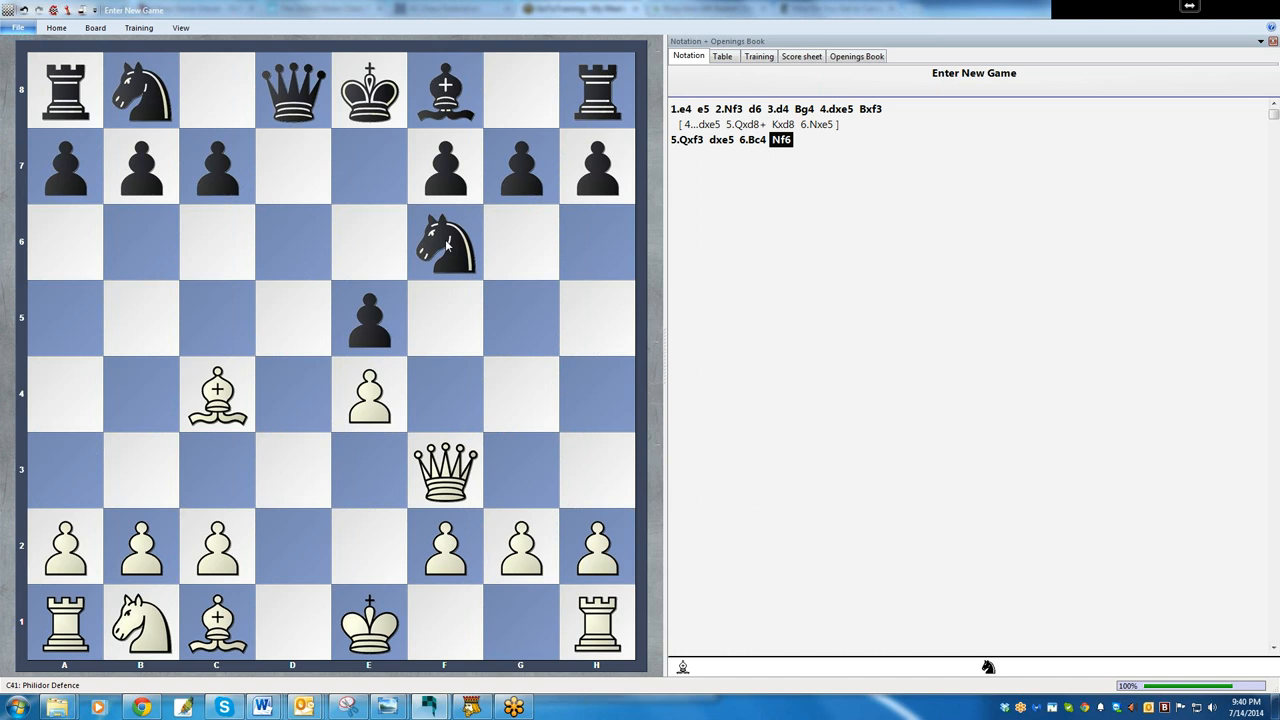
pyautogui.moveTo(508, 450)
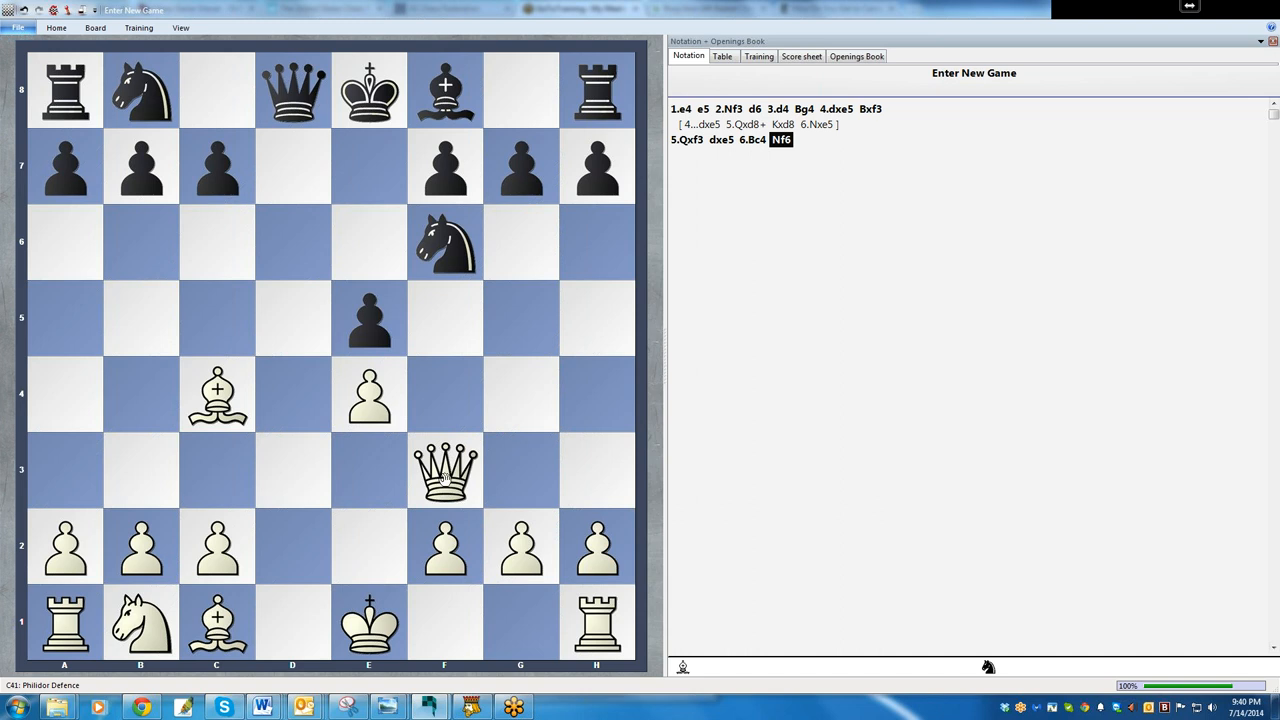
pyautogui.moveTo(444, 470); pyautogui.dragTo(140, 470)
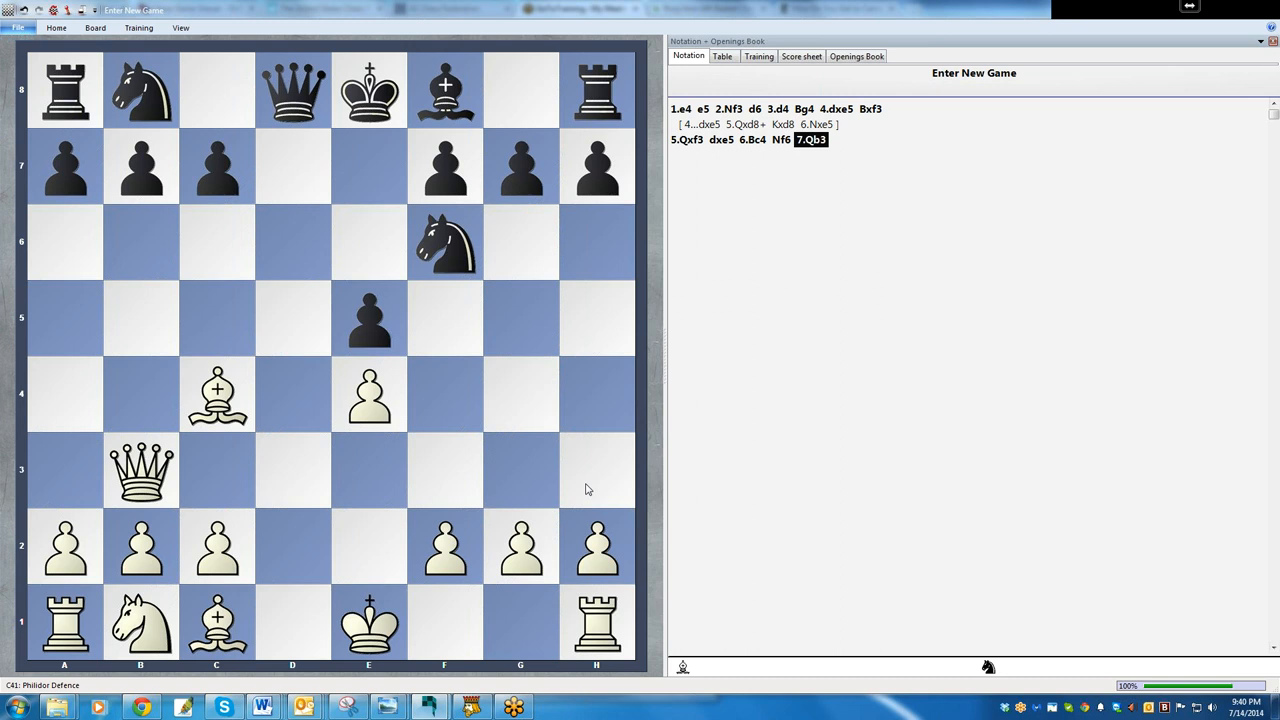
pyautogui.moveTo(276, 460)
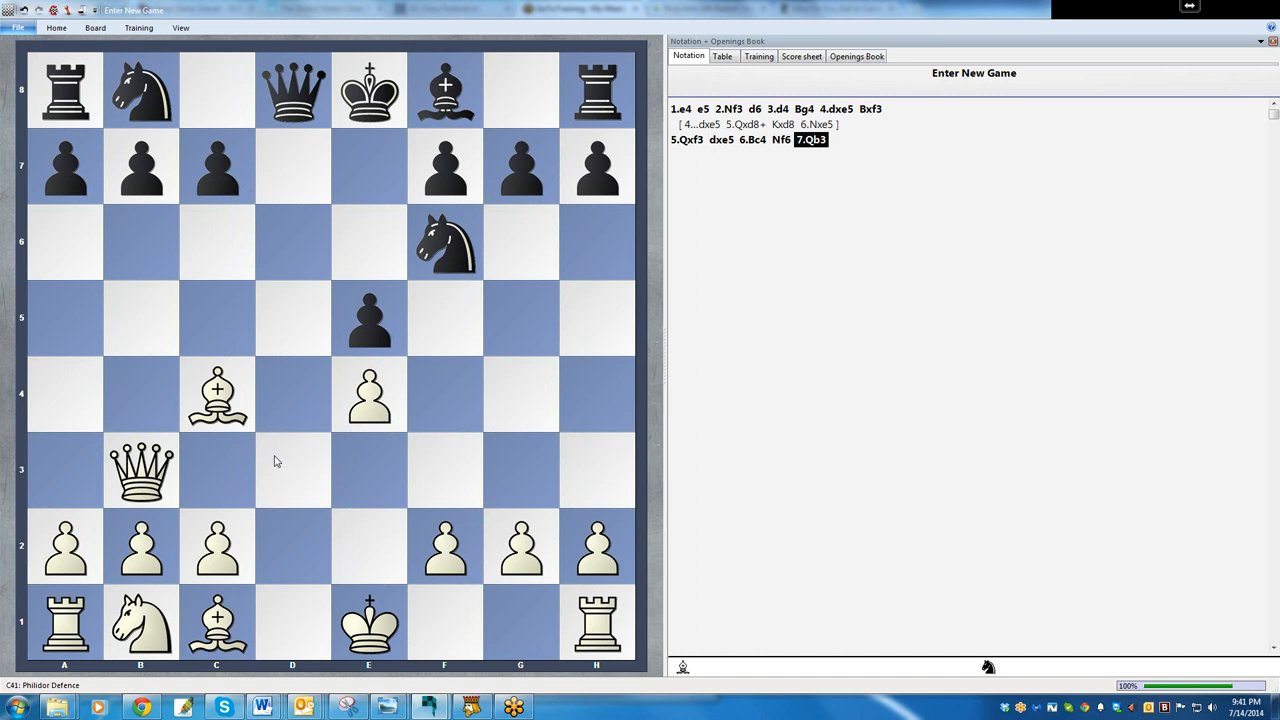
pyautogui.moveTo(164, 456)
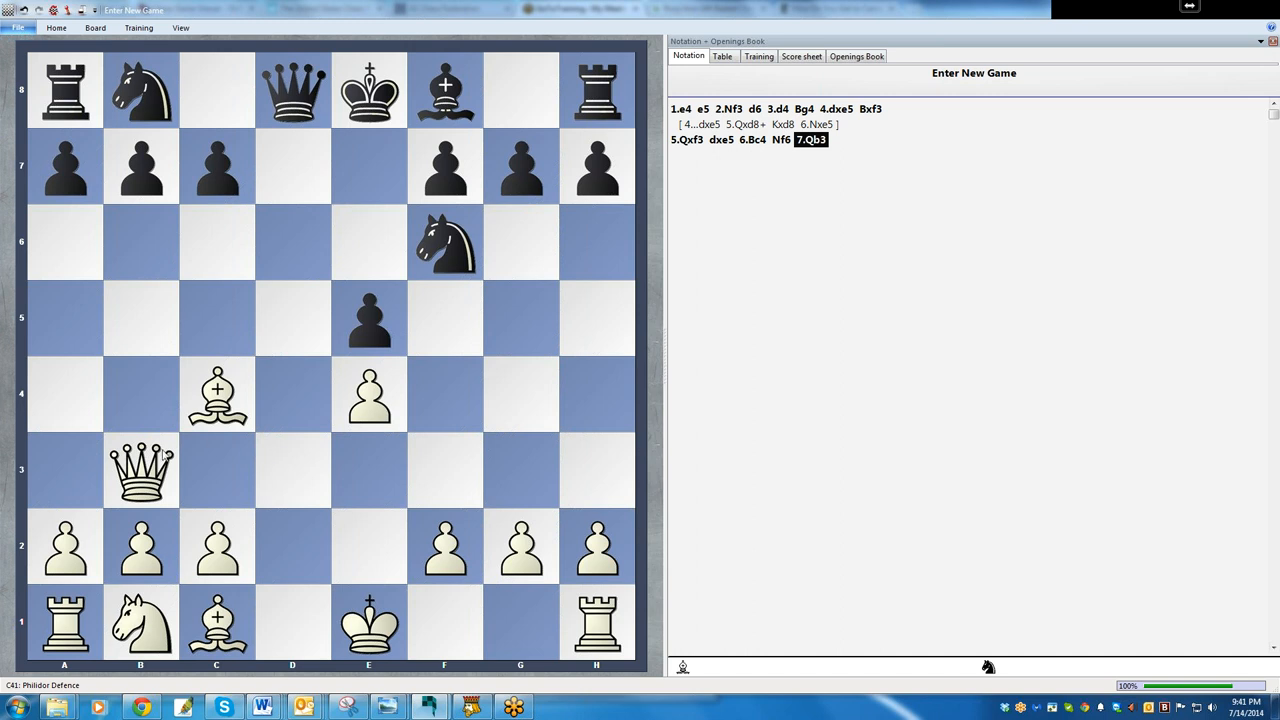
pyautogui.moveTo(336, 290)
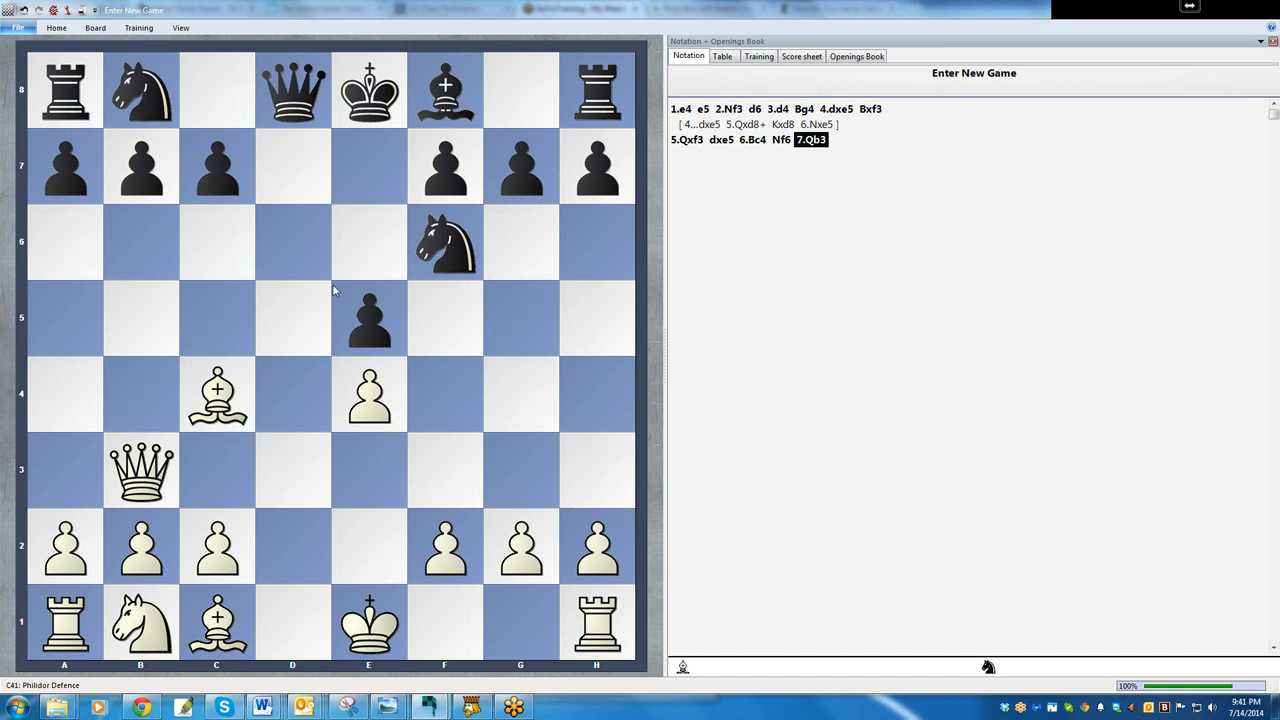
pyautogui.moveTo(460, 188)
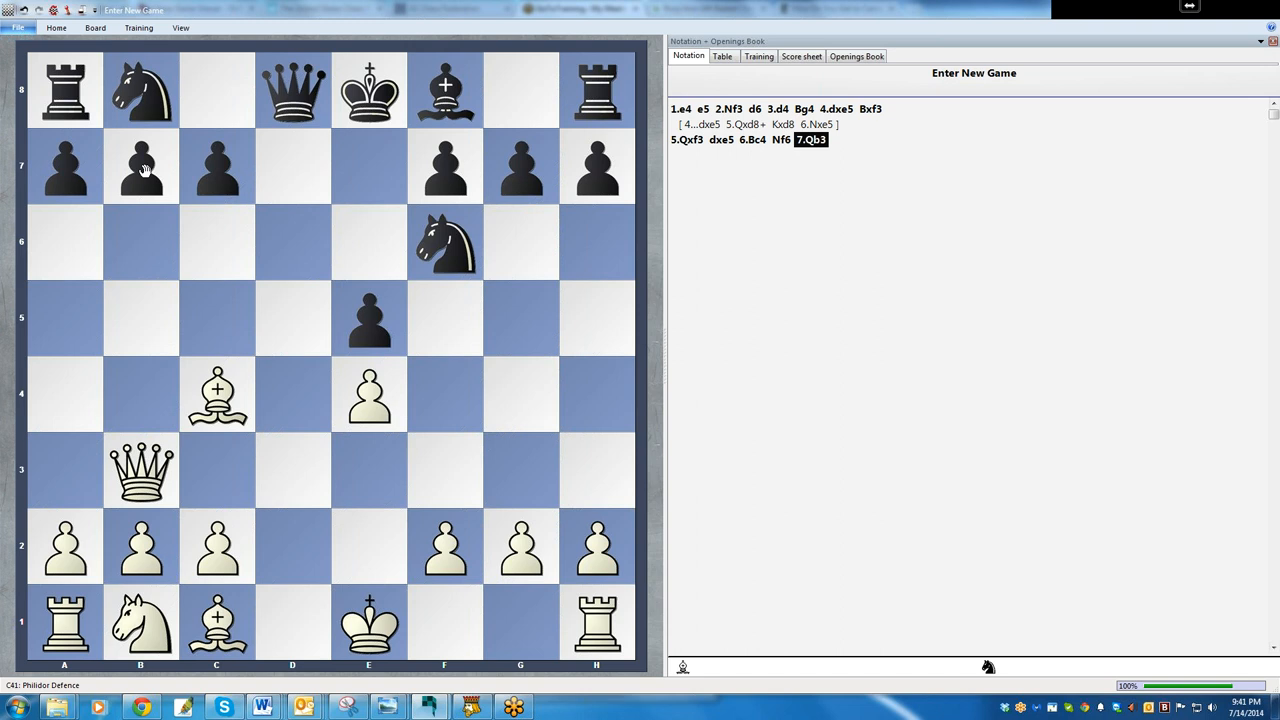
pyautogui.moveTo(772, 430)
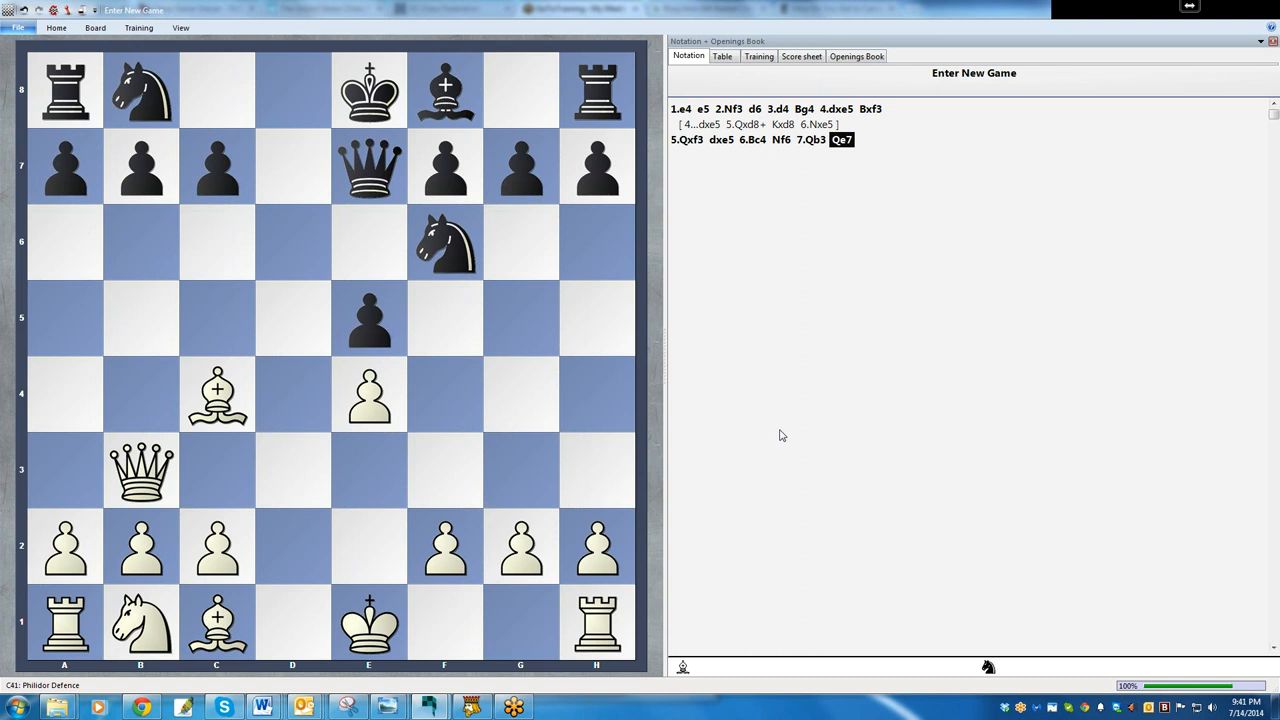
pyautogui.moveTo(712, 444)
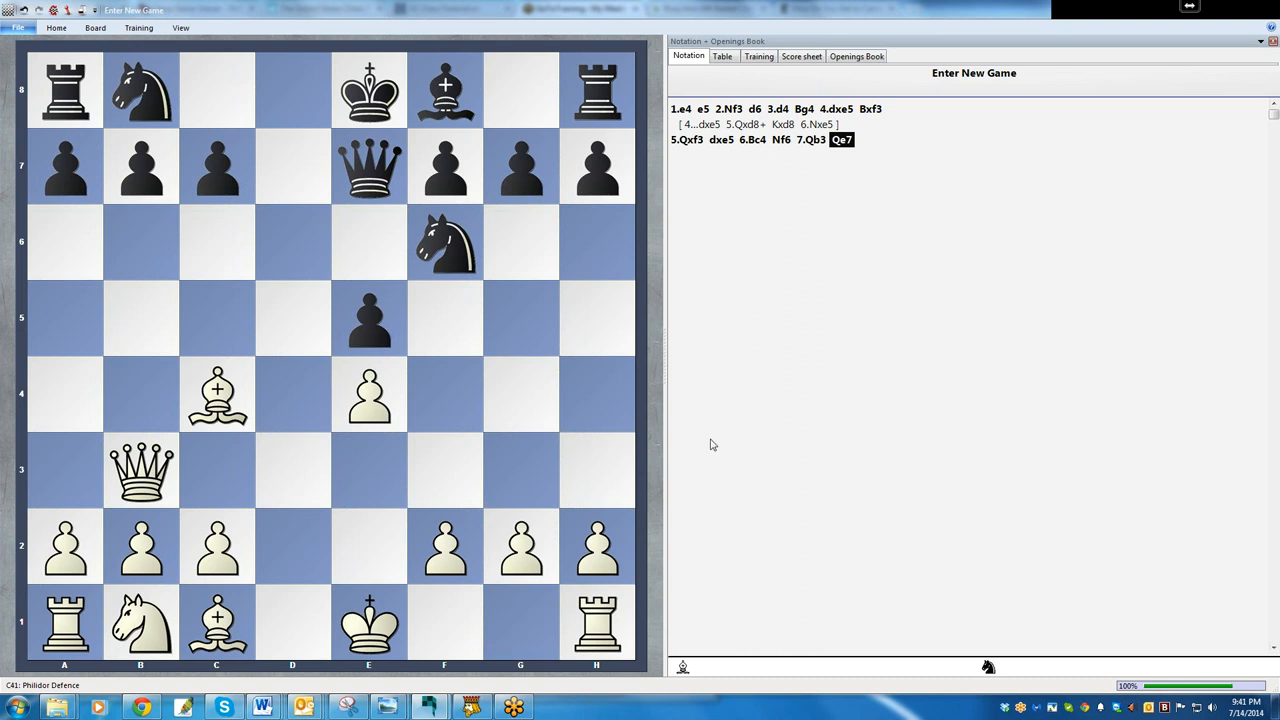
pyautogui.moveTo(528, 444)
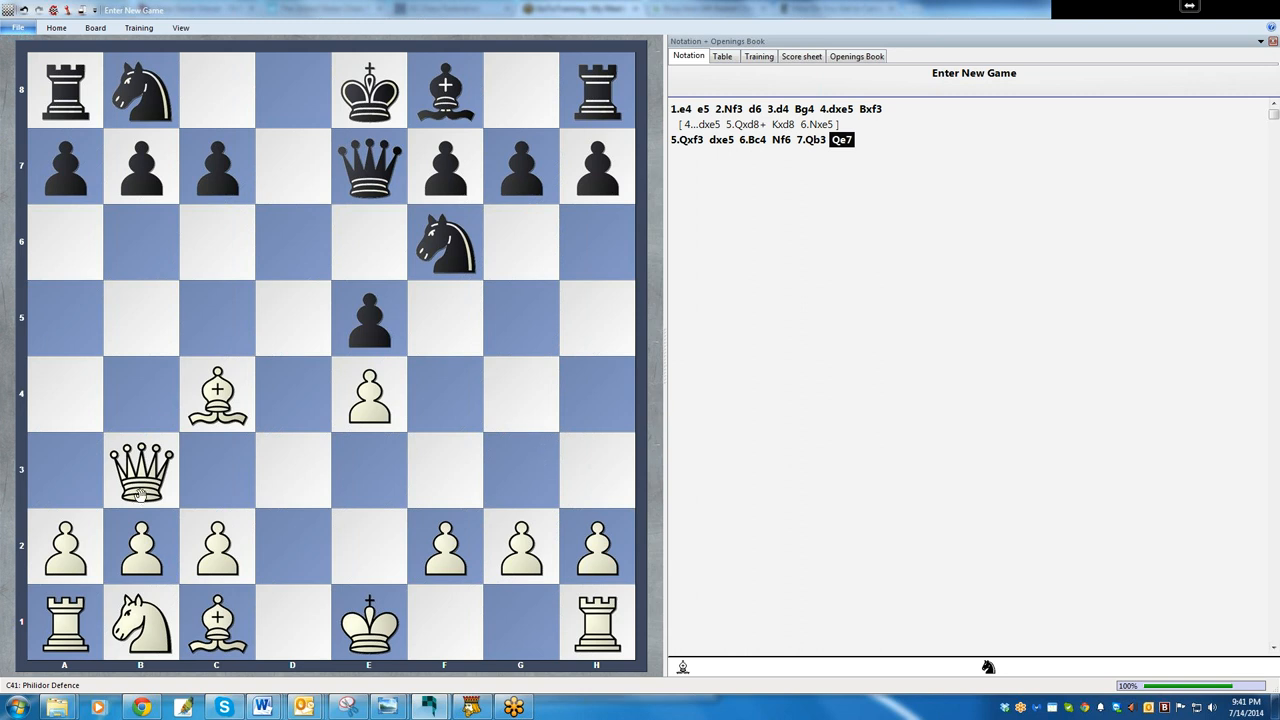
# Step: Capture the b7 pawn with White's queen for 8.Qxb7
pyautogui.moveTo(140, 470); pyautogui.dragTo(140, 166)
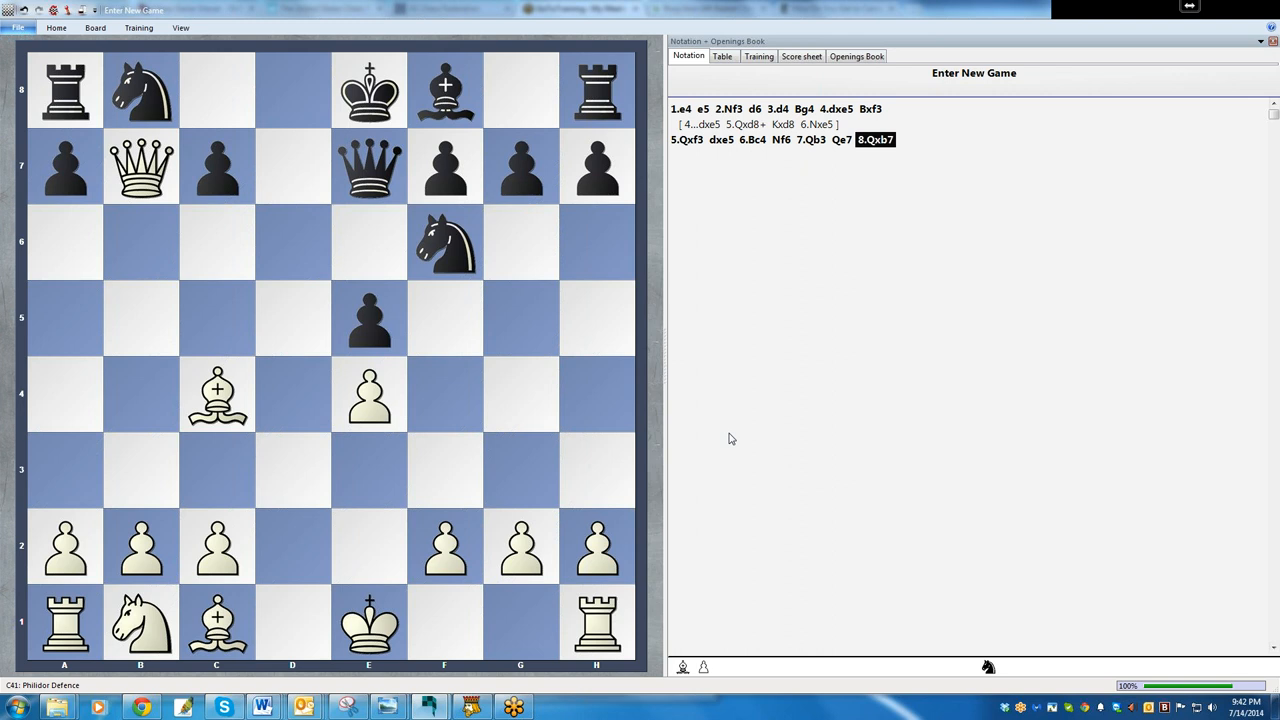
pyautogui.moveTo(292, 248)
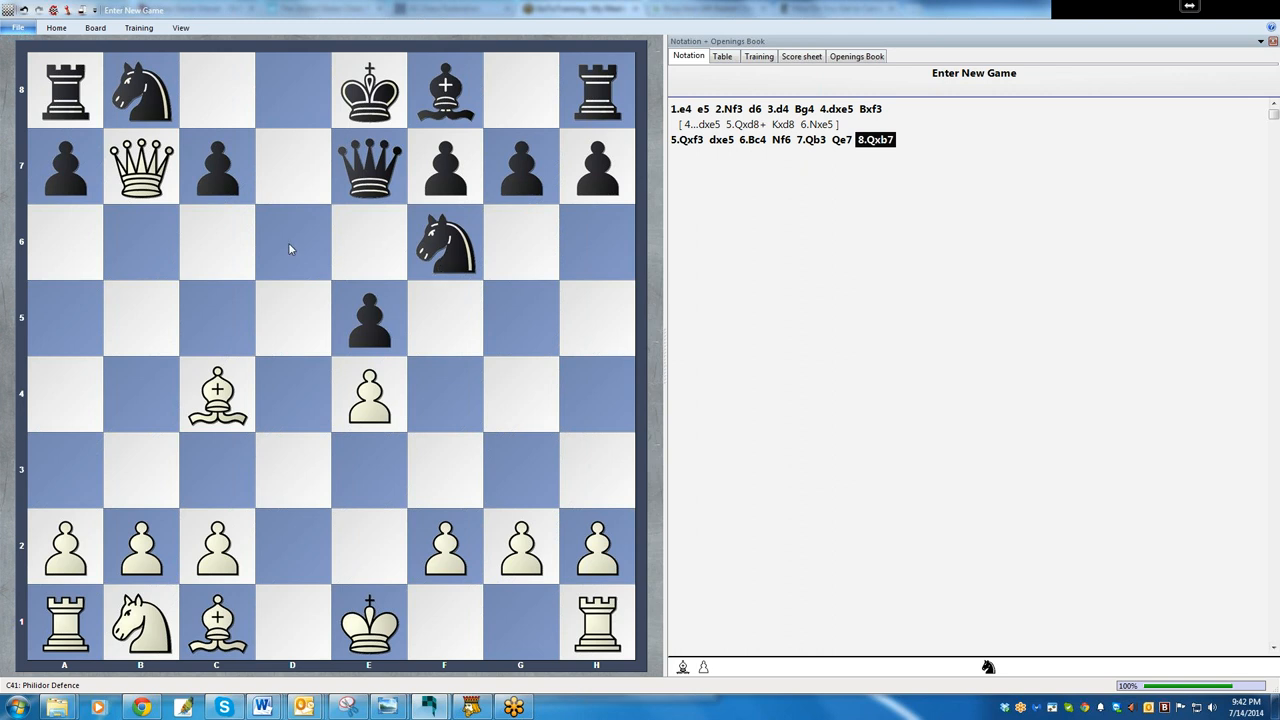
pyautogui.moveTo(784, 376)
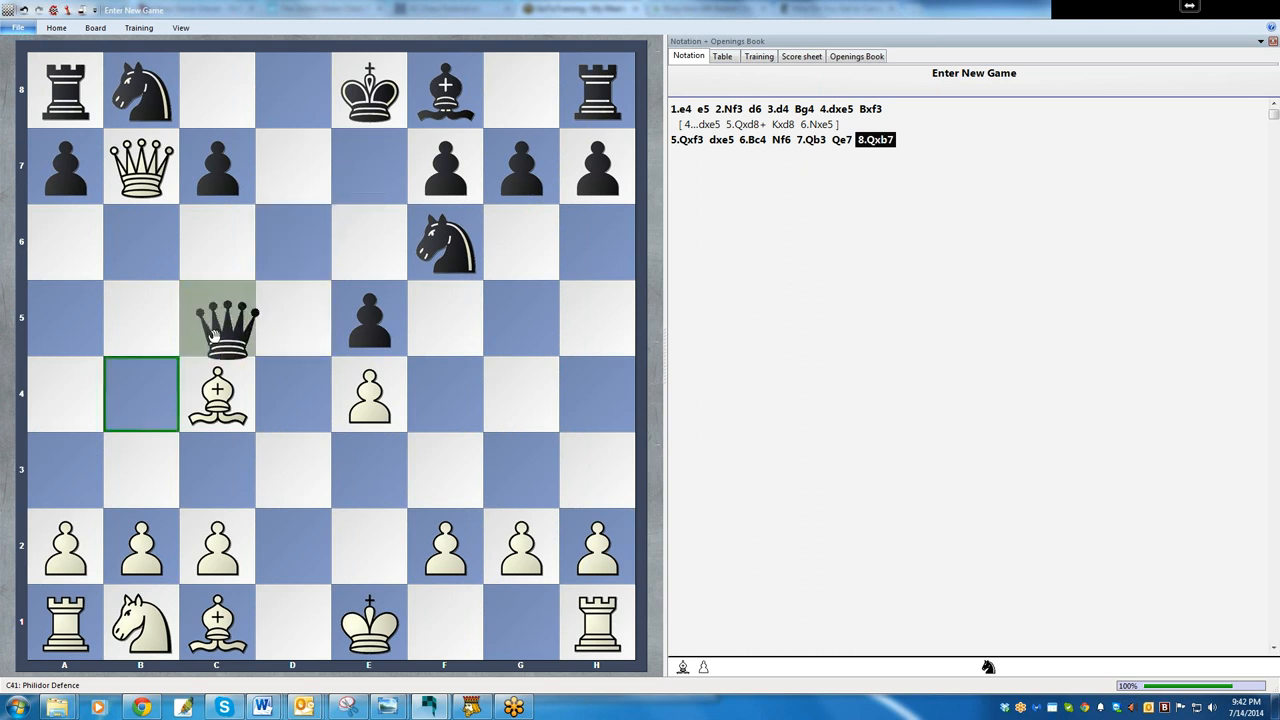
# Step: Give check with Black's queen on b4 for 8...Qb4+
pyautogui.moveTo(216, 318); pyautogui.dragTo(140, 394)
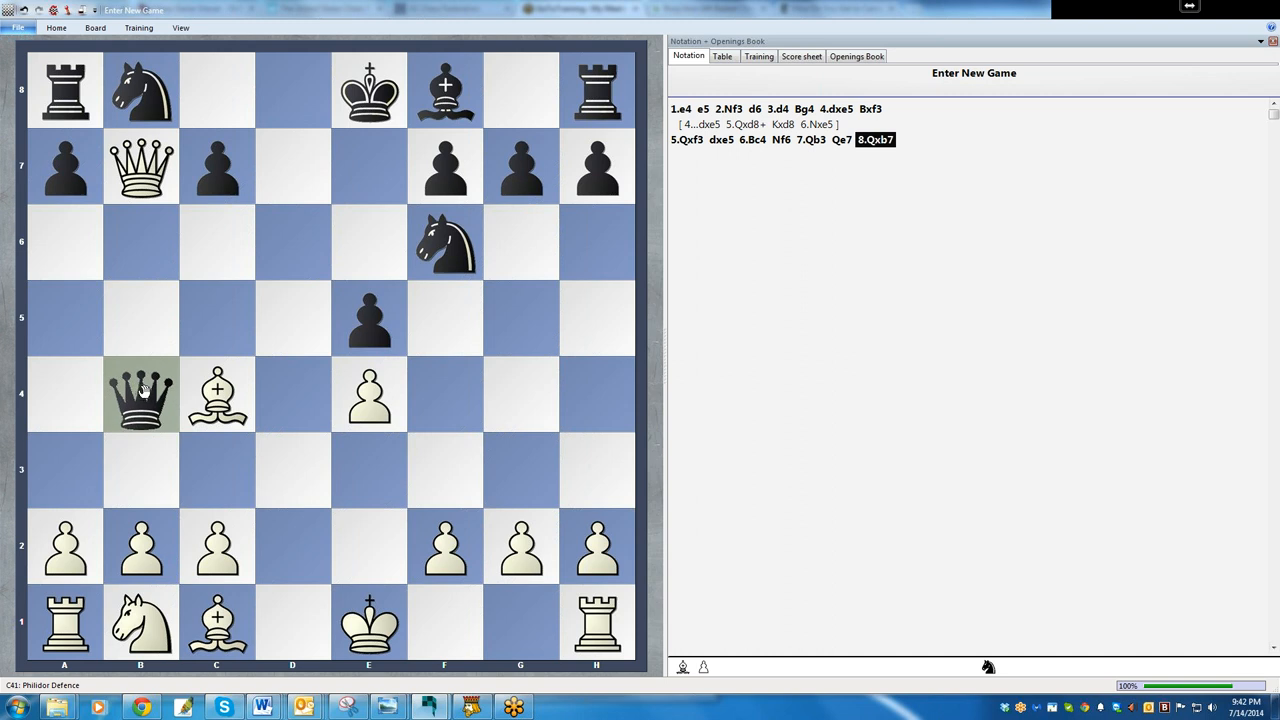
pyautogui.click(140, 394)
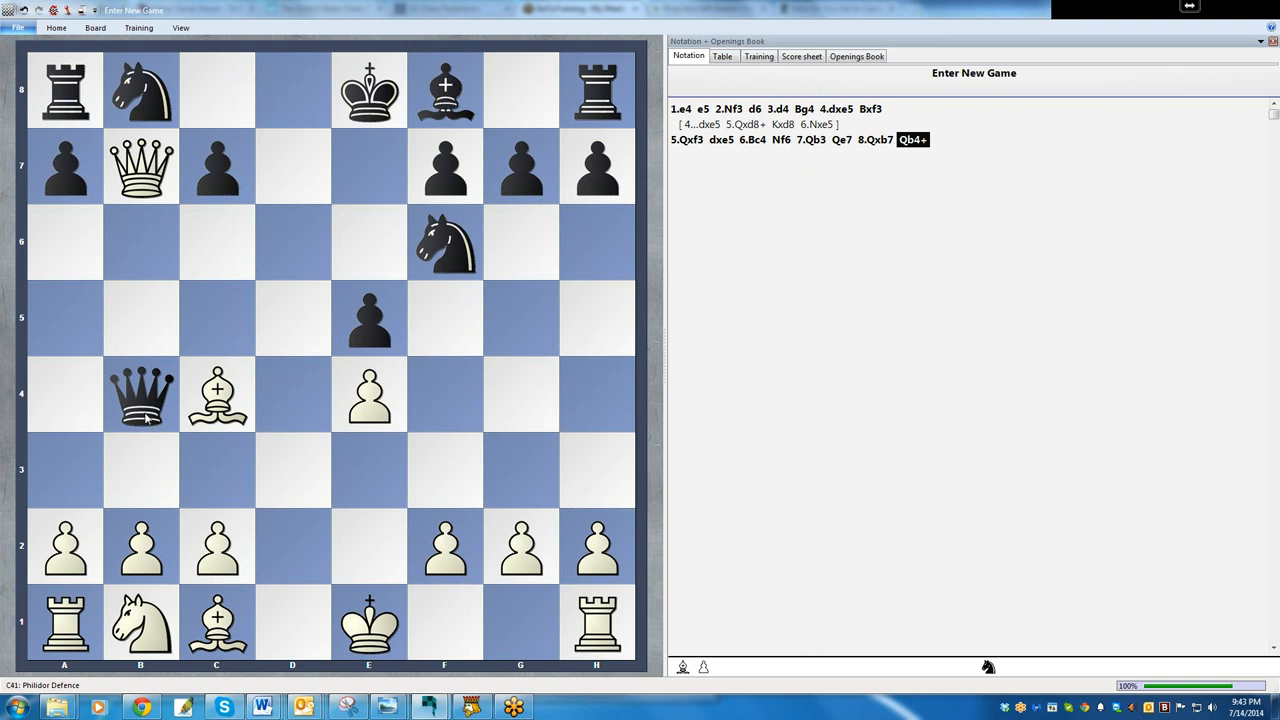
pyautogui.moveTo(178, 344)
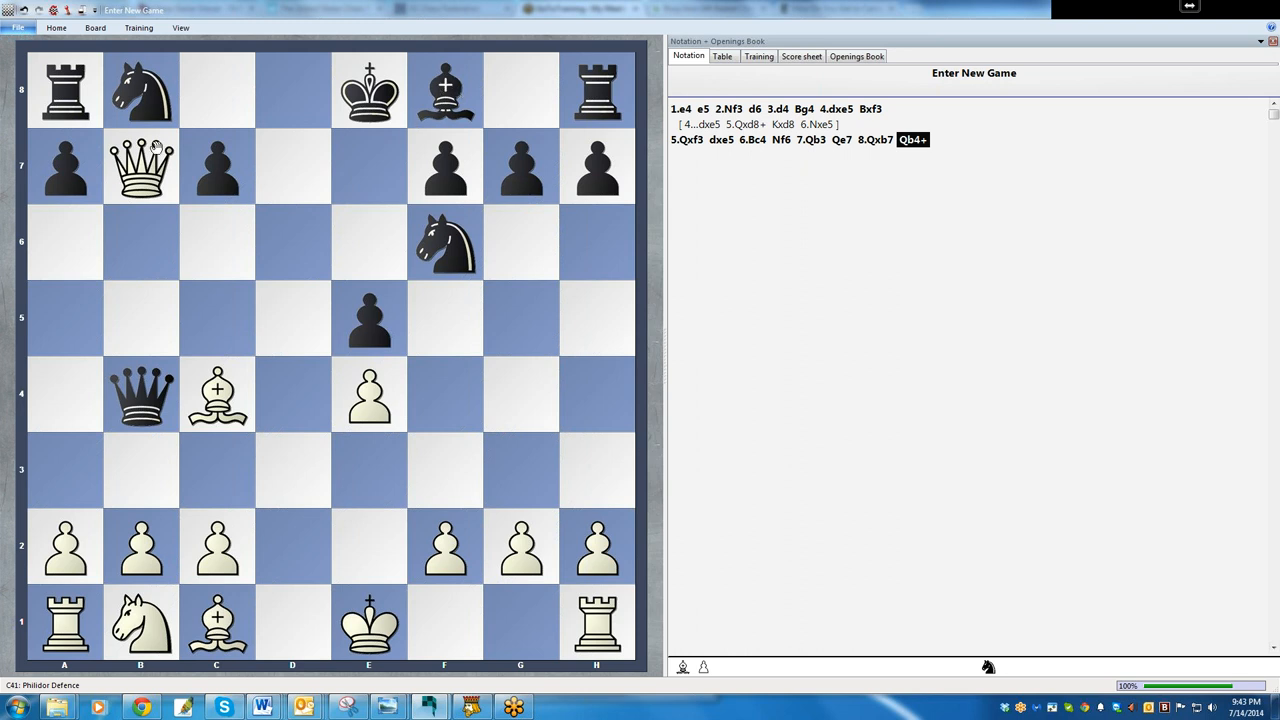
pyautogui.moveTo(158, 442)
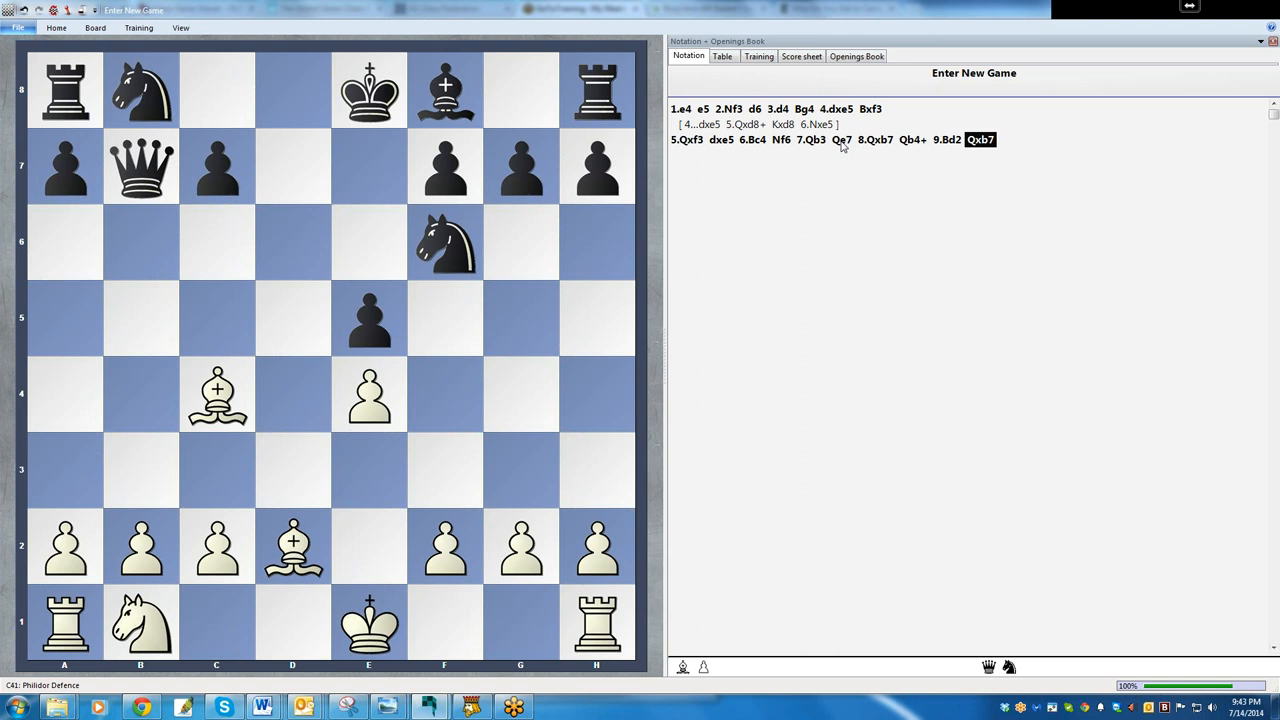
pyautogui.moveTo(388, 224)
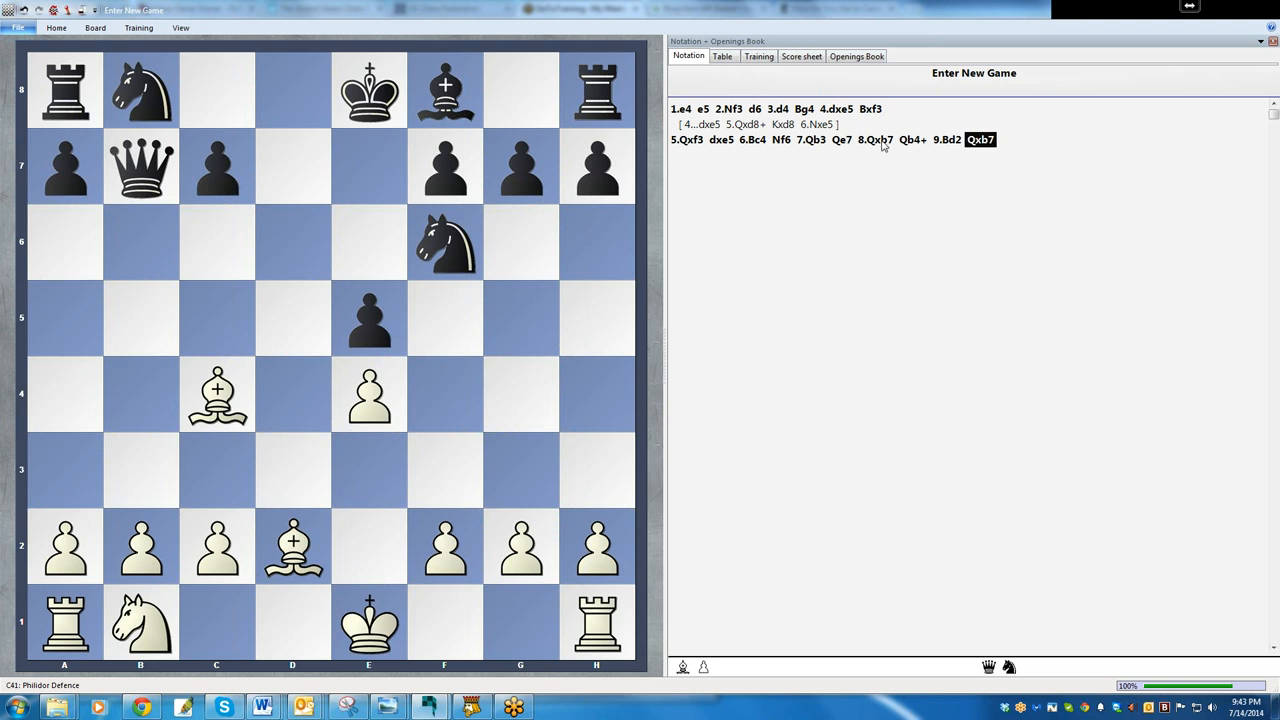
# Step: Enter 8.Nc3 after 7...Qe7 as the new main line, keeping 8.Qxb7 as a variation
pyautogui.click(840, 140)
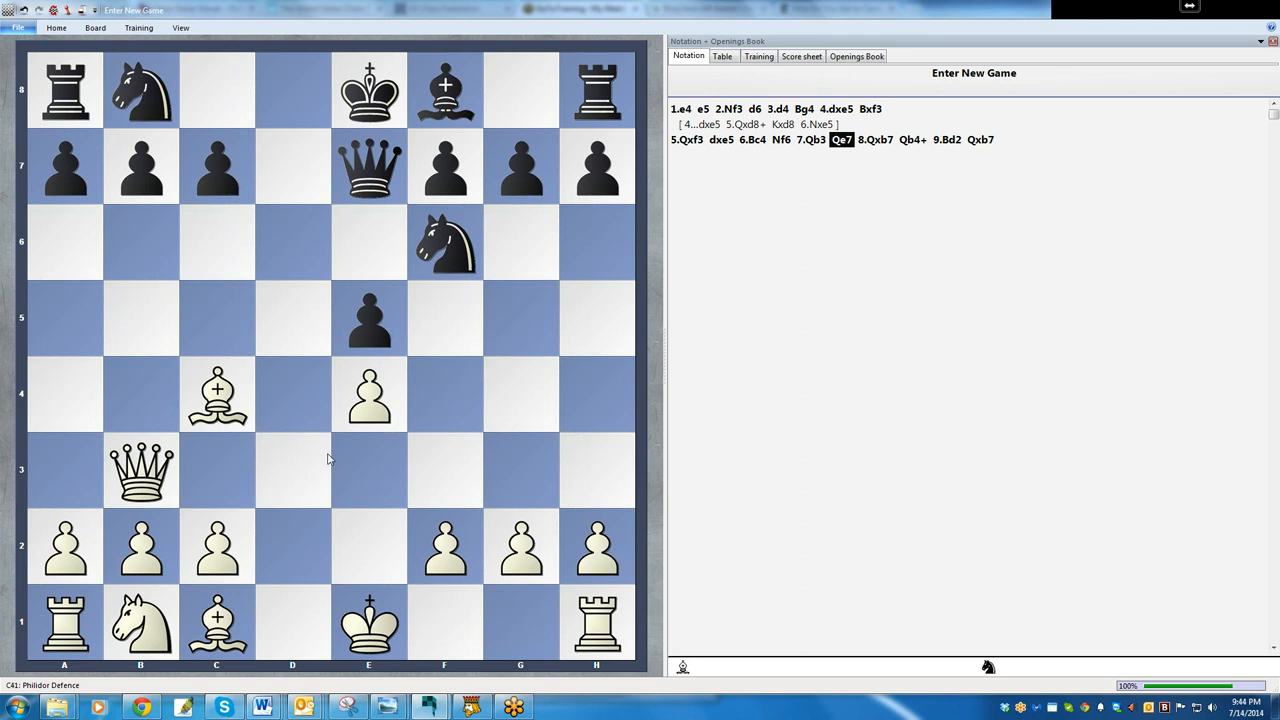
pyautogui.moveTo(324, 462)
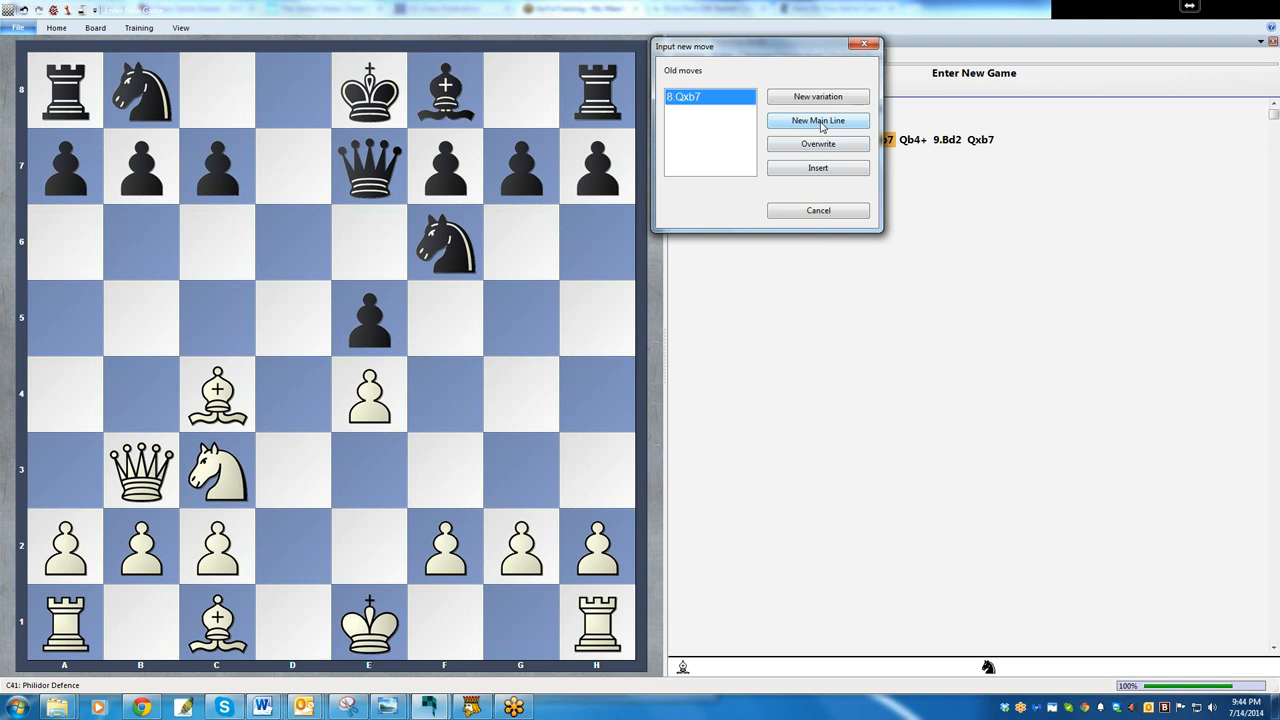
pyautogui.click(816, 120)
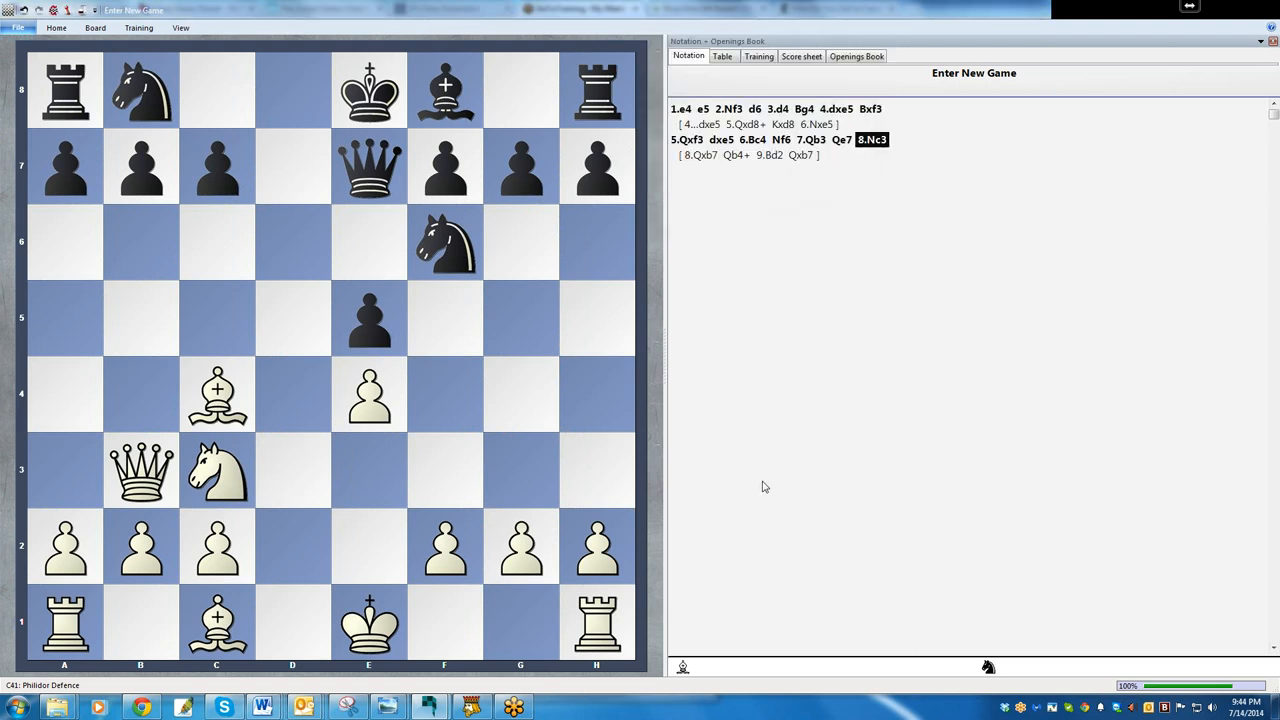
pyautogui.moveTo(700, 476)
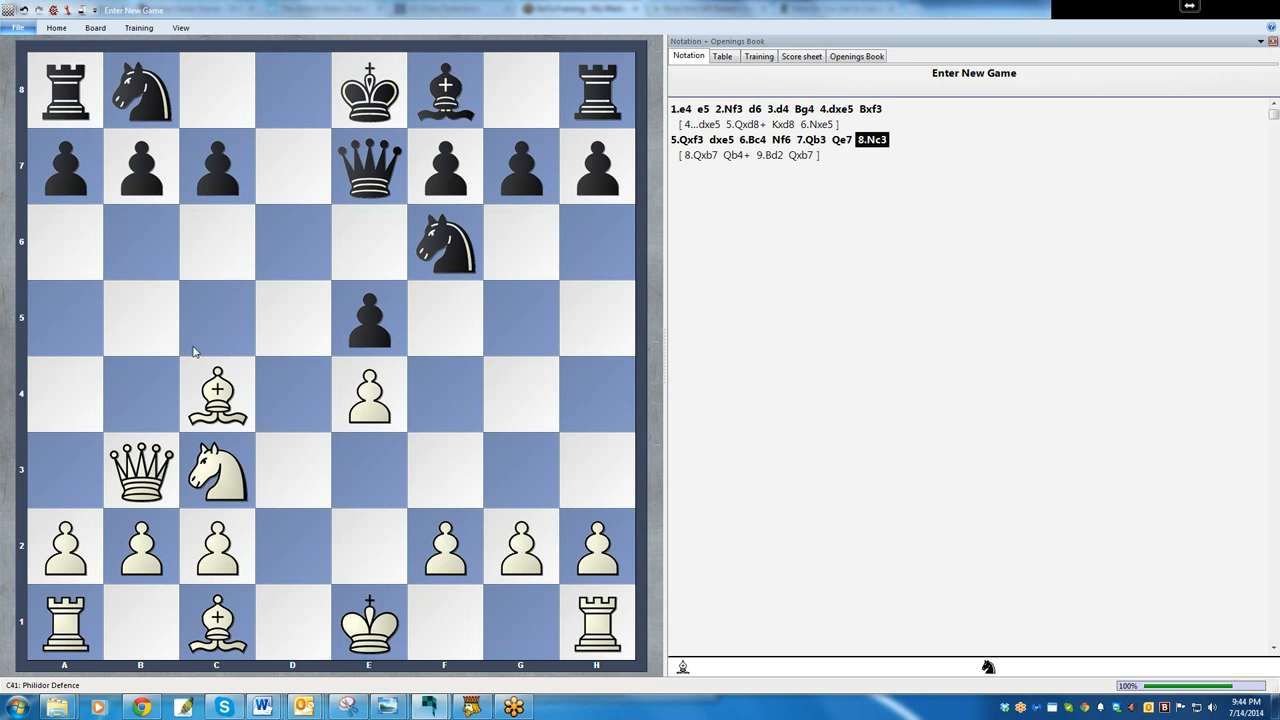
pyautogui.moveTo(156, 418)
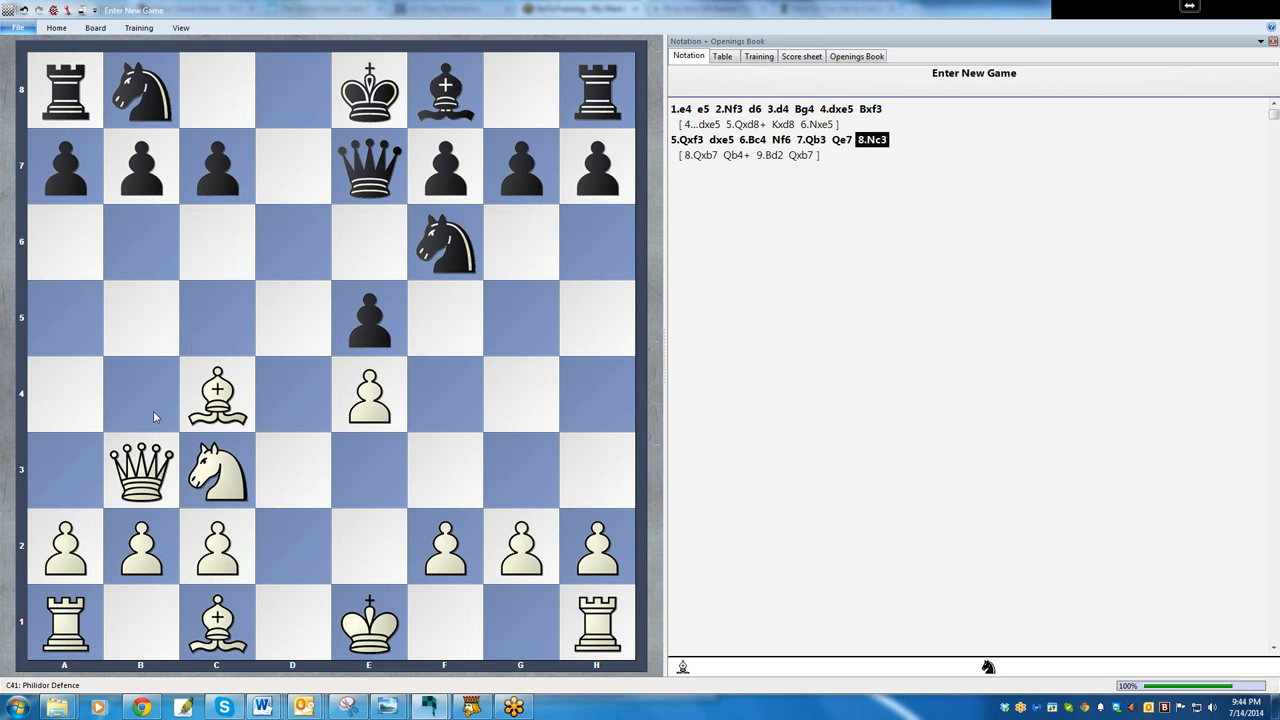
pyautogui.moveTo(96, 164)
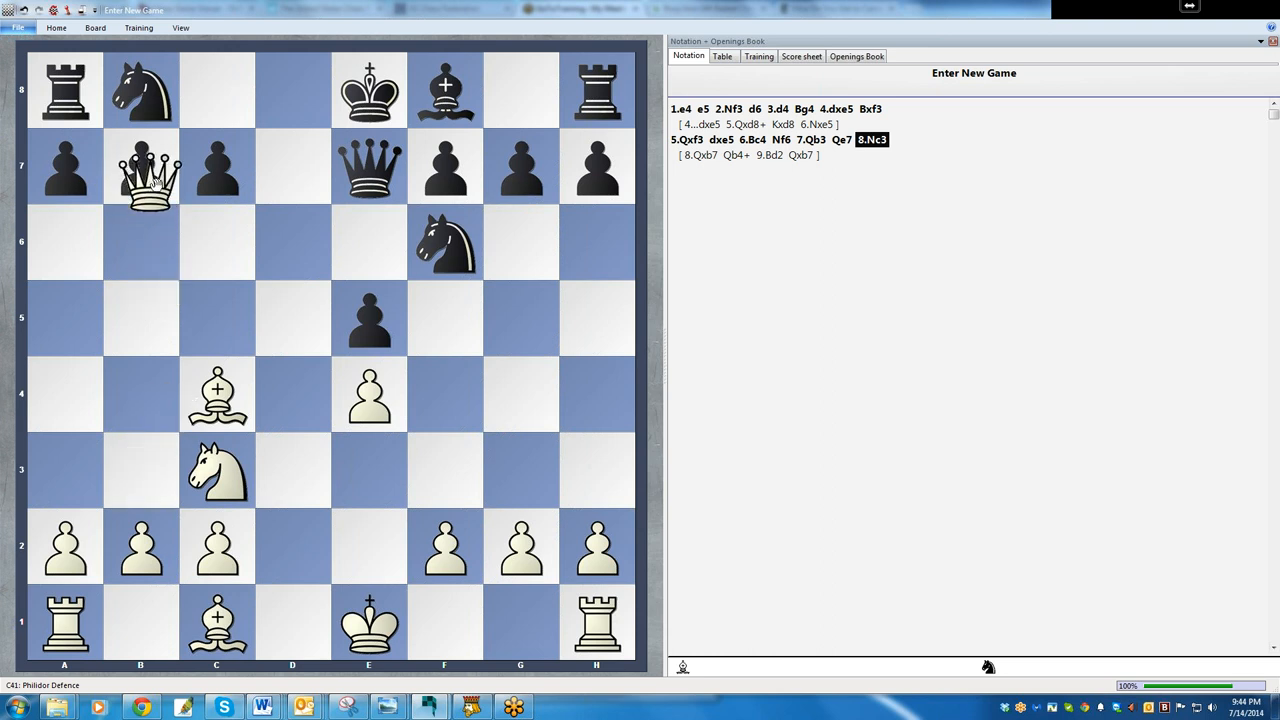
# Step: Enter 9.Qxb7 in the 8...a6 side line, then return to the position after 8.Nc3
pyautogui.moveTo(140, 164); pyautogui.dragTo(140, 470)
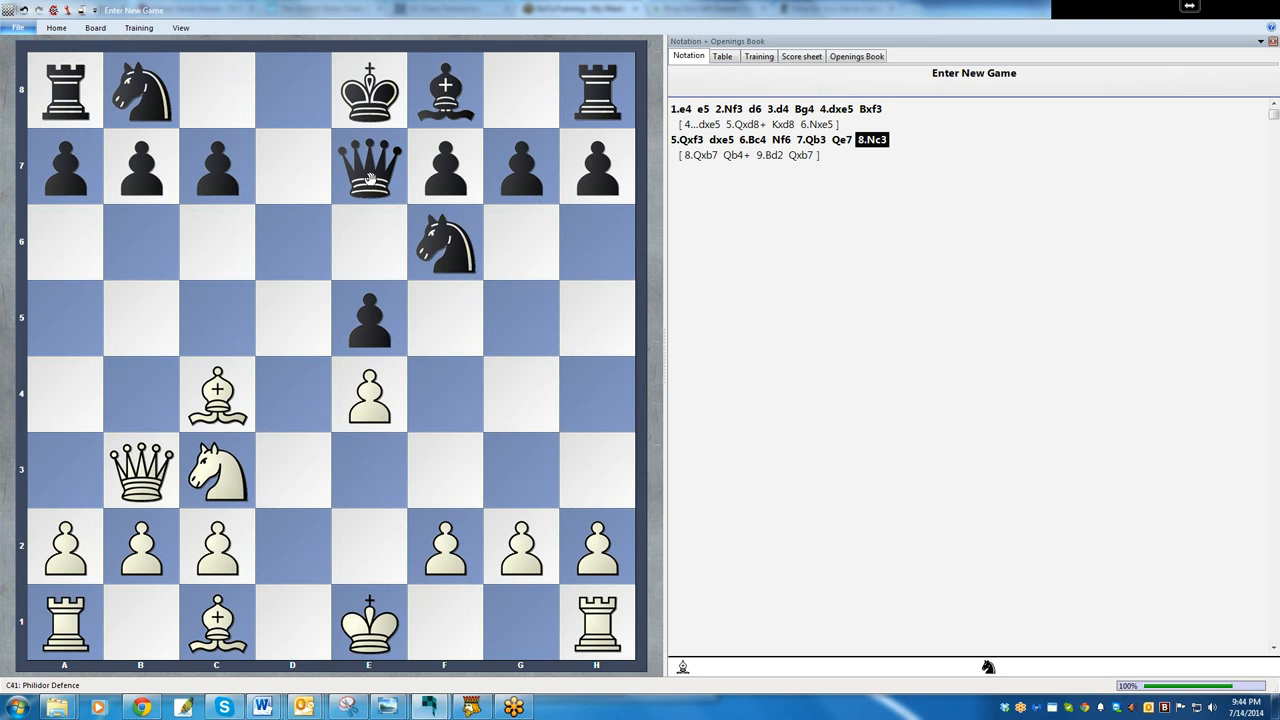
pyautogui.moveTo(876, 184)
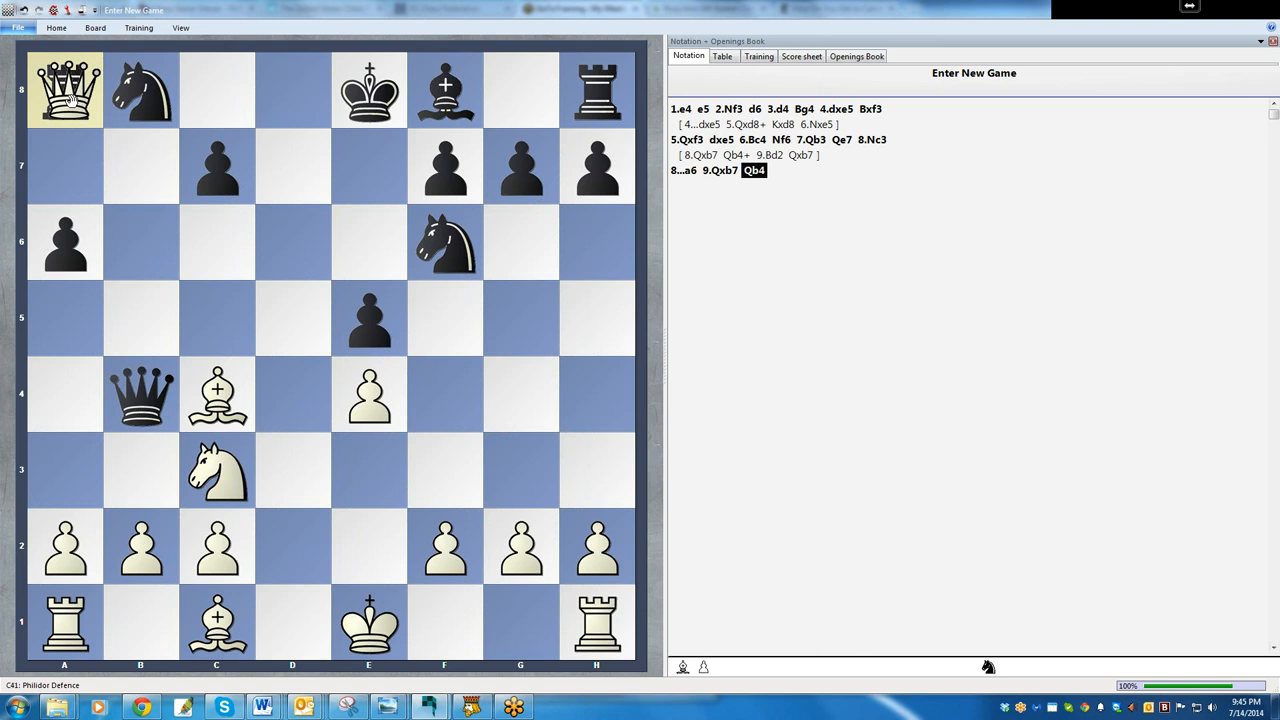
pyautogui.click(64, 90)
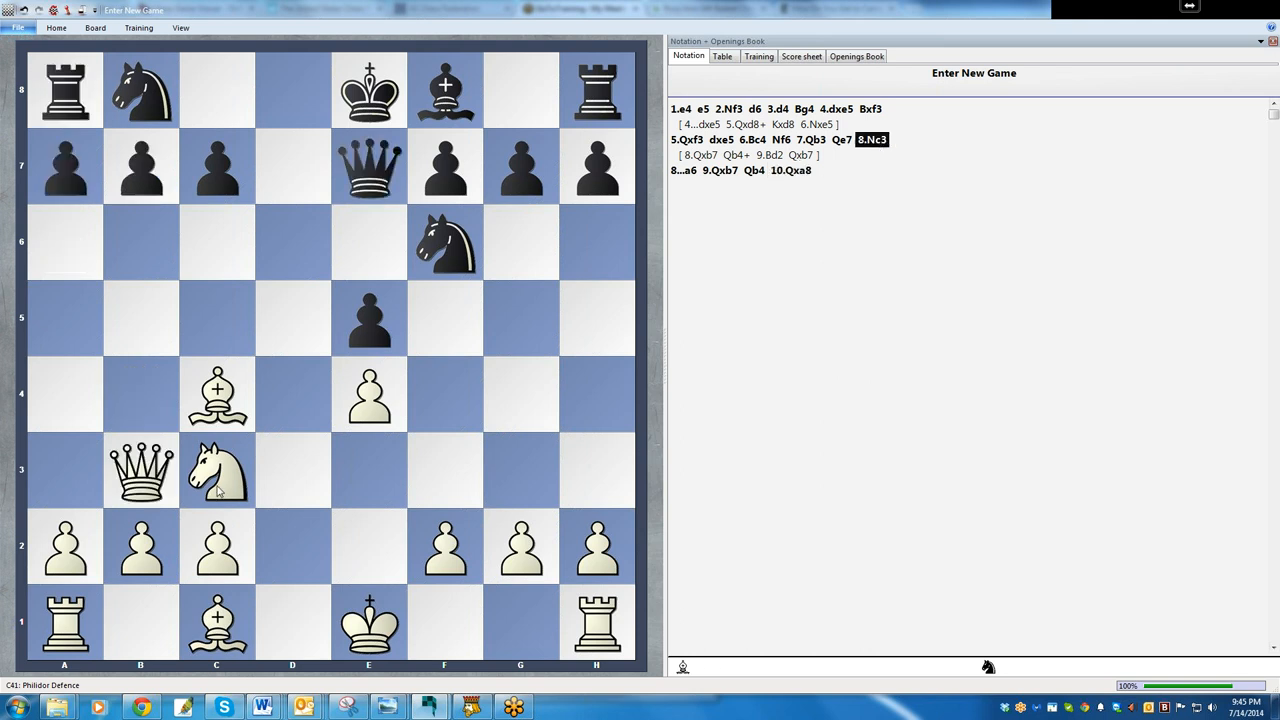
pyautogui.moveTo(220, 168)
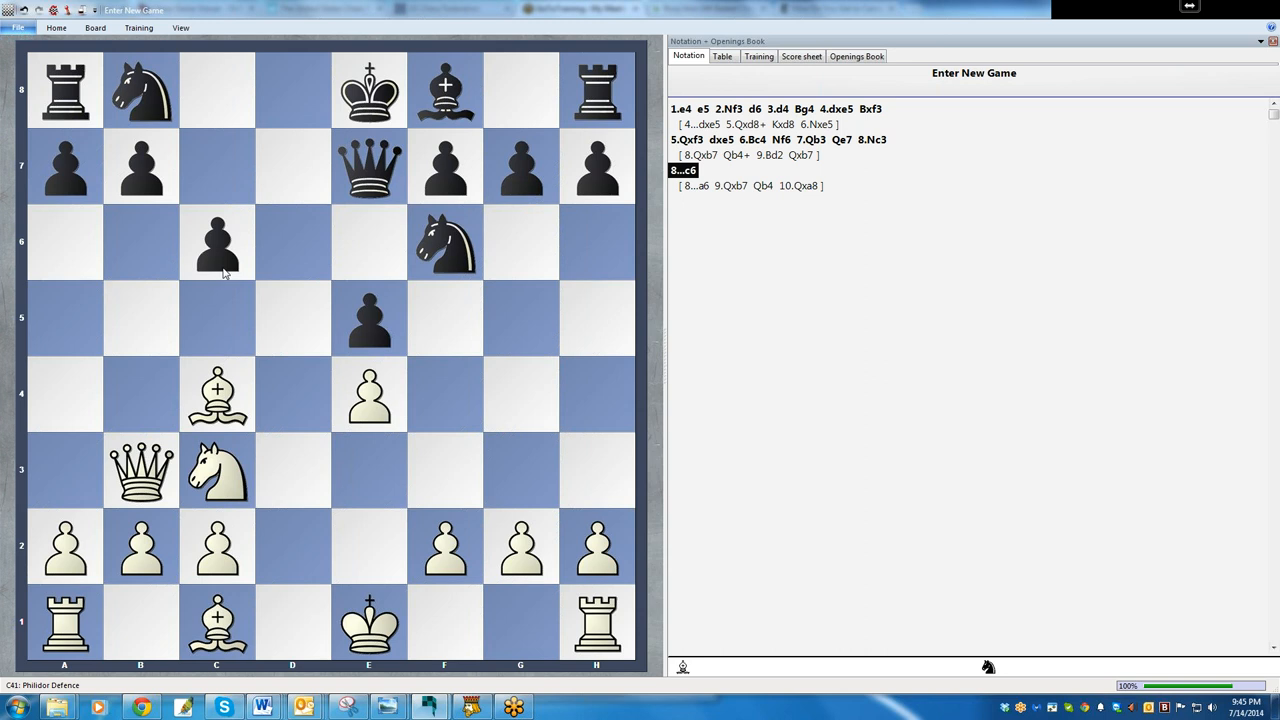
pyautogui.moveTo(832, 496)
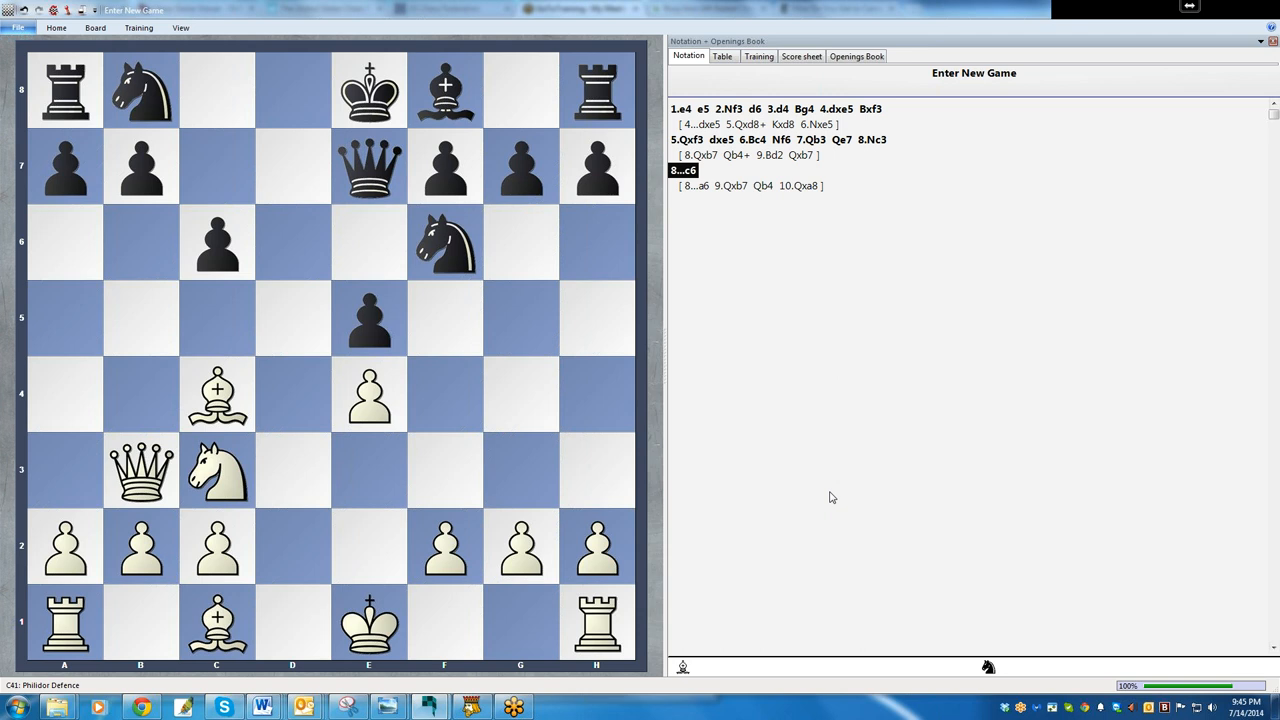
pyautogui.moveTo(698, 594)
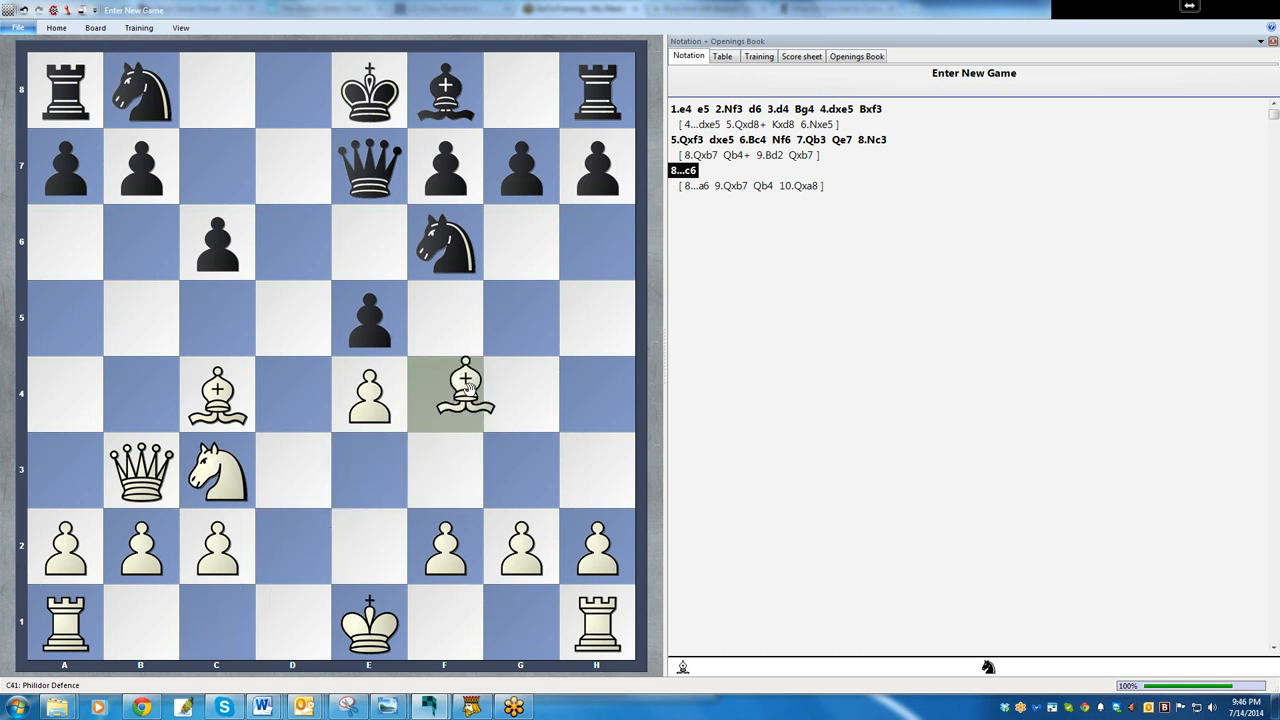
pyautogui.moveTo(444, 392); pyautogui.dragTo(520, 316)
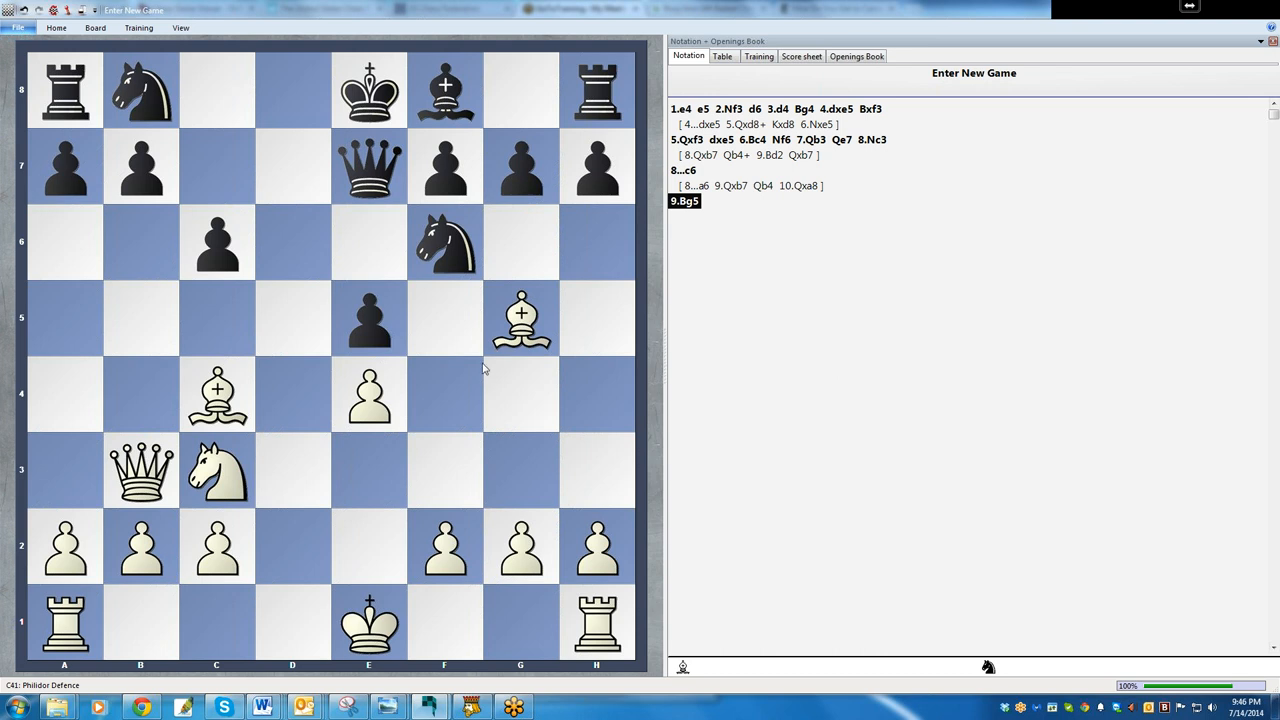
pyautogui.moveTo(488, 446)
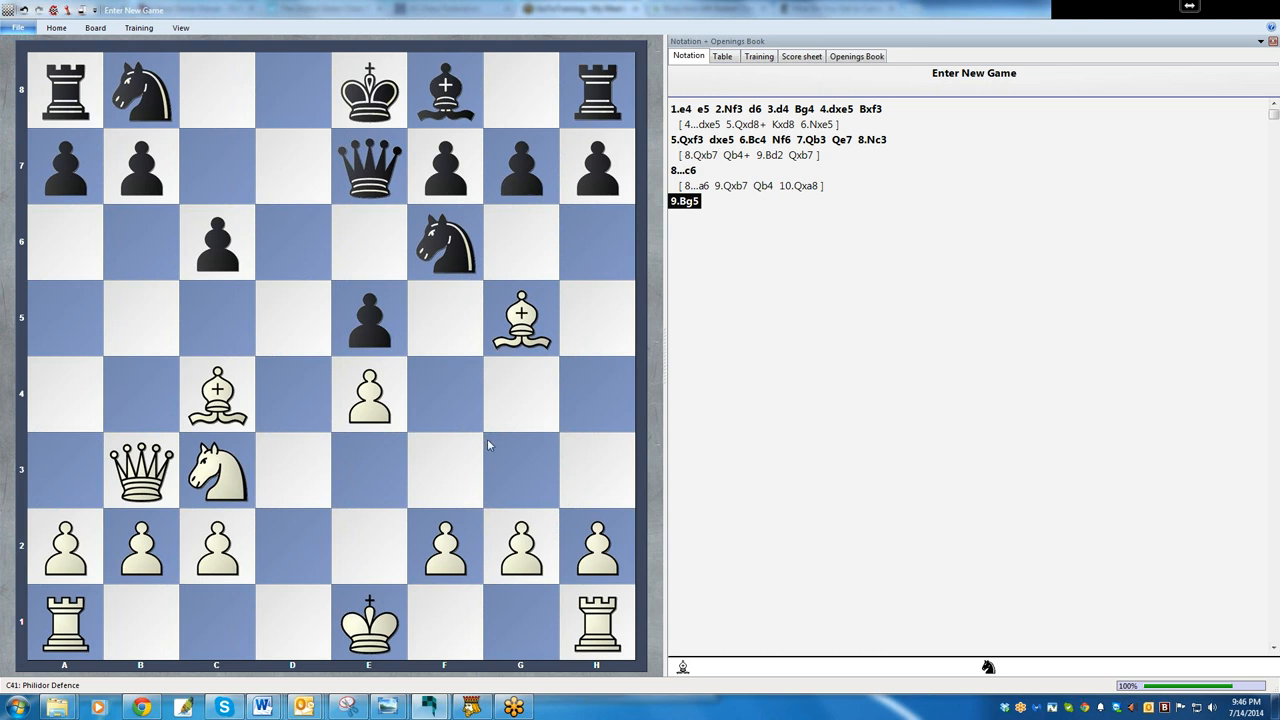
pyautogui.moveTo(508, 488)
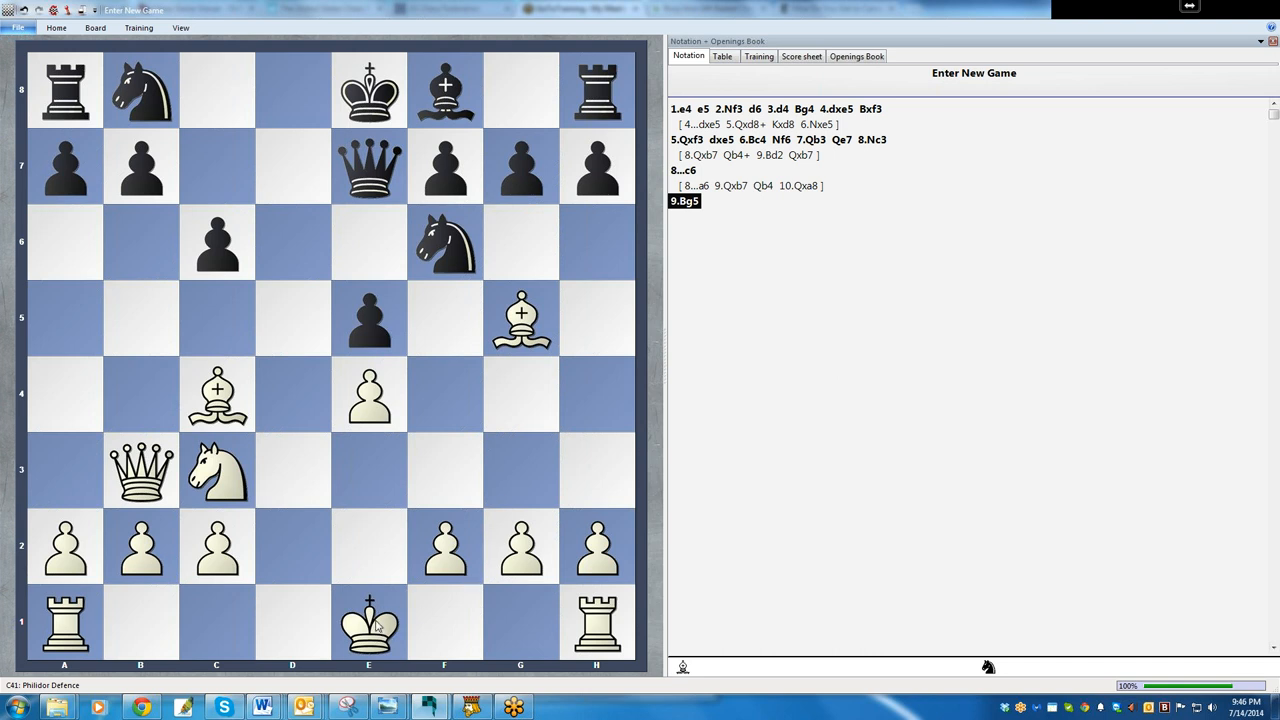
pyautogui.moveTo(340, 628)
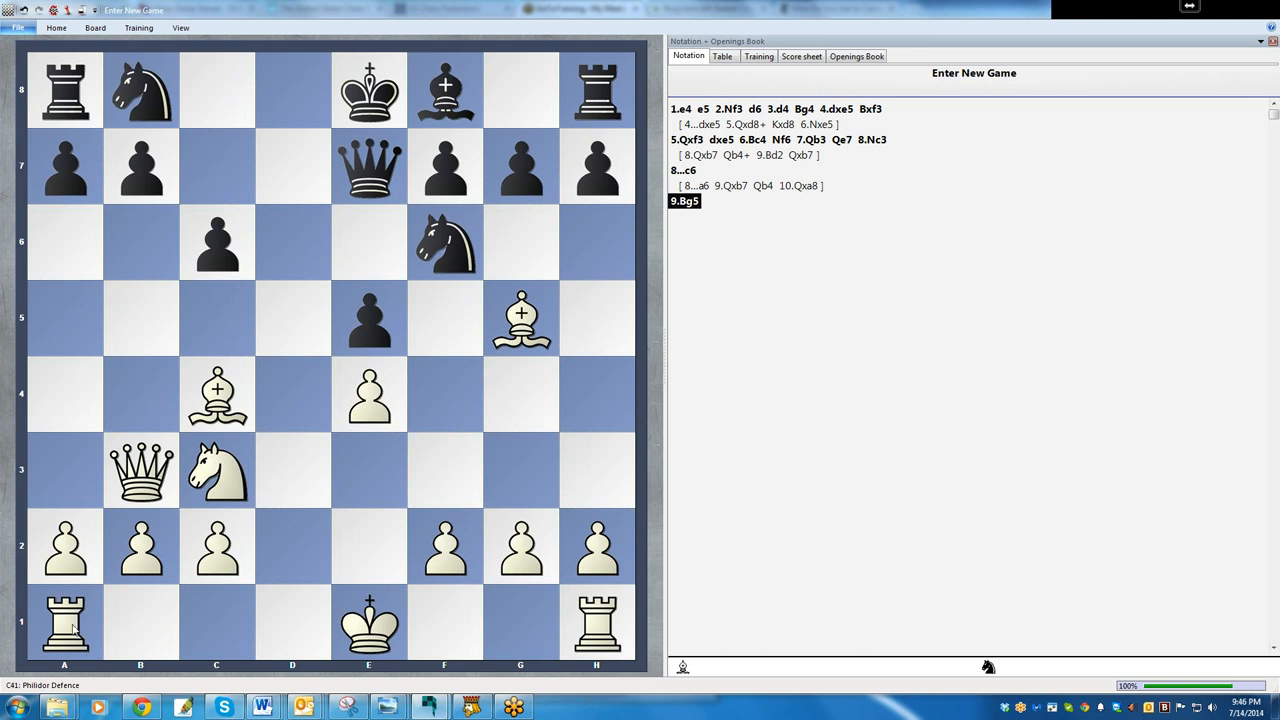
pyautogui.moveTo(312, 646)
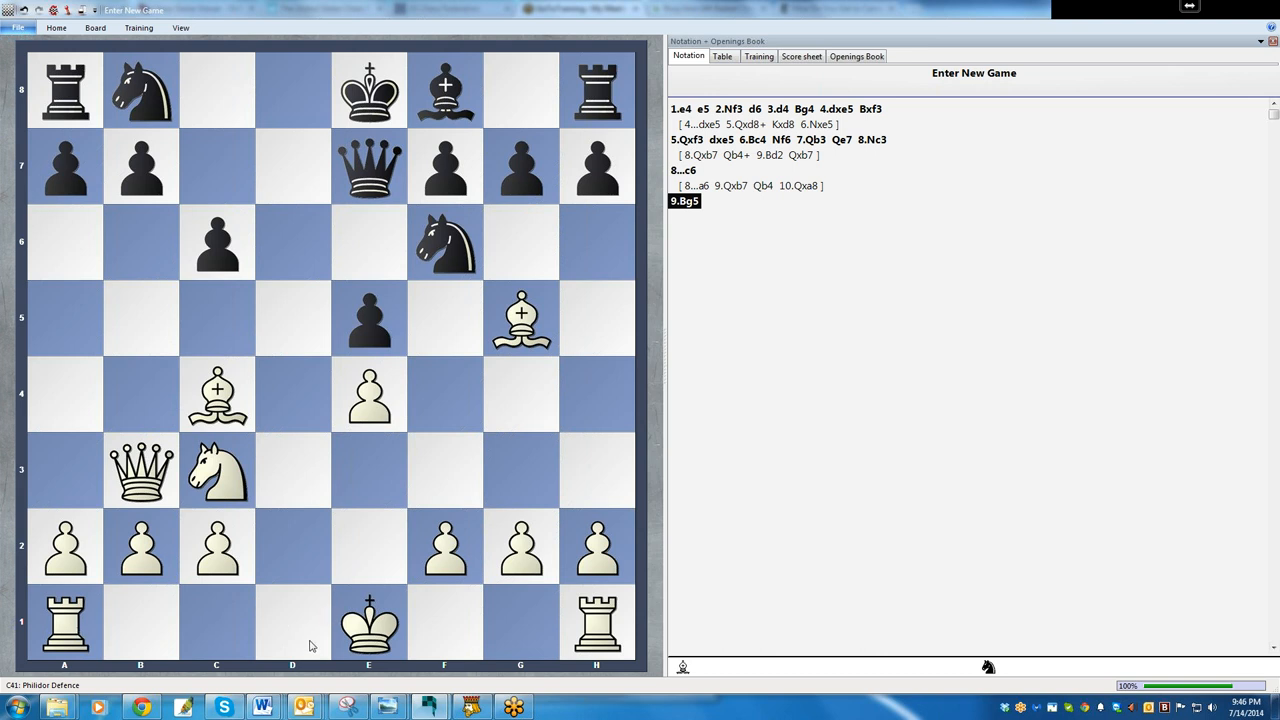
pyautogui.moveTo(496, 636)
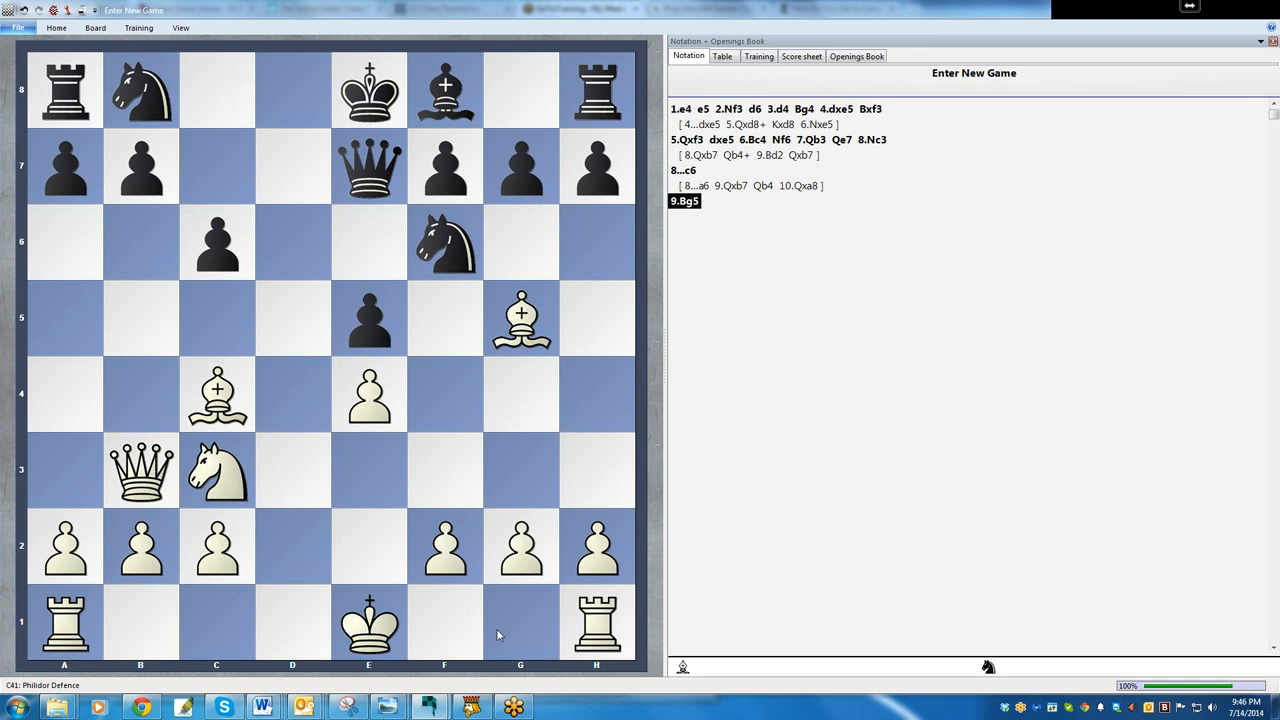
pyautogui.moveTo(520, 630)
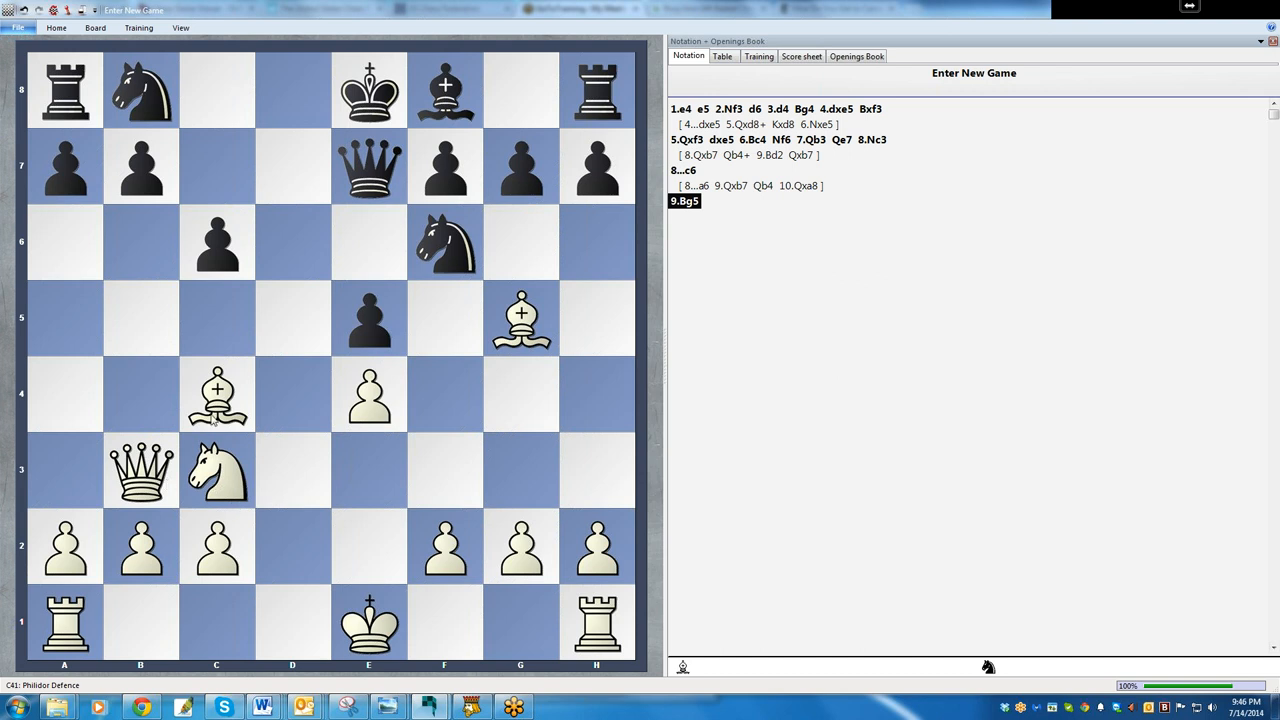
pyautogui.moveTo(360, 642)
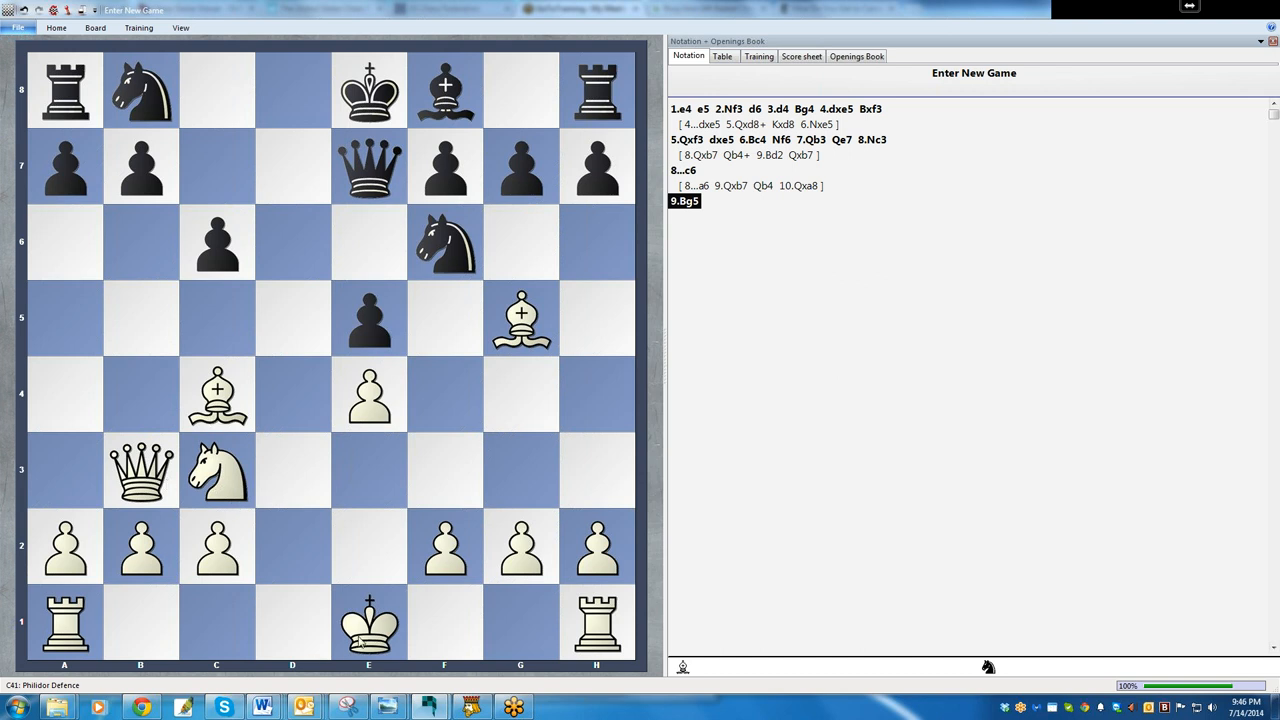
pyautogui.moveTo(352, 548)
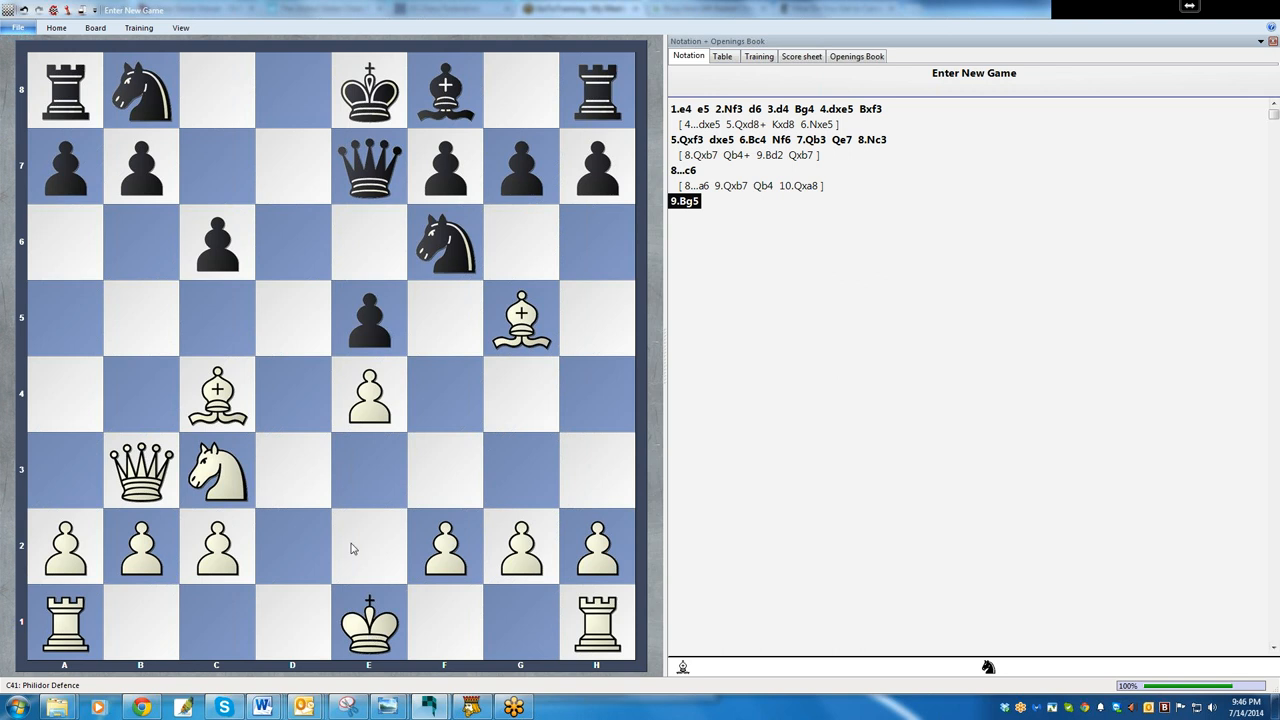
pyautogui.moveTo(368, 260)
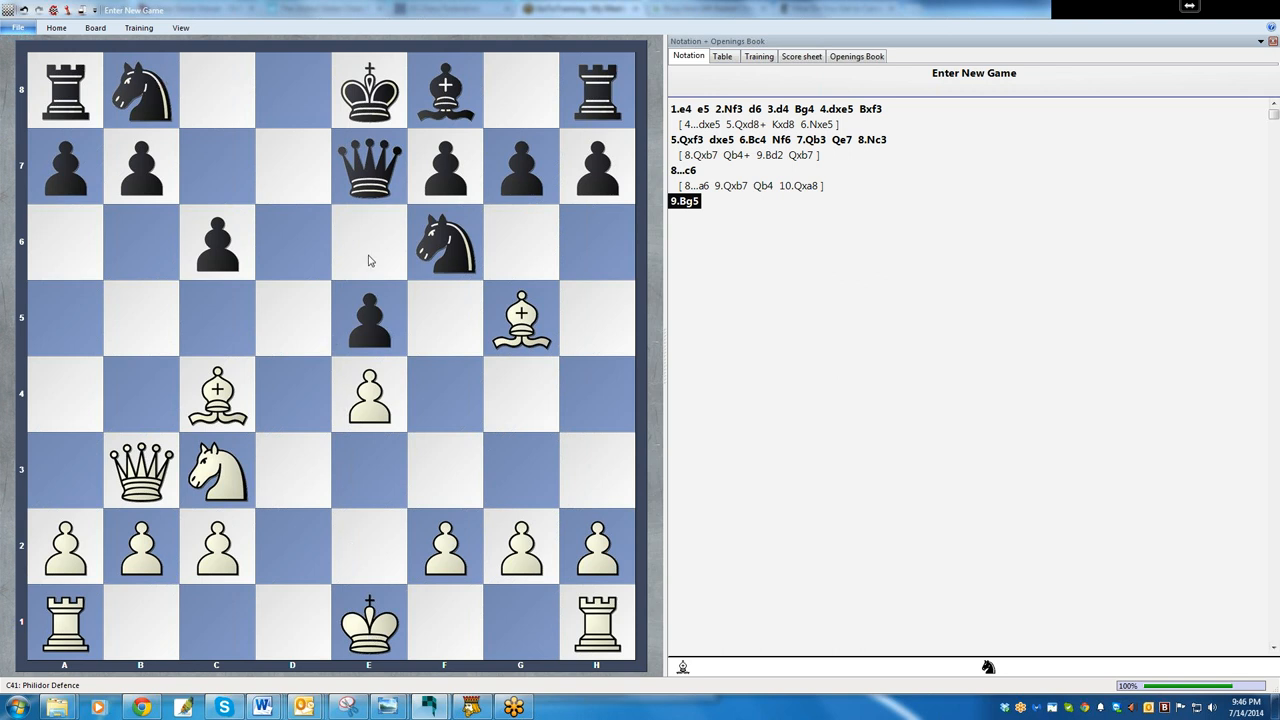
pyautogui.moveTo(148, 118)
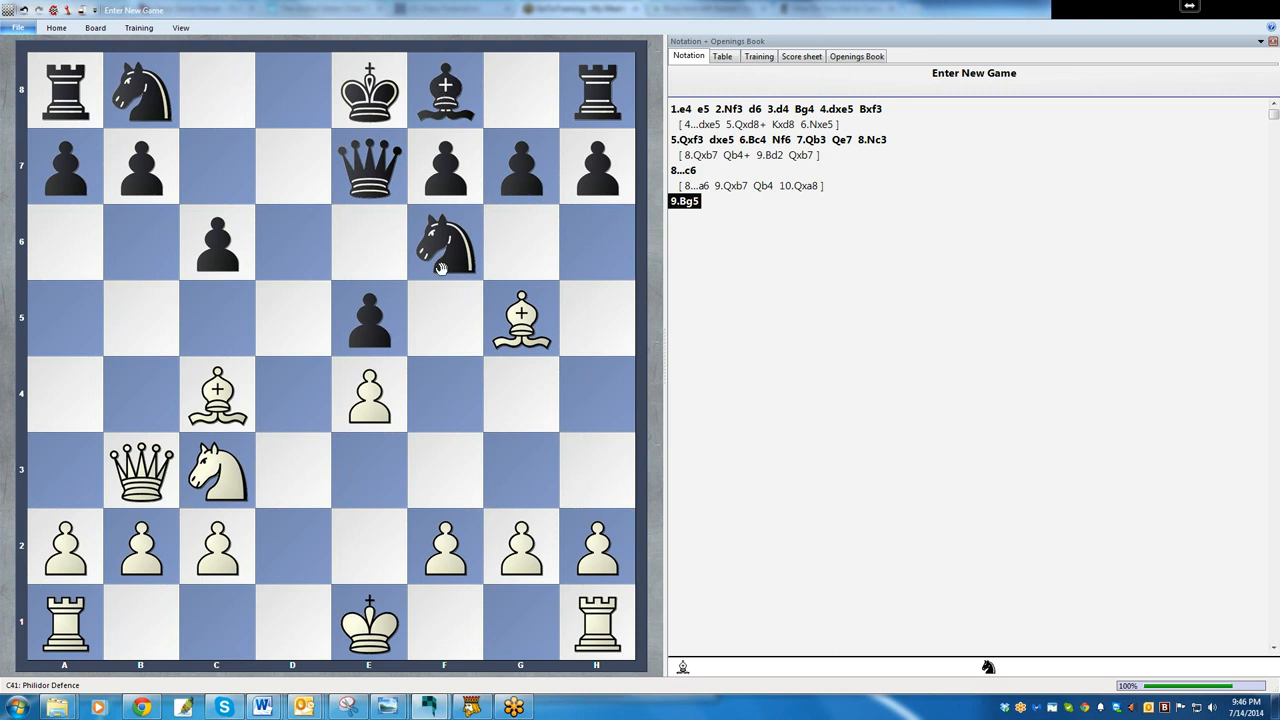
pyautogui.moveTo(452, 252)
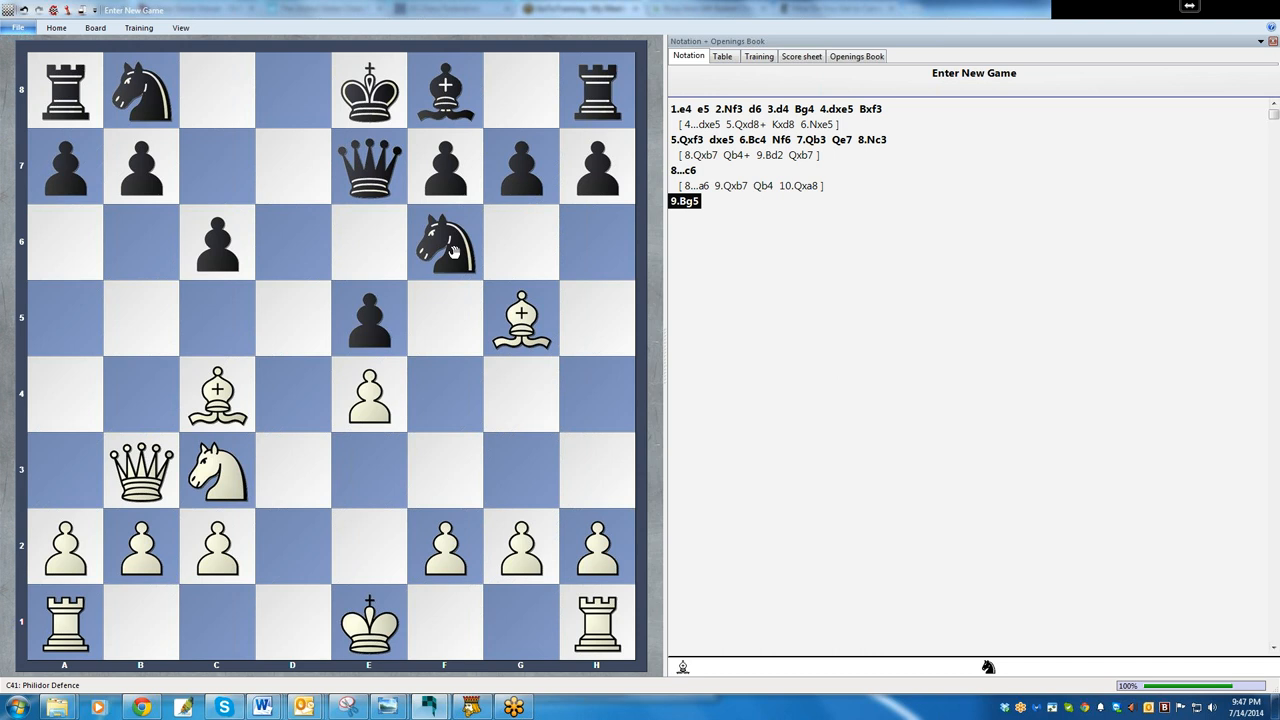
pyautogui.moveTo(452, 270)
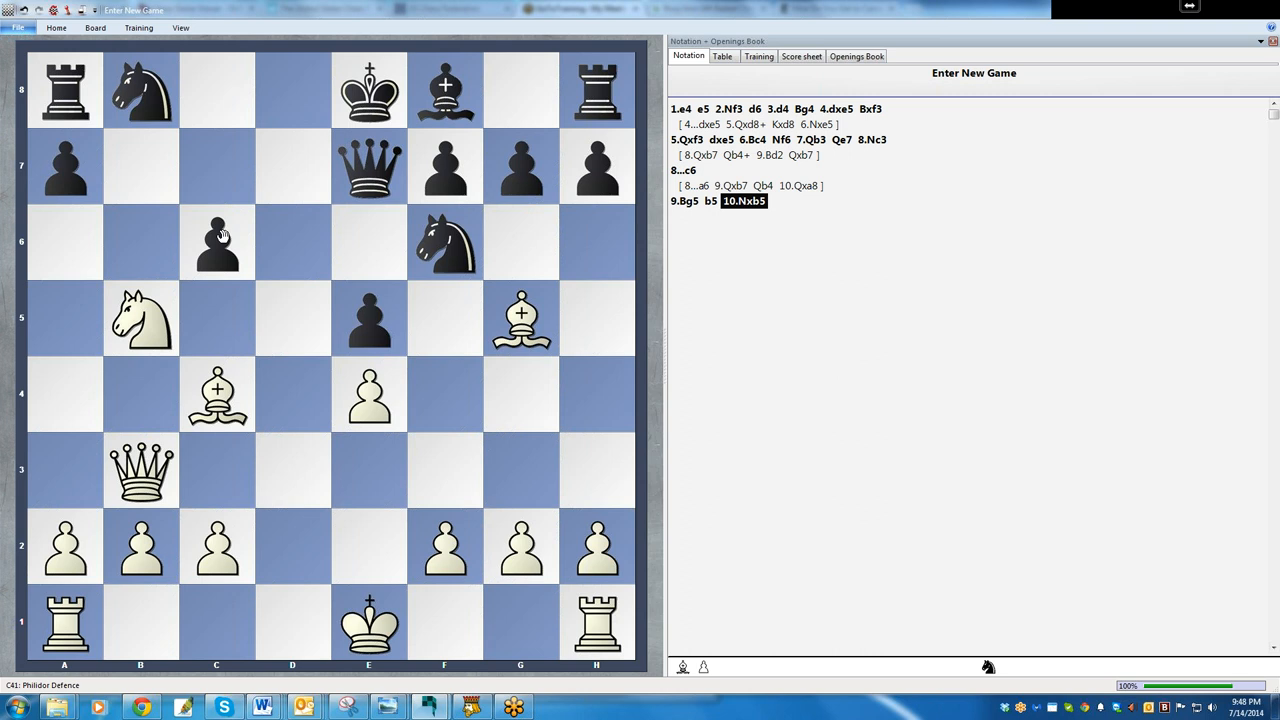
pyautogui.moveTo(226, 300)
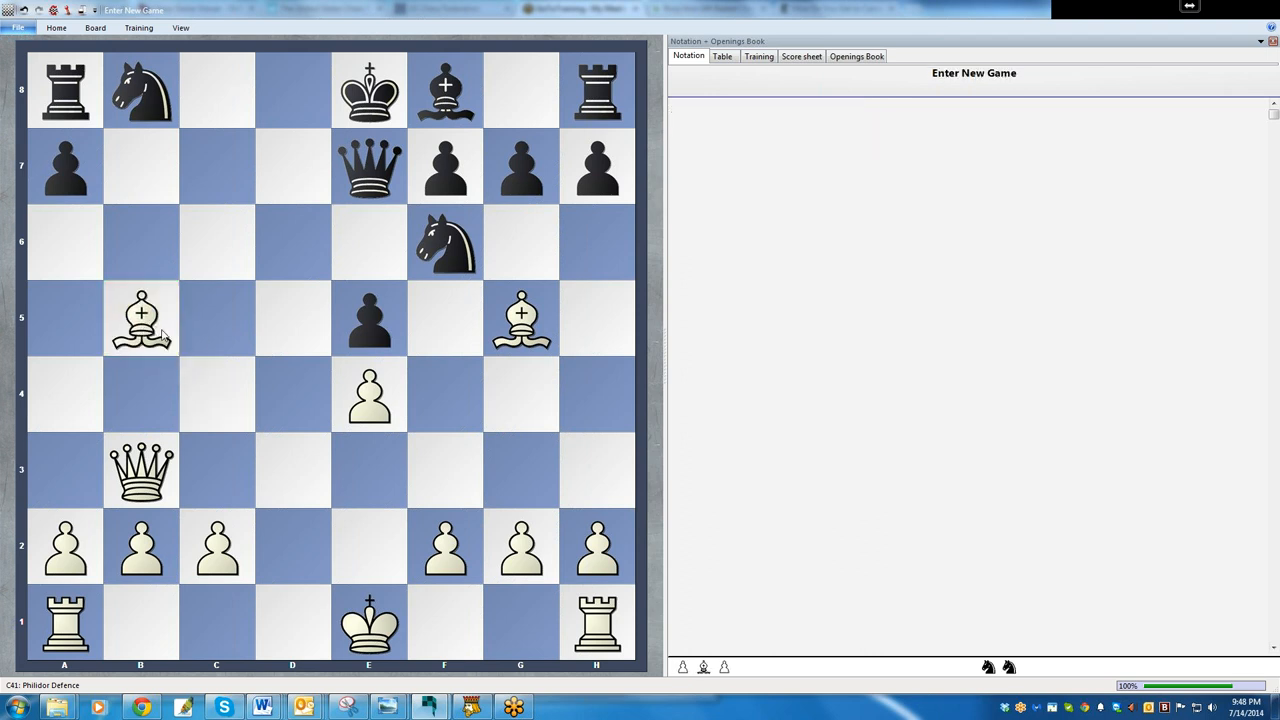
pyautogui.moveTo(620, 404)
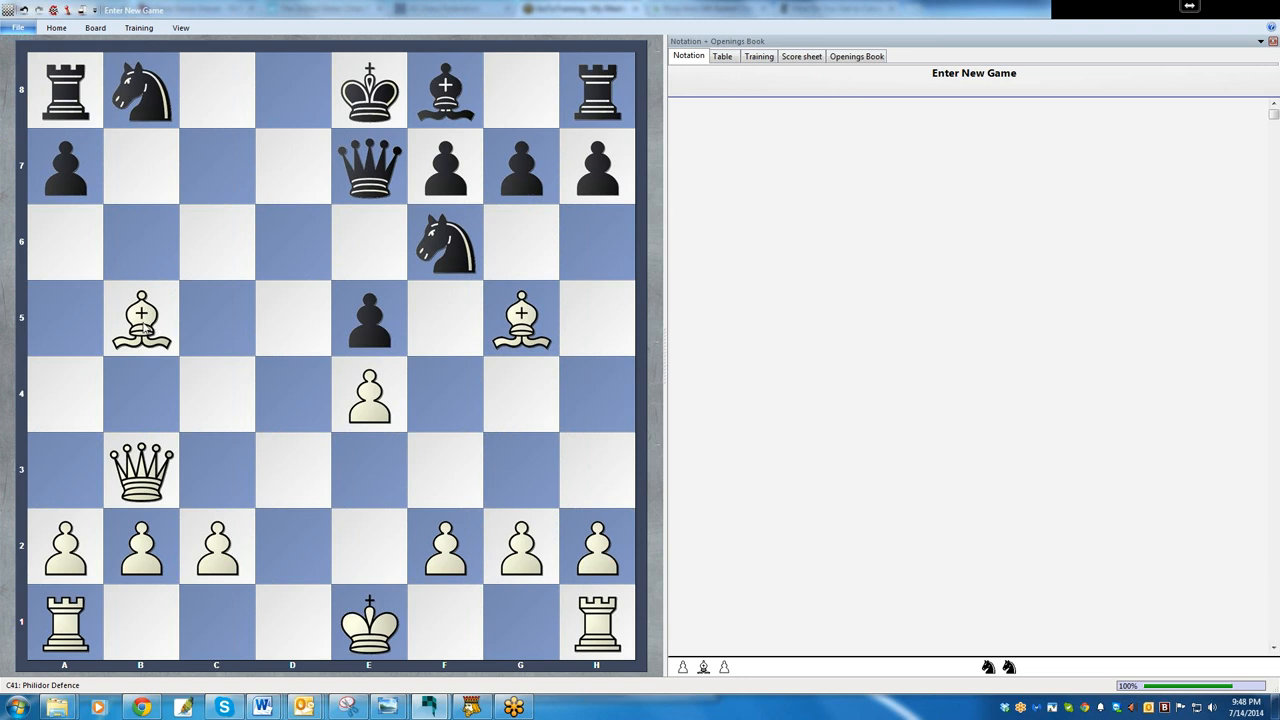
pyautogui.moveTo(468, 372)
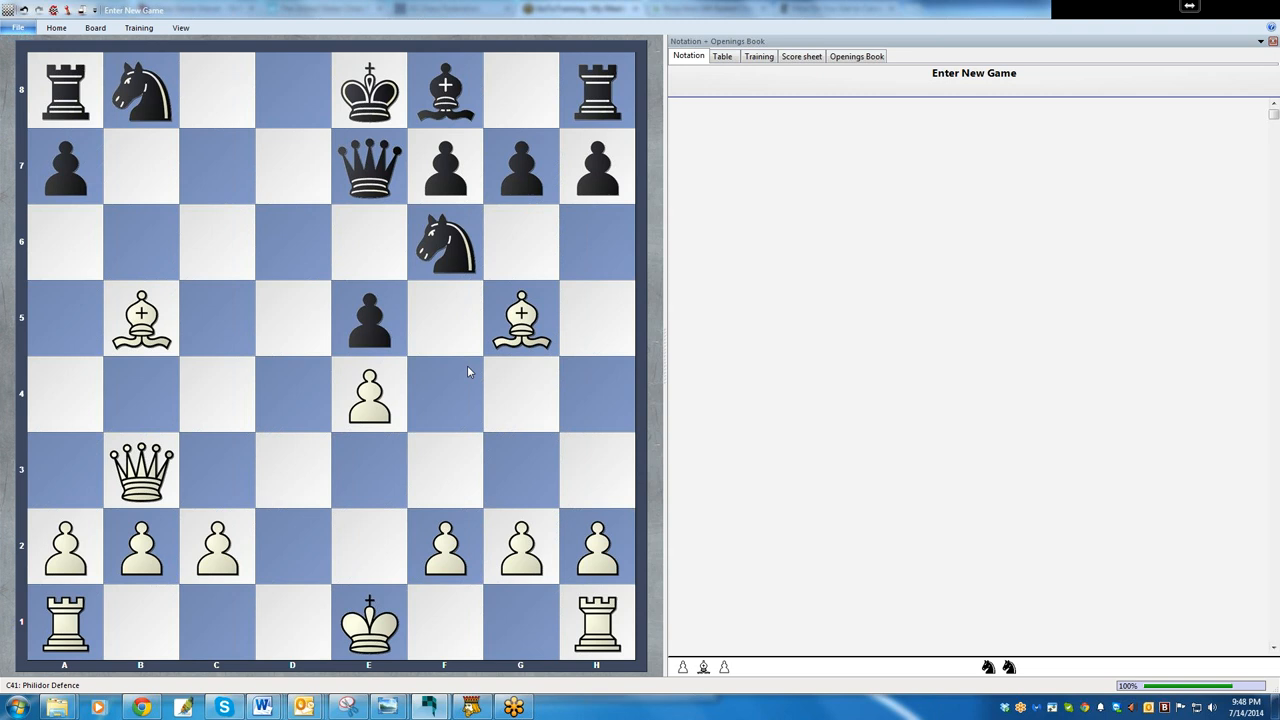
pyautogui.moveTo(504, 288)
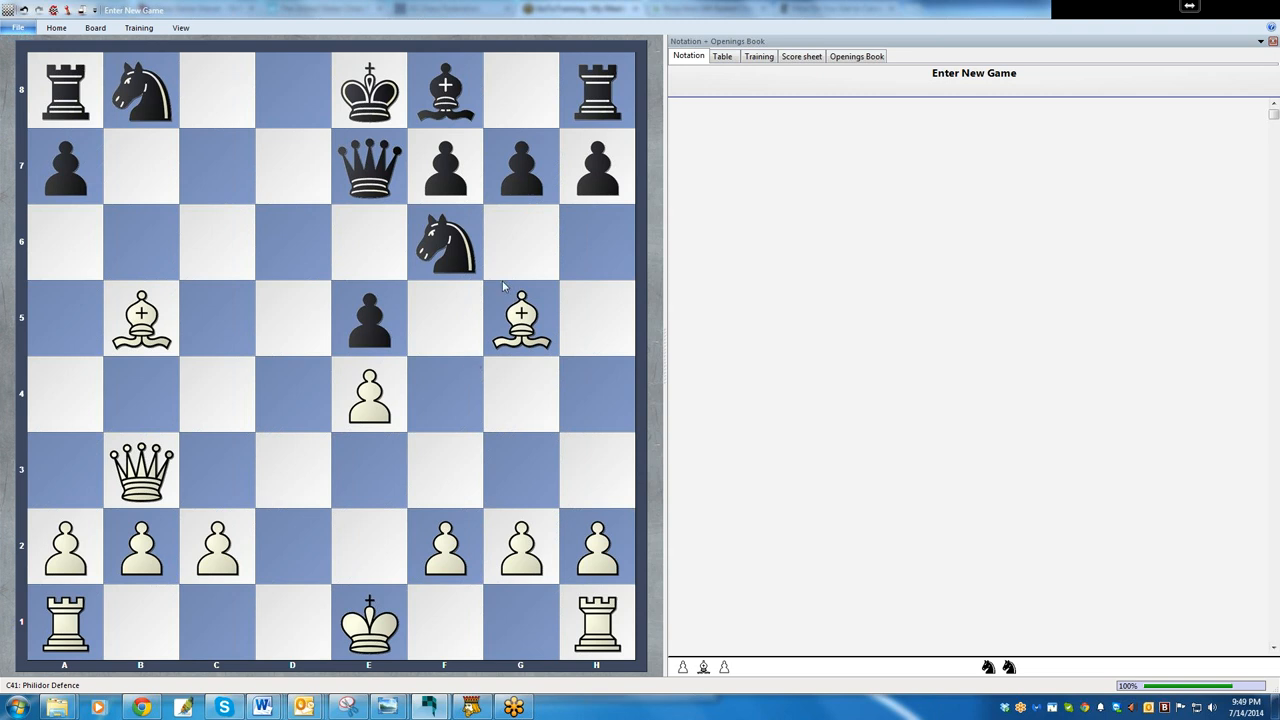
# Step: After 11.Bxb5+, block the check with 11...Nbd7 as main line, keeping 11...Nfd7 as variation
pyautogui.click(444, 240)
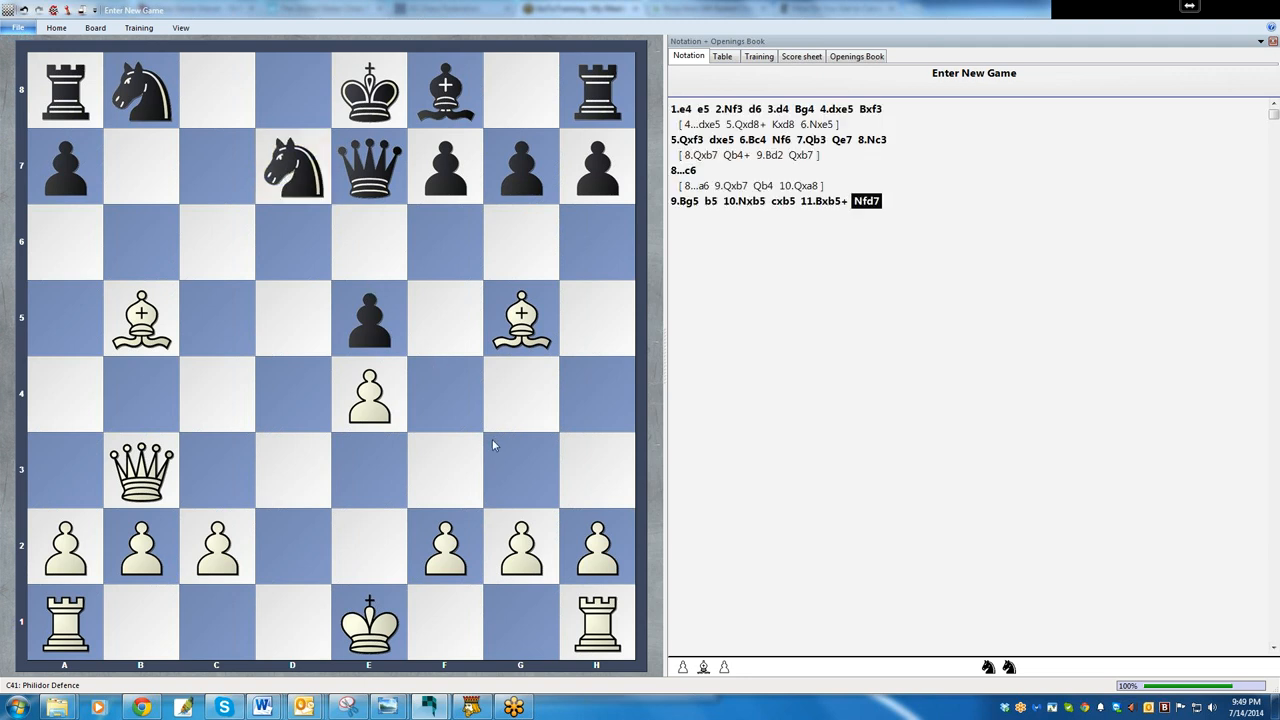
pyautogui.moveTo(496, 442)
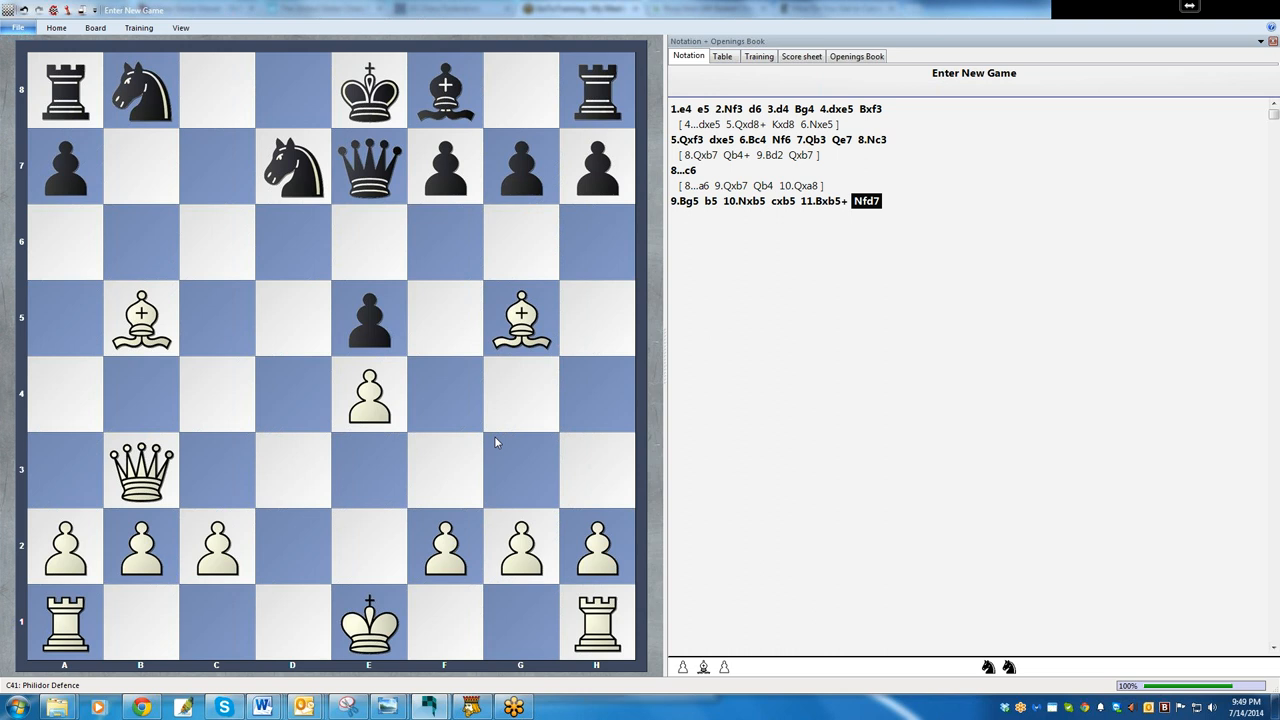
pyautogui.moveTo(548, 374)
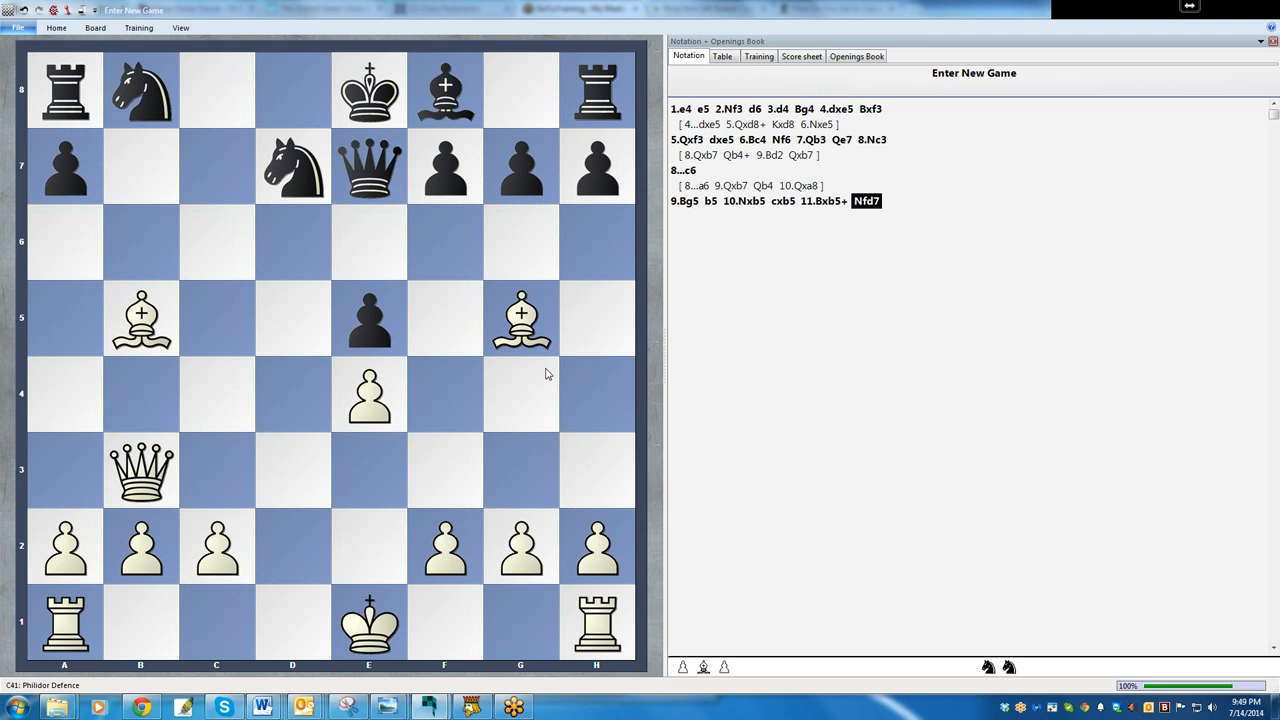
pyautogui.moveTo(540, 360)
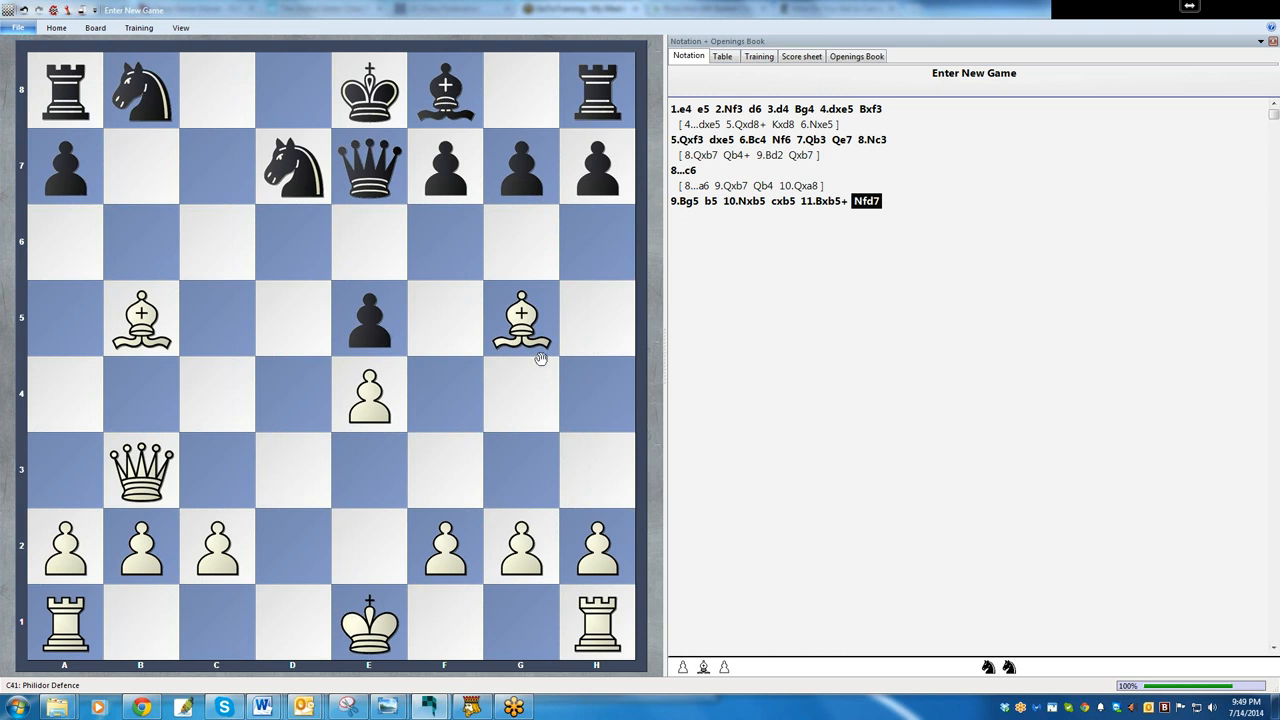
pyautogui.moveTo(370, 172)
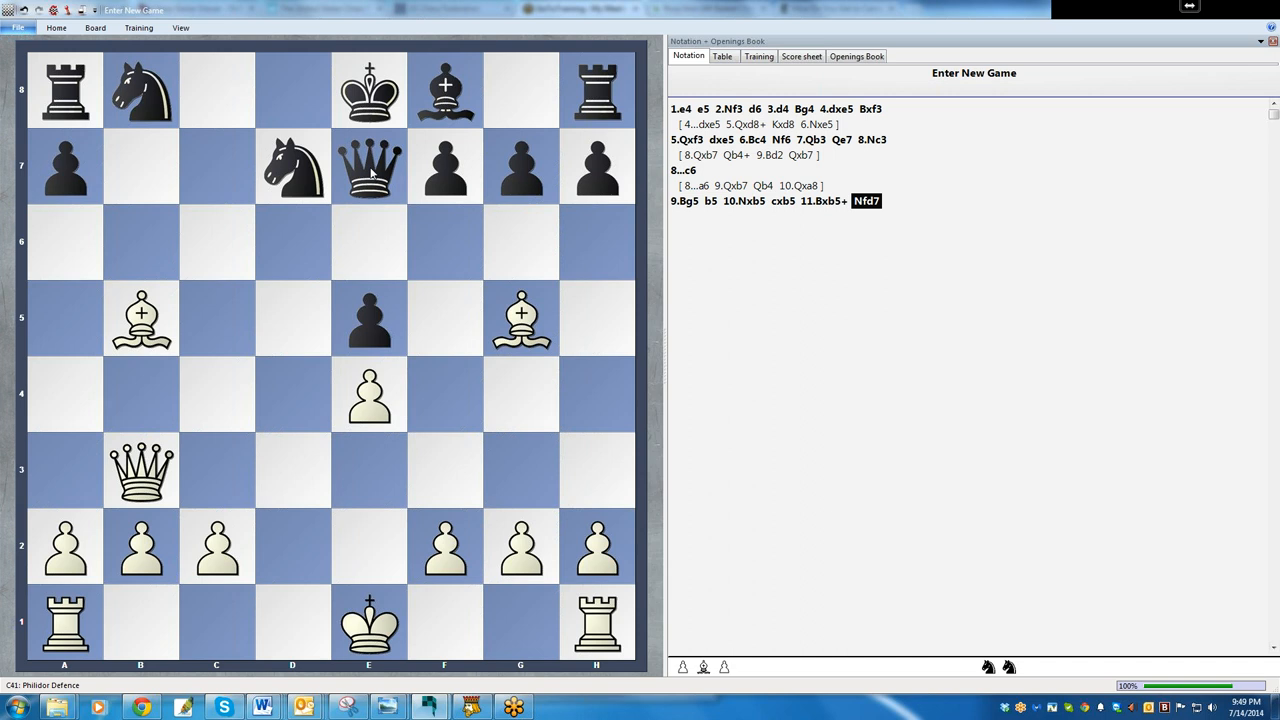
pyautogui.moveTo(292, 176)
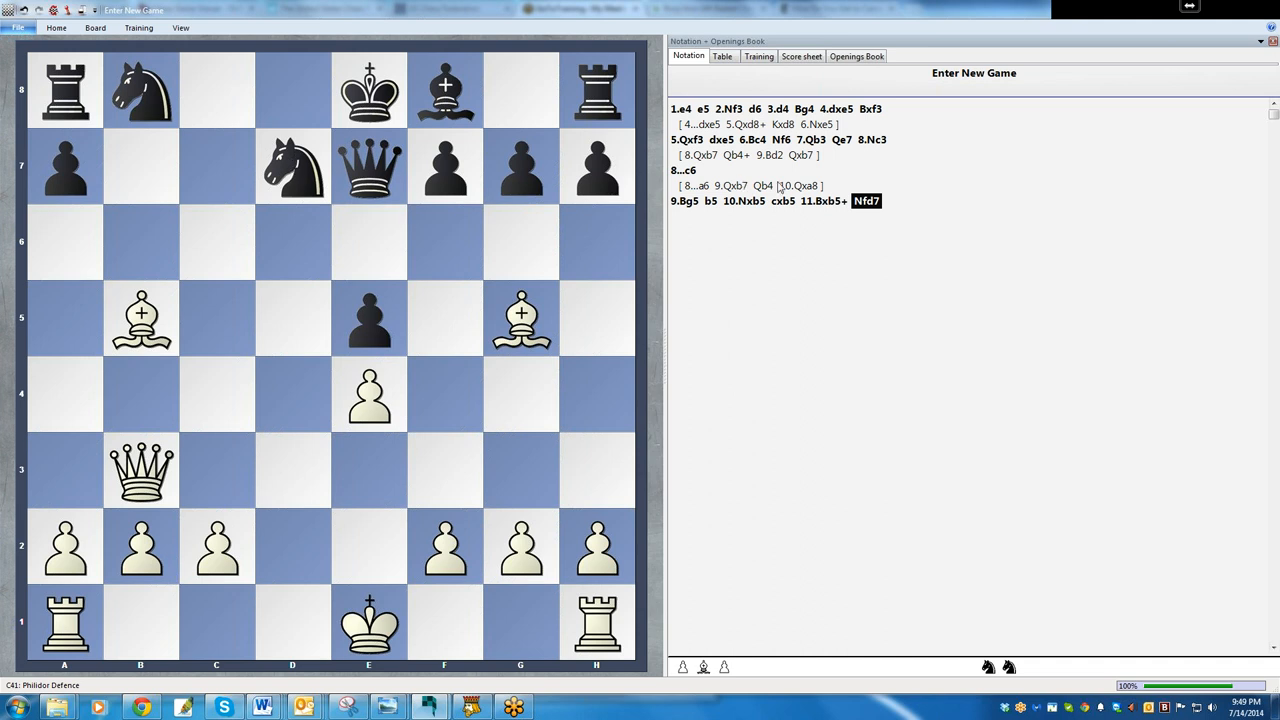
pyautogui.click(820, 200)
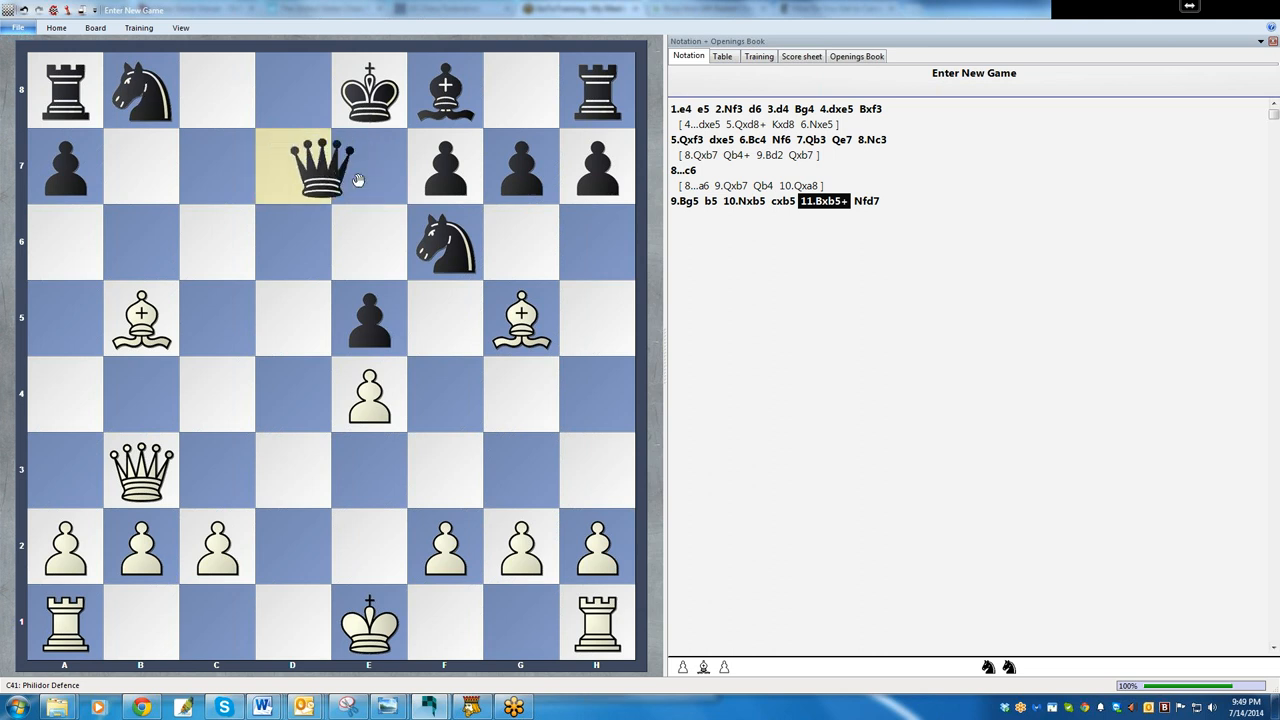
pyautogui.moveTo(292, 166); pyautogui.dragTo(368, 166)
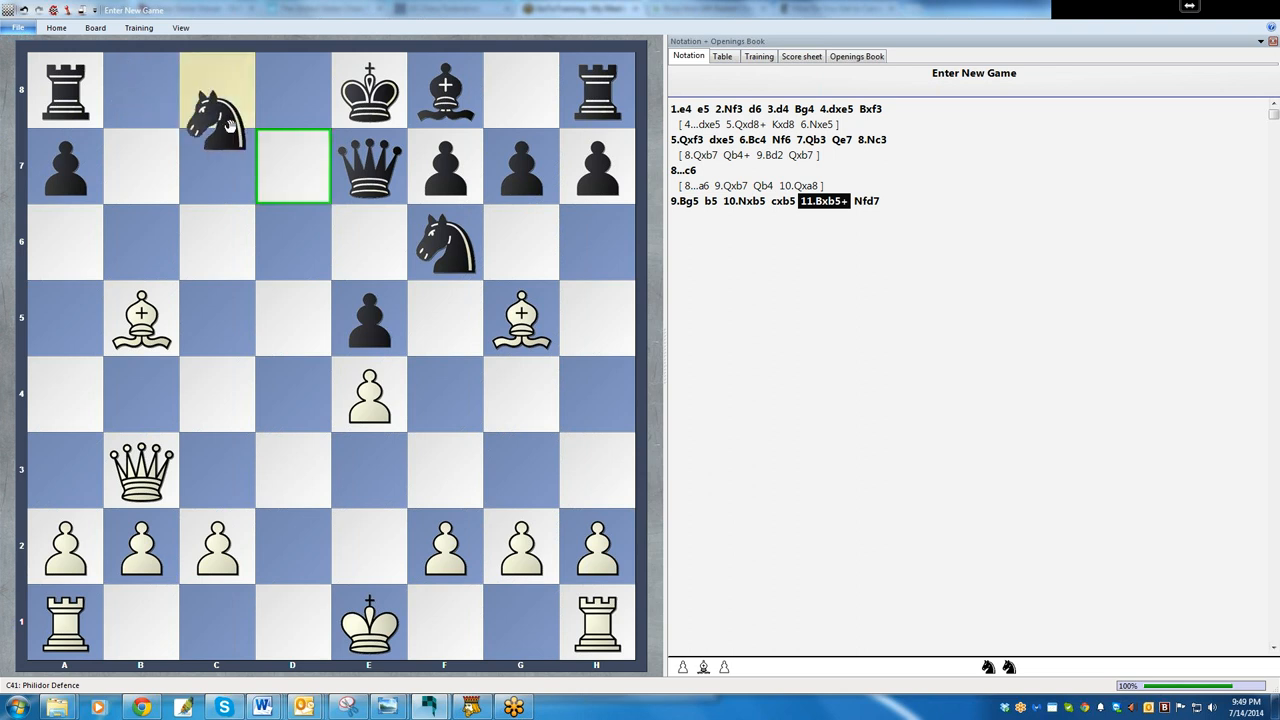
pyautogui.moveTo(216, 114); pyautogui.dragTo(292, 164)
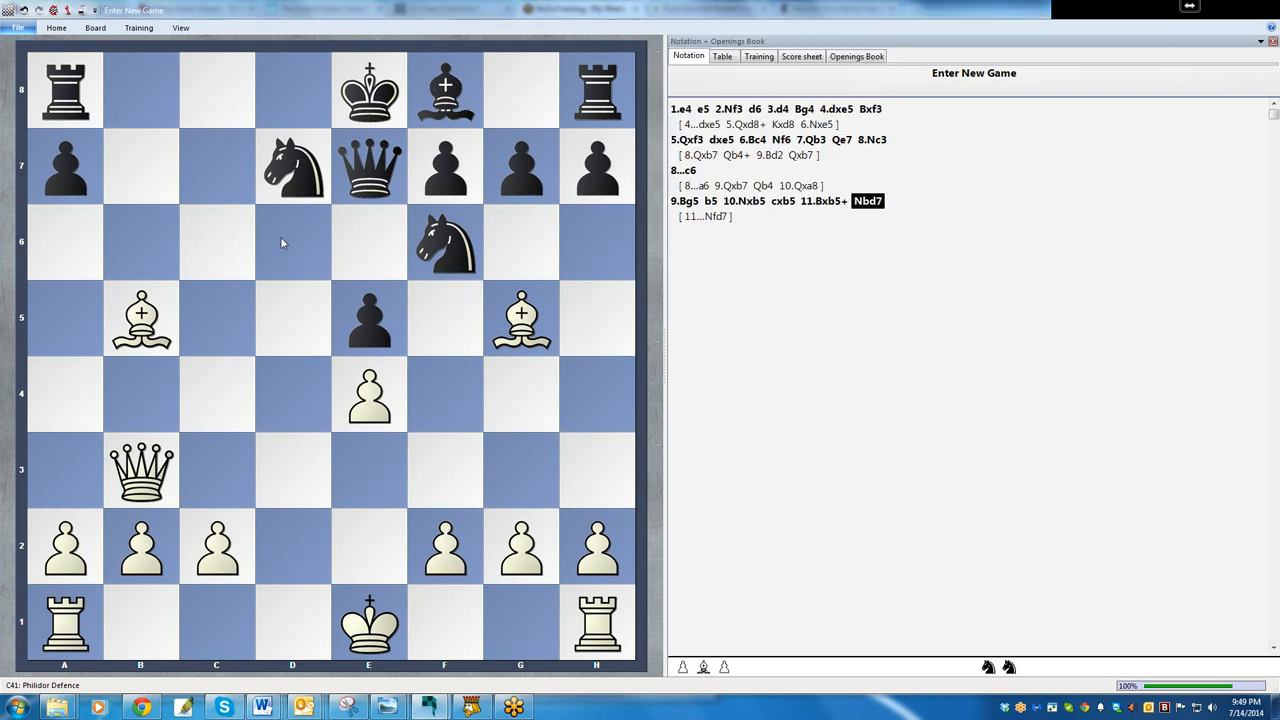
pyautogui.moveTo(446, 412)
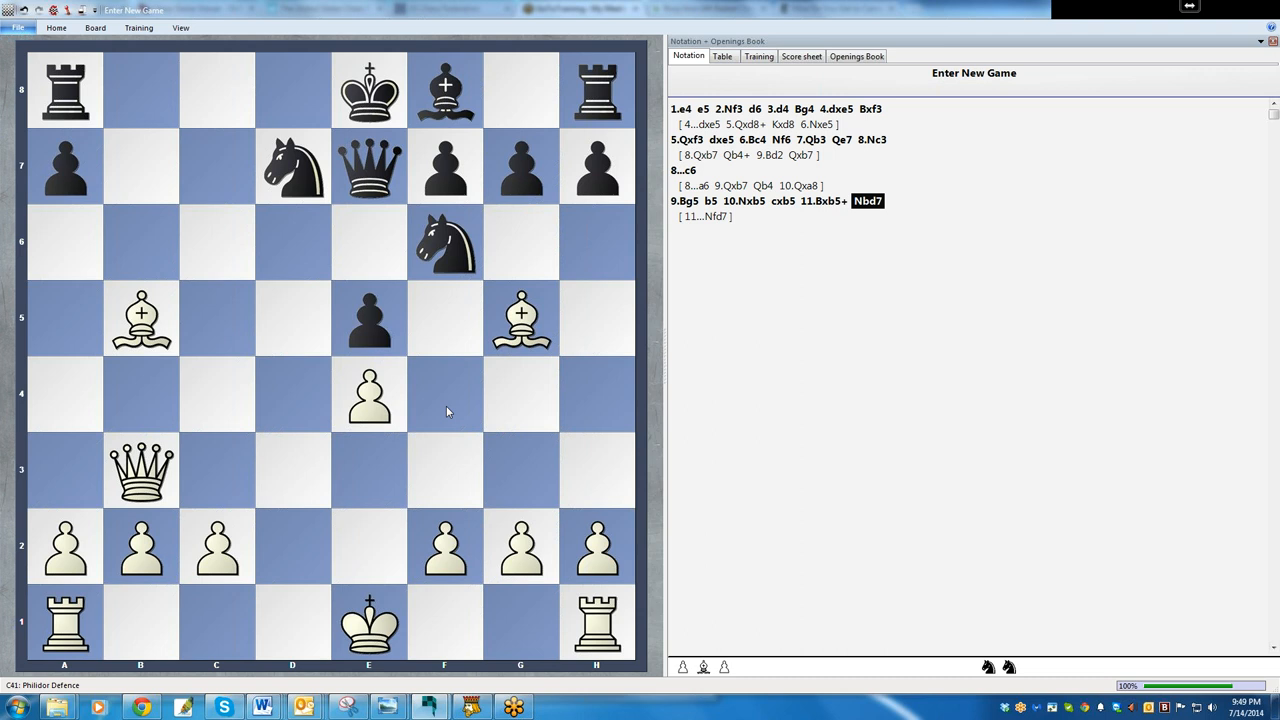
pyautogui.moveTo(352, 358)
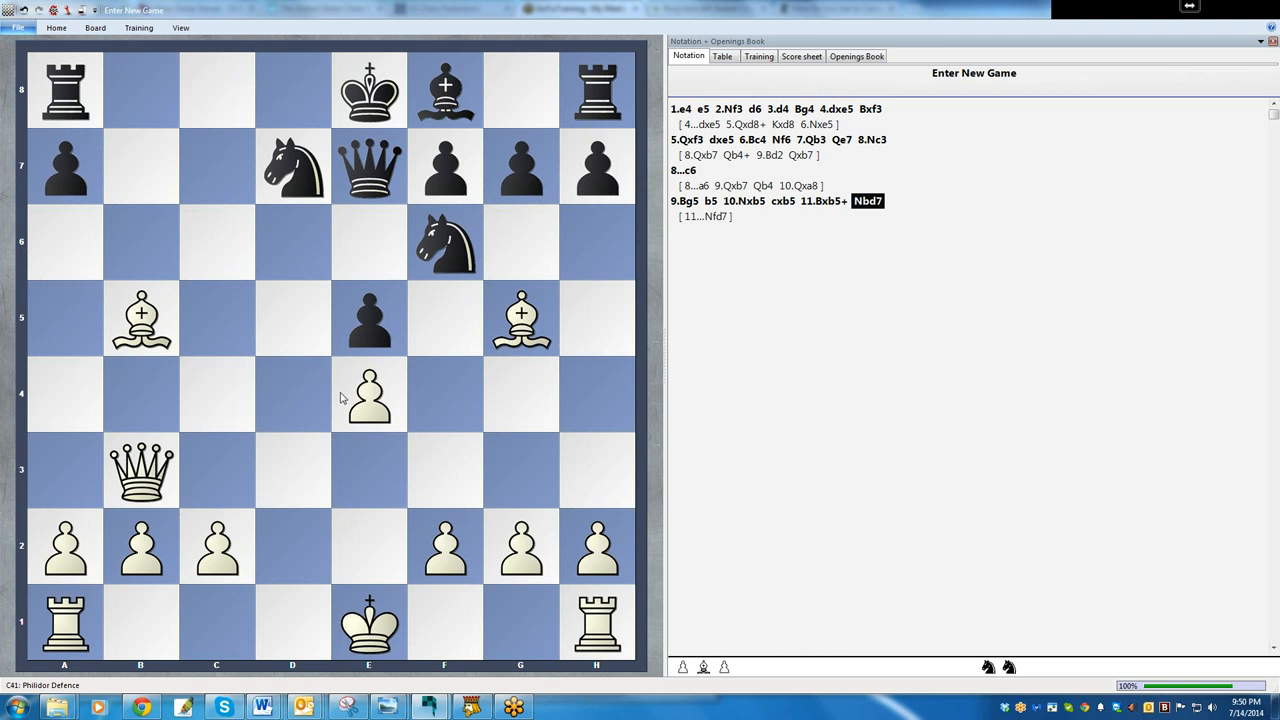
pyautogui.moveTo(344, 392)
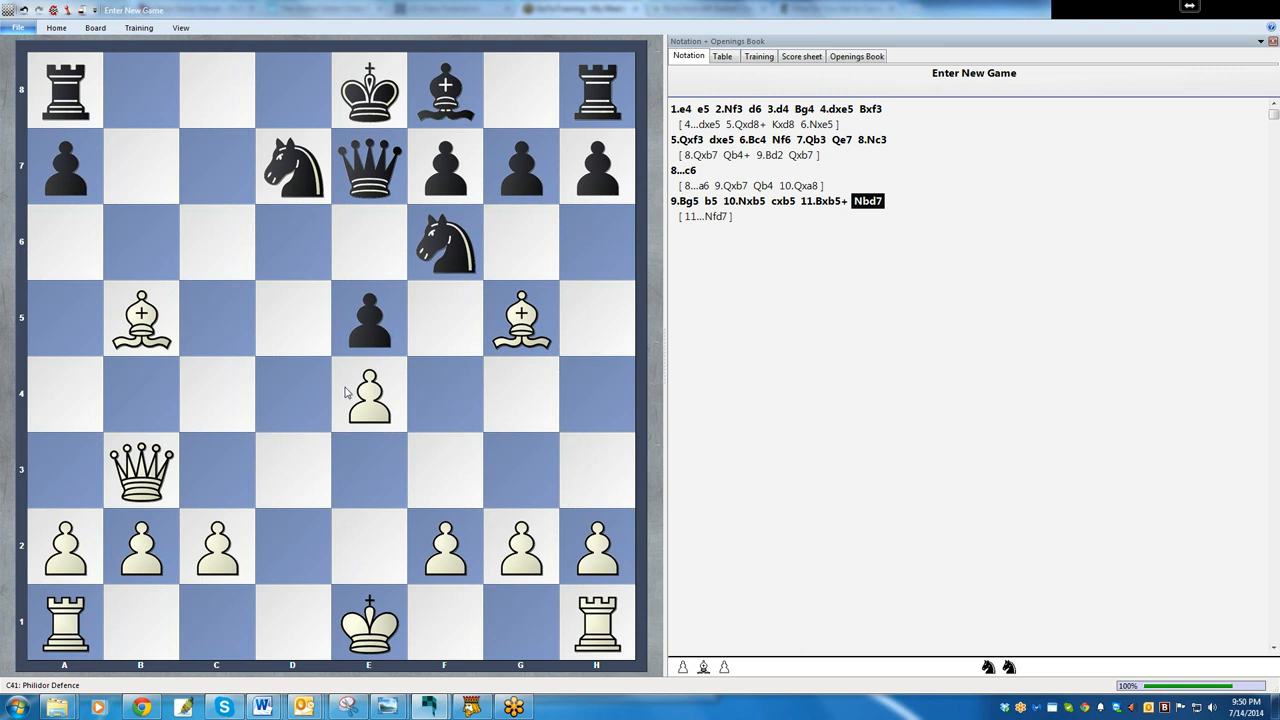
pyautogui.moveTo(348, 390)
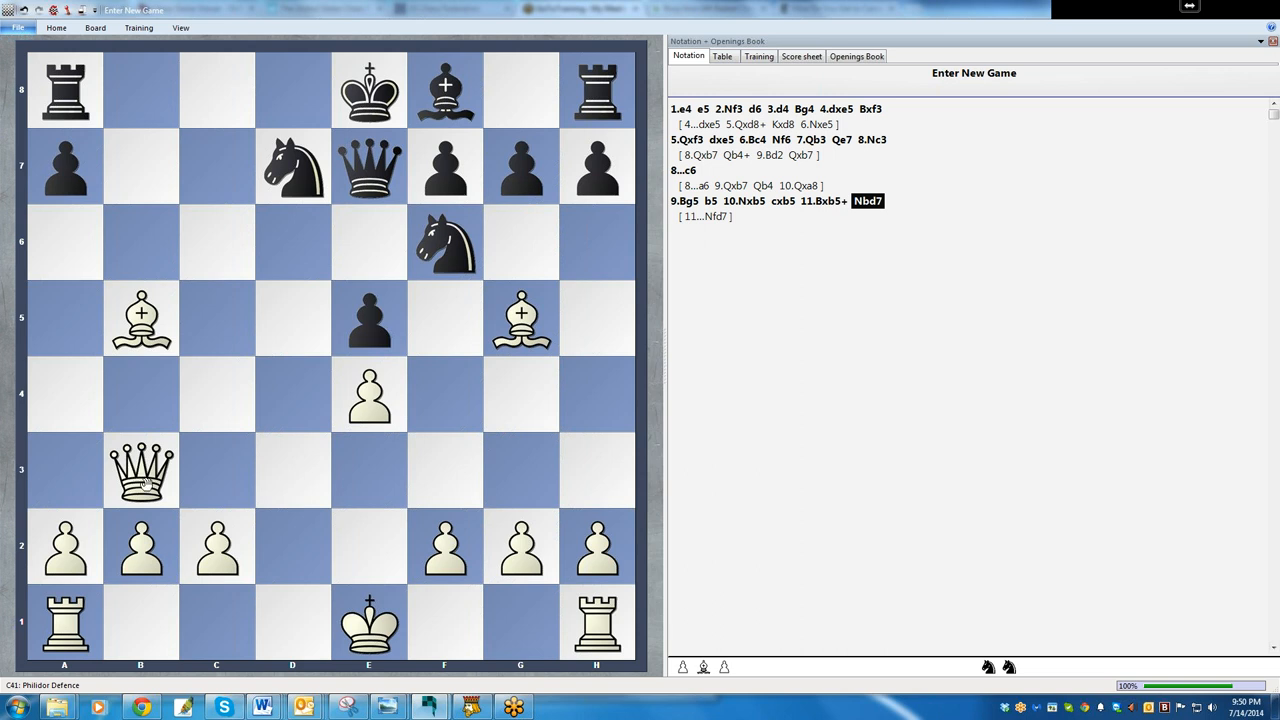
# Step: Play 12.Qa4 and later 14.Qxd7+ on the board for the queen-trade line
pyautogui.moveTo(140, 470); pyautogui.dragTo(64, 392)
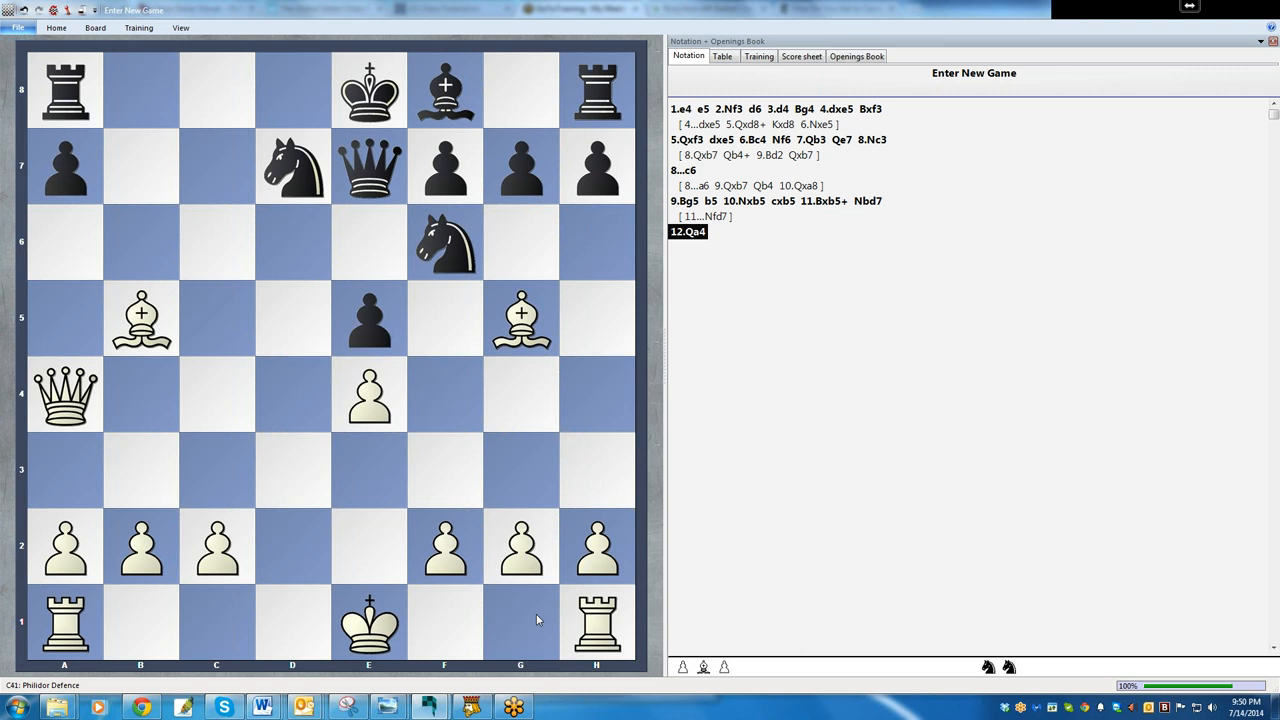
pyautogui.moveTo(242, 392)
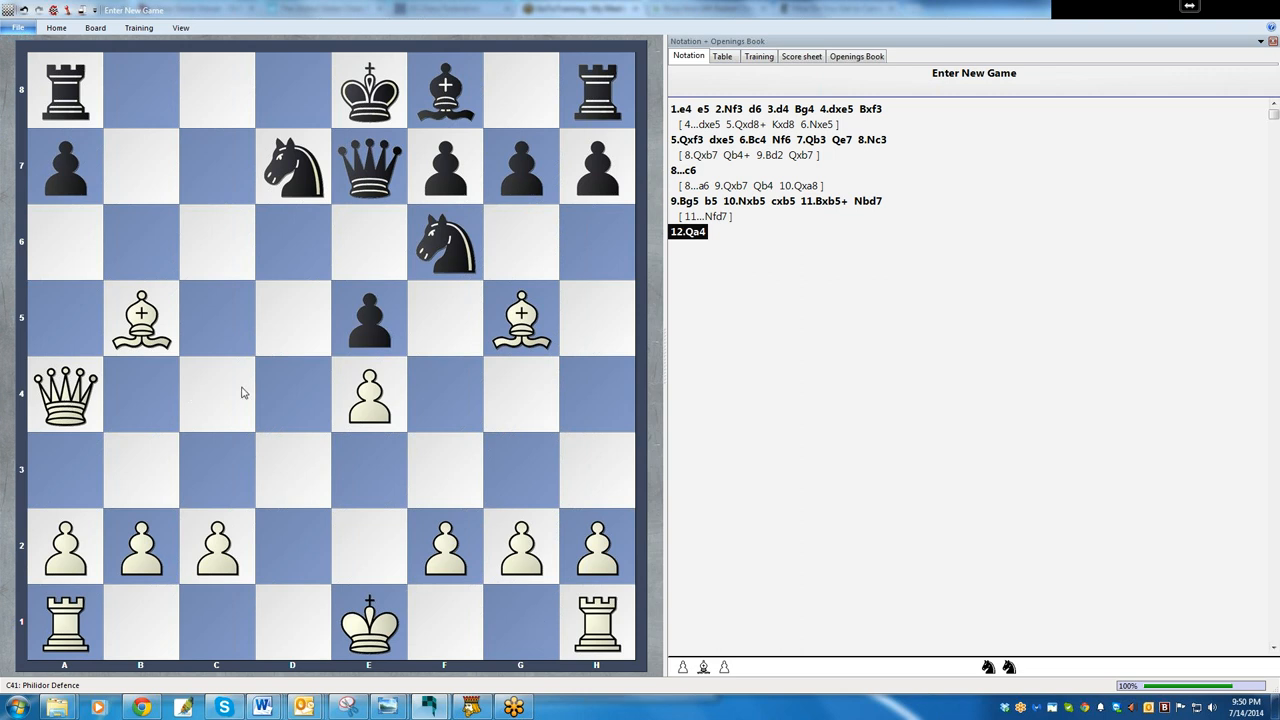
pyautogui.moveTo(420, 452)
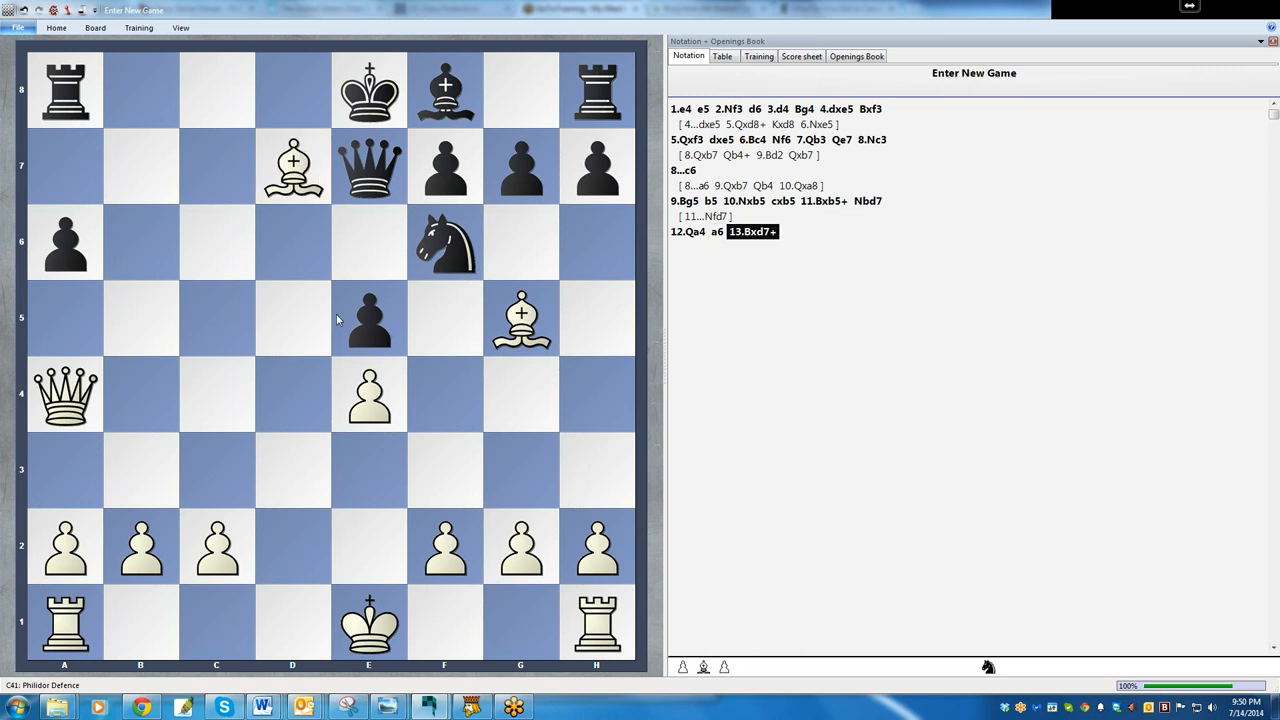
pyautogui.moveTo(376, 176)
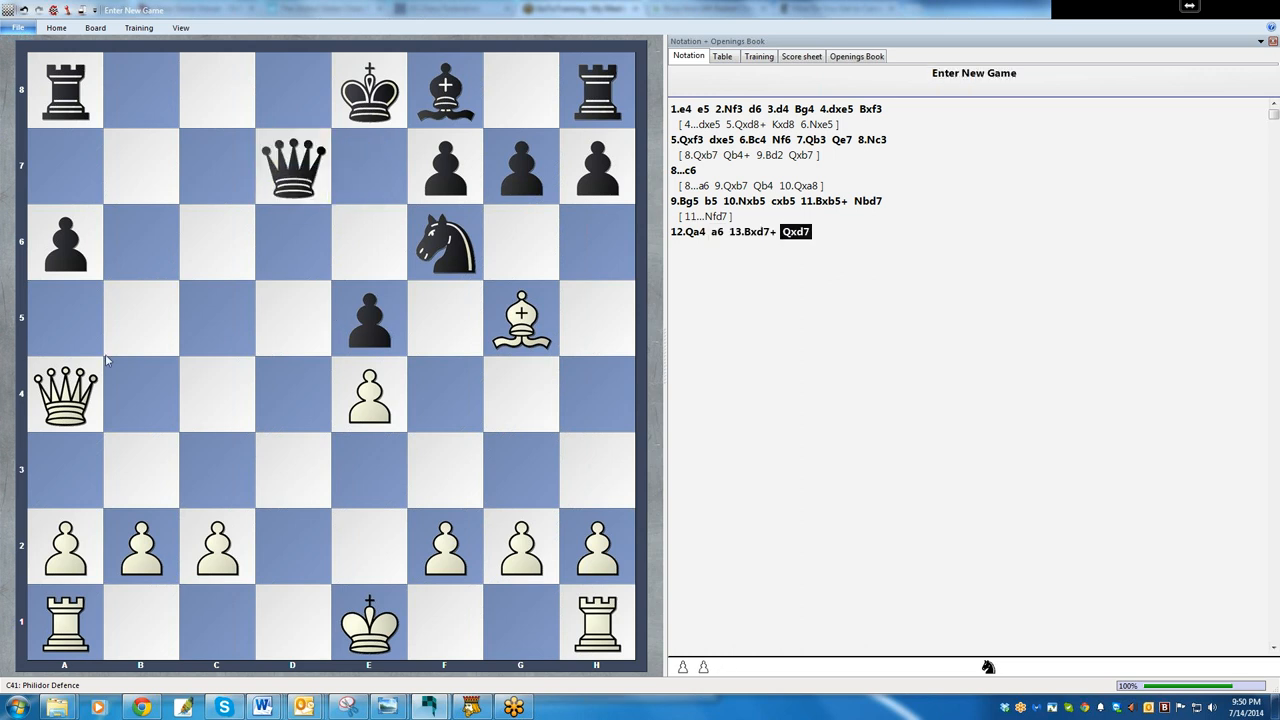
pyautogui.moveTo(64, 392); pyautogui.dragTo(292, 166)
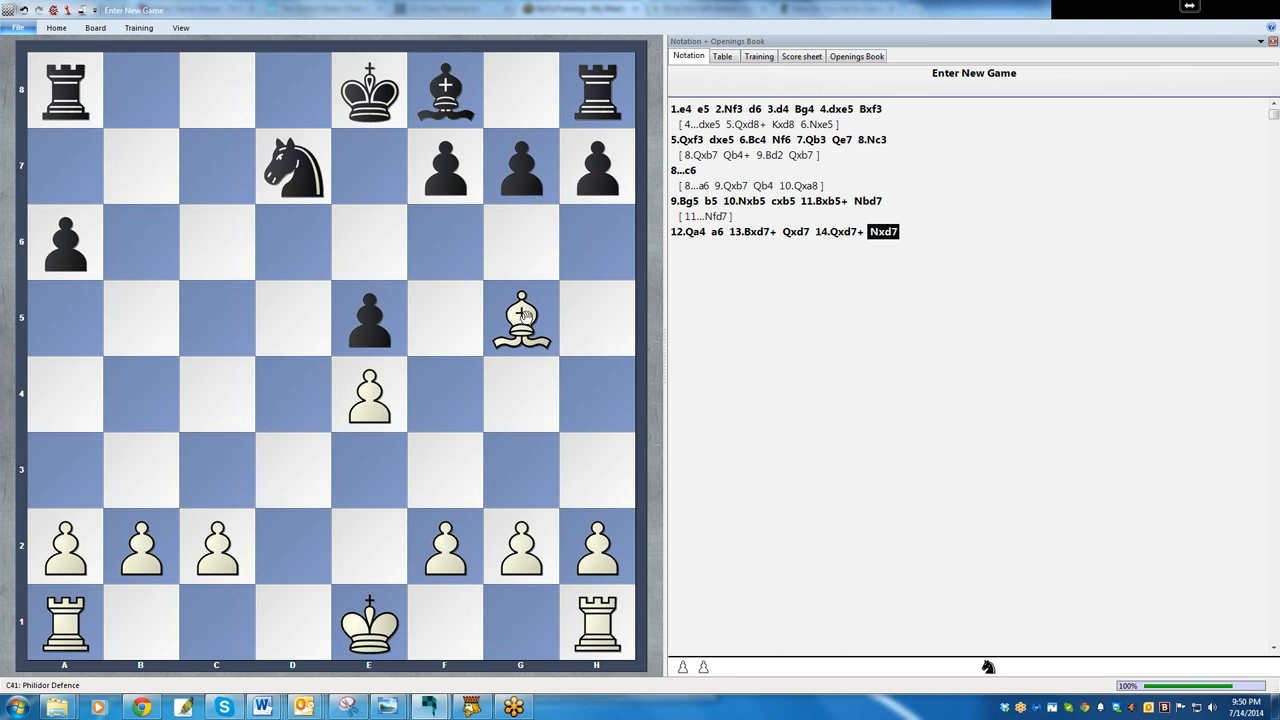
pyautogui.moveTo(284, 262)
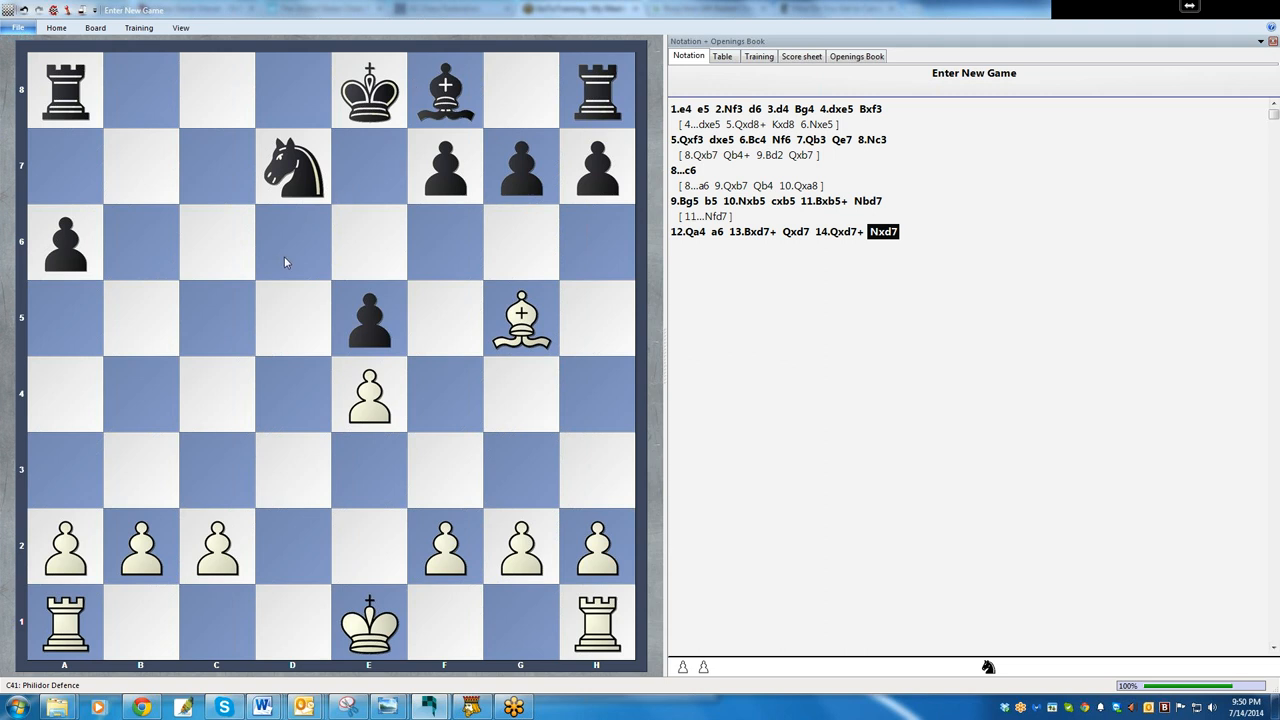
pyautogui.moveTo(640, 306)
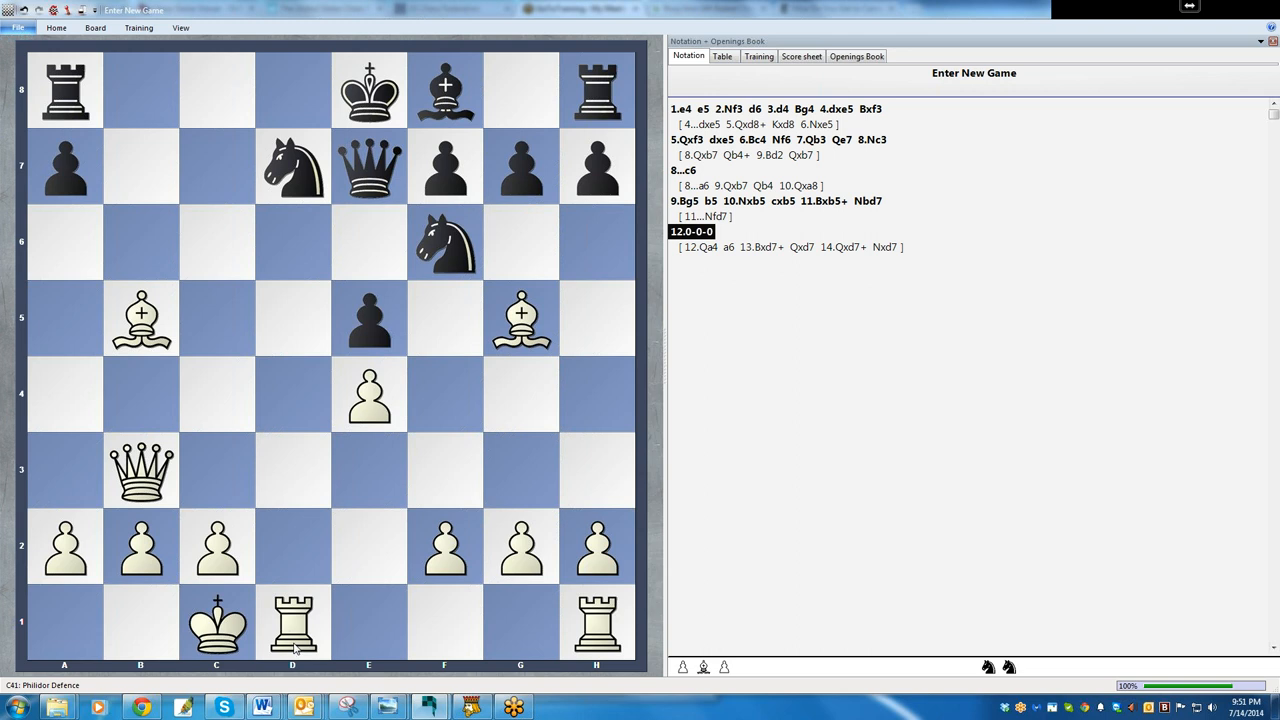
pyautogui.moveTo(288, 548)
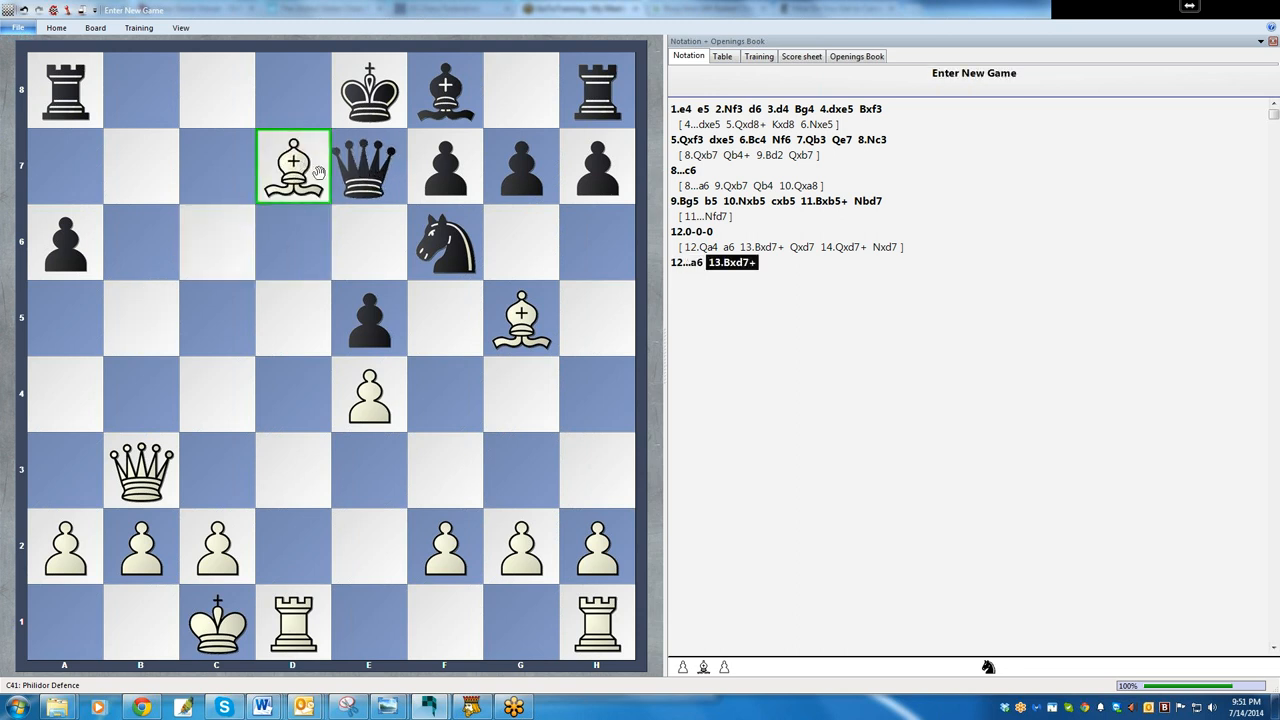
# Step: Complete the capture on d7 in the 12.O-O-O a6 13.Bxd7+ Qxd7 14.Rxd7 line
pyautogui.click(292, 166)
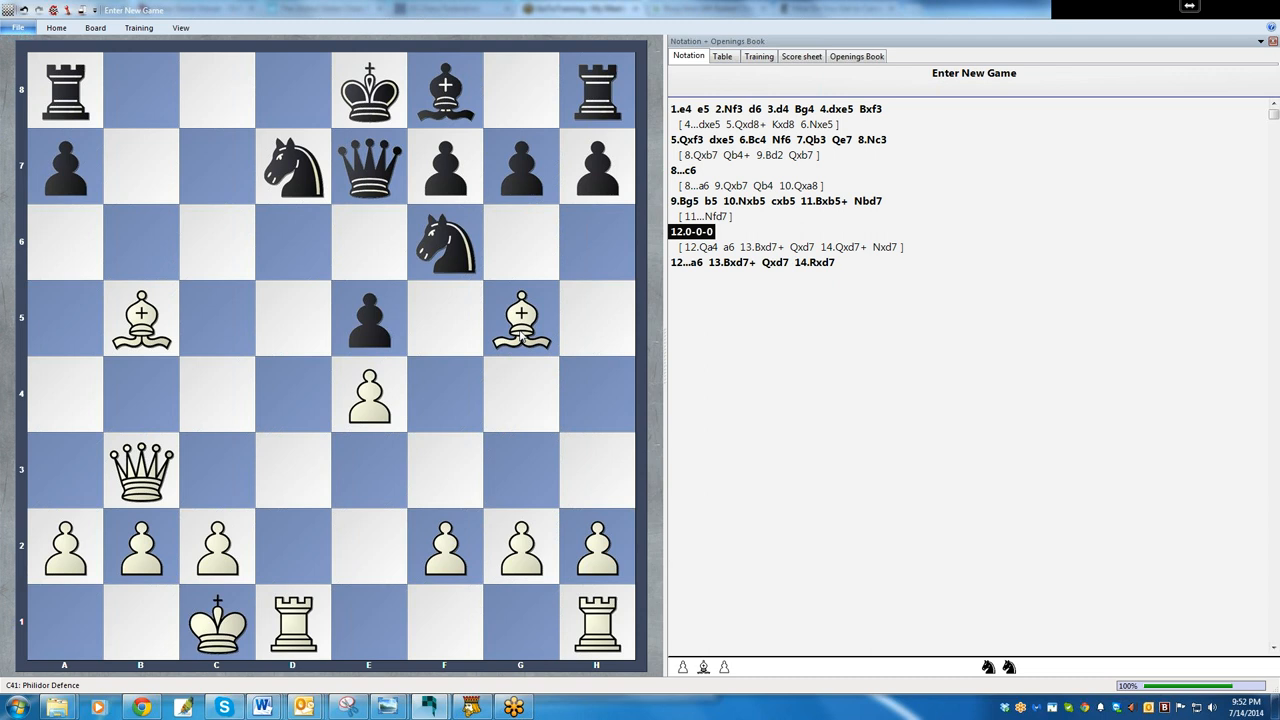
pyautogui.moveTo(62, 100)
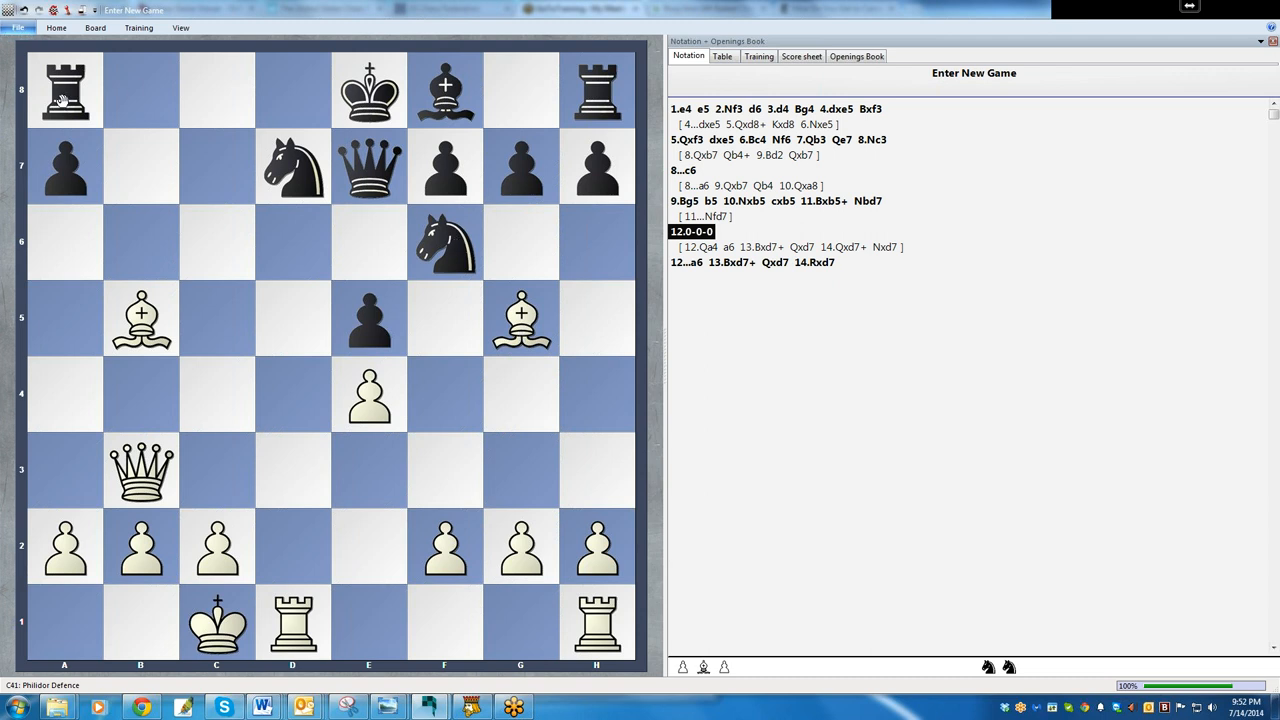
# Step: Answer 12.O-O-O with 12...Rd8 as New Main Line, keeping 12...a6 as variation
pyautogui.moveTo(64, 90); pyautogui.dragTo(292, 90)
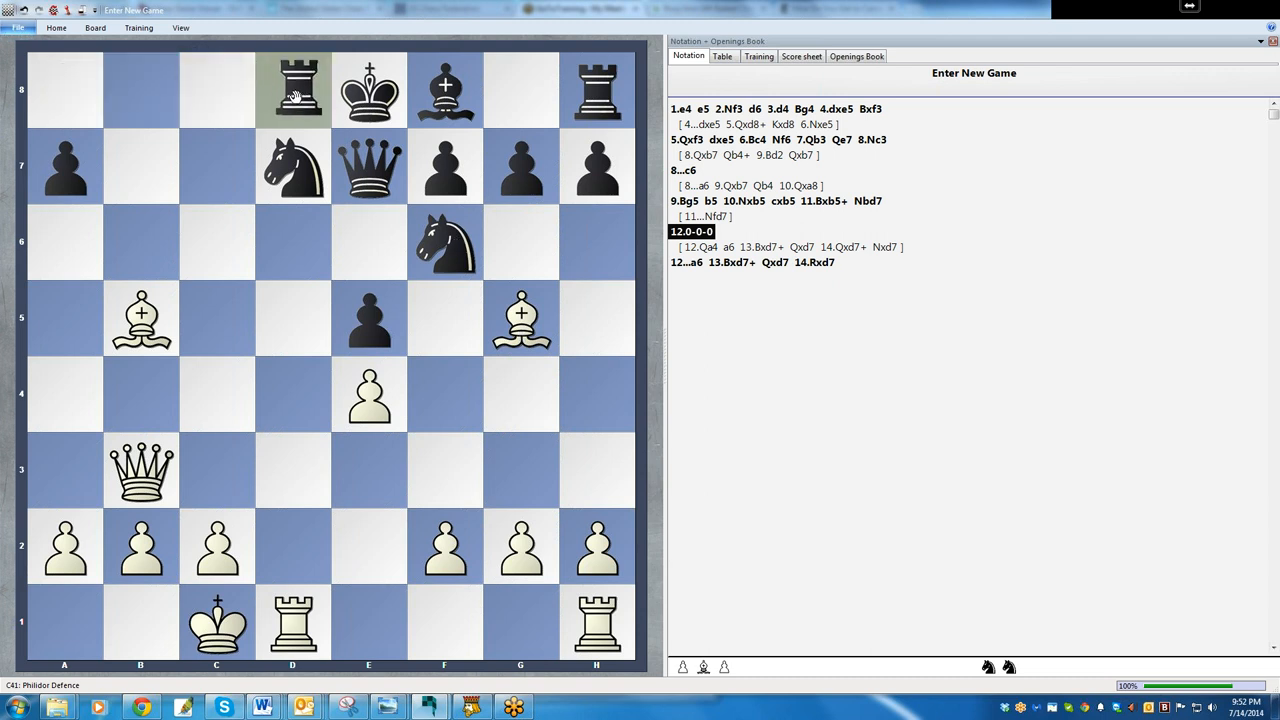
pyautogui.click(292, 88)
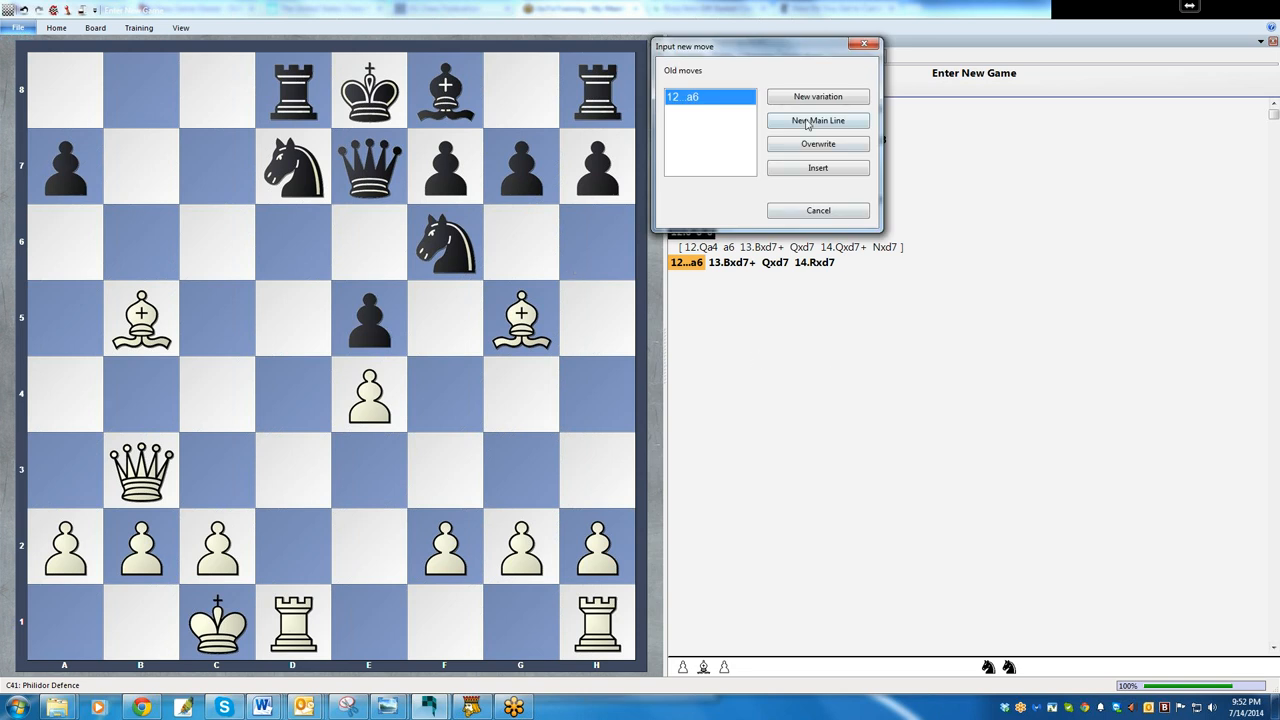
pyautogui.click(816, 120)
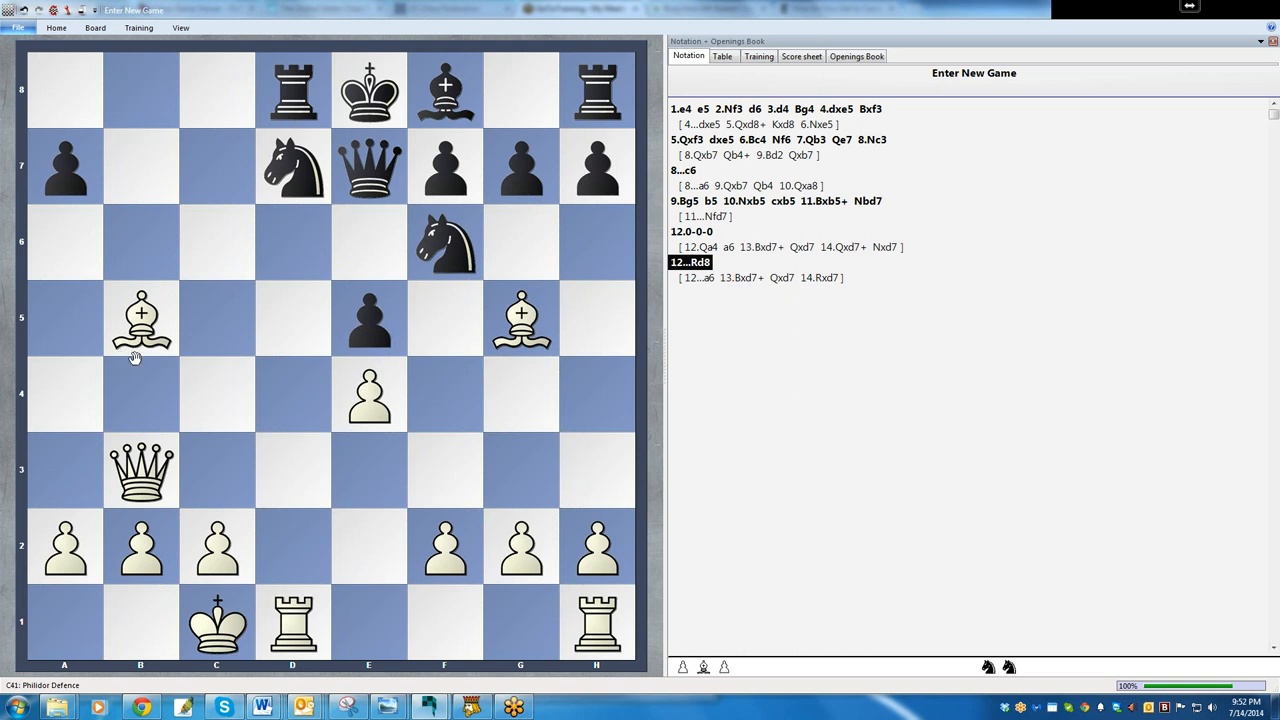
pyautogui.moveTo(296, 160)
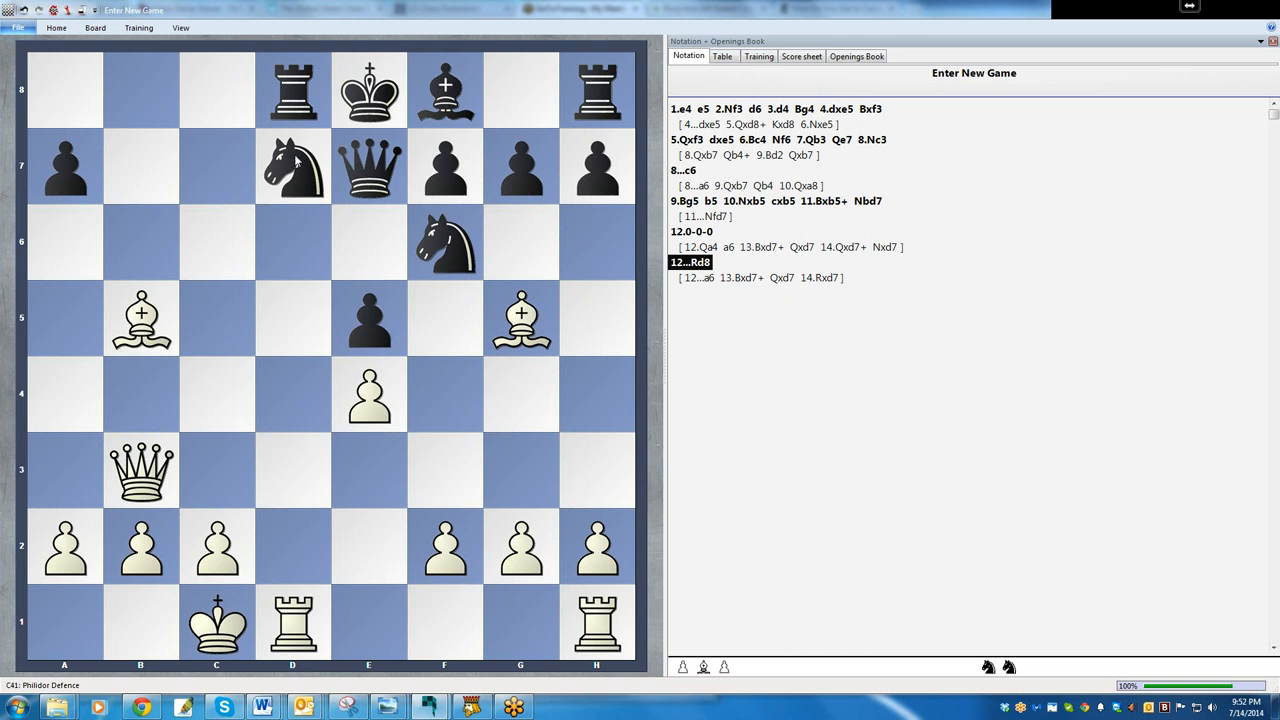
pyautogui.moveTo(144, 490)
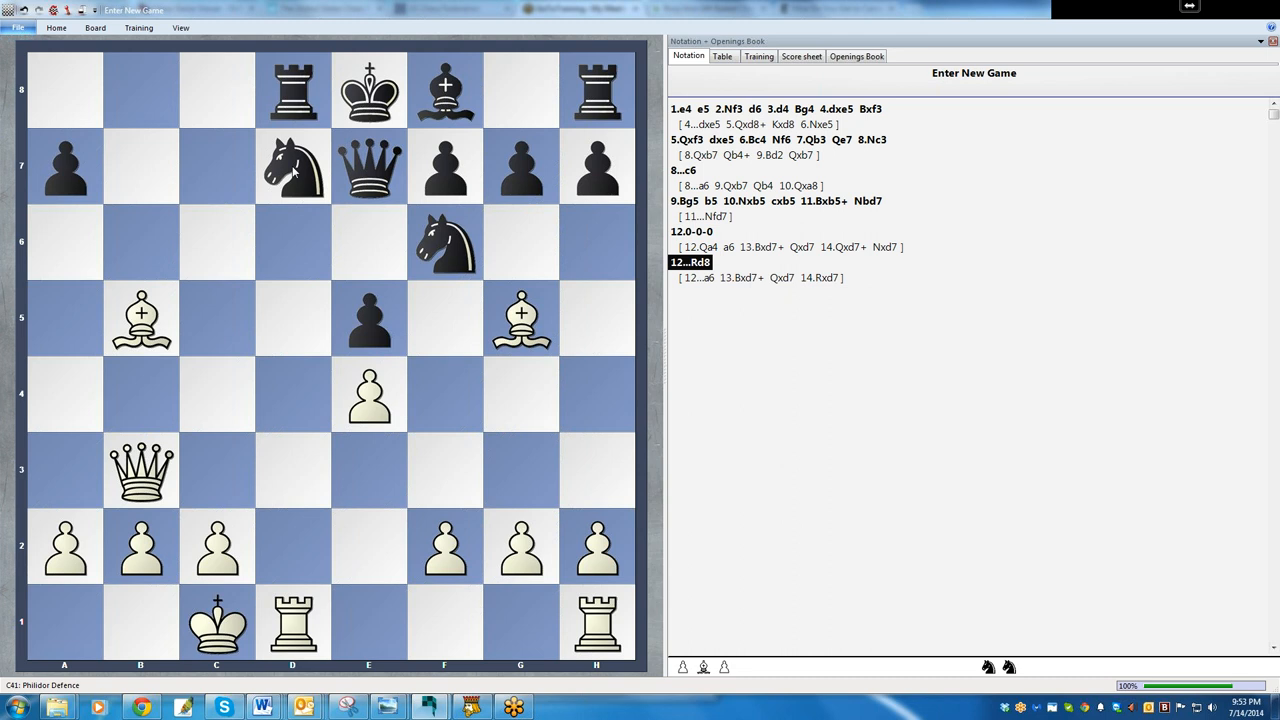
pyautogui.moveTo(376, 240)
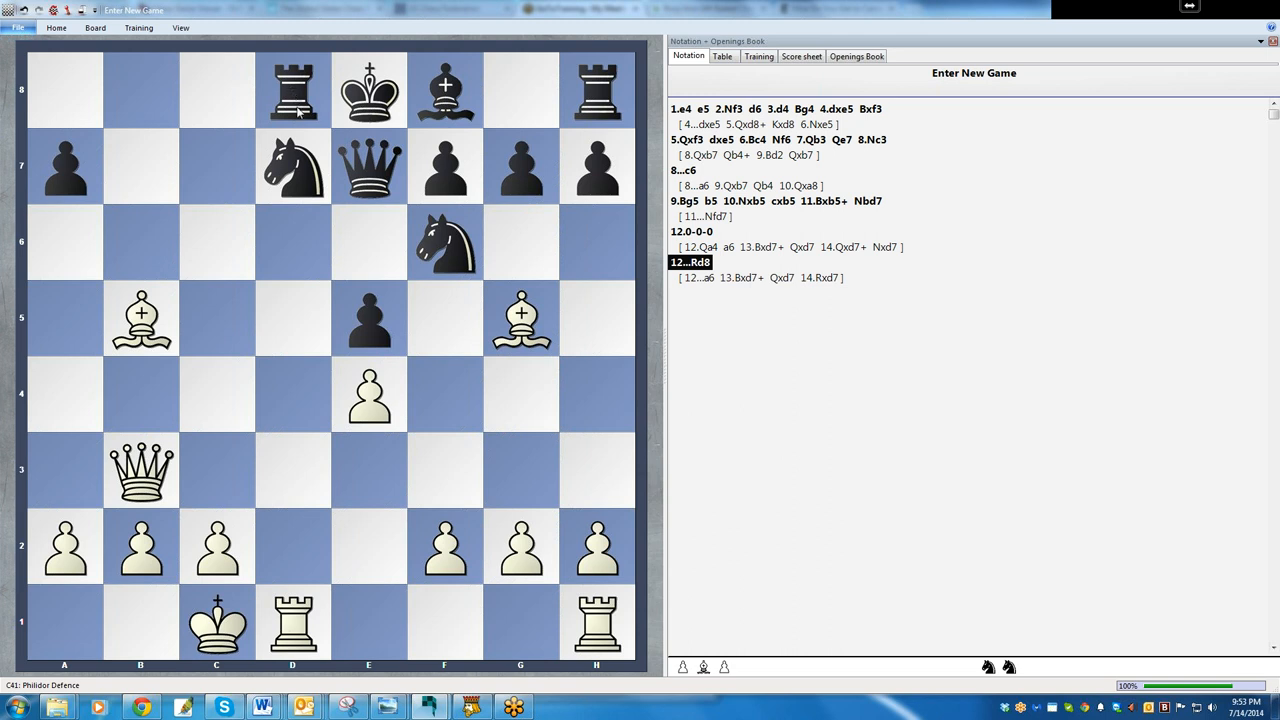
pyautogui.moveTo(388, 92)
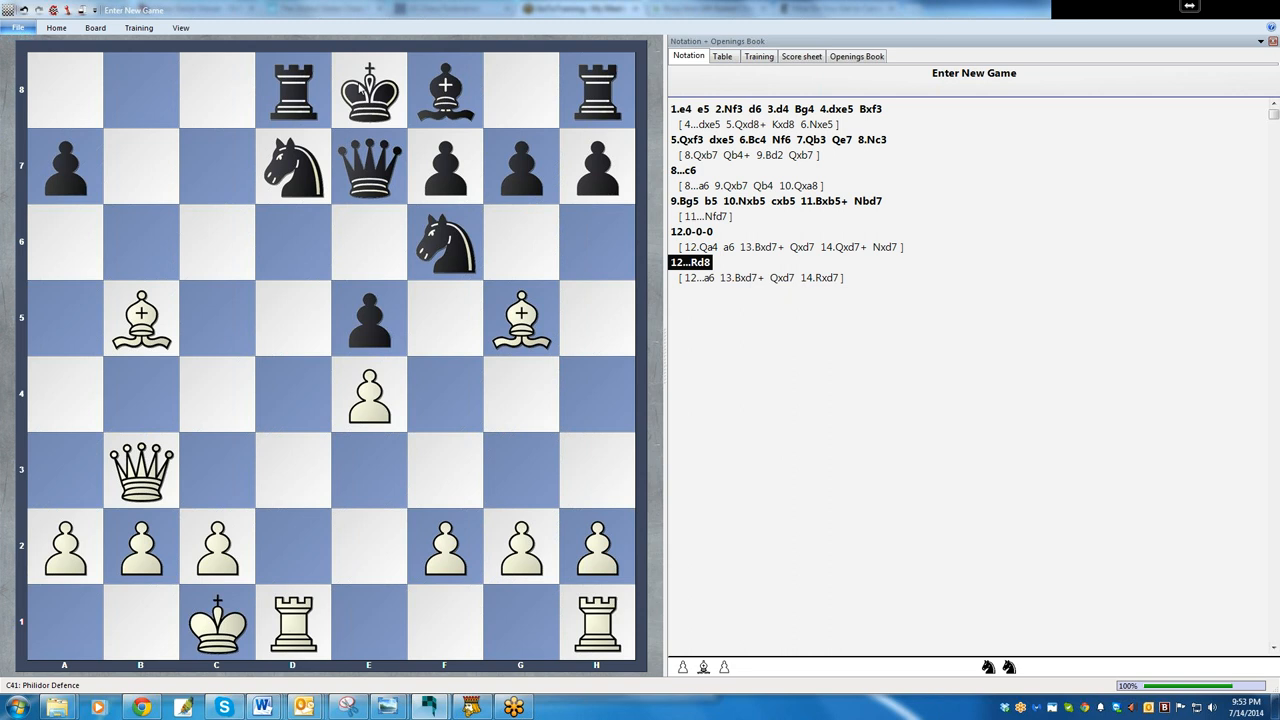
pyautogui.moveTo(298, 128)
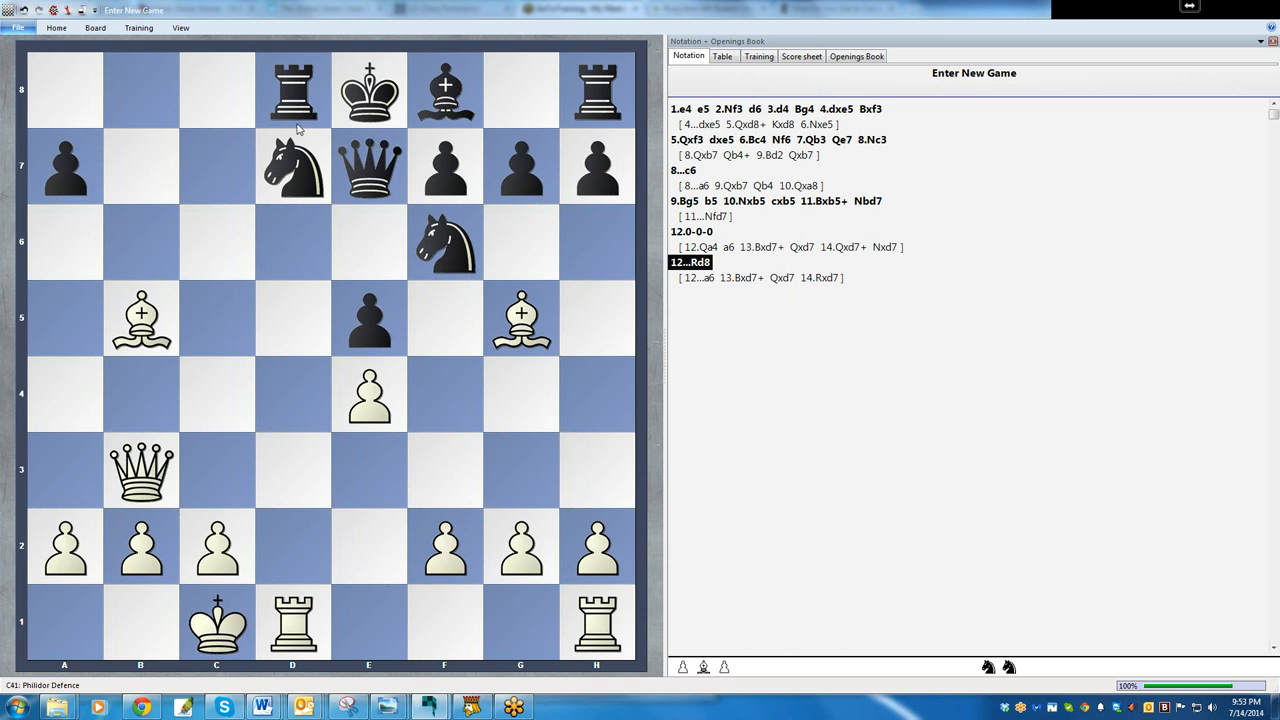
pyautogui.moveTo(450, 128)
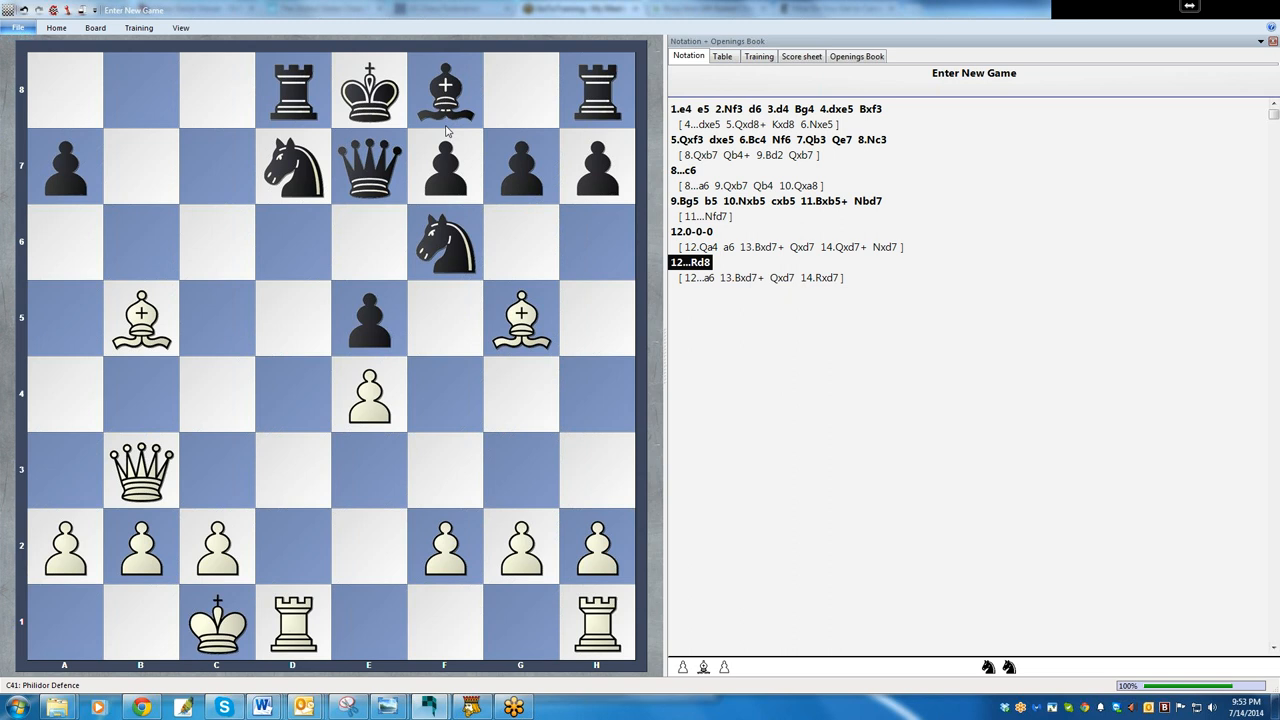
pyautogui.moveTo(140, 318)
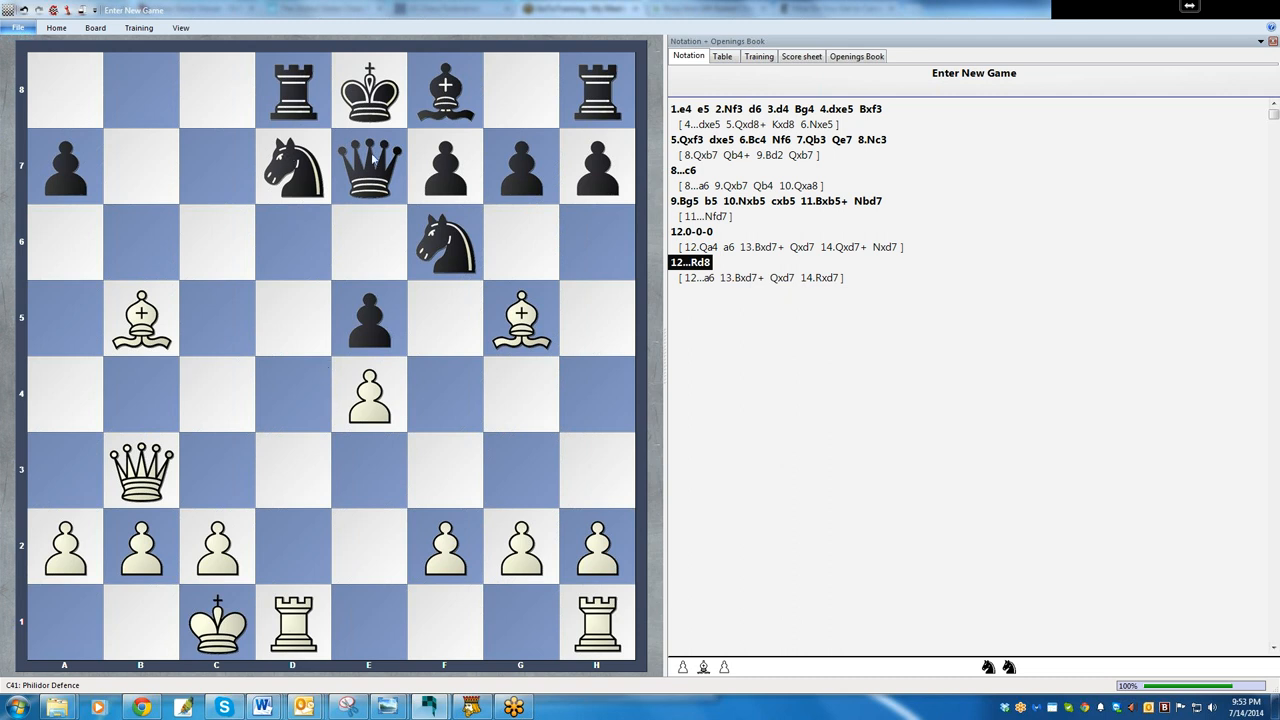
pyautogui.moveTo(366, 174)
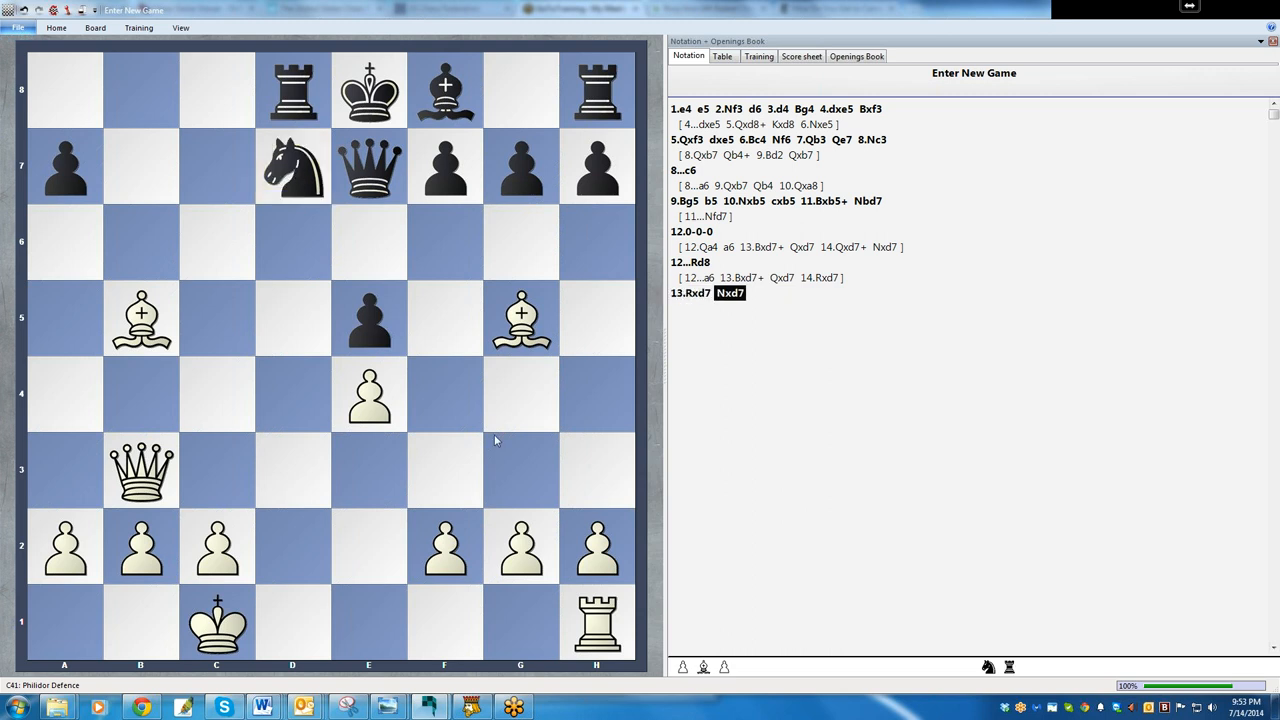
pyautogui.moveTo(380, 156)
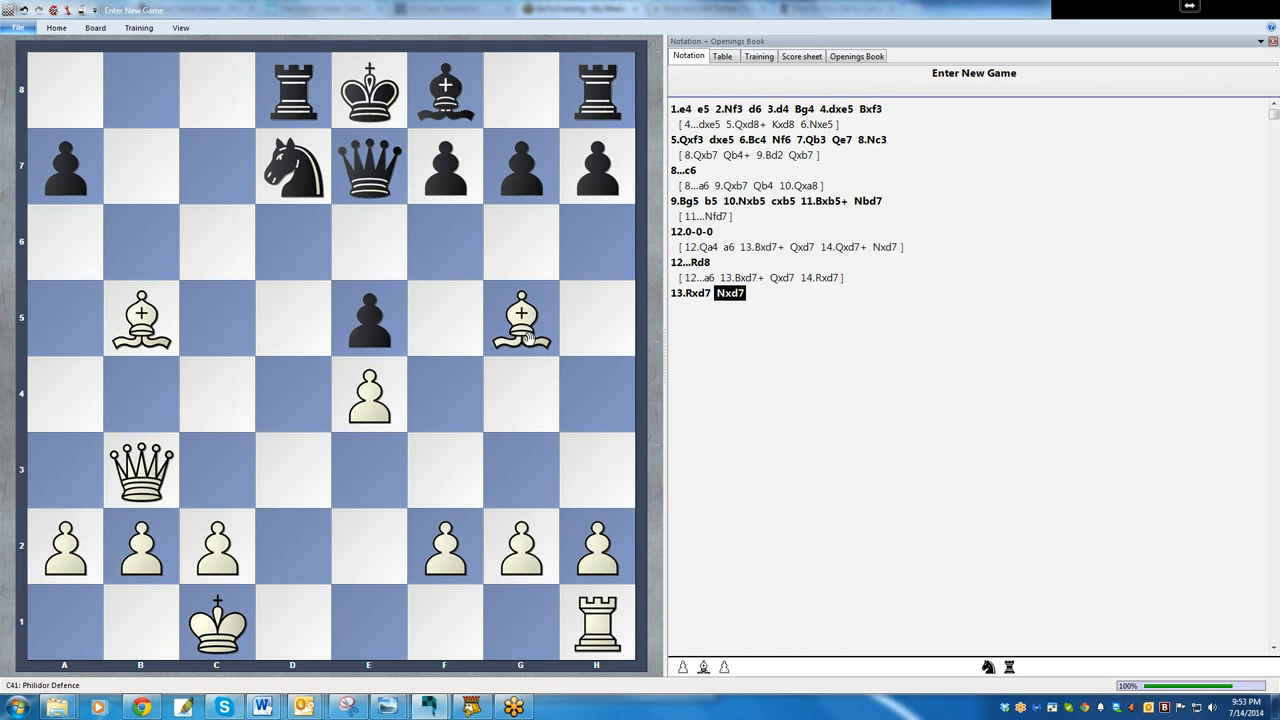
pyautogui.moveTo(696, 302)
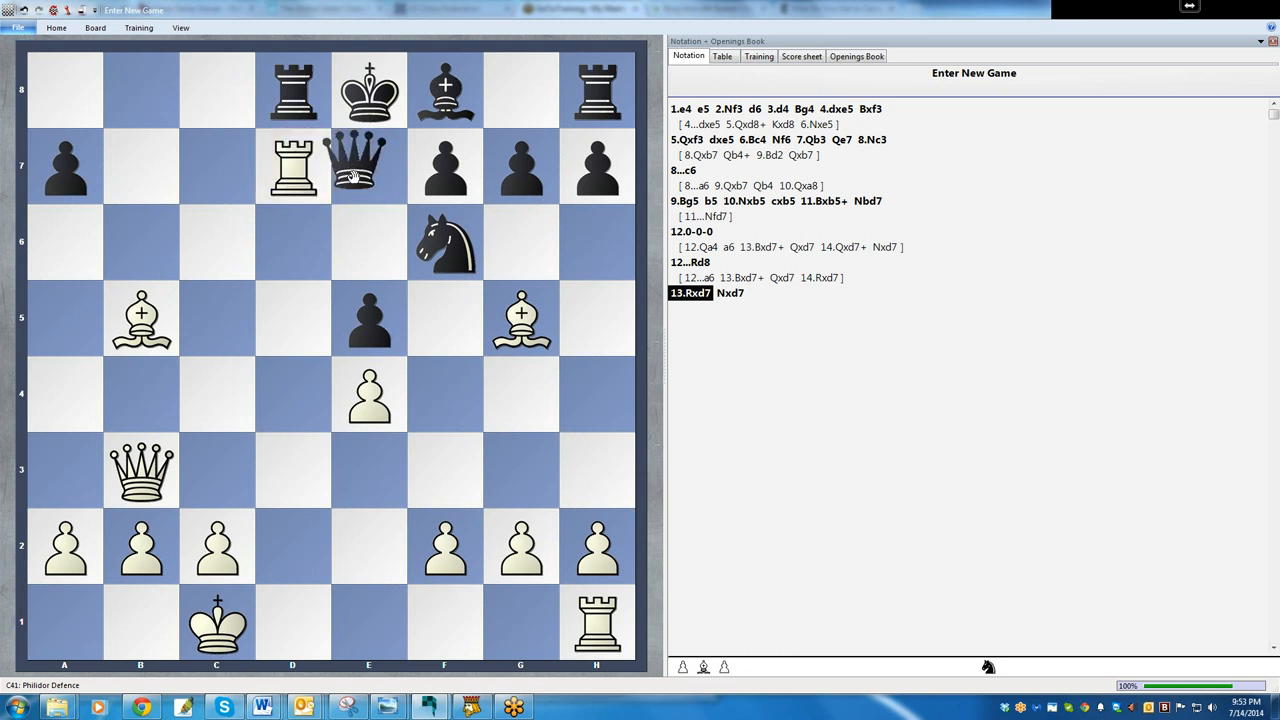
# Step: Recapture on d7 with the d8 rook, 13...Rxd7, as main line over 13...Nxd7
pyautogui.moveTo(368, 166); pyautogui.dragTo(368, 90)
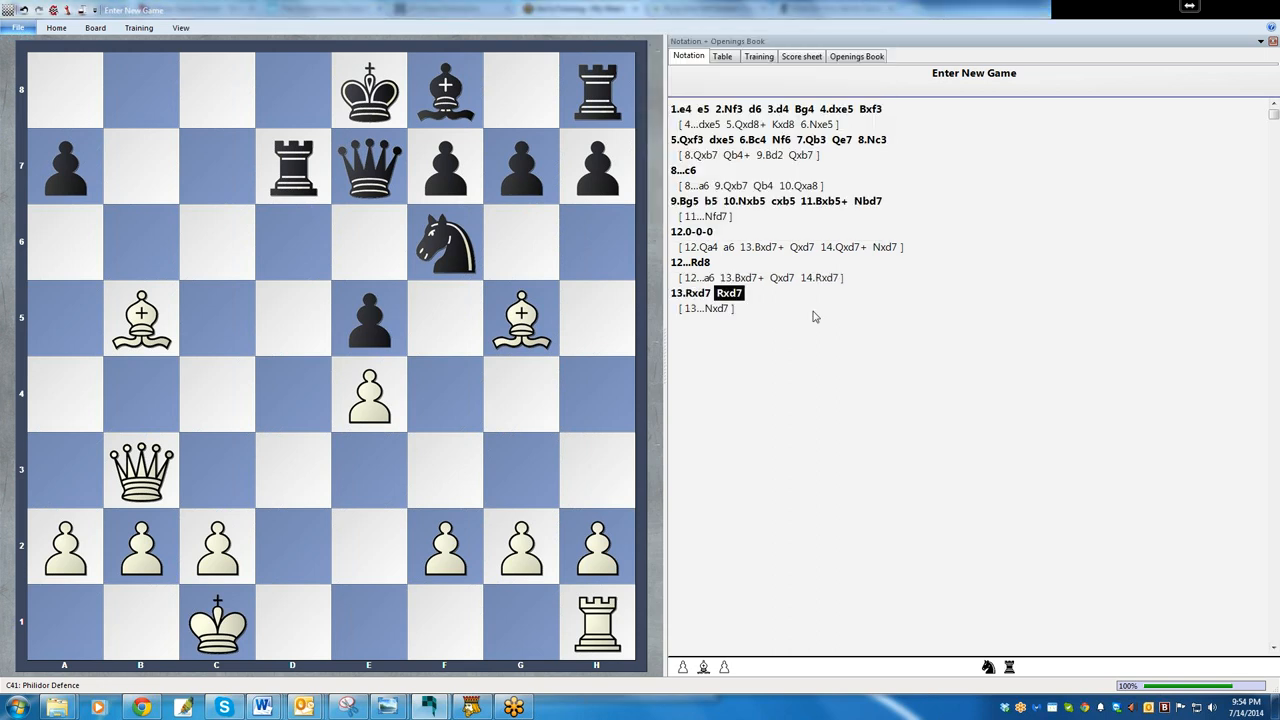
pyautogui.moveTo(792, 390)
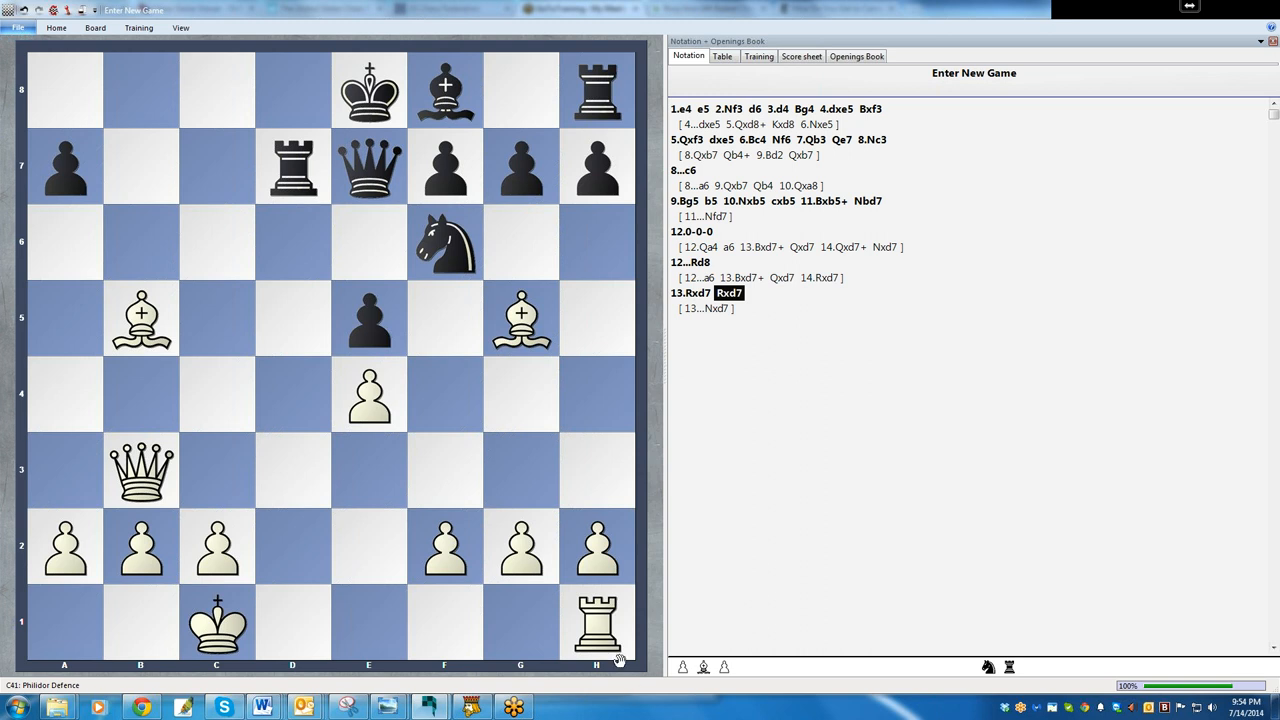
# Step: Play 14.Rd1 a6 15.Bxd7+, the bishop capturing the d7 rook with check
pyautogui.moveTo(596, 620); pyautogui.dragTo(292, 620)
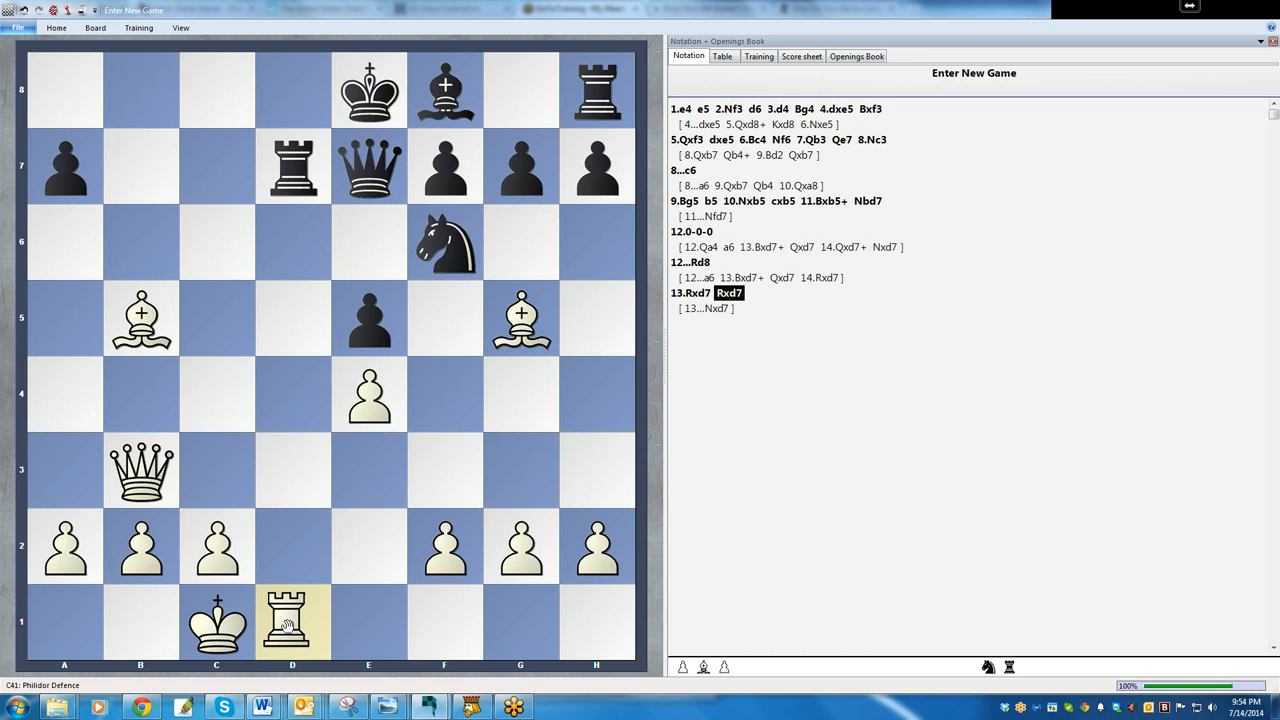
pyautogui.click(292, 620)
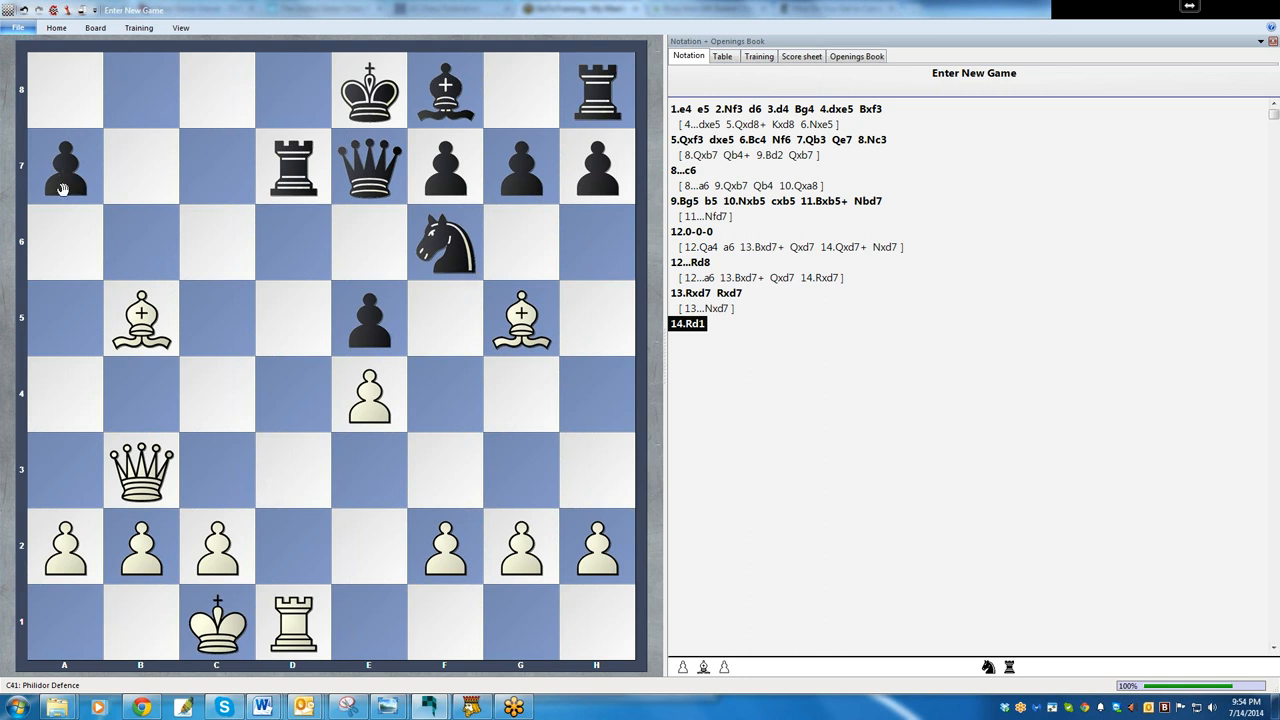
pyautogui.moveTo(64, 164); pyautogui.dragTo(64, 240)
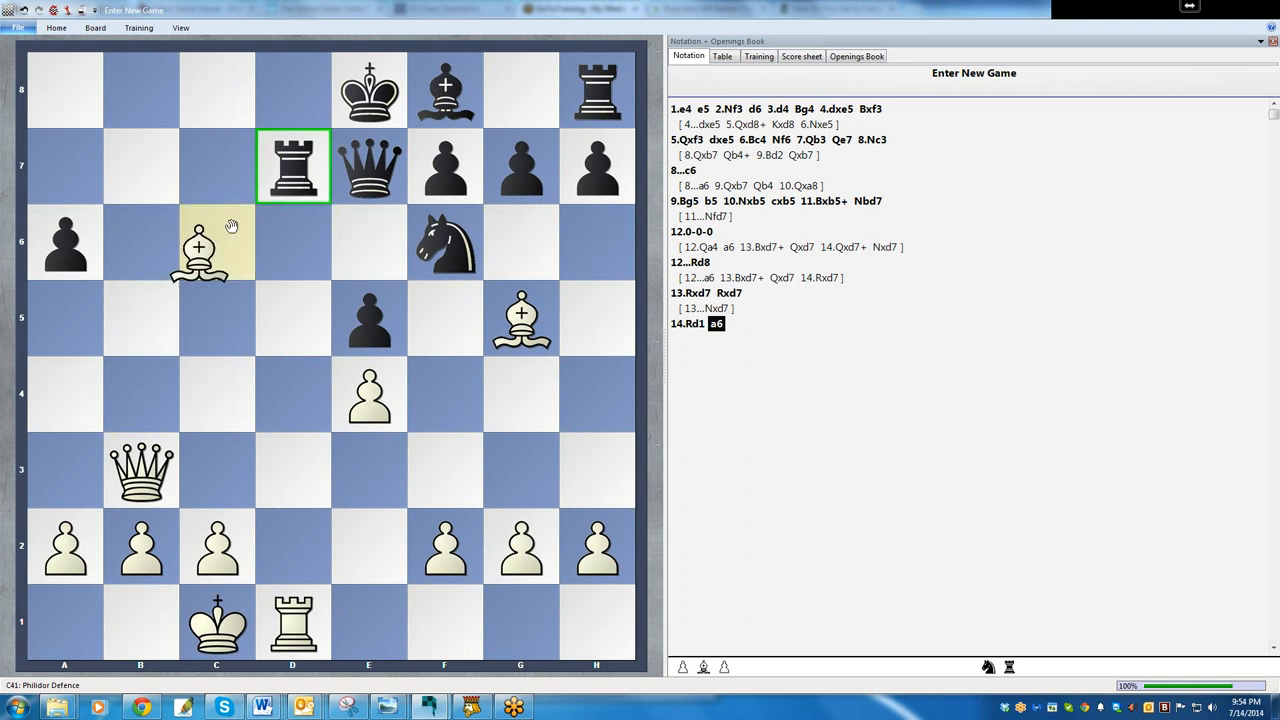
pyautogui.moveTo(216, 244); pyautogui.dragTo(292, 166)
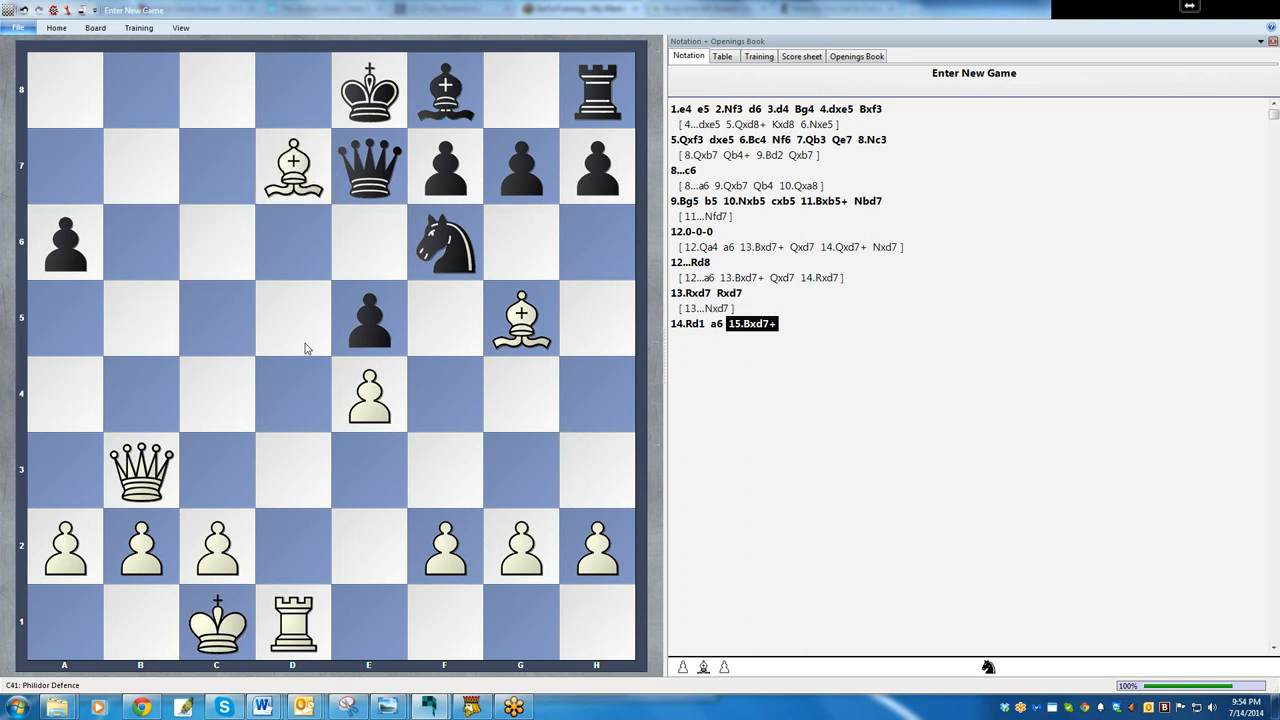
pyautogui.moveTo(444, 256)
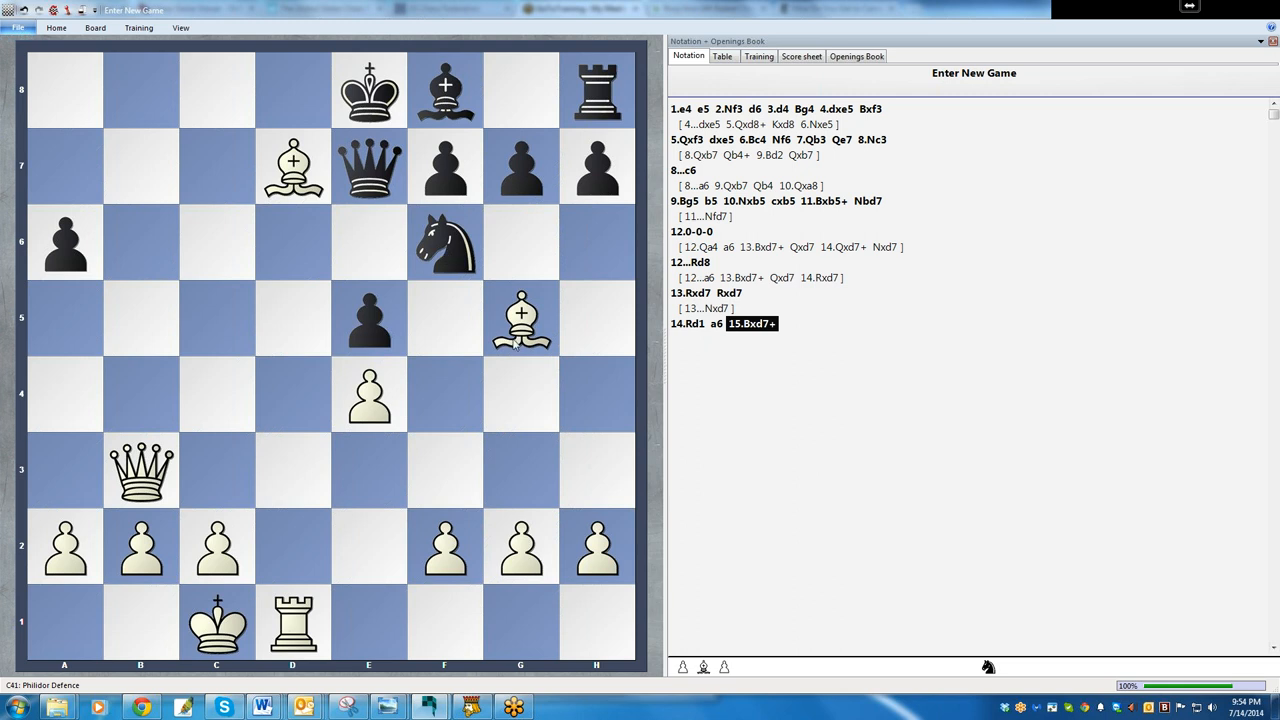
pyautogui.moveTo(312, 288)
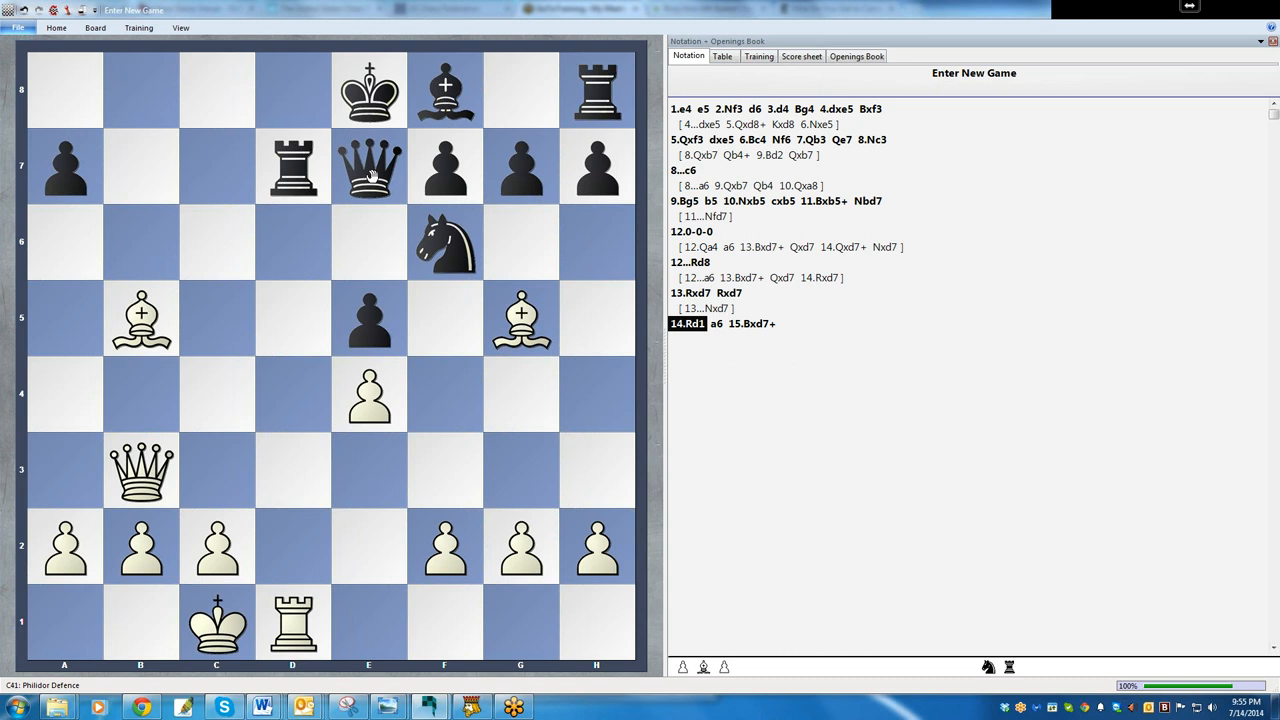
pyautogui.moveTo(368, 166); pyautogui.dragTo(368, 240)
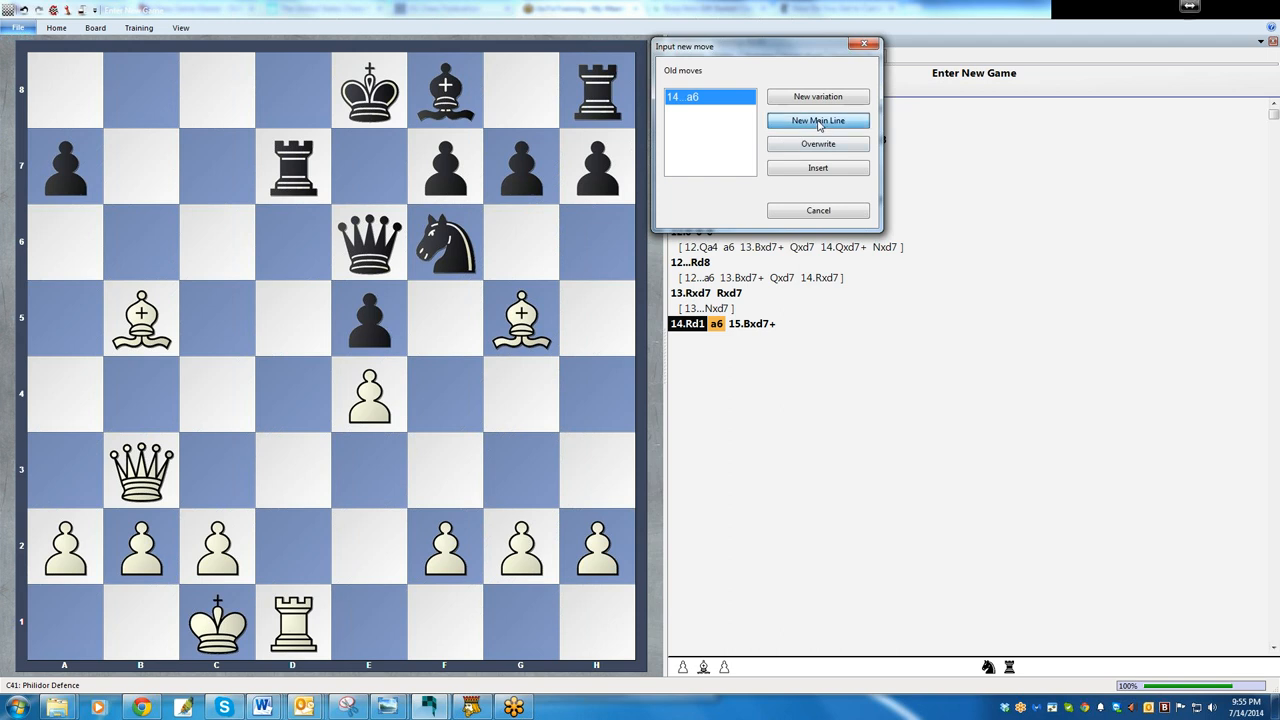
pyautogui.click(818, 120)
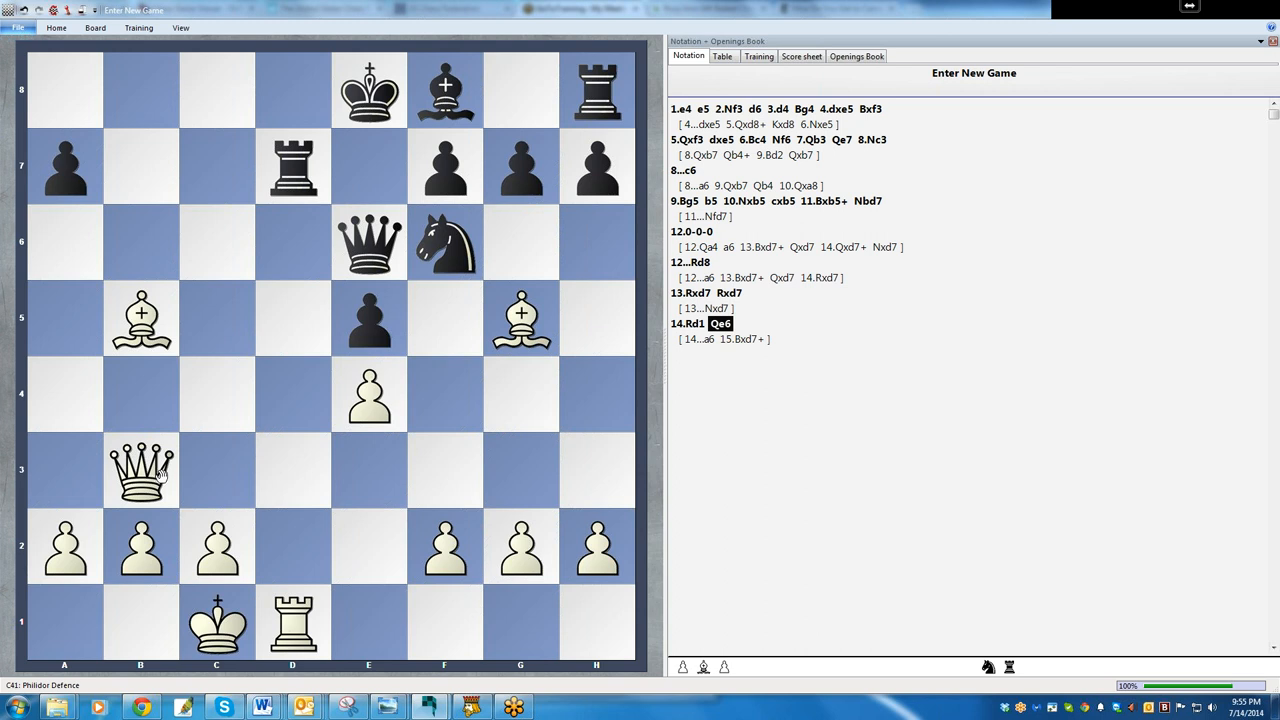
pyautogui.moveTo(1052, 708)
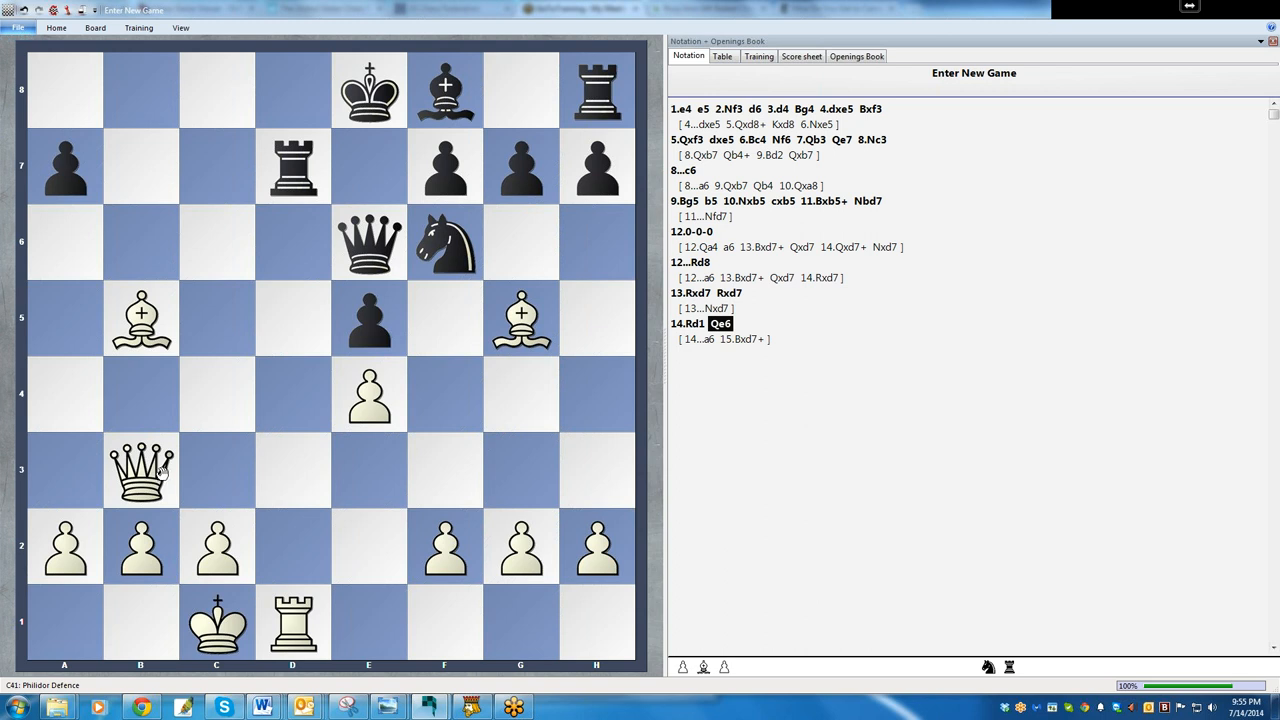
pyautogui.moveTo(1052, 708)
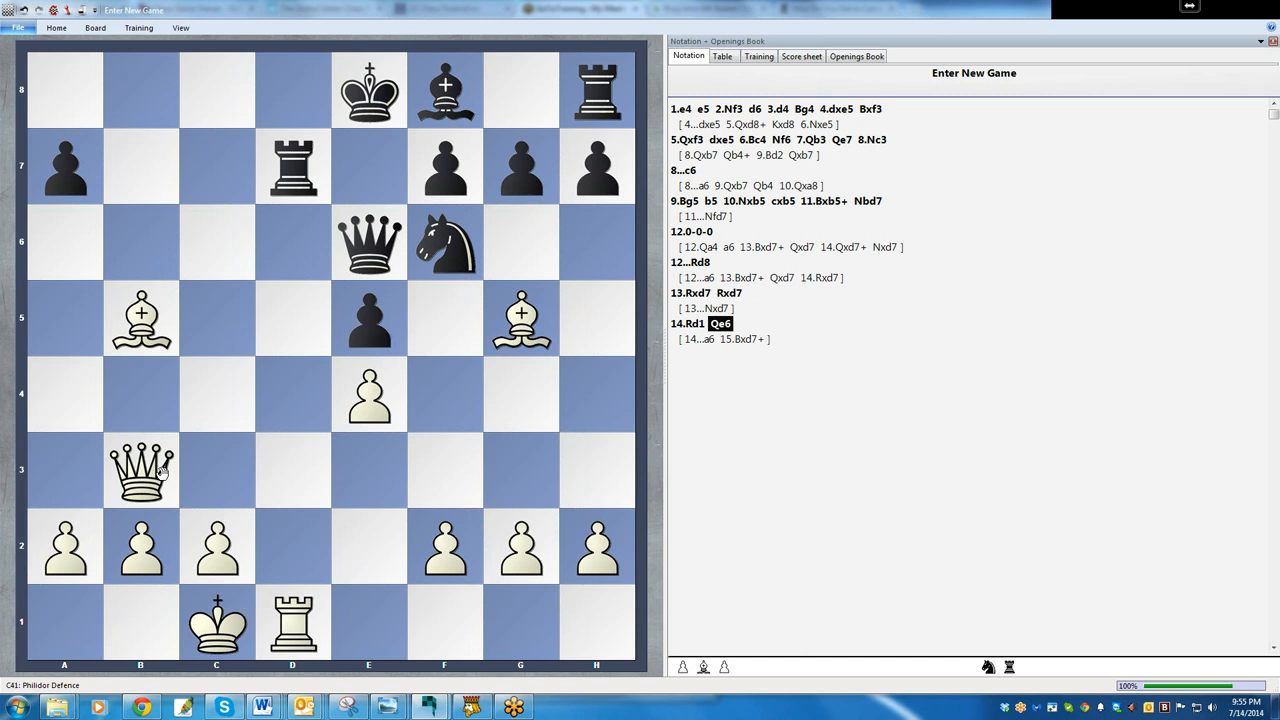
pyautogui.moveTo(1050, 706)
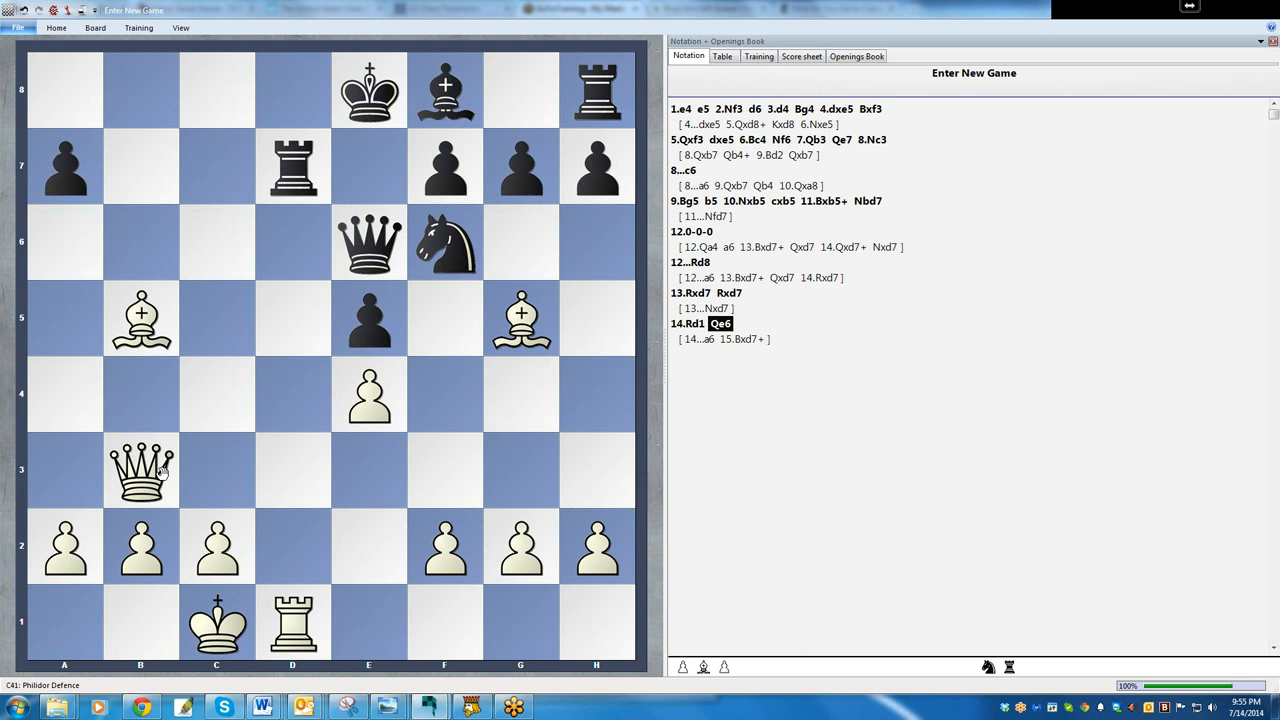
pyautogui.moveTo(160, 476)
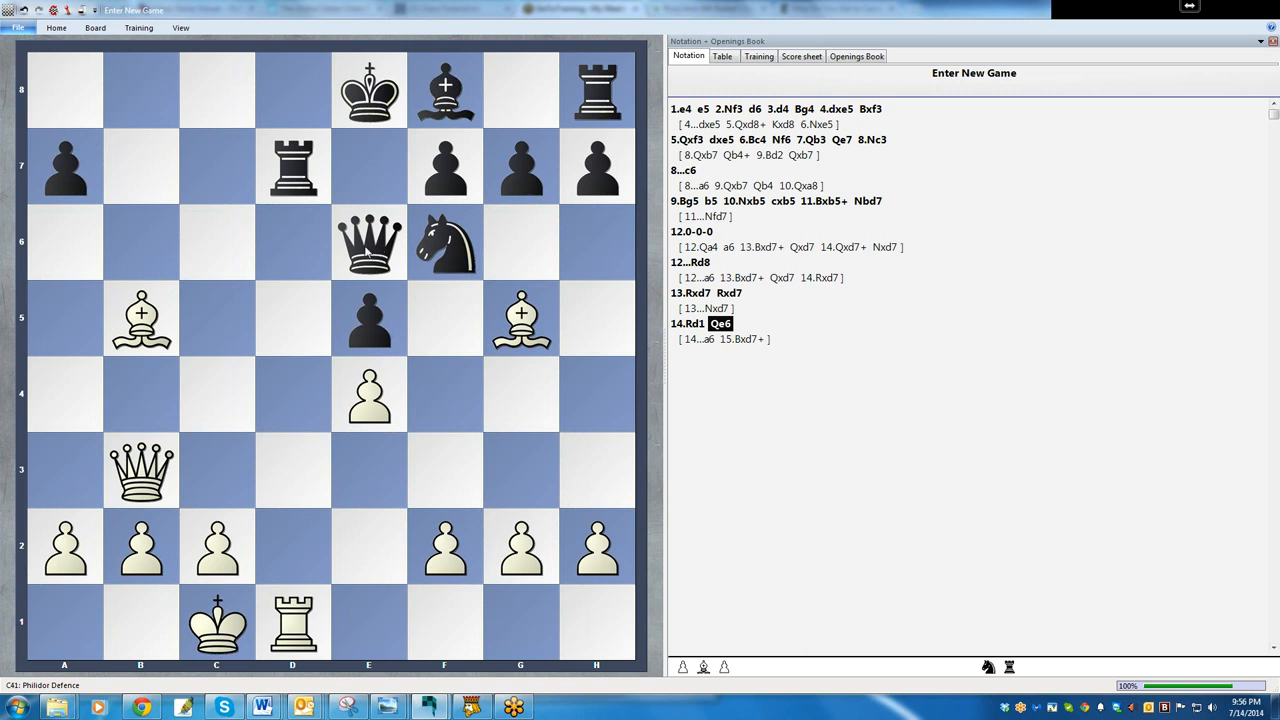
pyautogui.moveTo(368, 252)
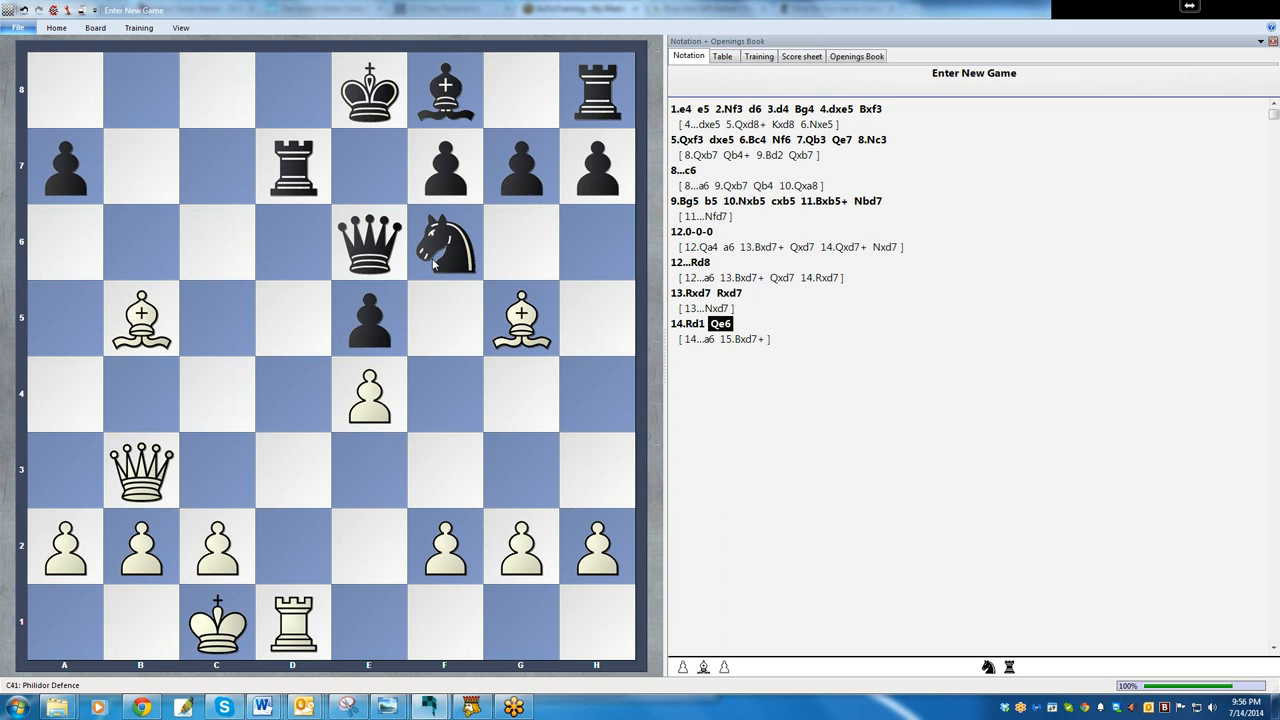
pyautogui.moveTo(432, 264)
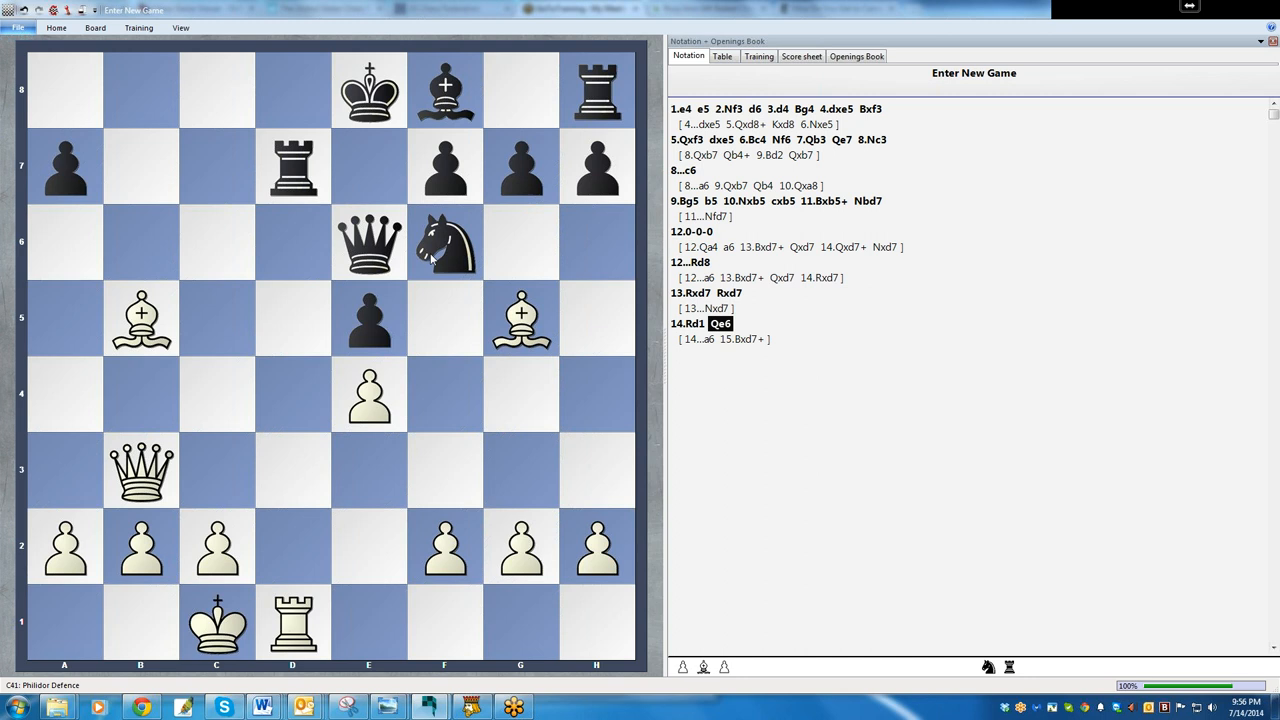
pyautogui.moveTo(430, 260)
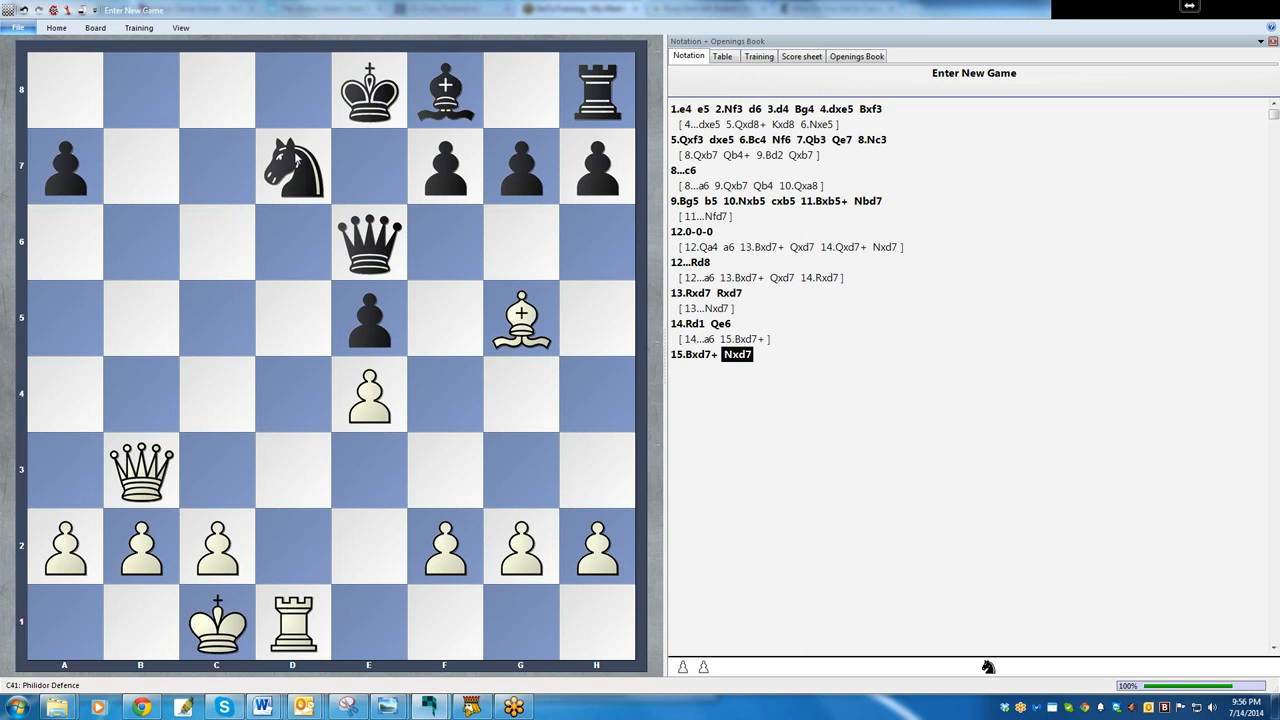
pyautogui.moveTo(588, 486)
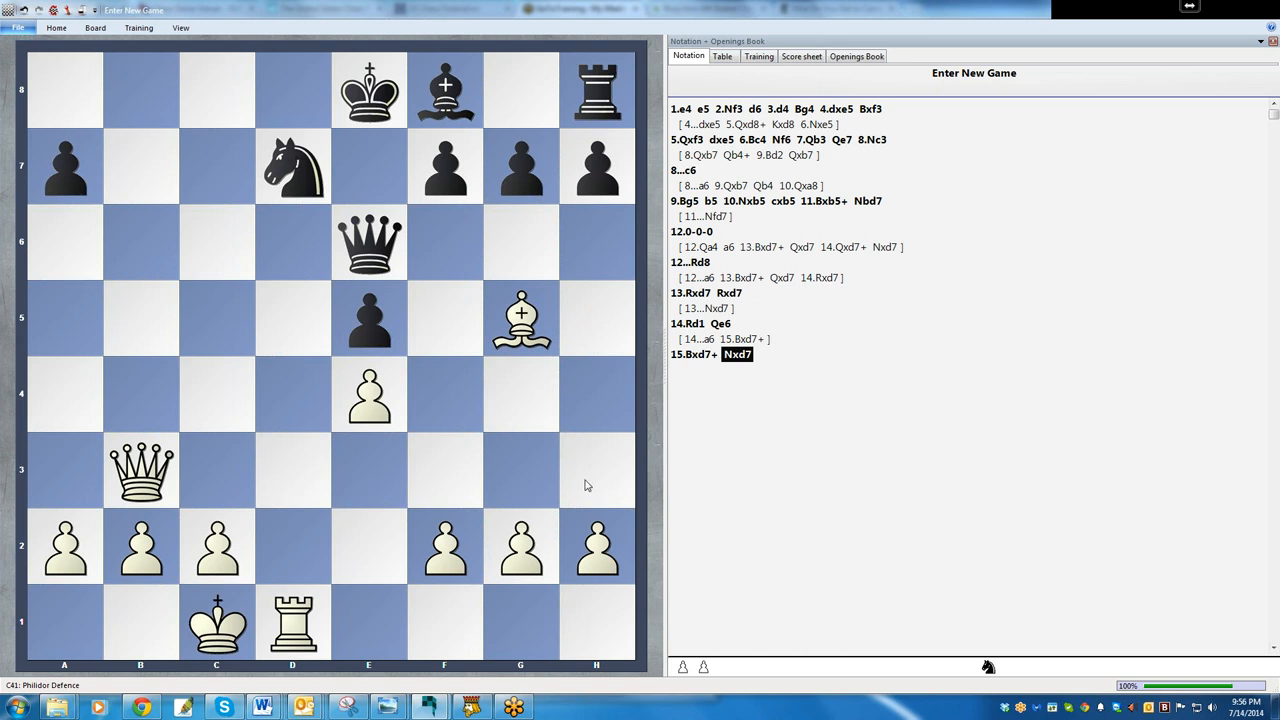
pyautogui.moveTo(744, 532)
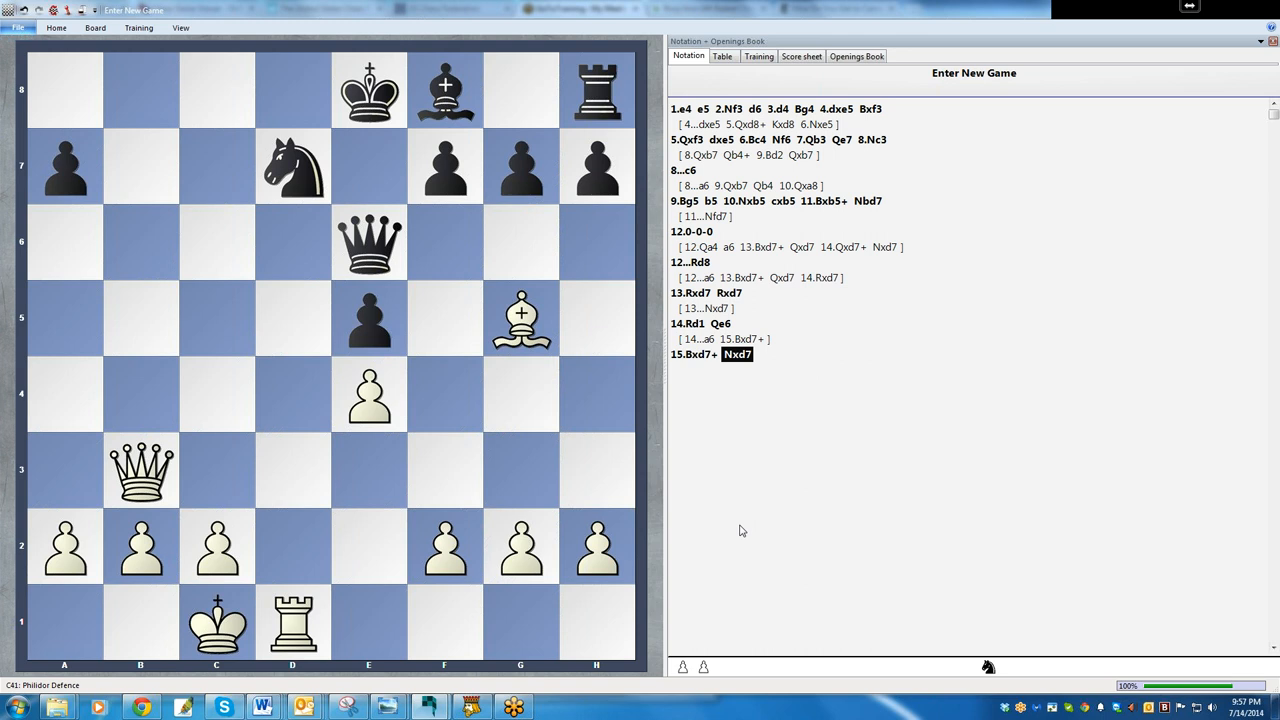
pyautogui.moveTo(520, 316)
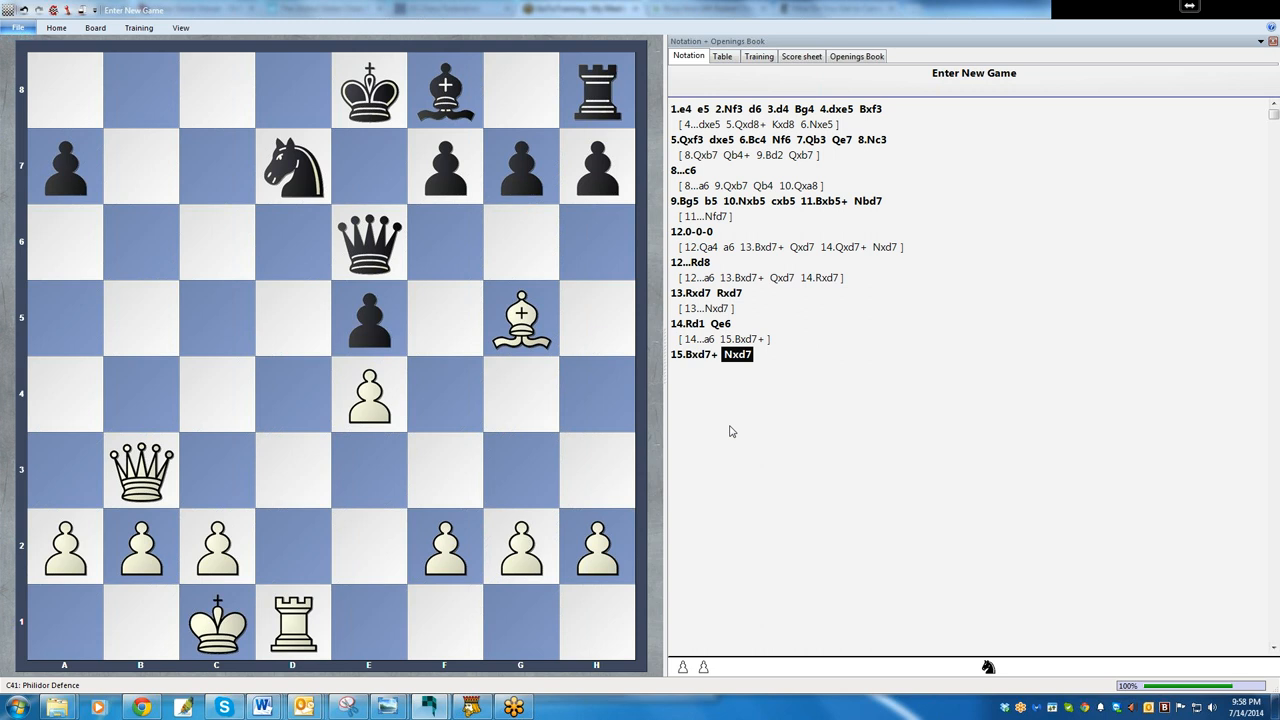
pyautogui.moveTo(100, 528)
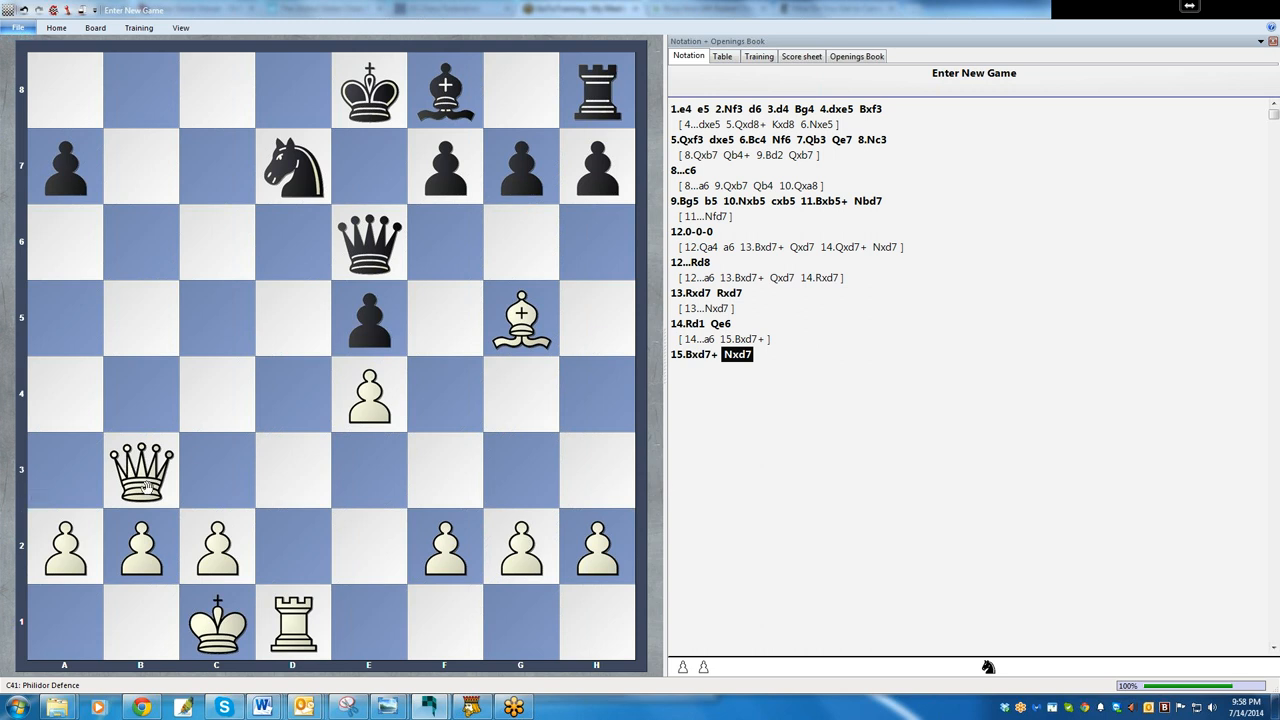
# Step: Try 16.Qb5 and 16.Qb7, then drag the queen to b8 for the sacrifice 16.Qb8+
pyautogui.moveTo(140, 470); pyautogui.dragTo(140, 318)
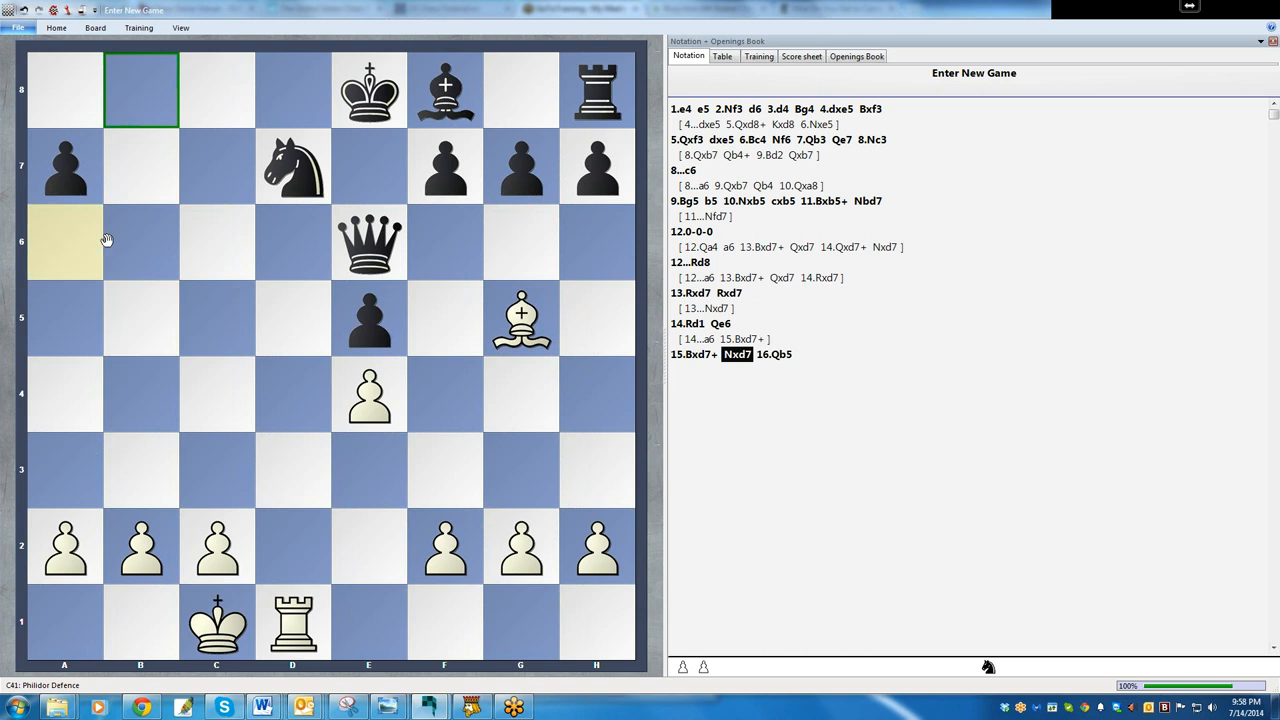
pyautogui.click(140, 166)
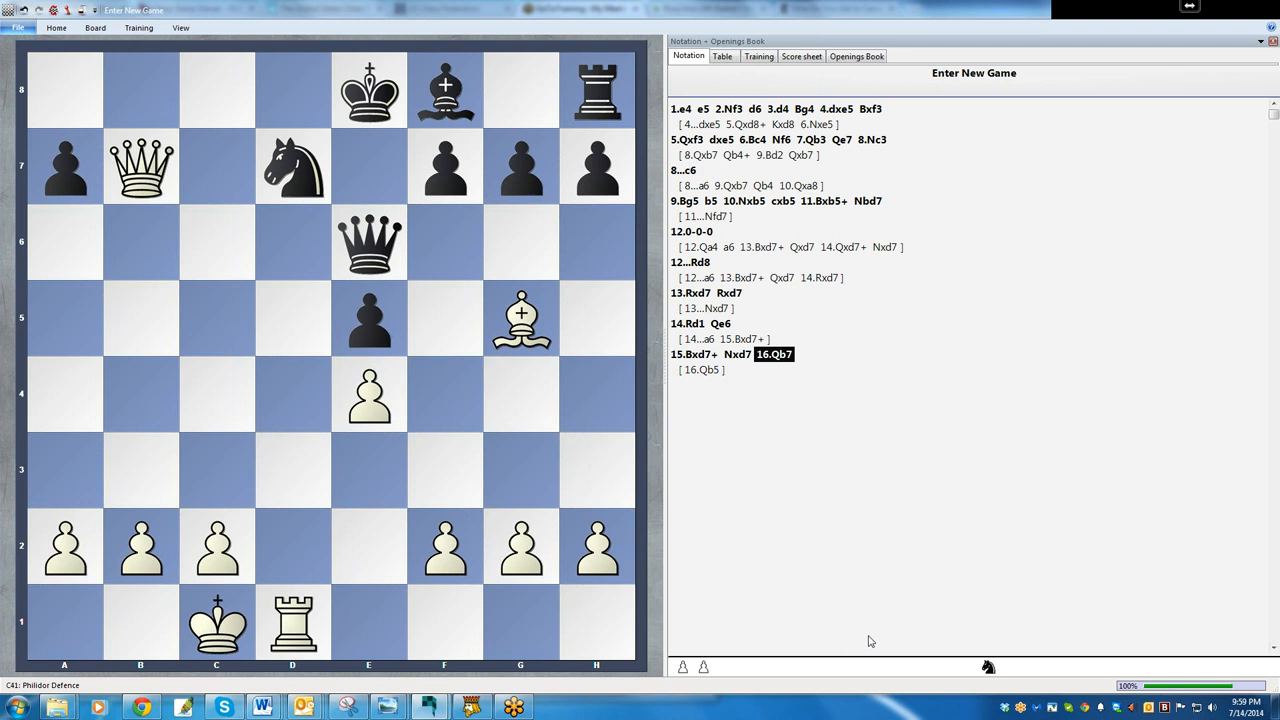
pyautogui.moveTo(790, 512)
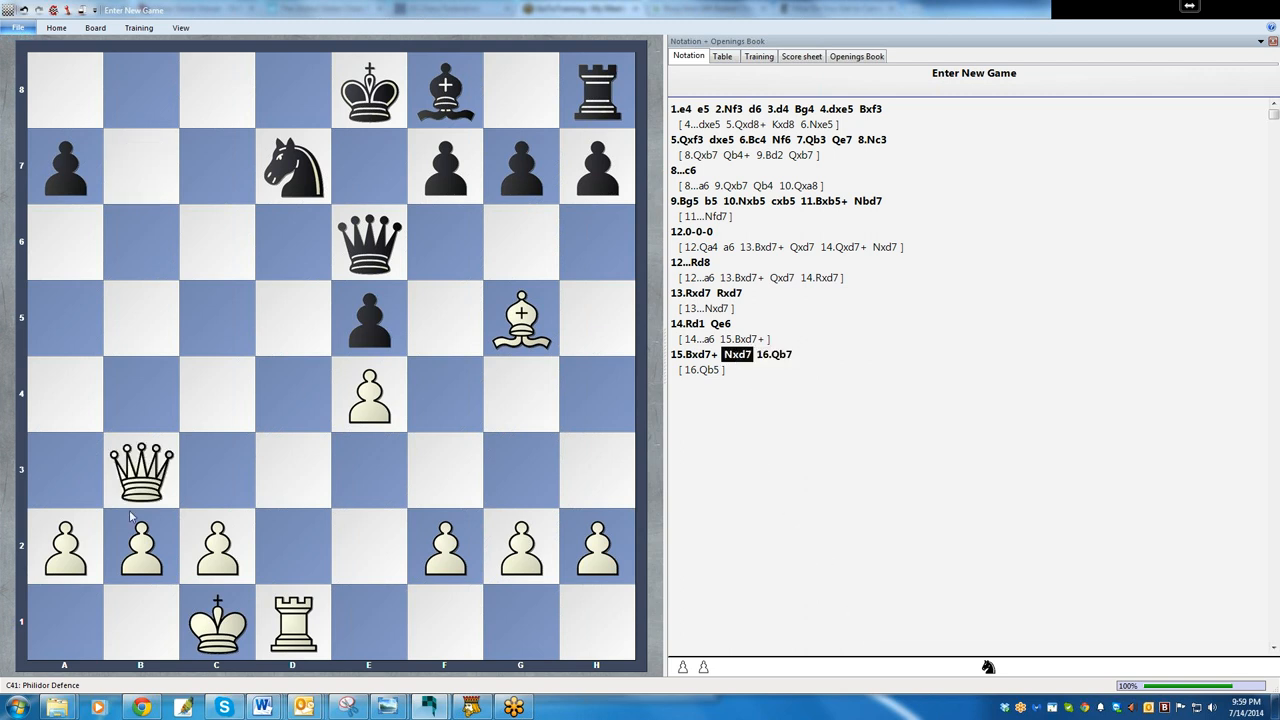
pyautogui.moveTo(140, 470); pyautogui.dragTo(140, 88)
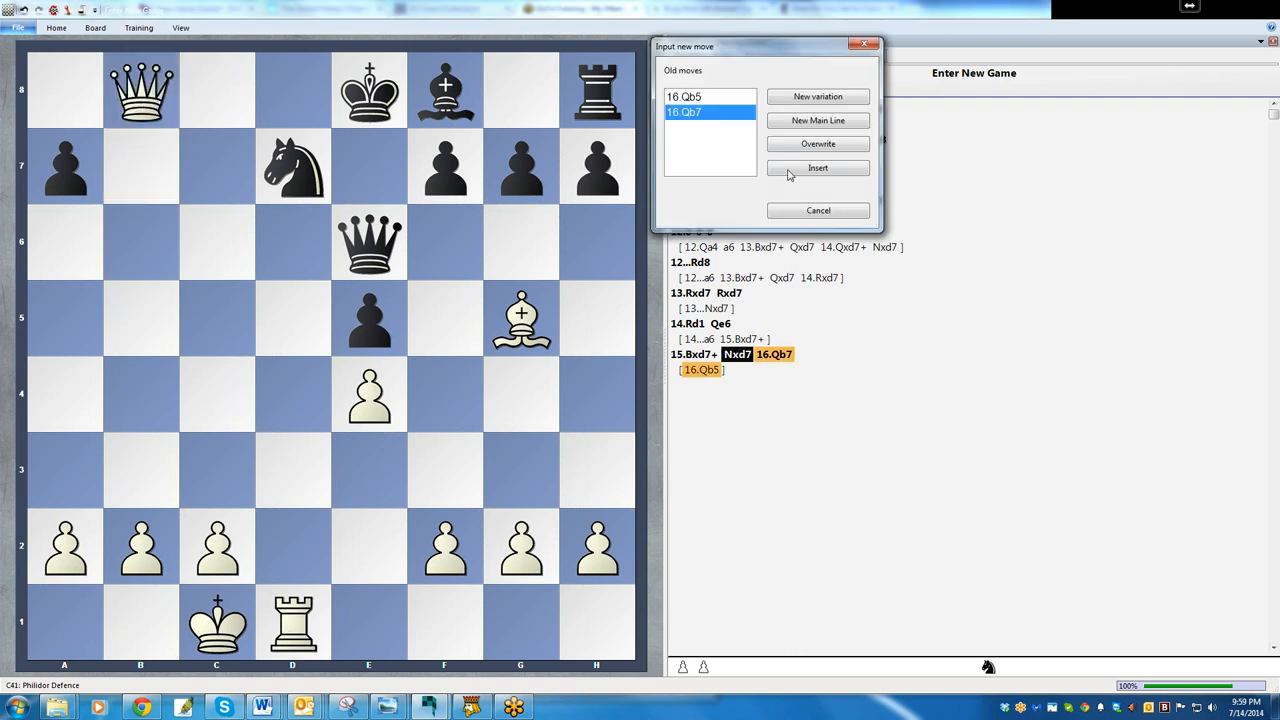
# Step: Insert 16.Qb8+ alongside 16.Qb5 and 16.Qb7, leading to Nxb8 17.Rd8# mate
pyautogui.click(818, 168)
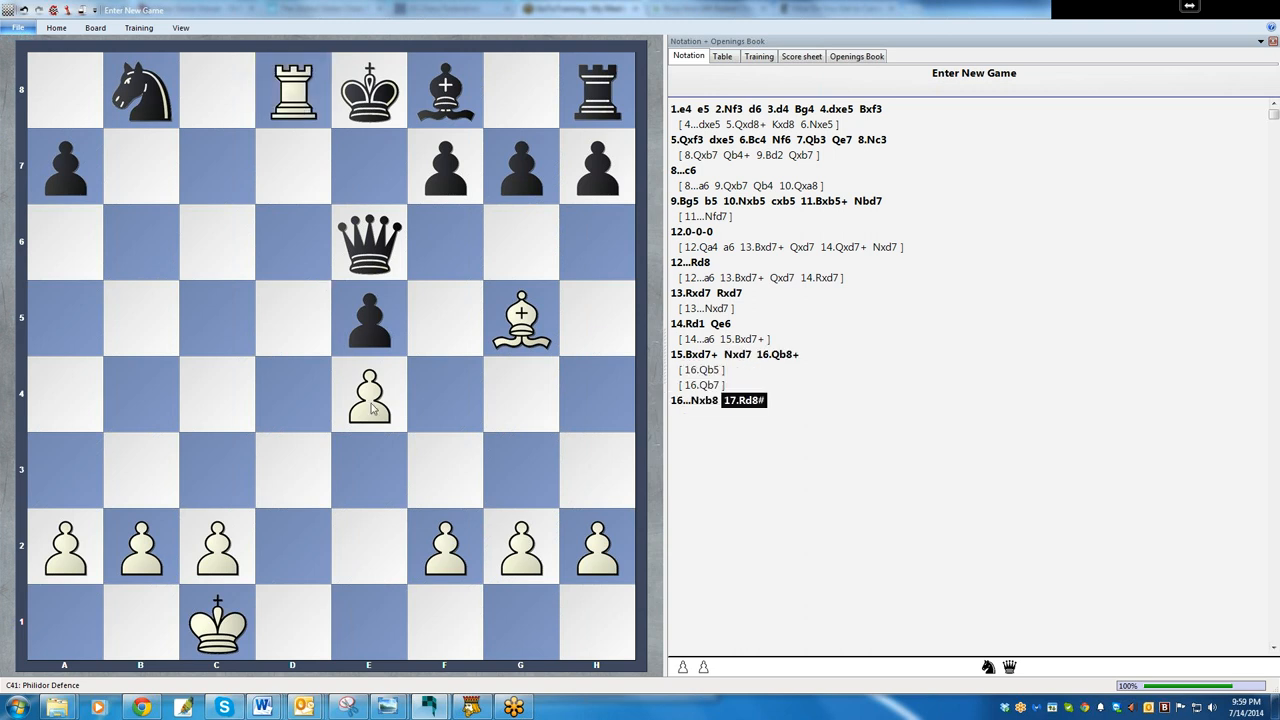
pyautogui.moveTo(848, 540)
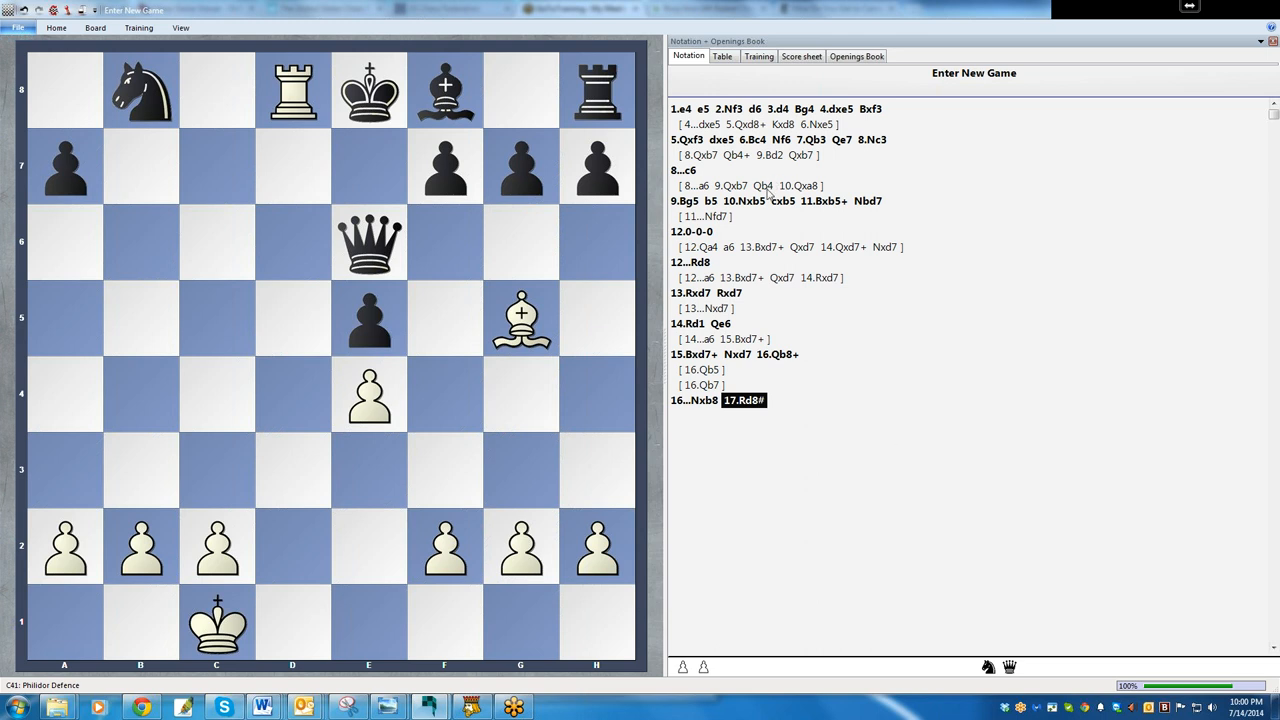
pyautogui.moveTo(712, 208)
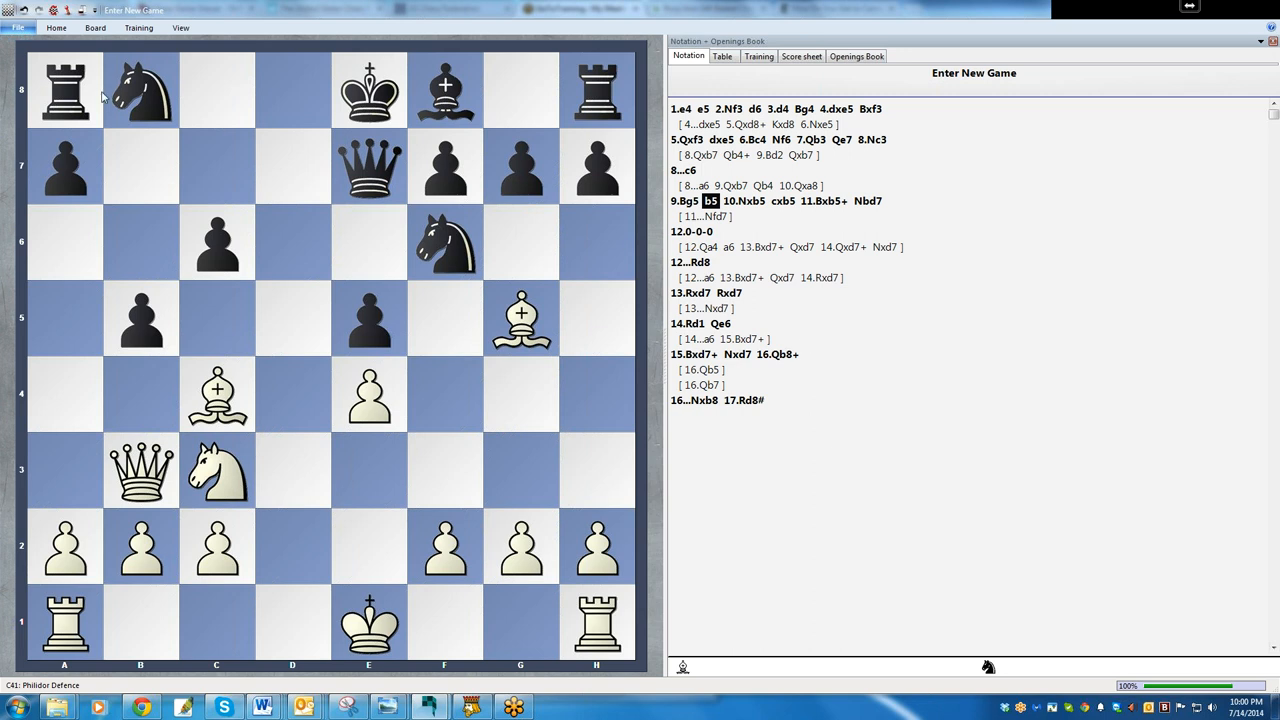
pyautogui.moveTo(136, 110)
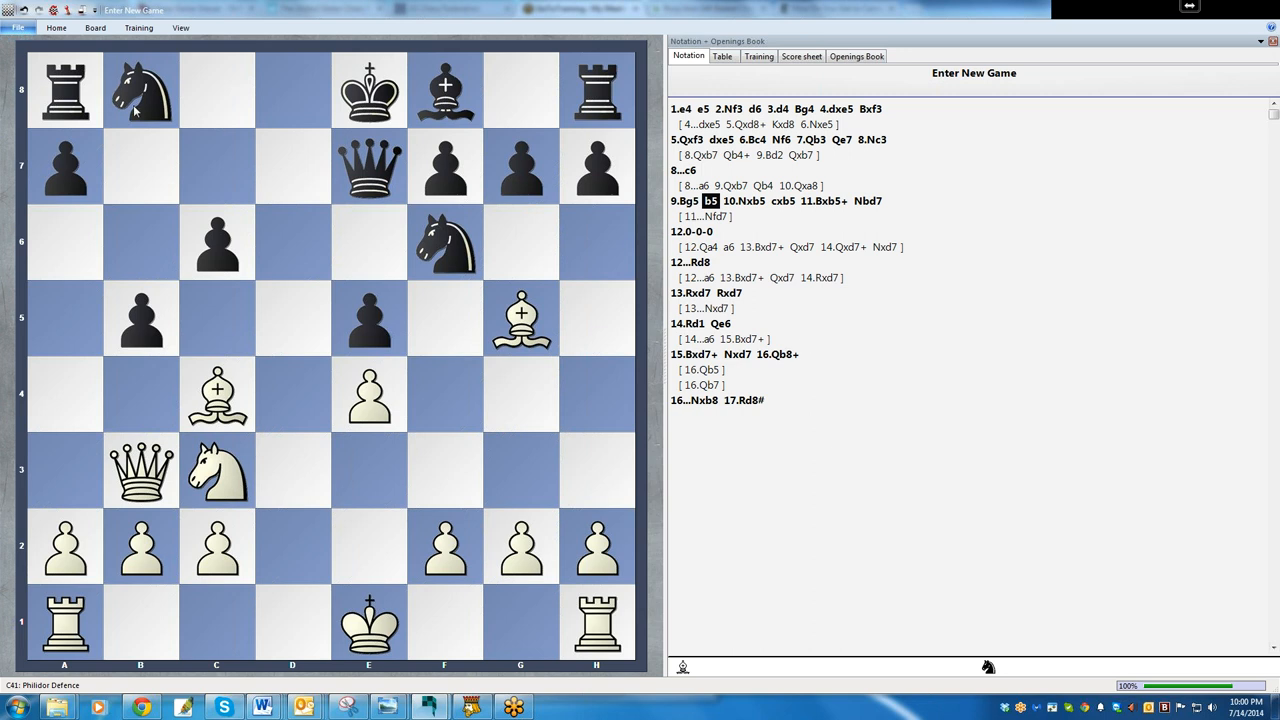
pyautogui.moveTo(344, 364)
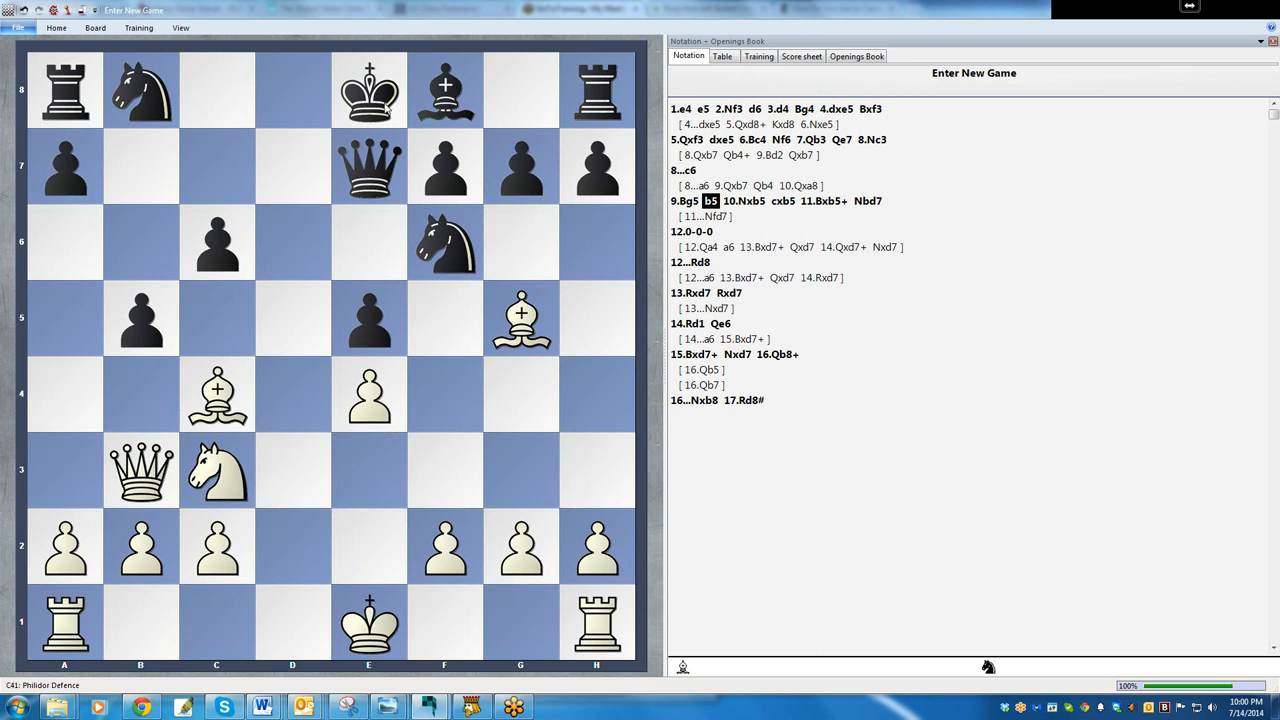
pyautogui.moveTo(108, 110)
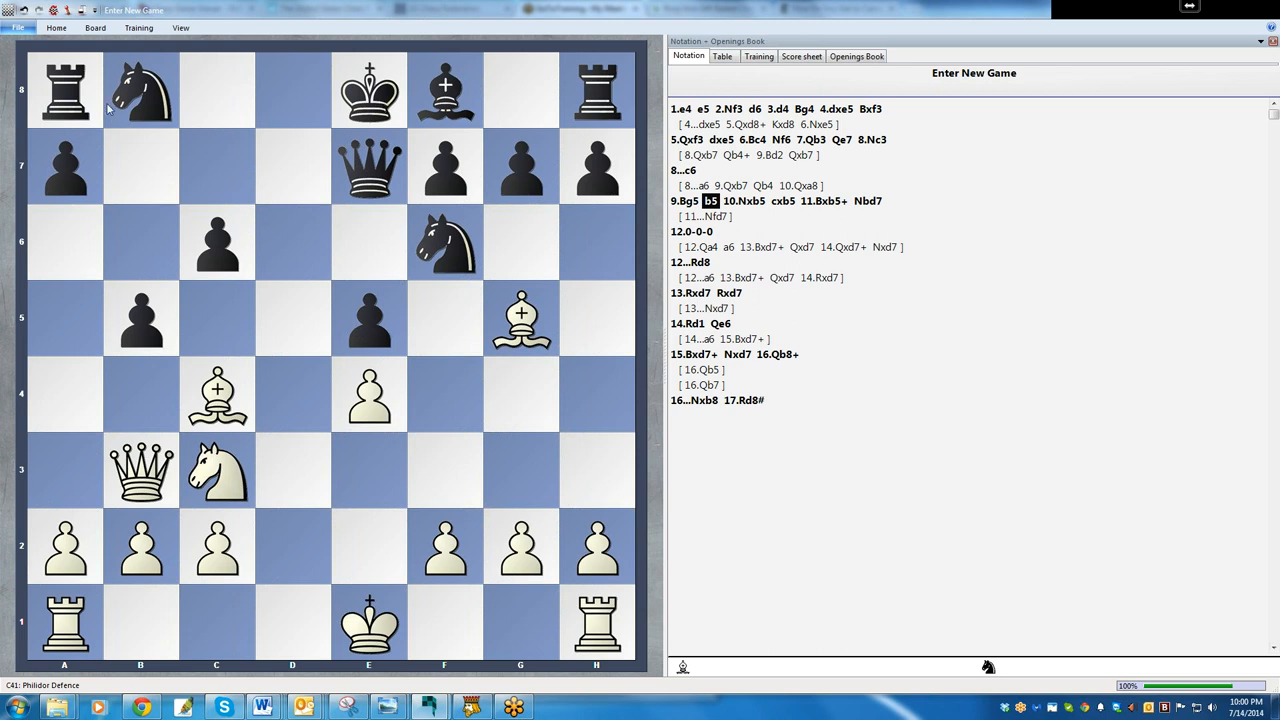
pyautogui.moveTo(434, 172)
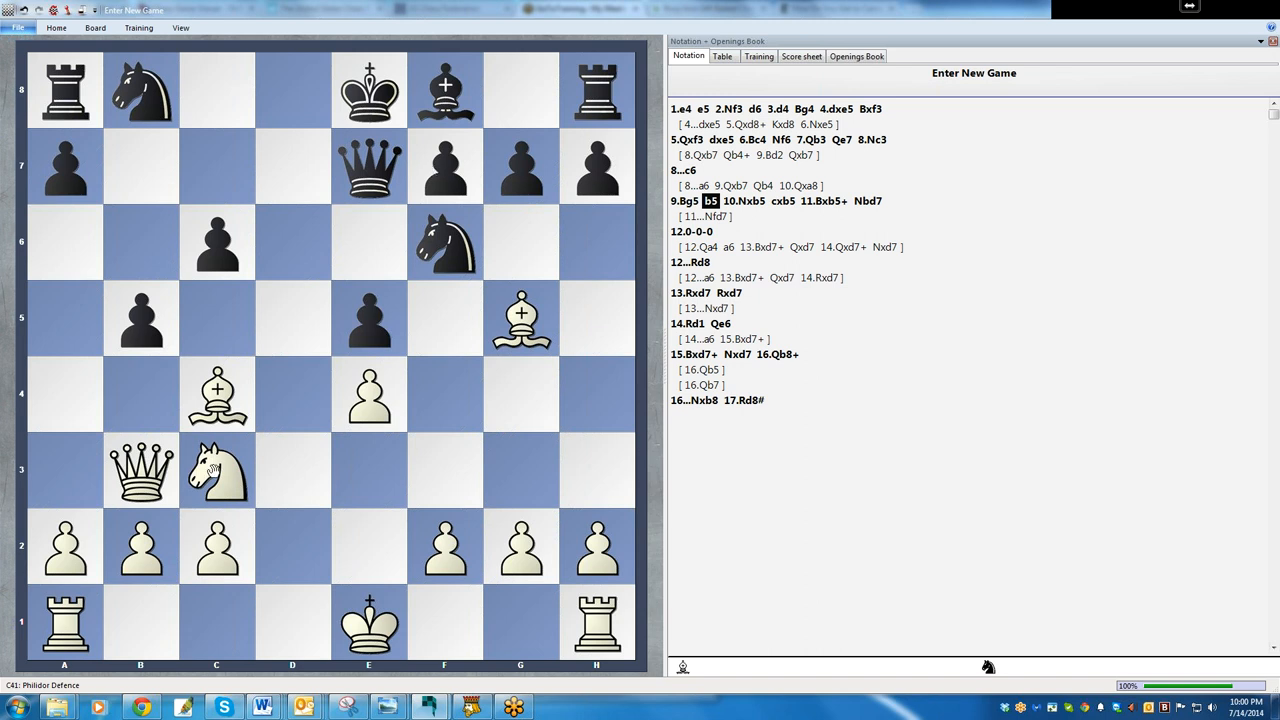
pyautogui.moveTo(144, 312)
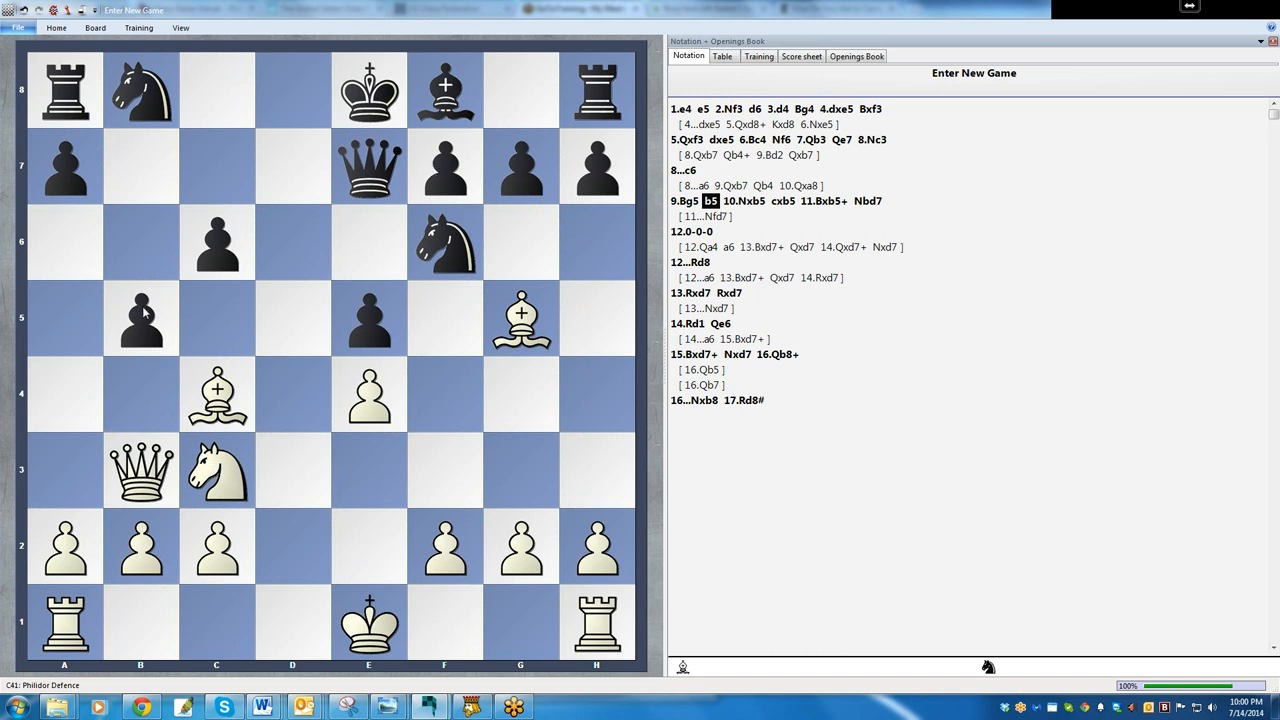
pyautogui.moveTo(800, 300)
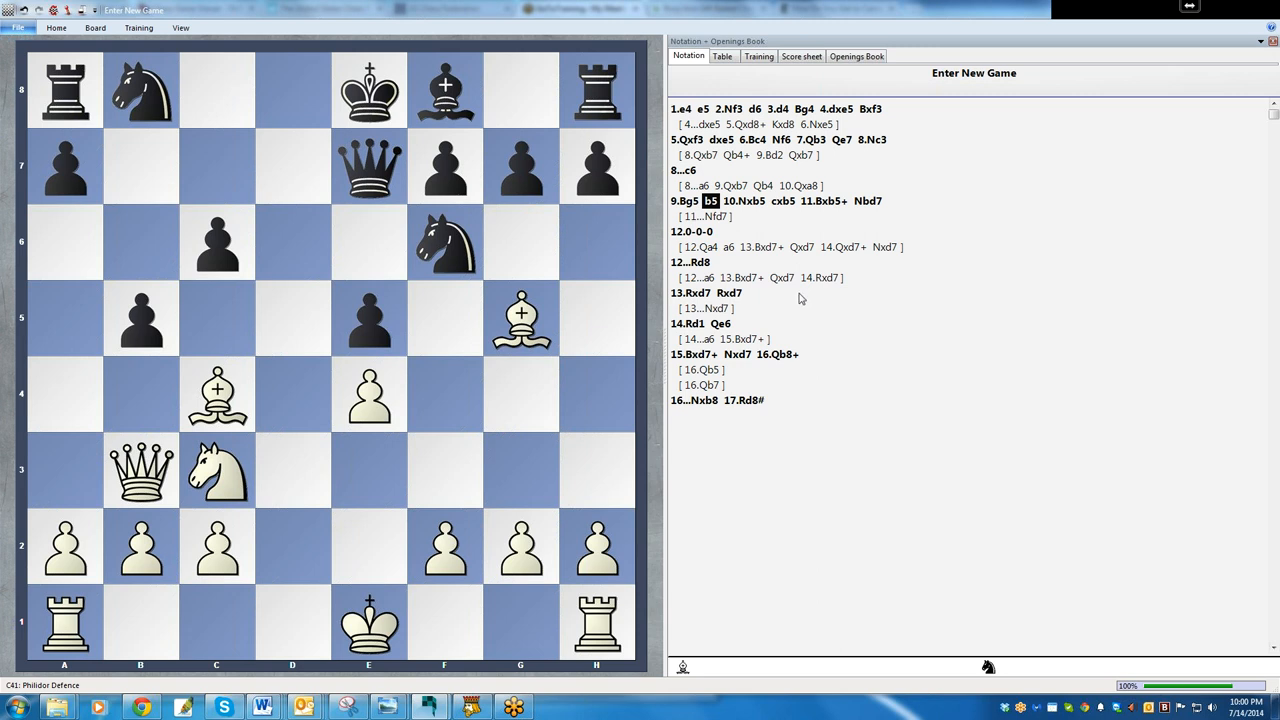
pyautogui.moveTo(806, 200)
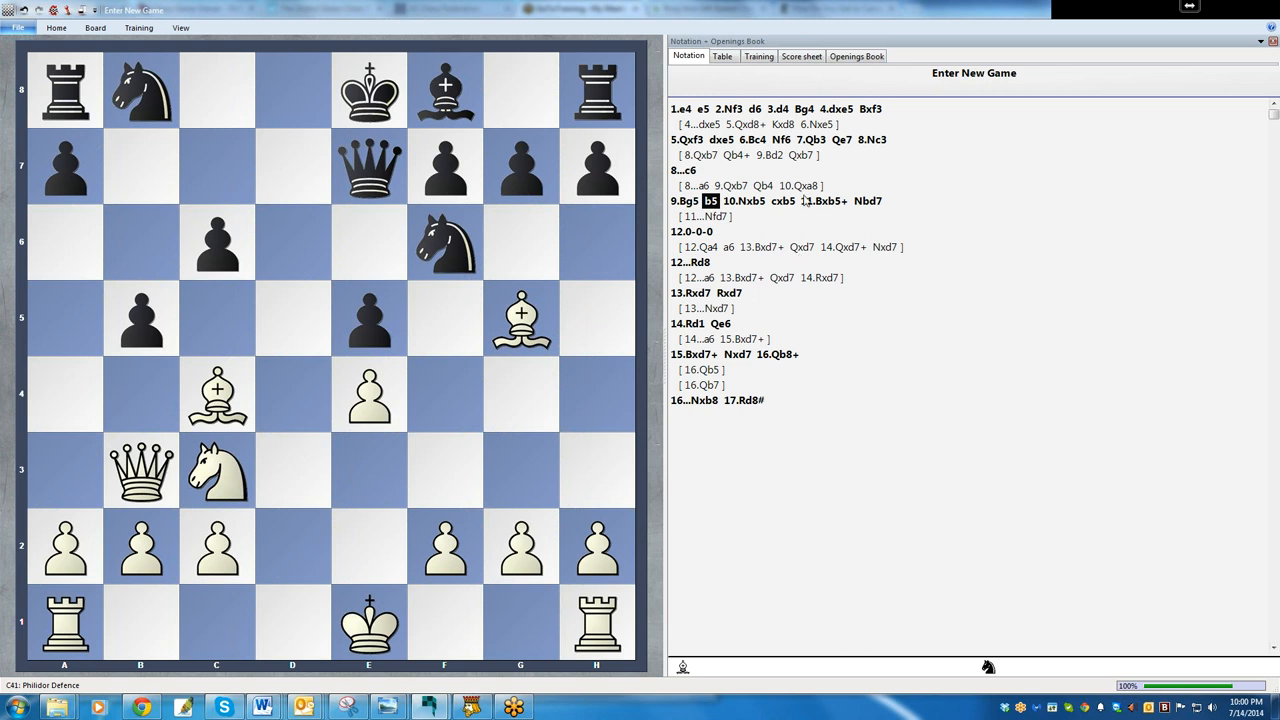
pyautogui.click(824, 200)
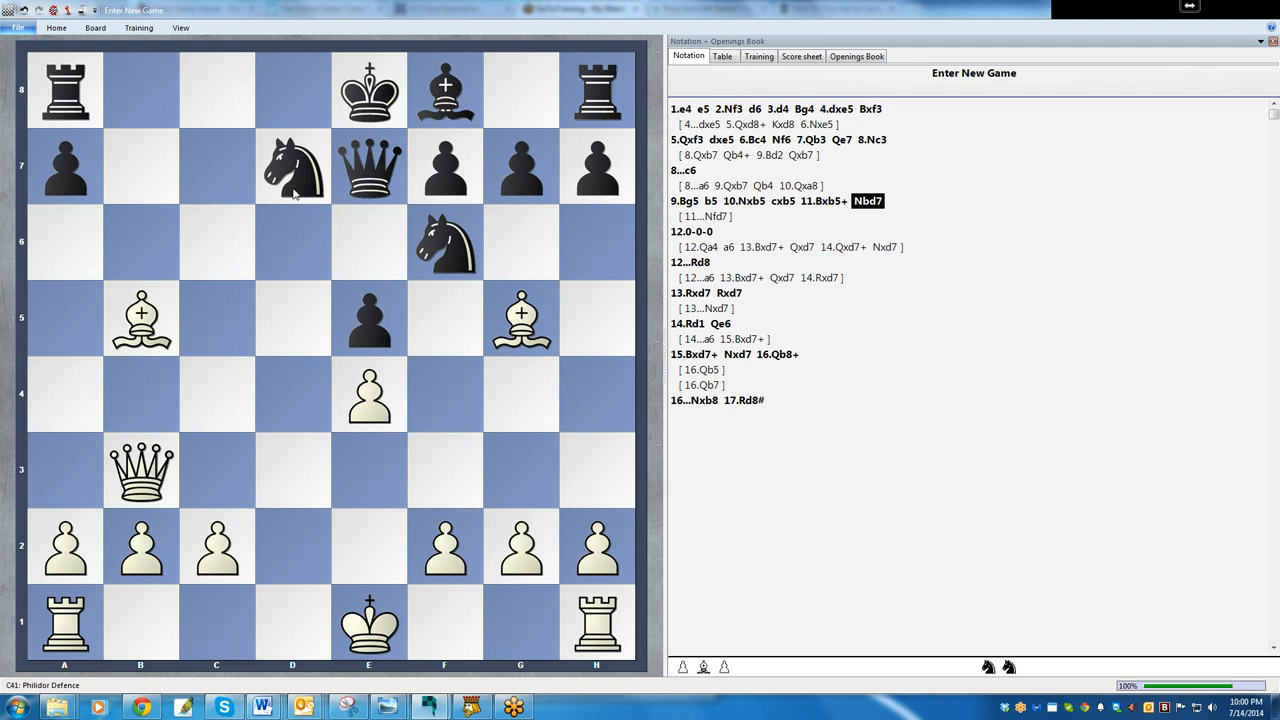
pyautogui.moveTo(300, 192)
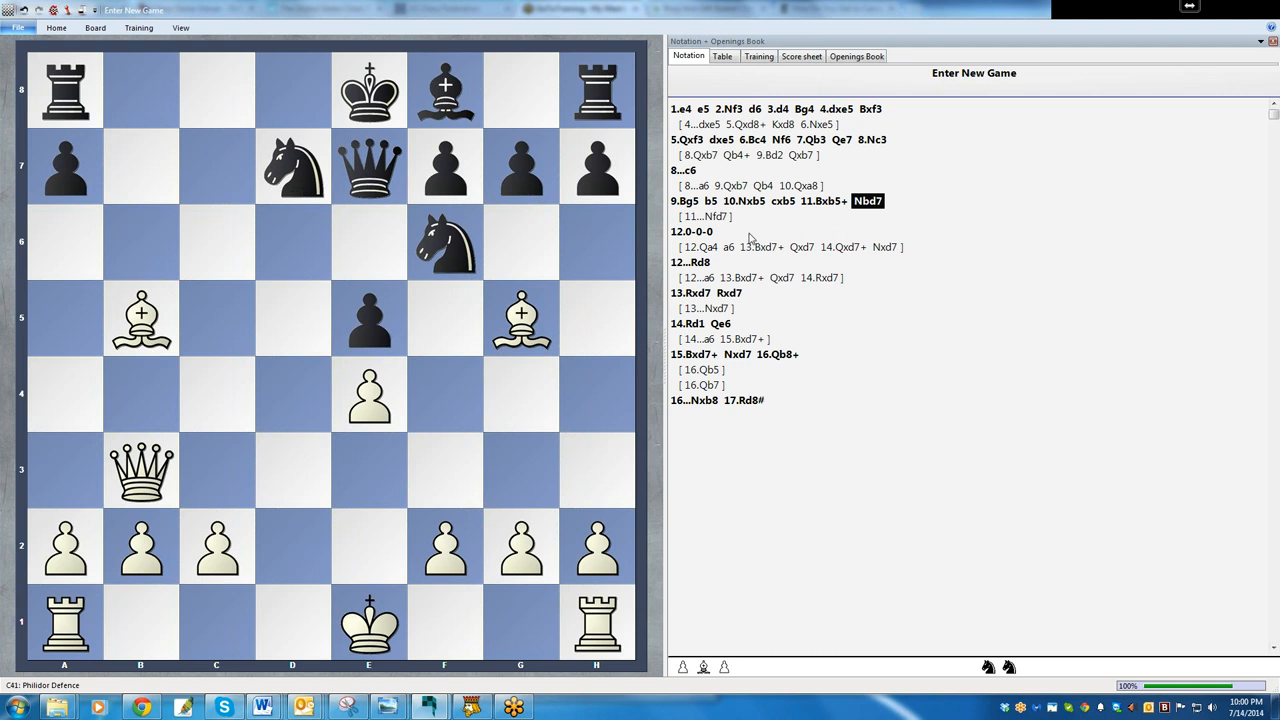
pyautogui.click(692, 232)
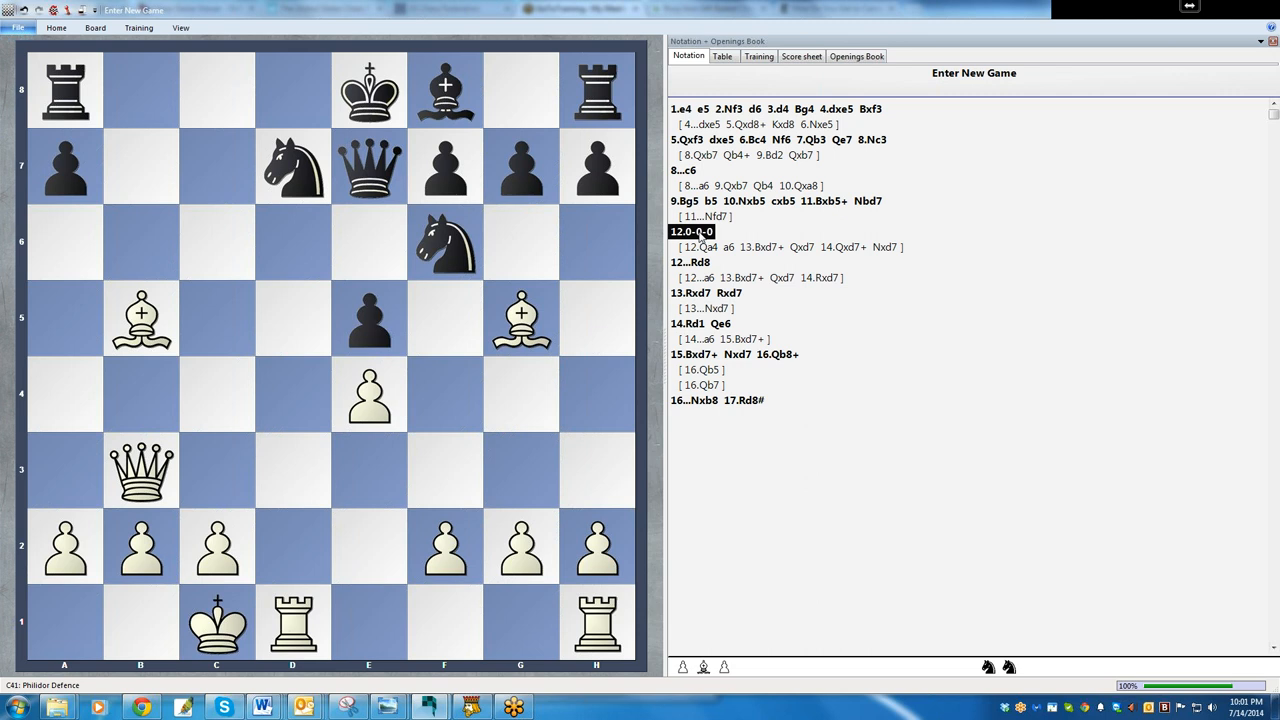
pyautogui.moveTo(132, 580)
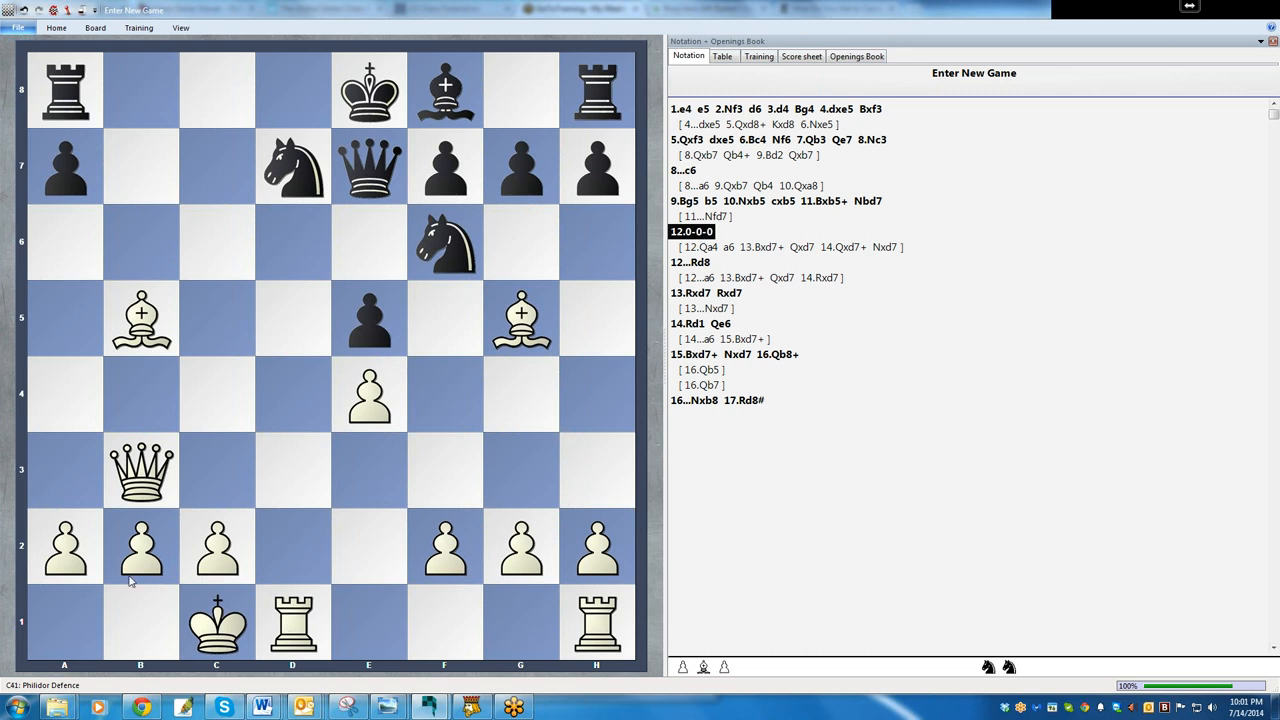
pyautogui.moveTo(50, 400)
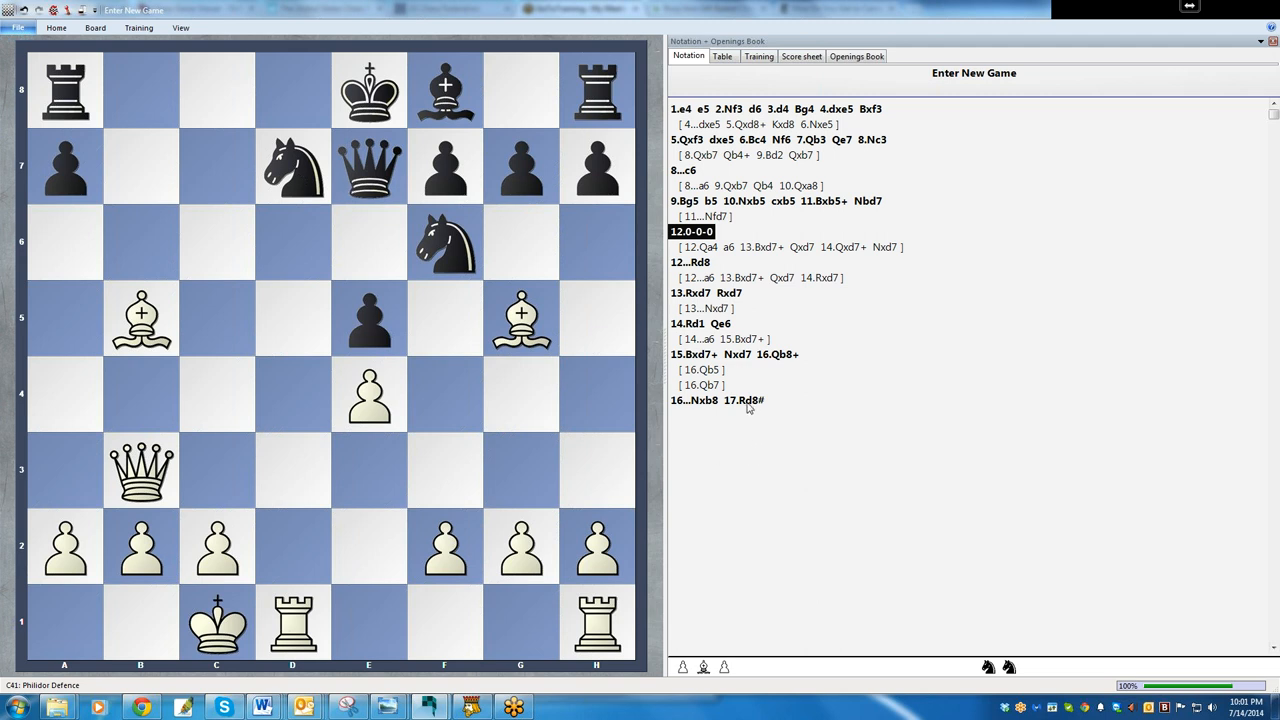
pyautogui.moveTo(752, 400)
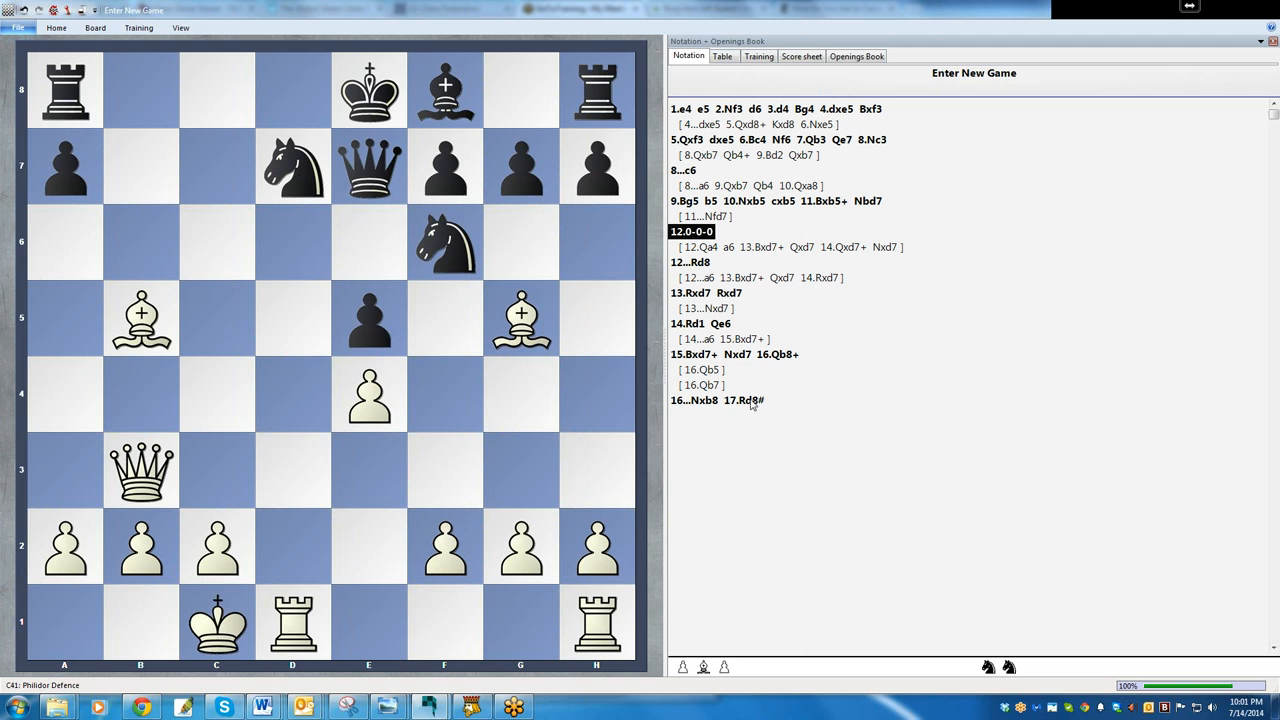
pyautogui.click(744, 400)
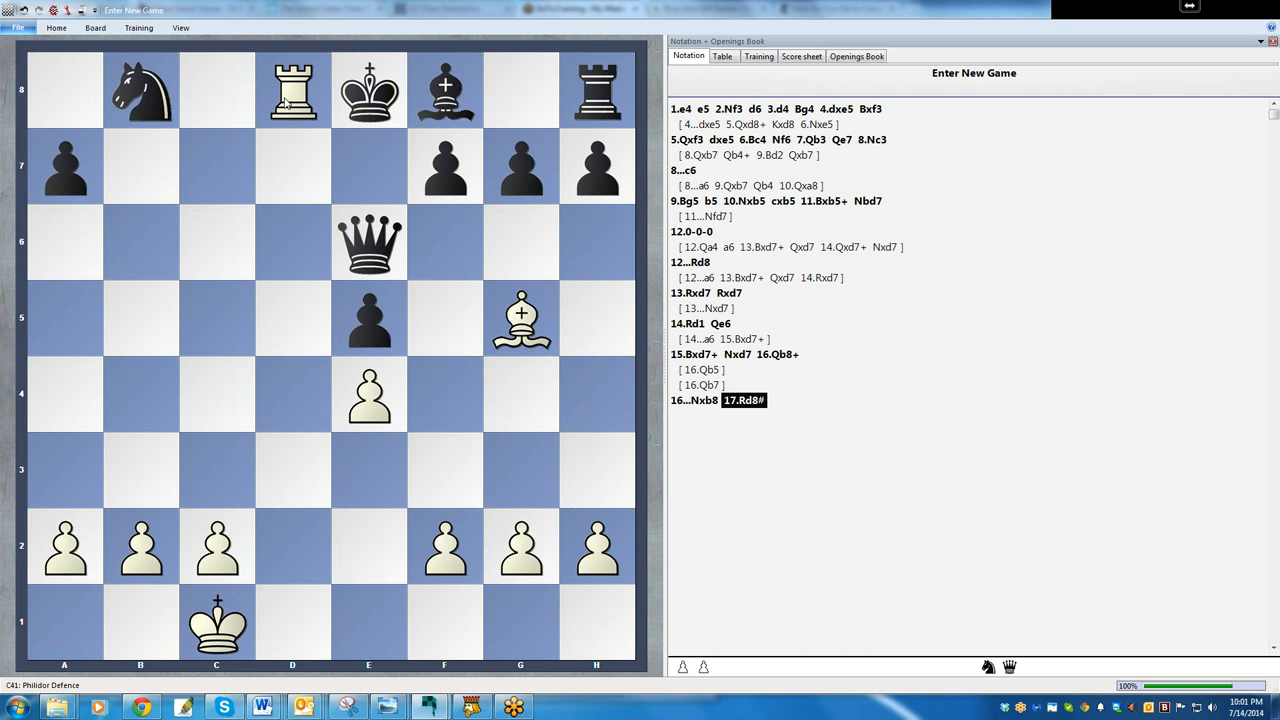
pyautogui.moveTo(1050, 708)
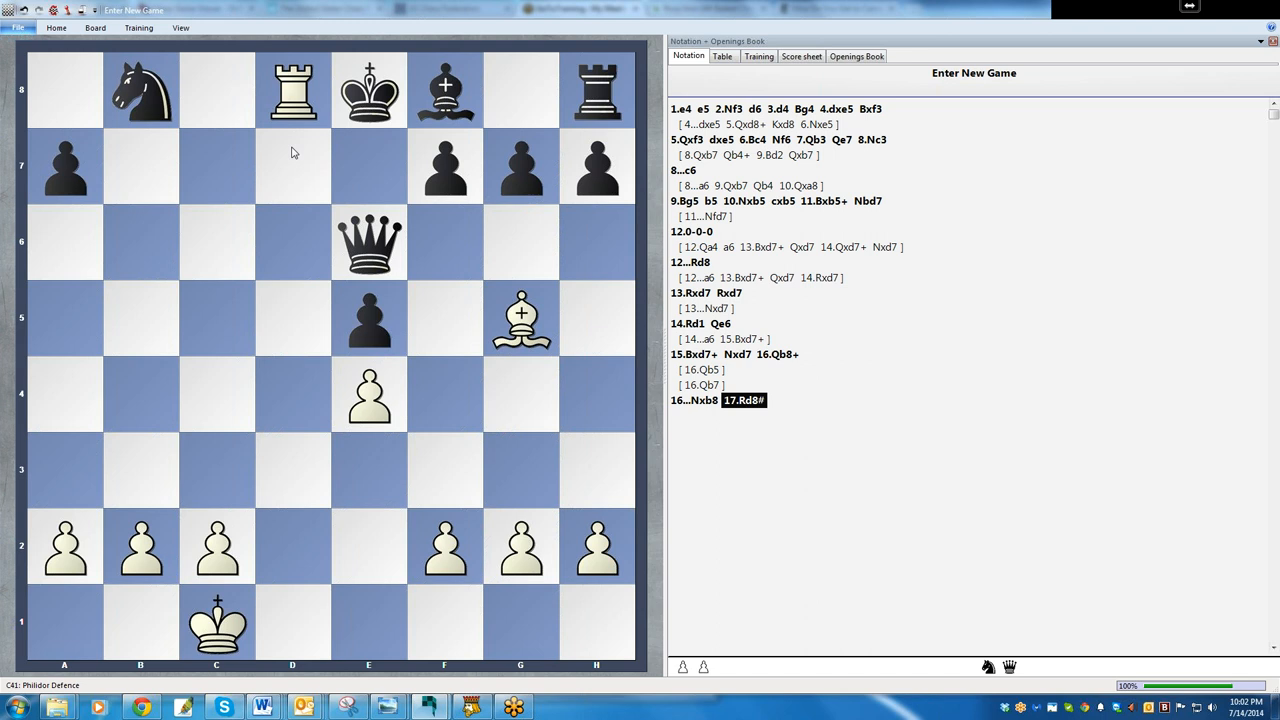
pyautogui.moveTo(304, 112)
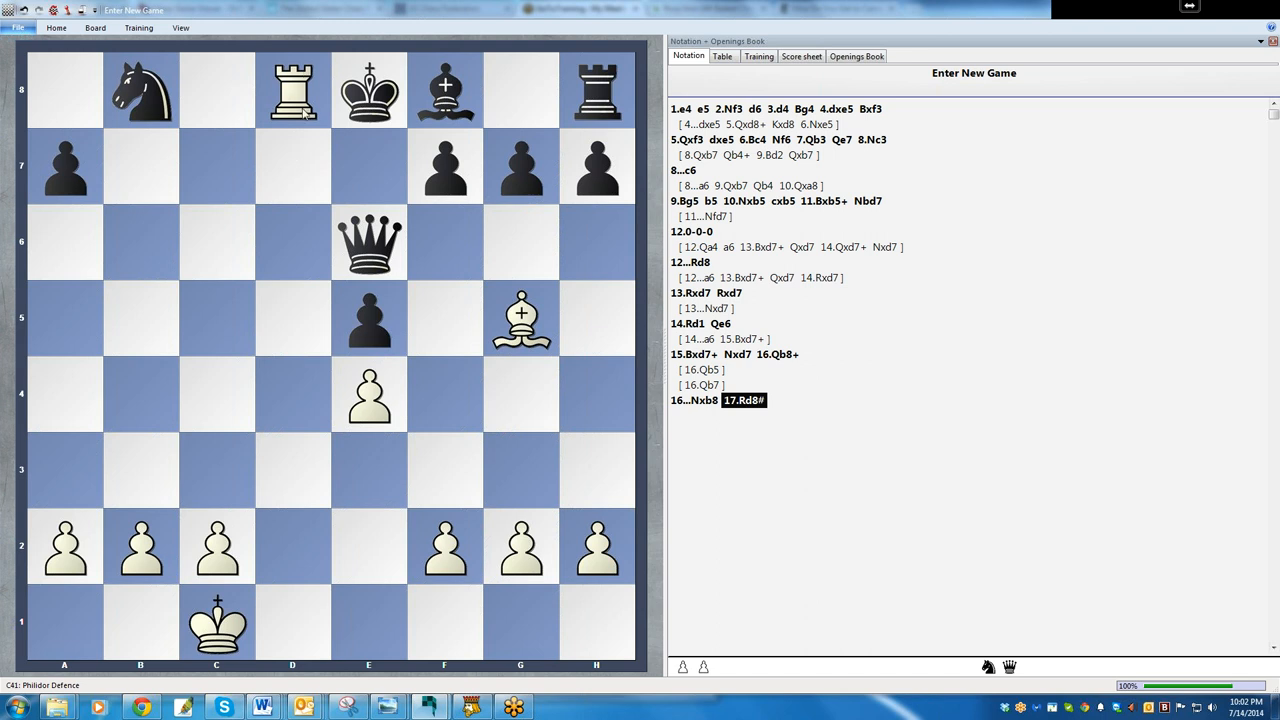